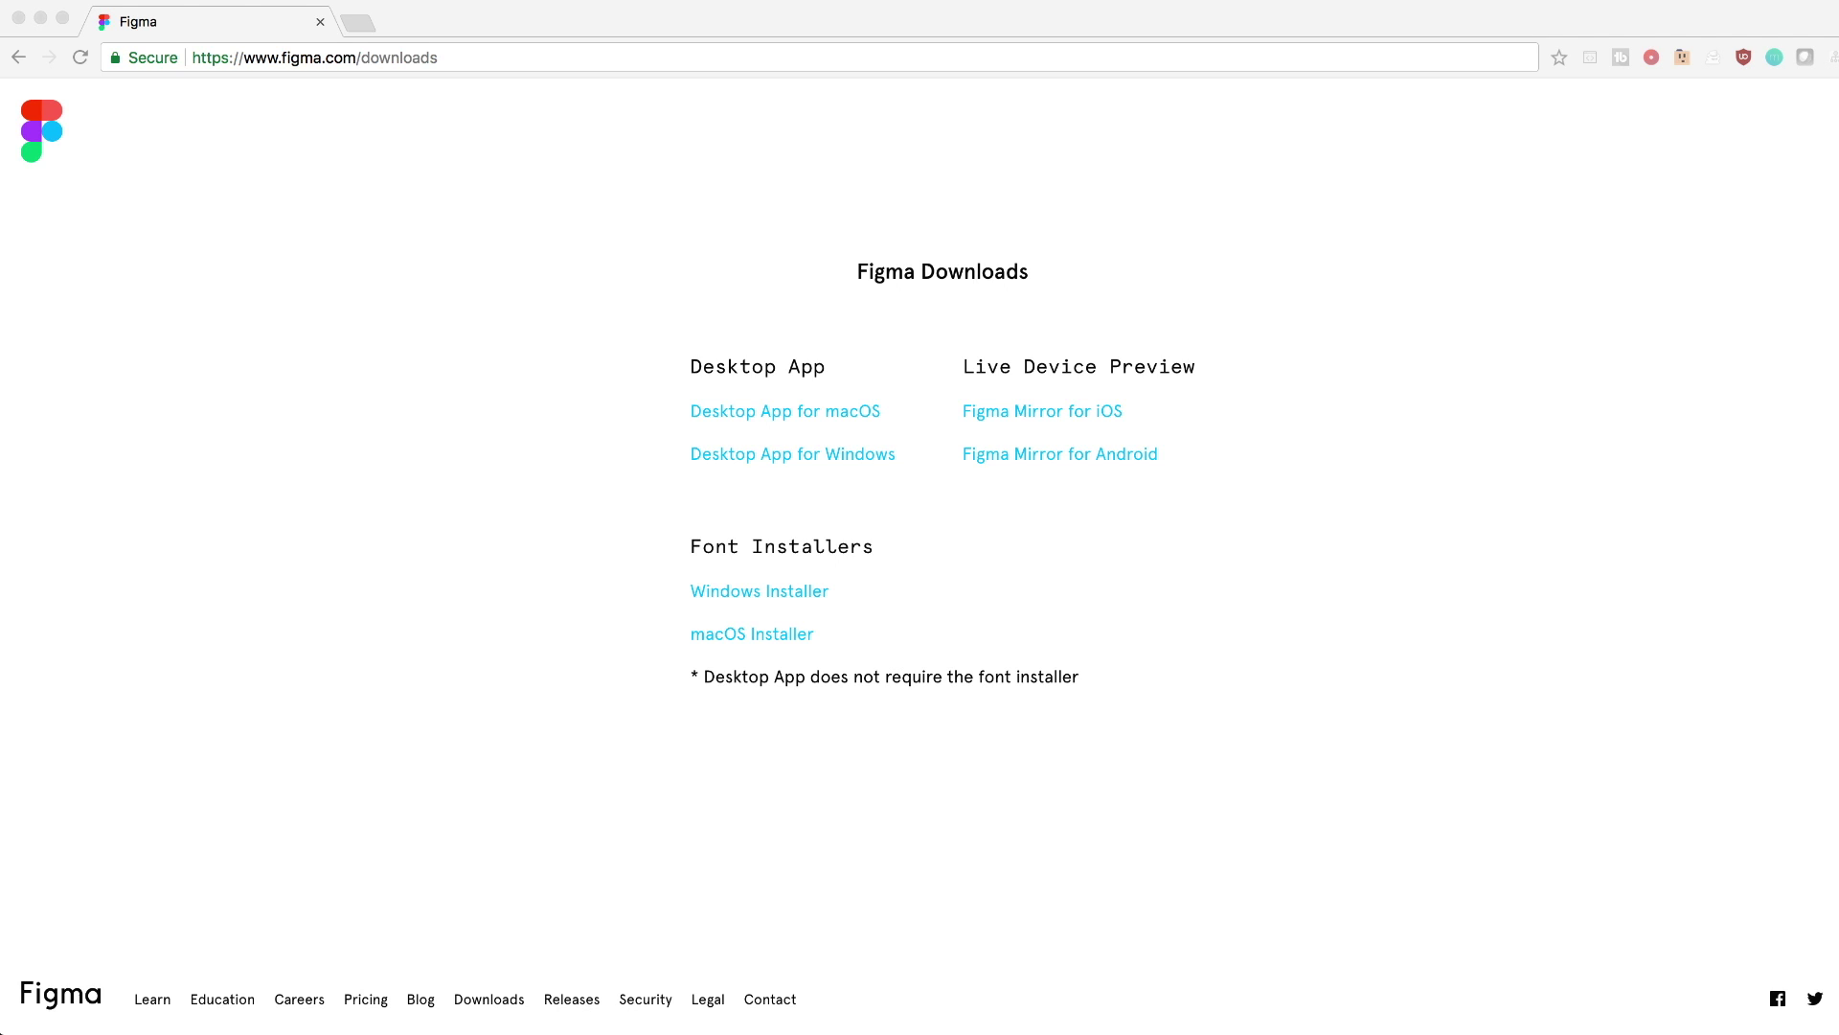
mouse_move(659, 594)
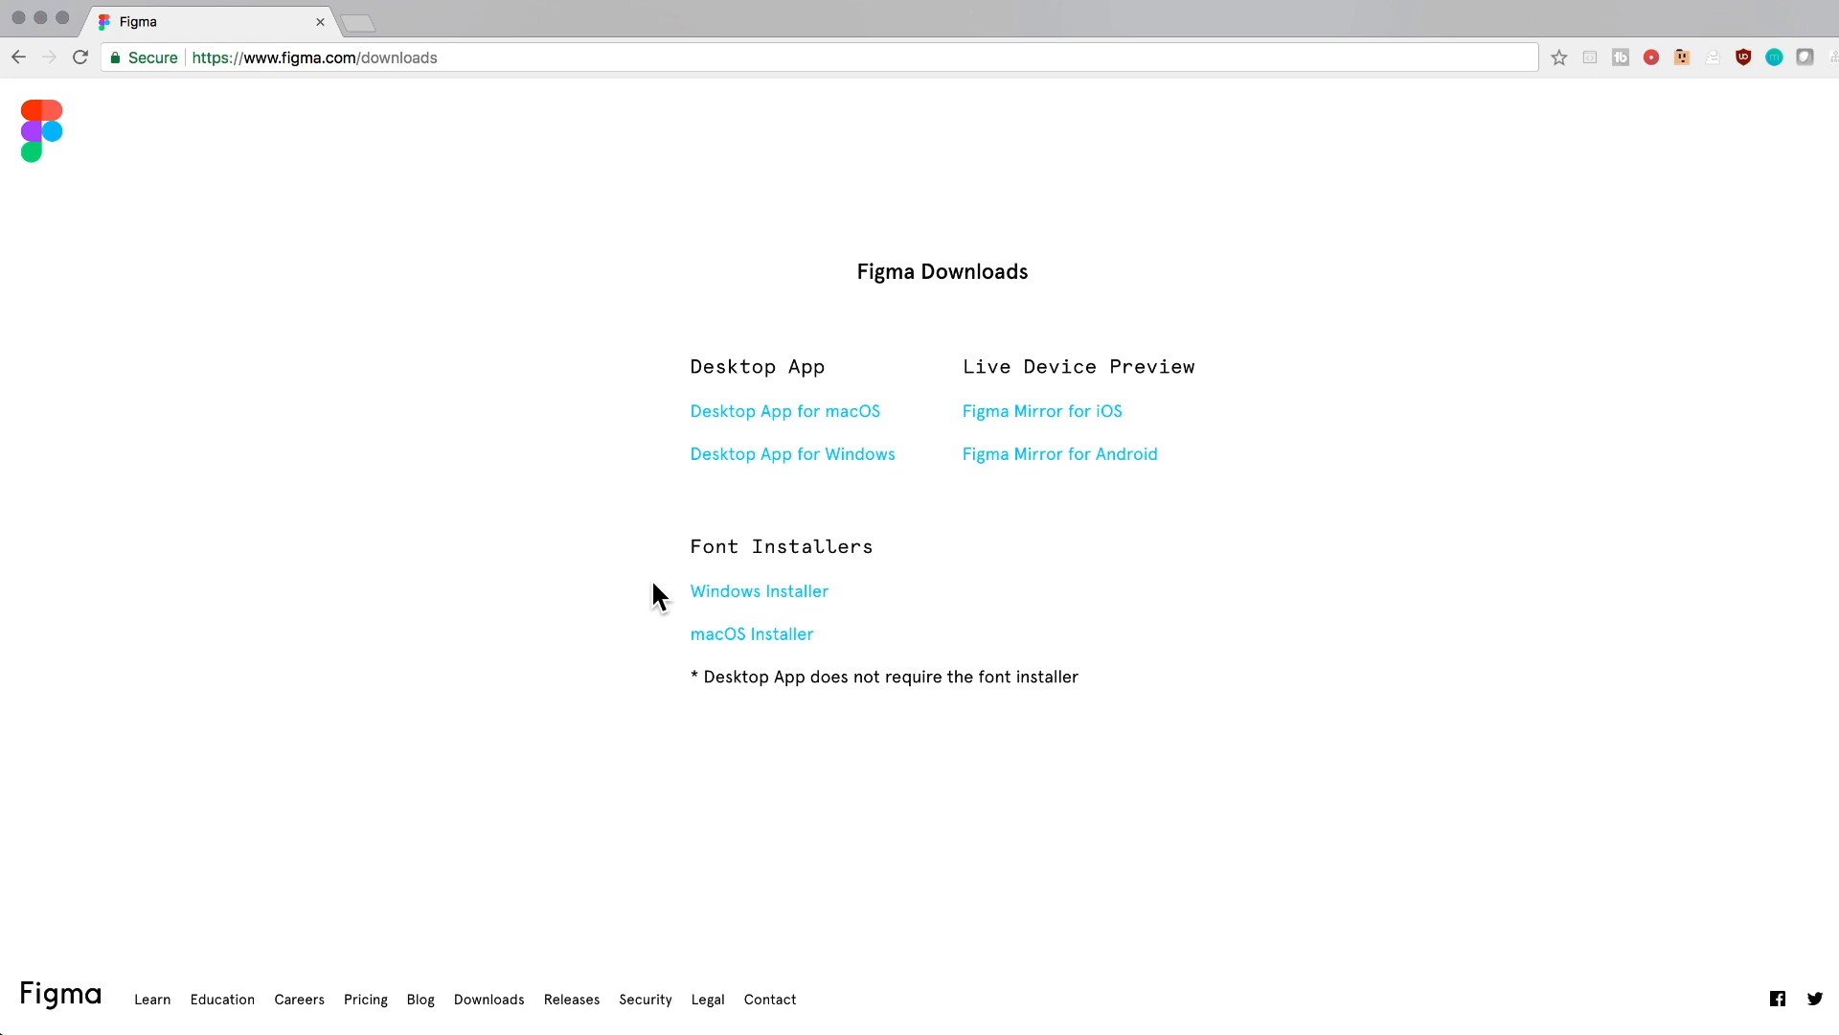
mouse_move(668, 619)
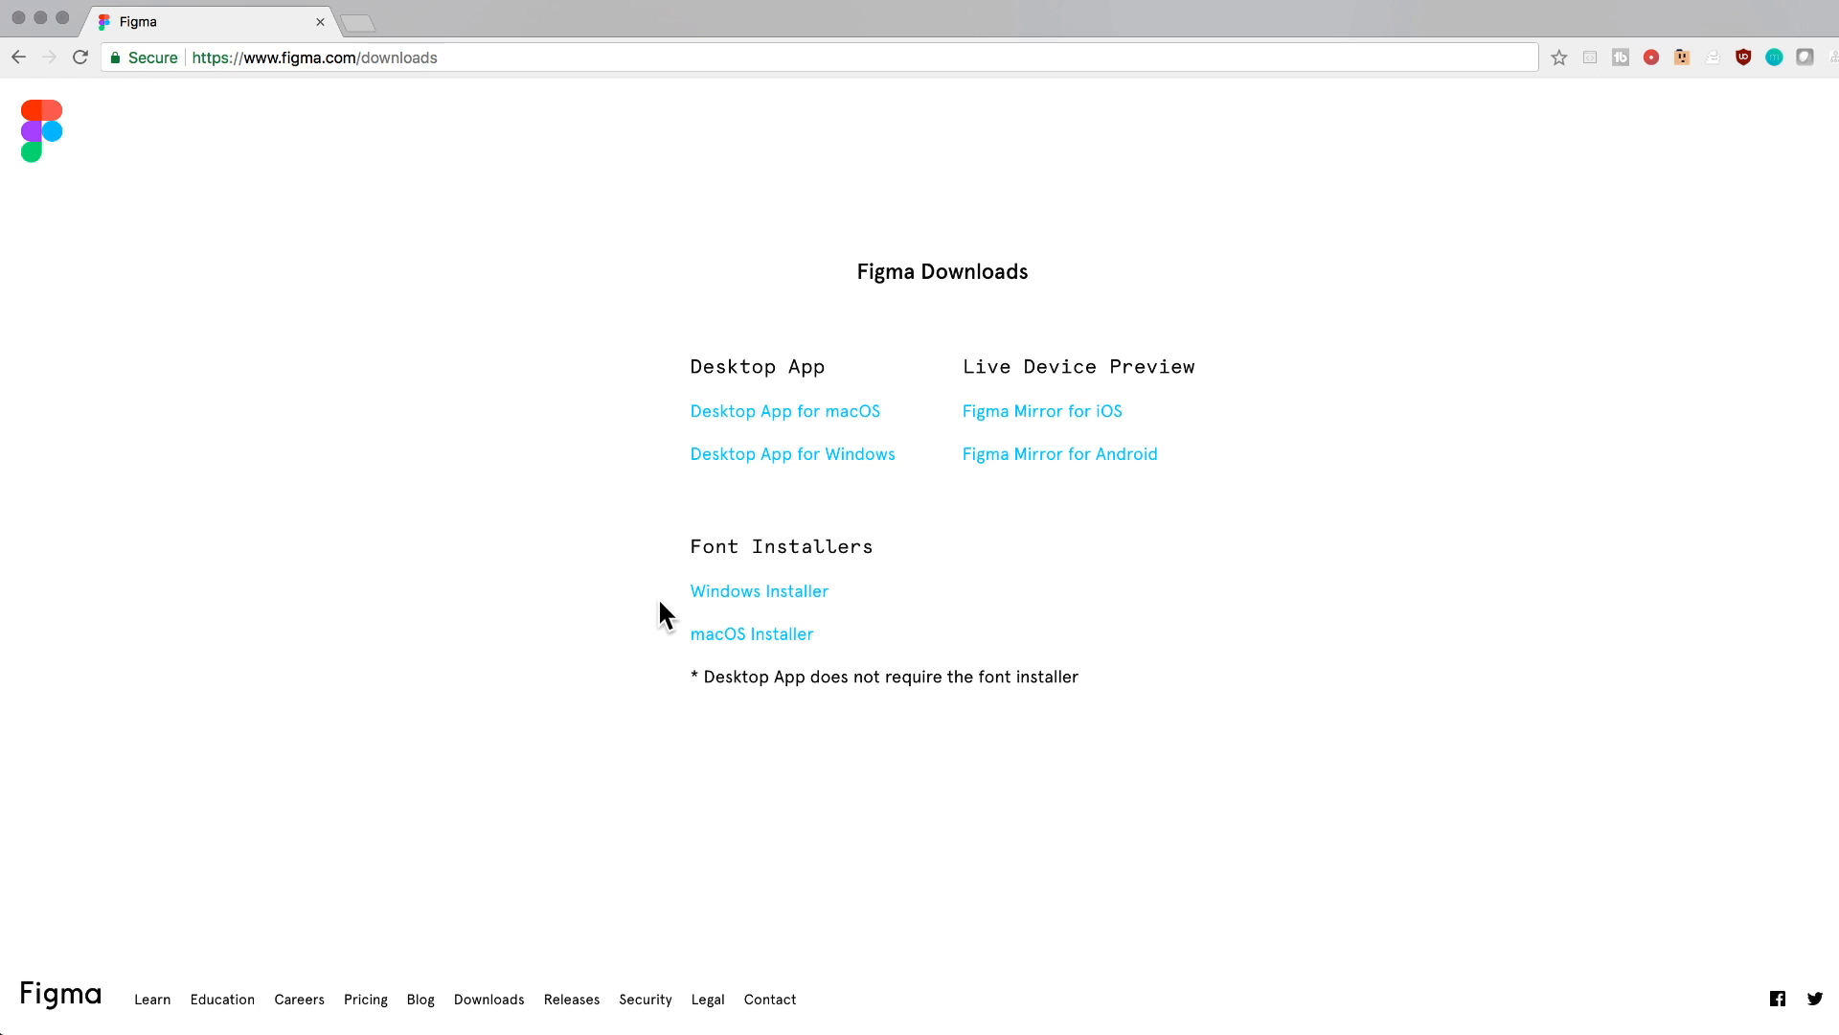
mouse_move(902, 487)
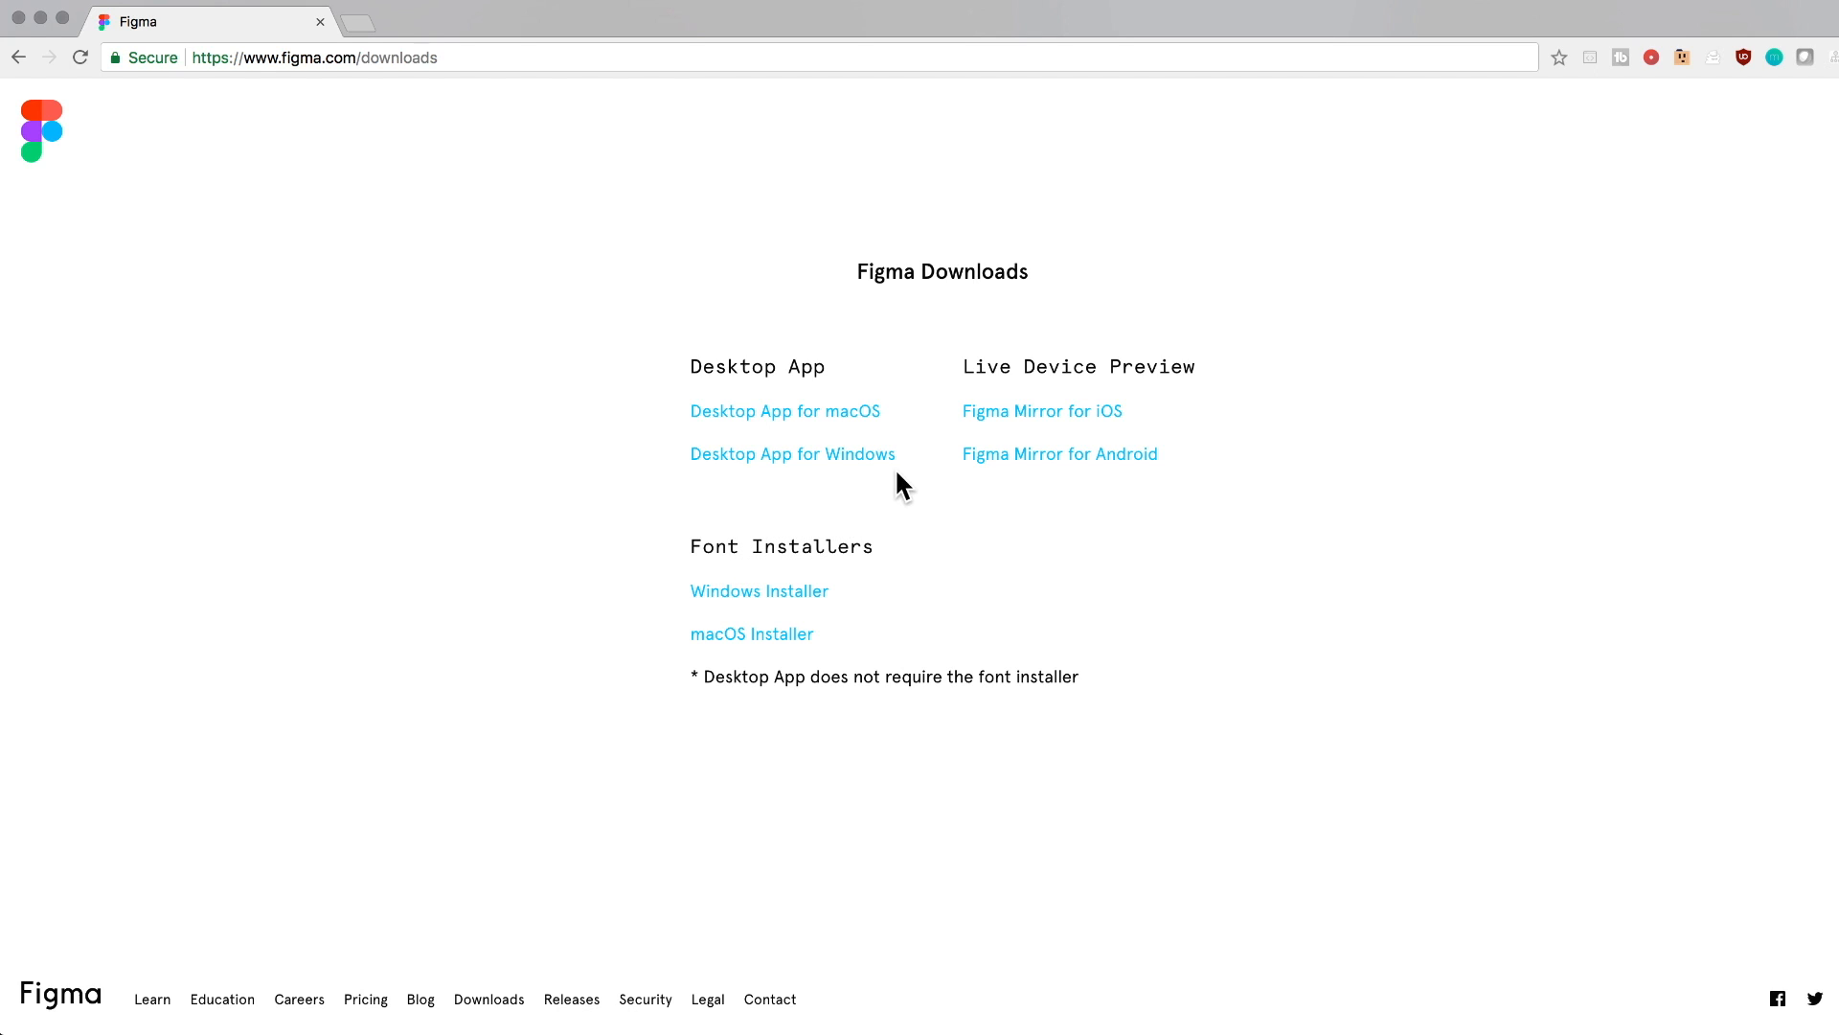
mouse_move(952, 437)
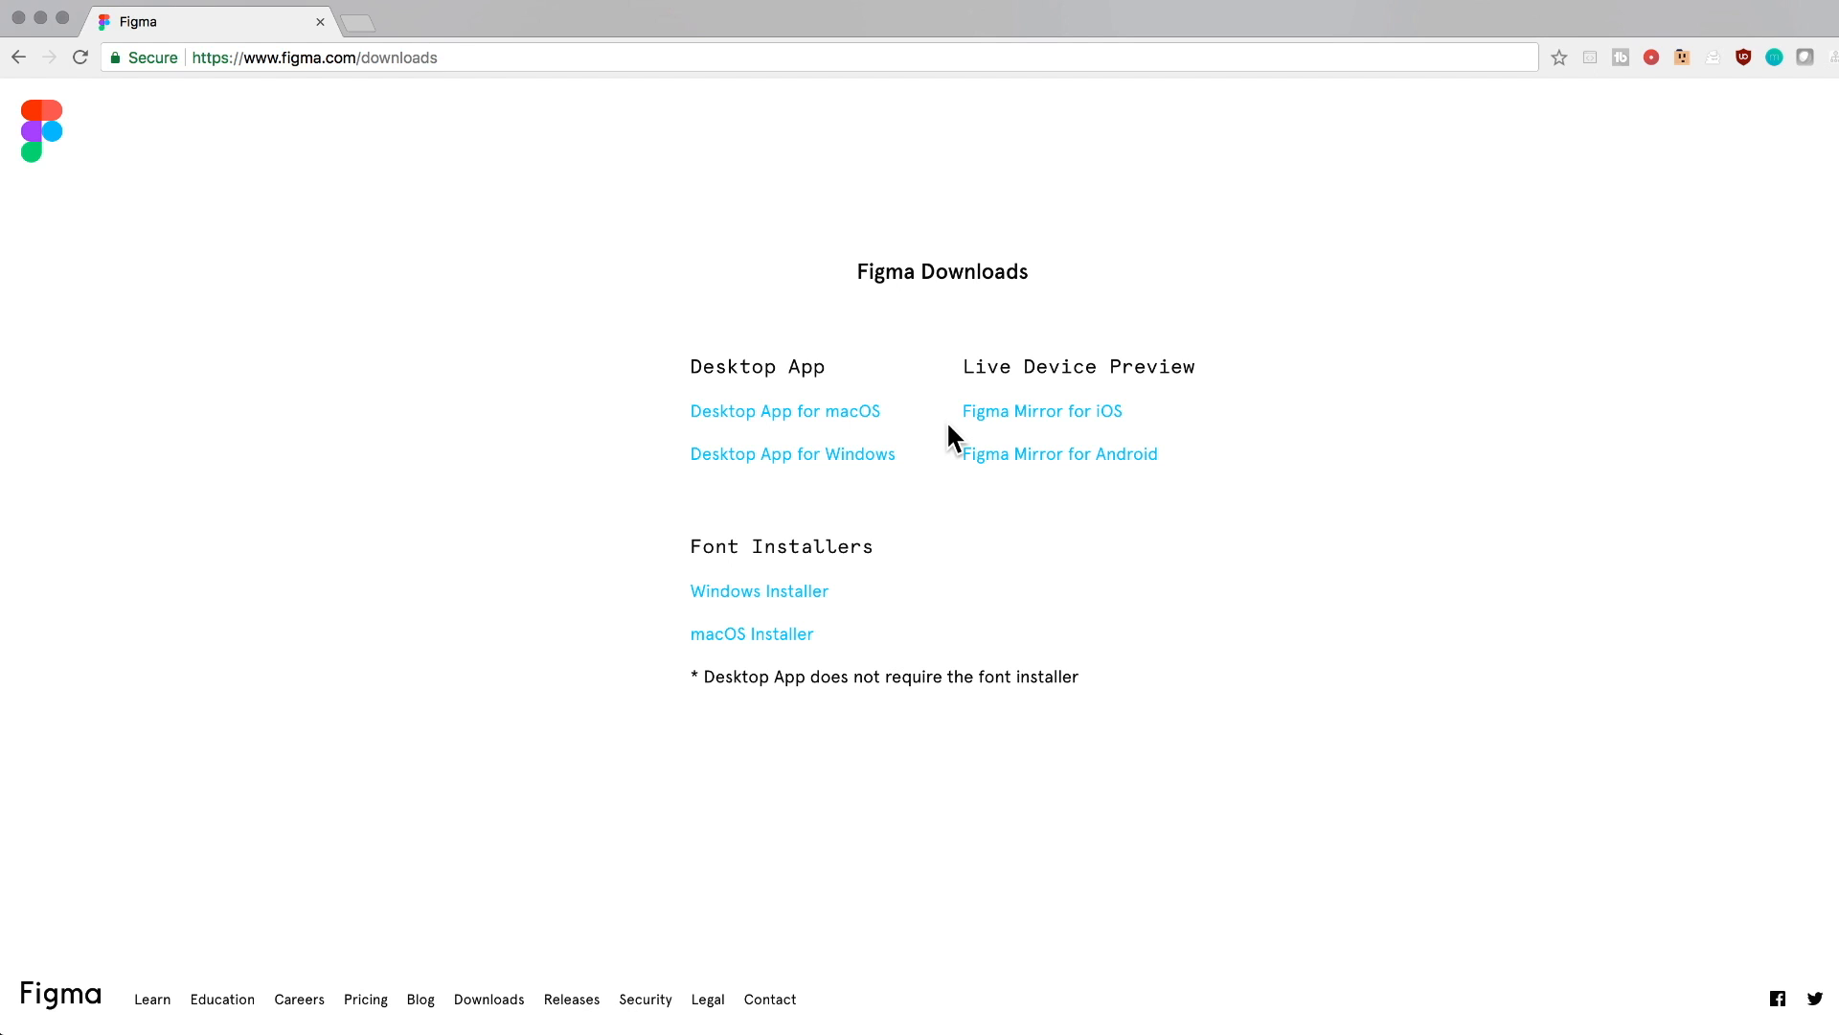
Step: Browse Recent files, check the Google Material Design file's options, and review the app's main menu
click(786, 410)
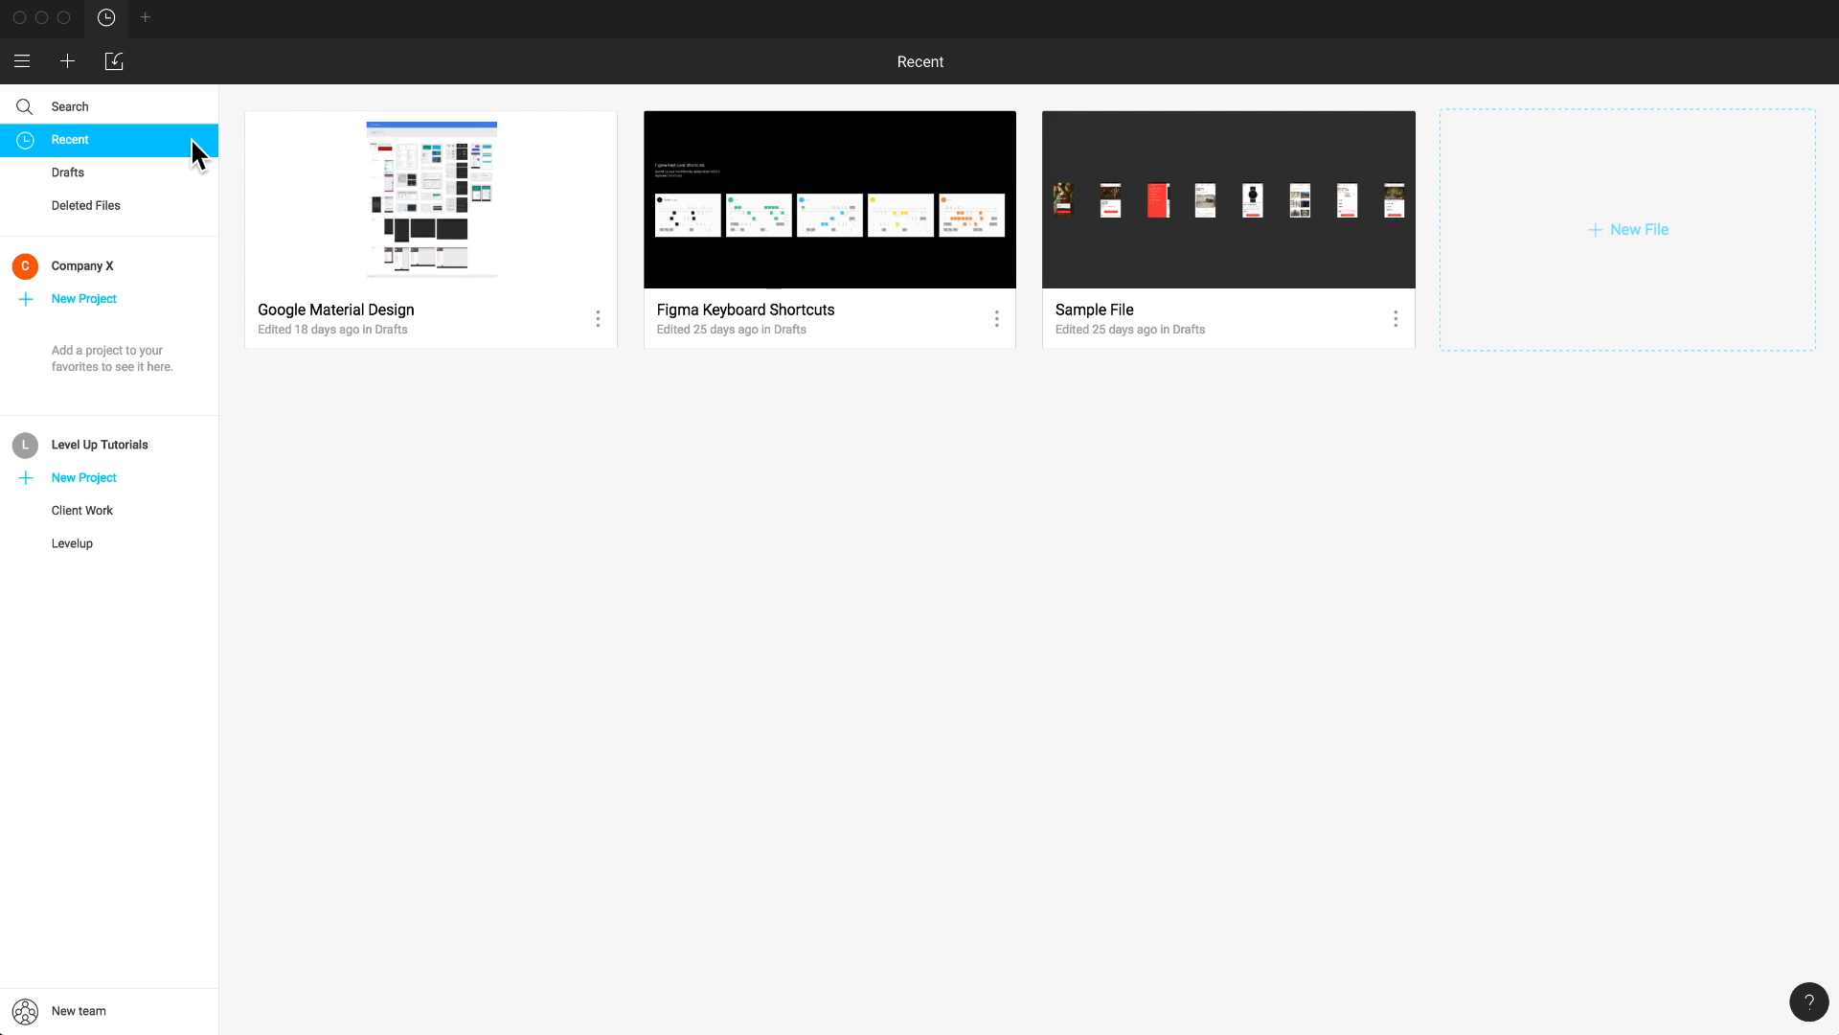
mouse_move(607, 398)
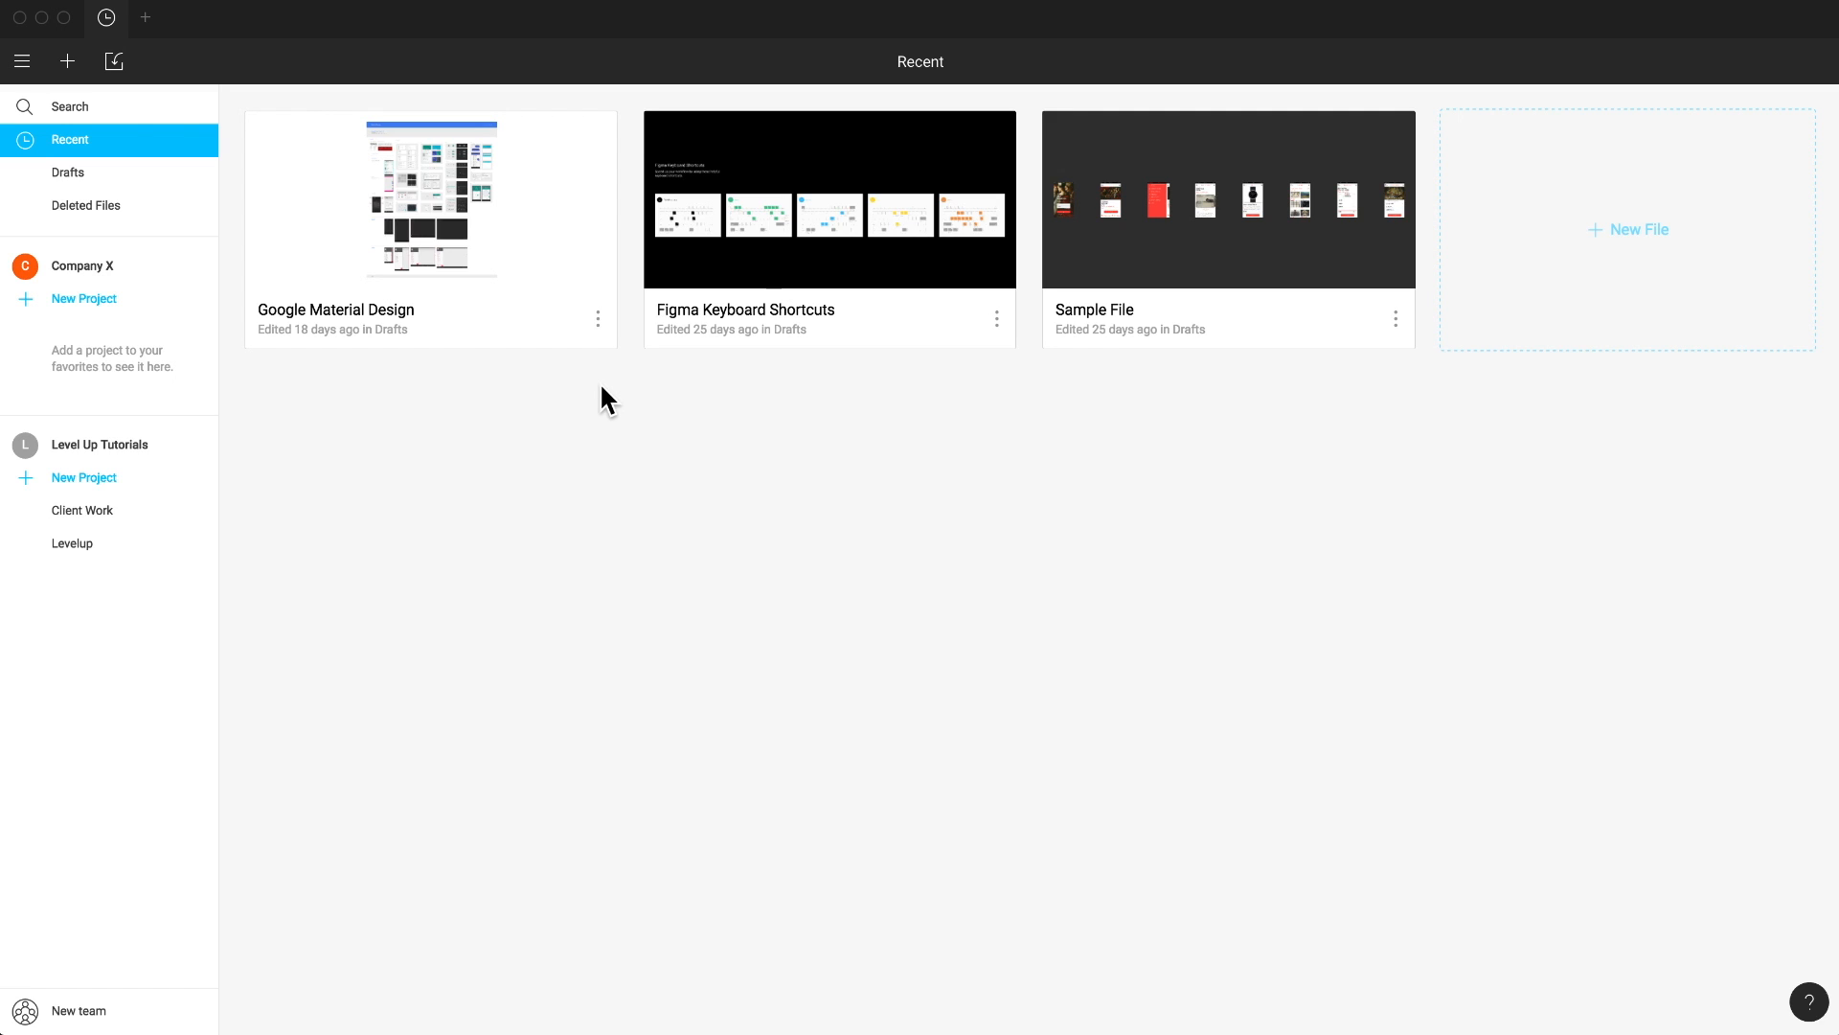
mouse_move(521, 258)
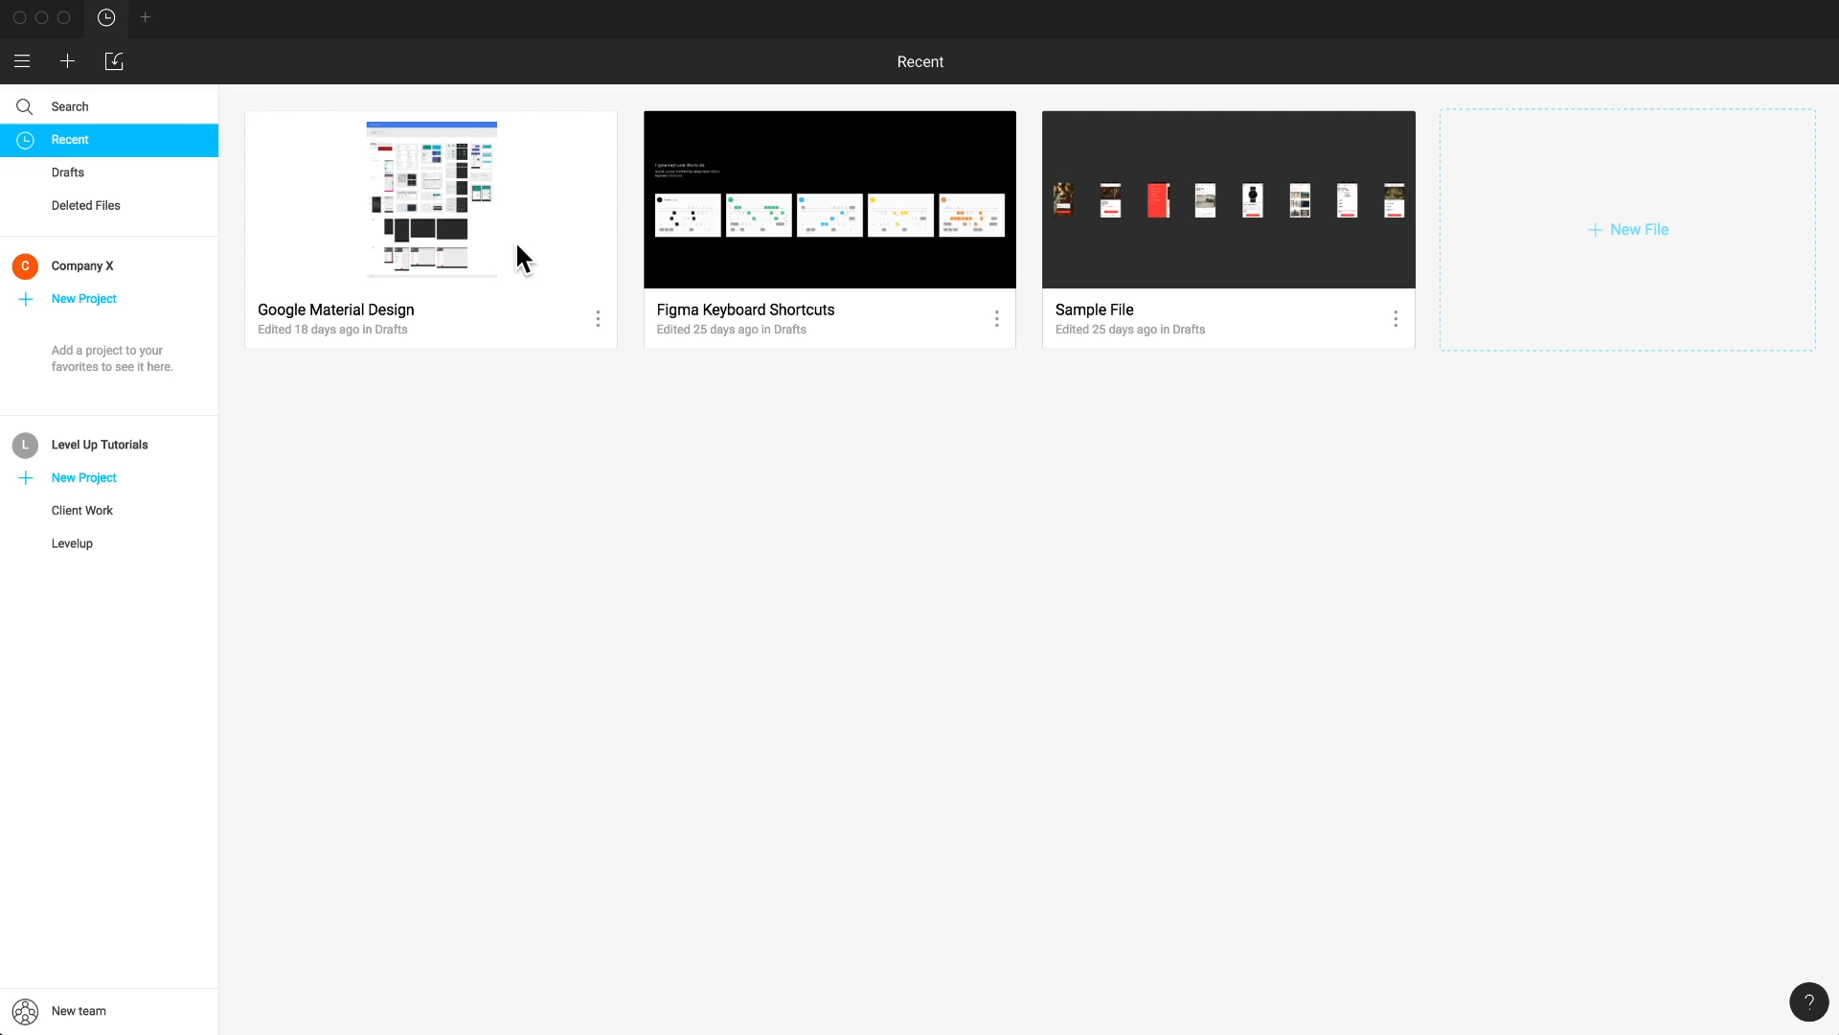
click(431, 199)
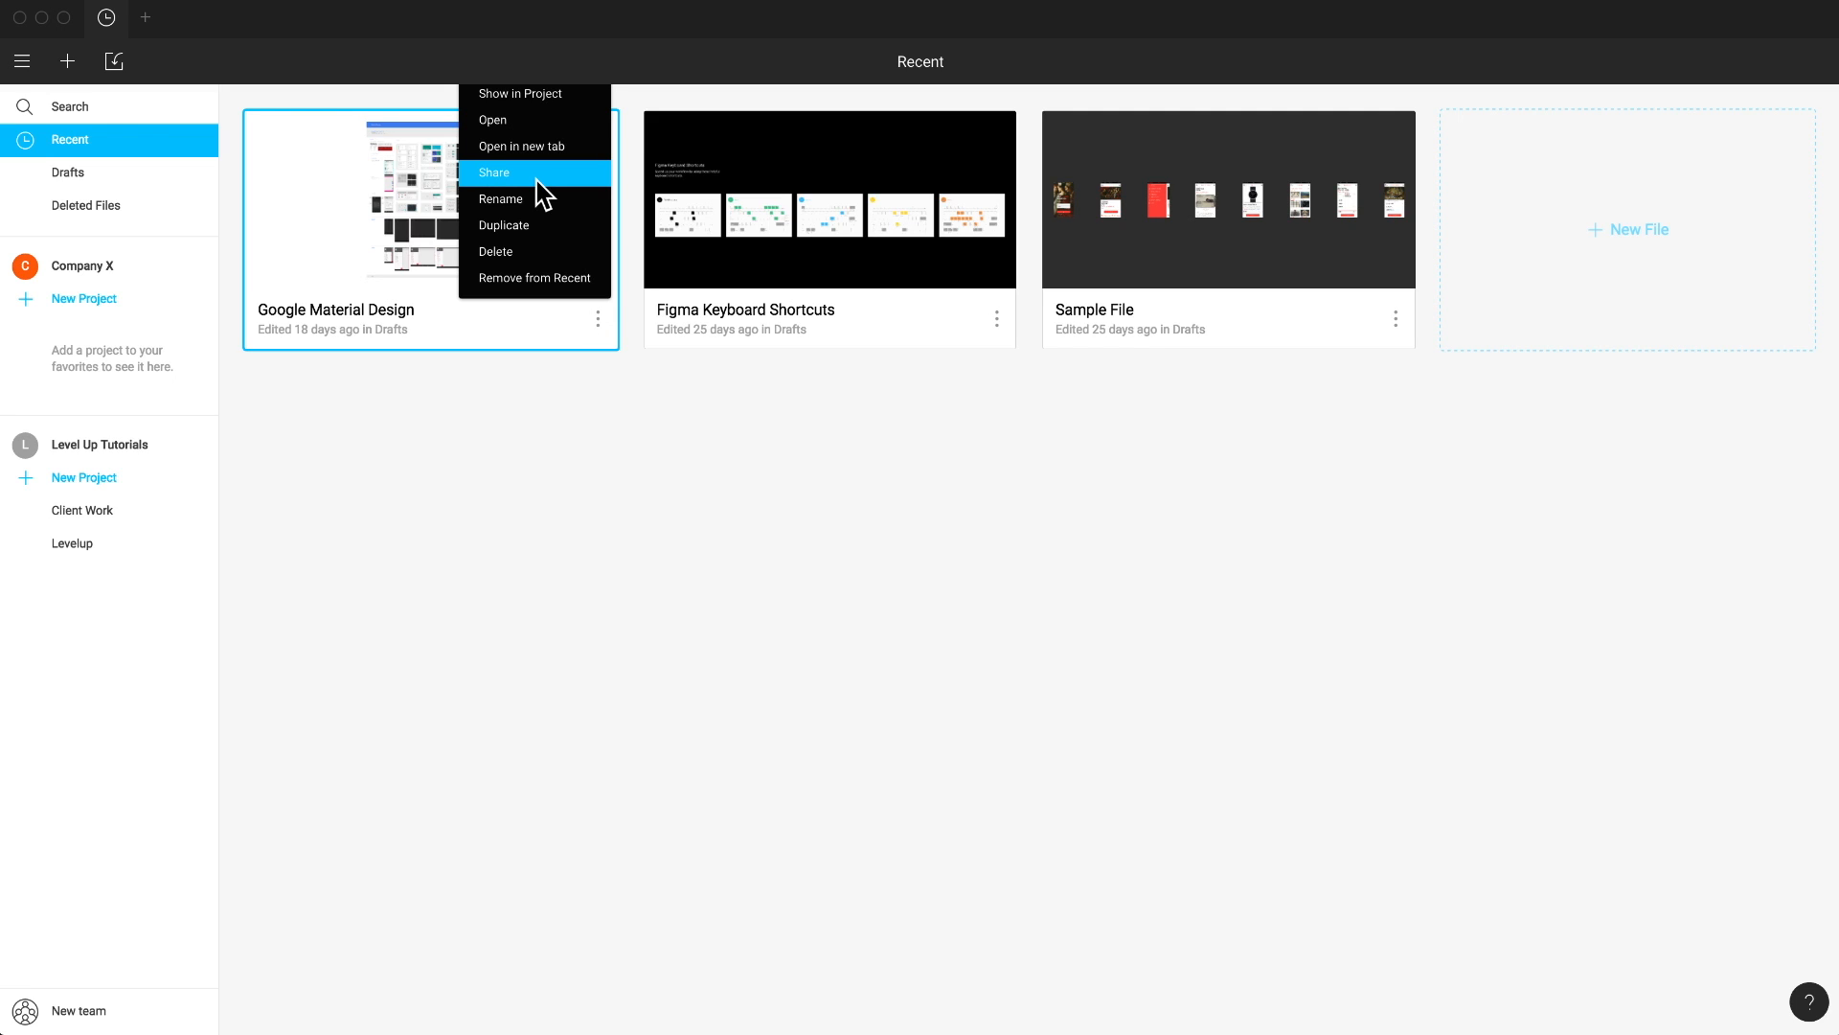
mouse_move(541, 226)
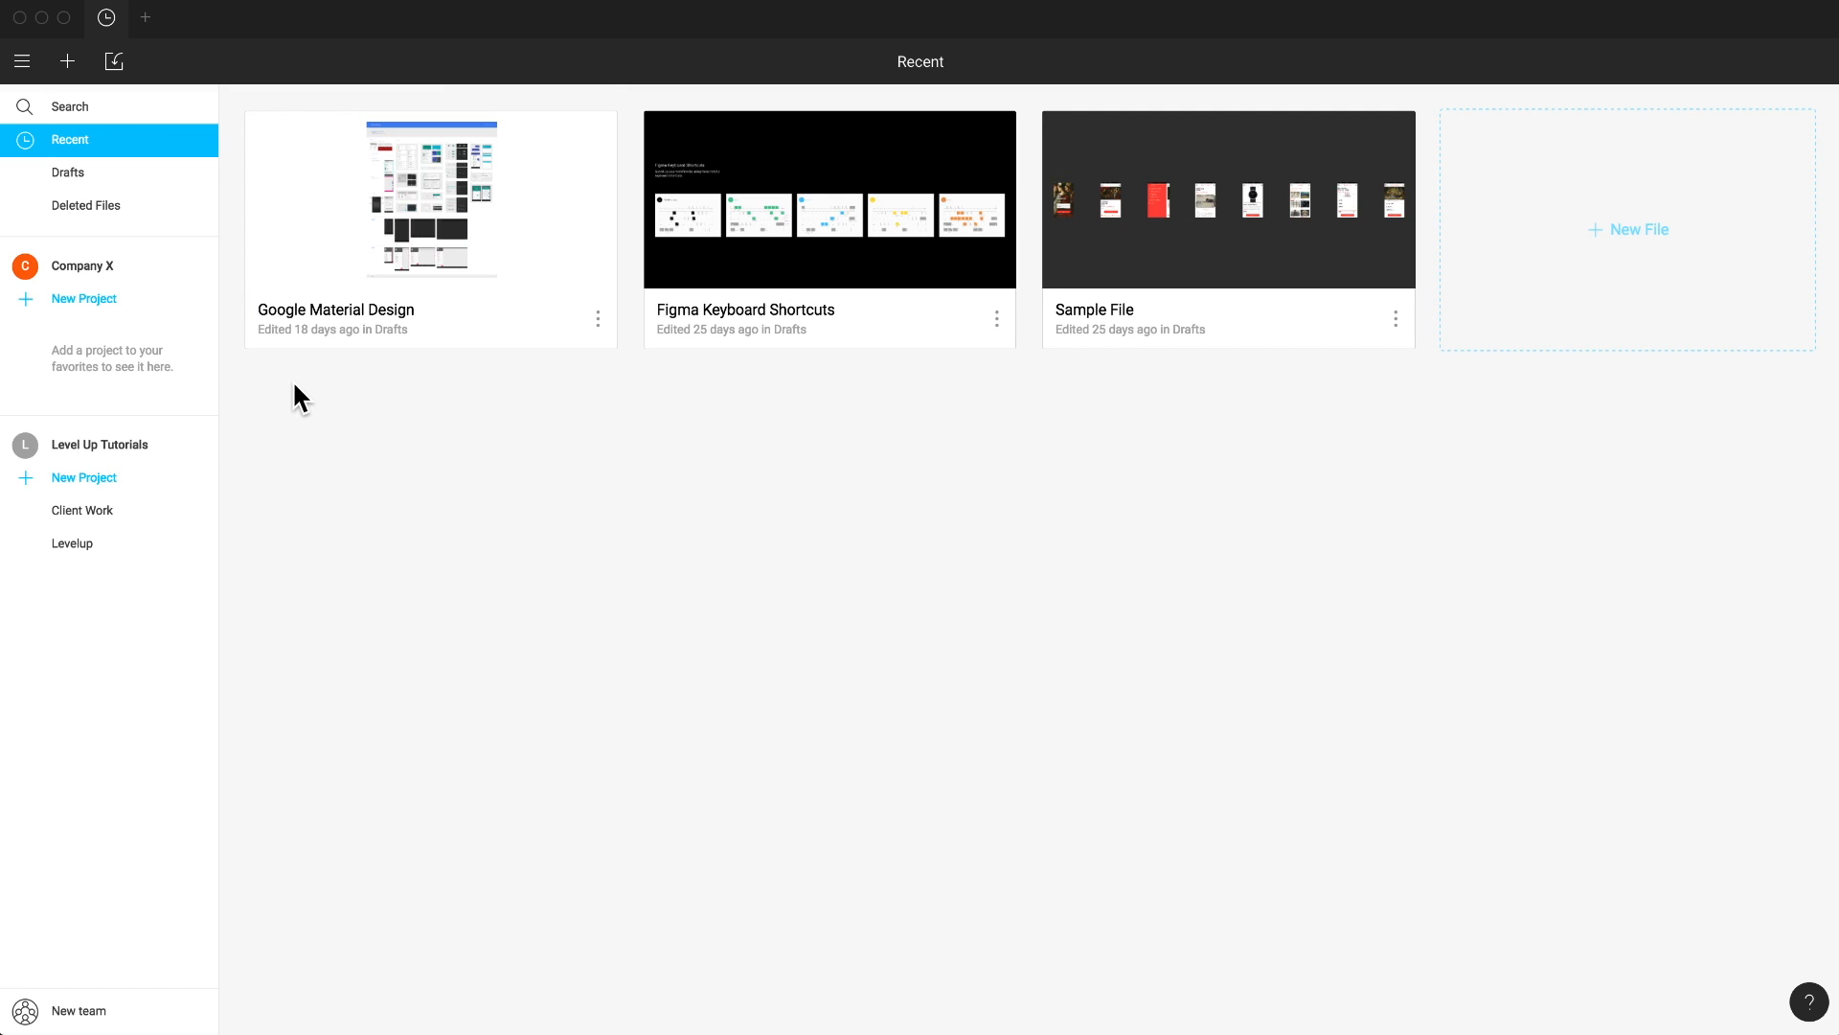
mouse_move(21, 59)
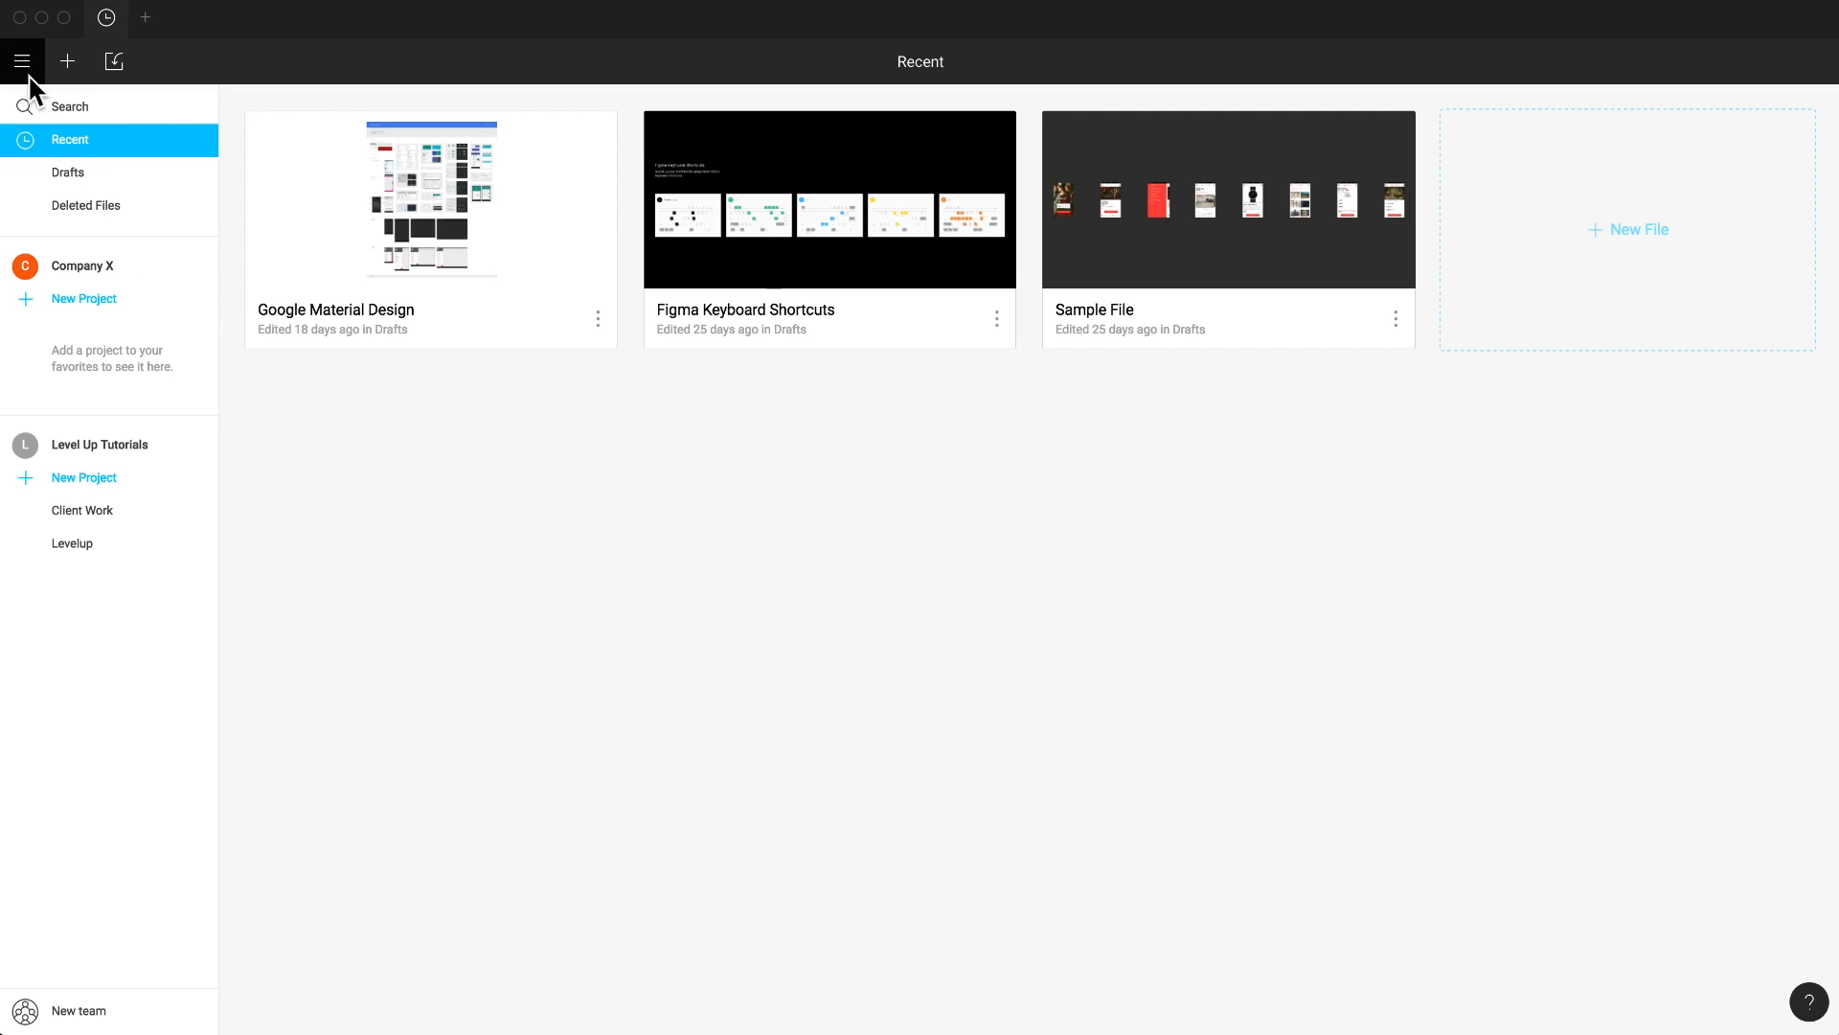
click(21, 59)
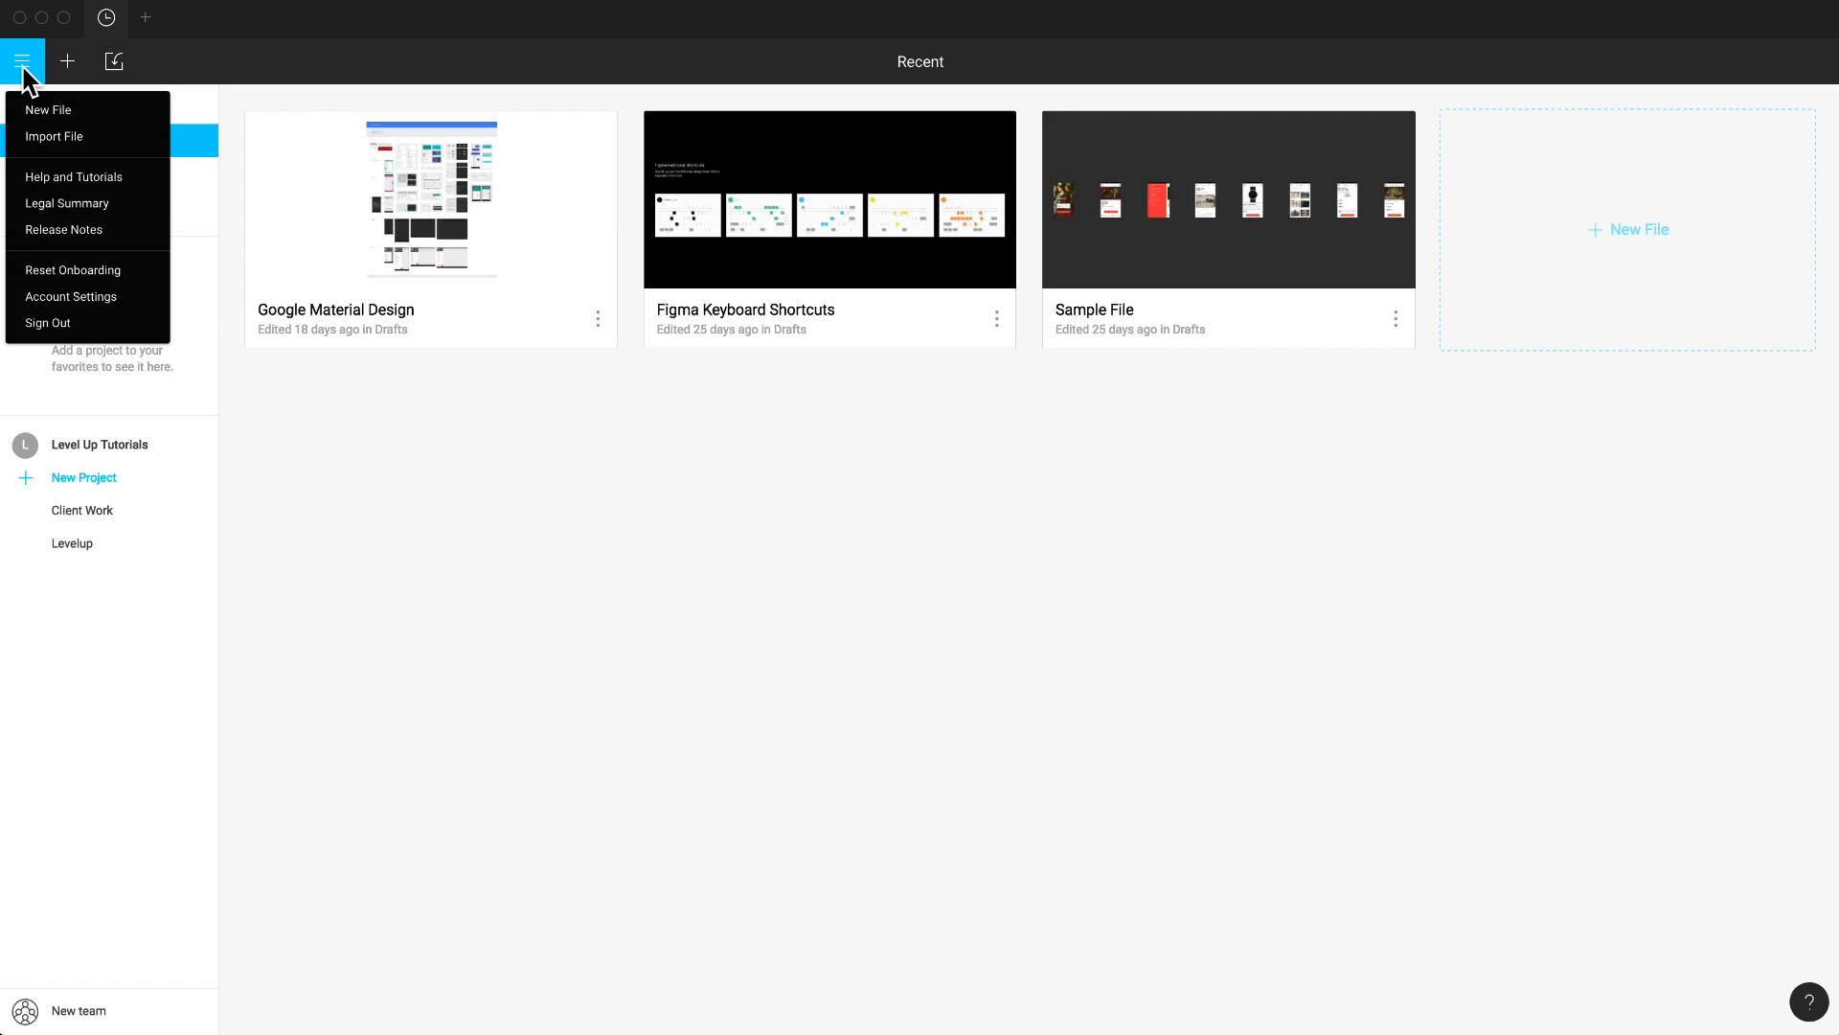
mouse_move(67, 61)
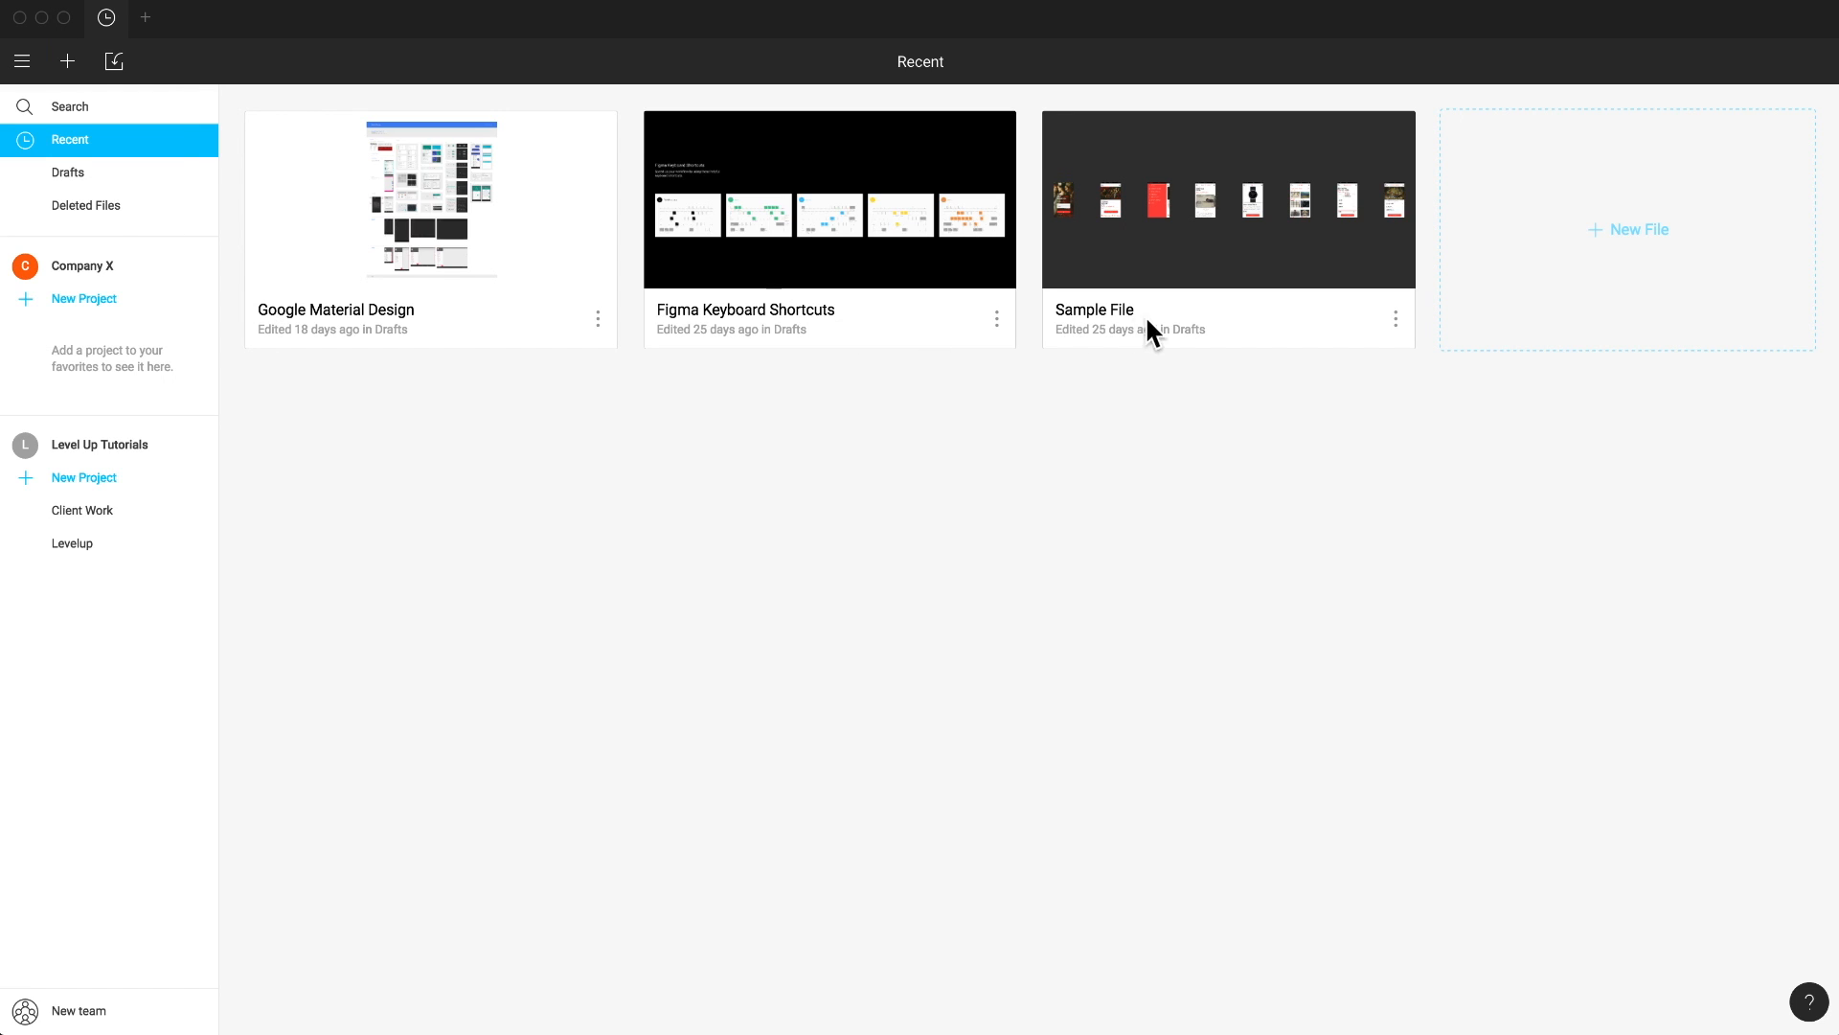
mouse_move(1584, 247)
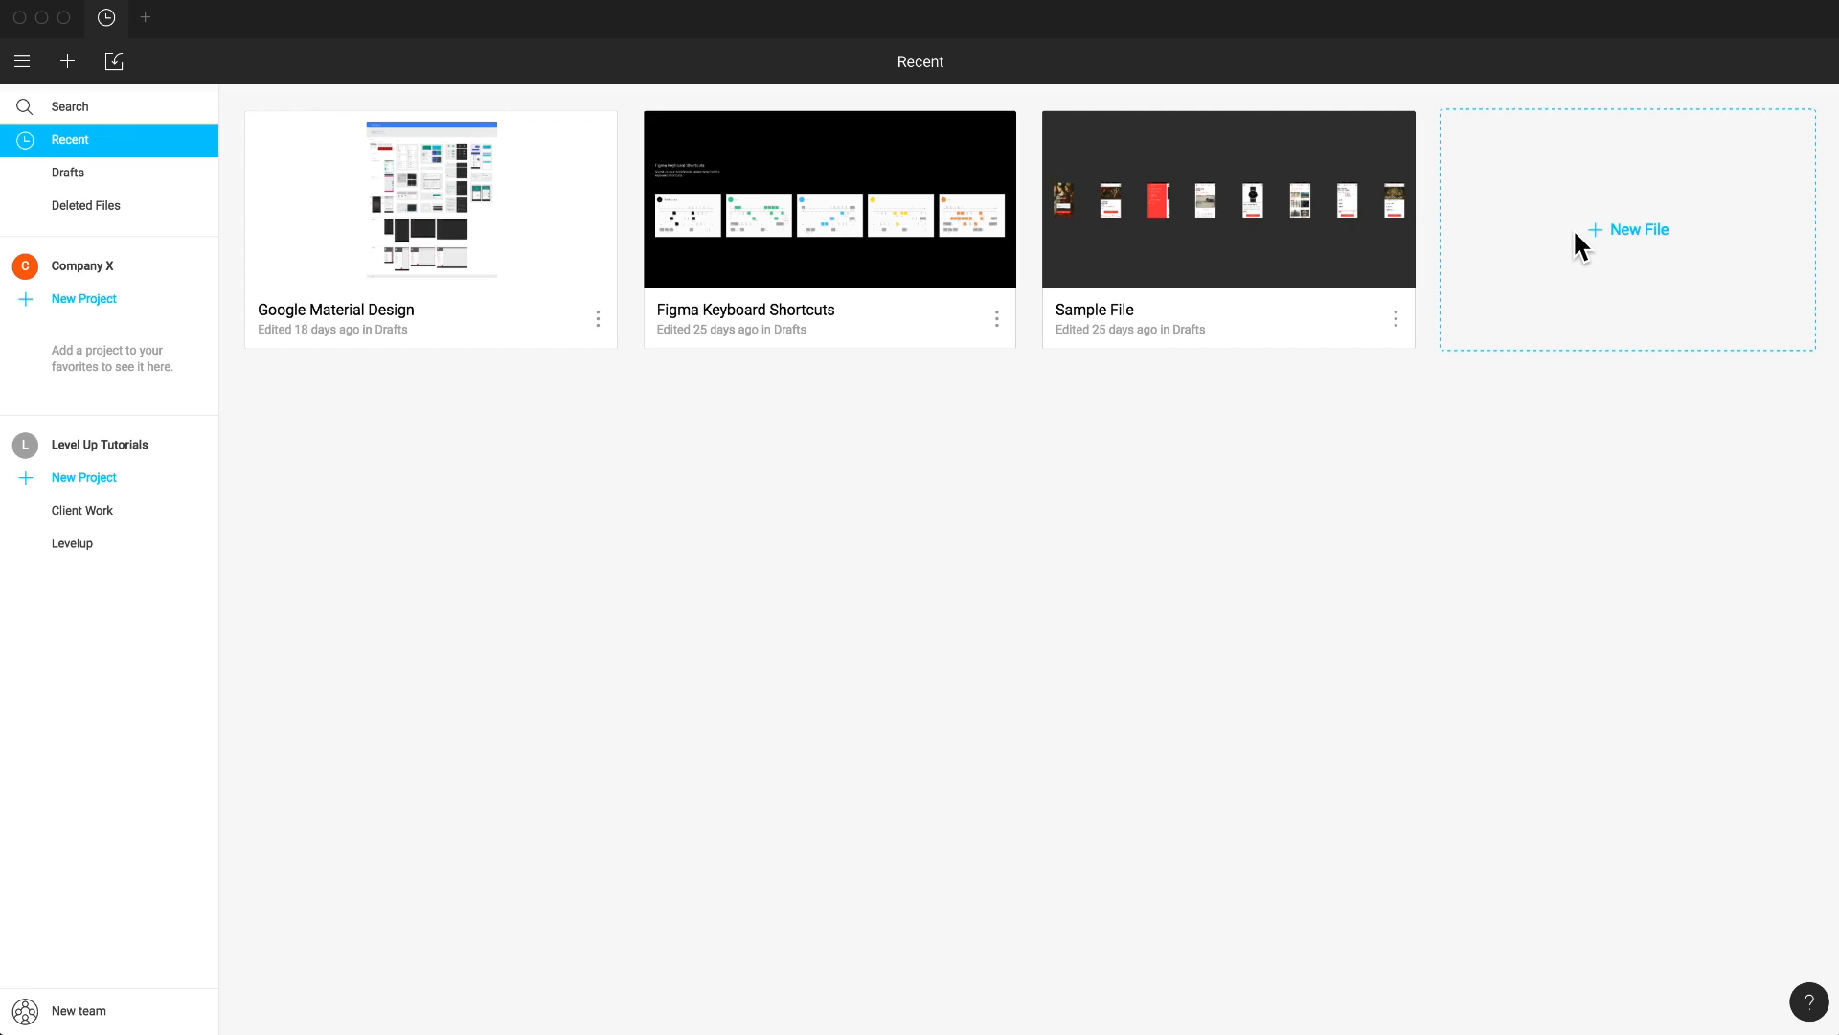
mouse_move(218, 67)
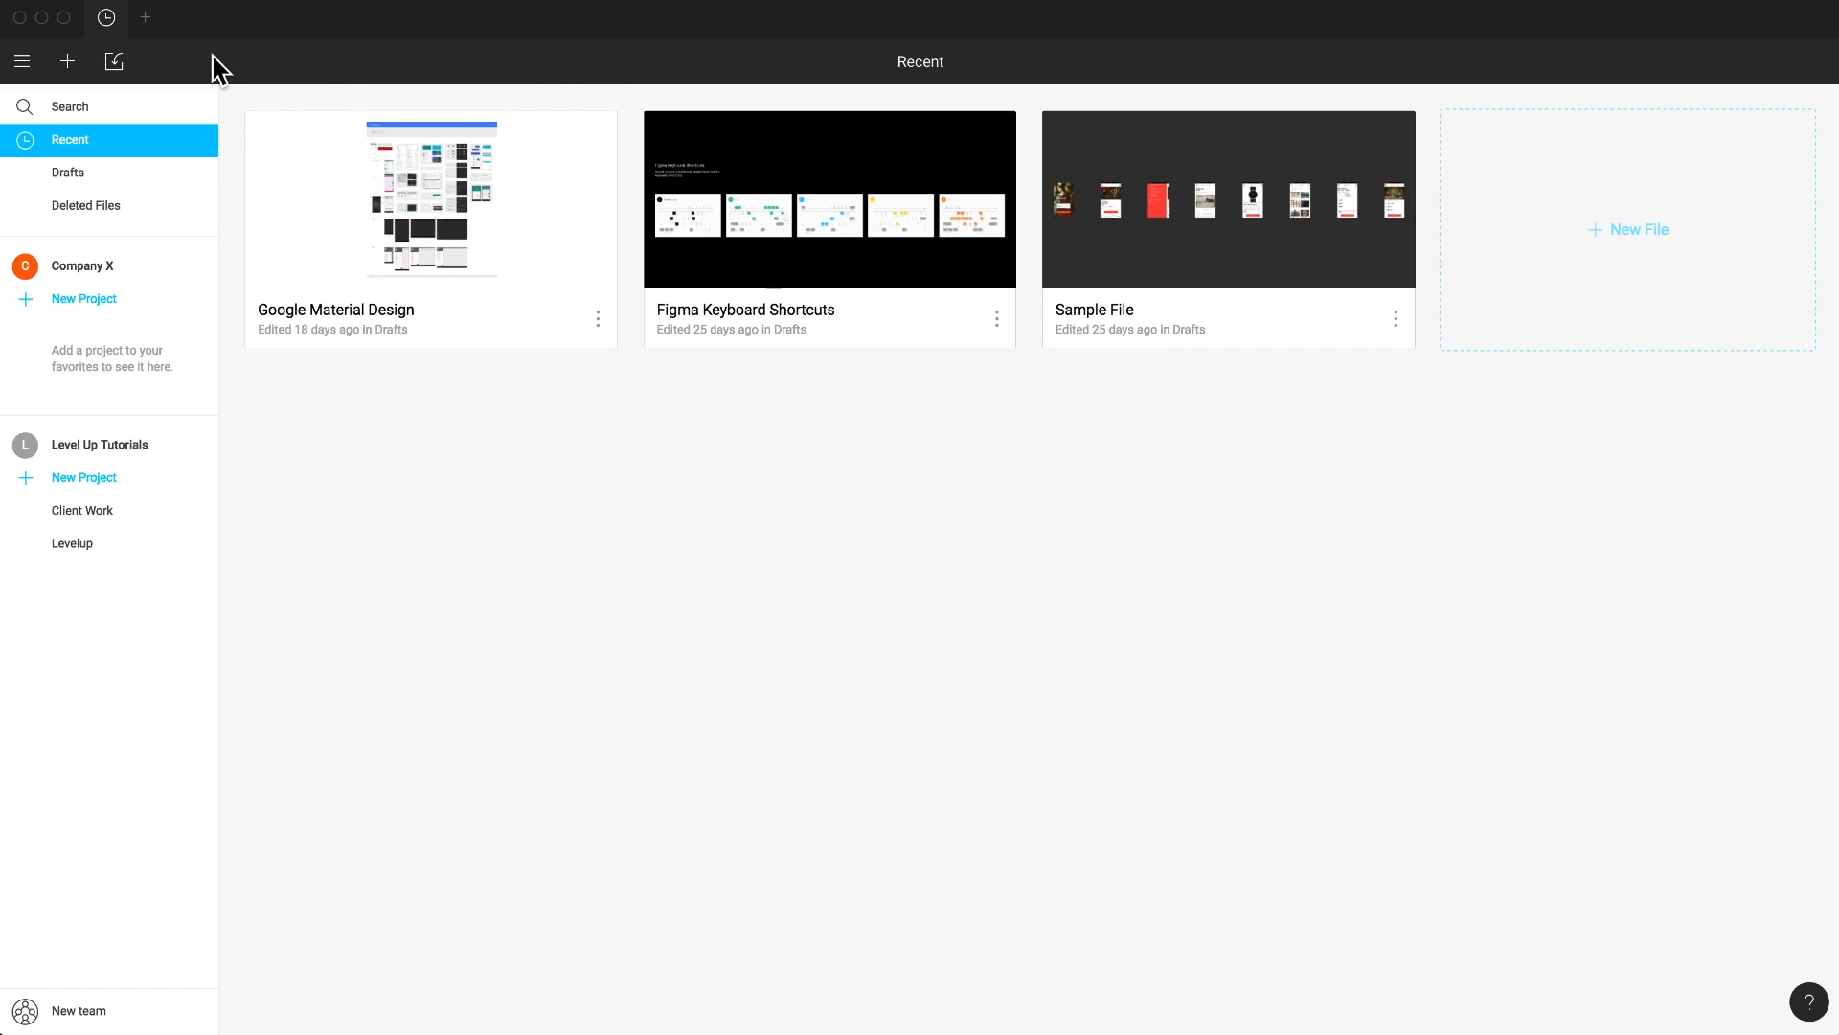
Step: Import Website layout.sketch from the Desktop into Drafts and select the new file
click(113, 61)
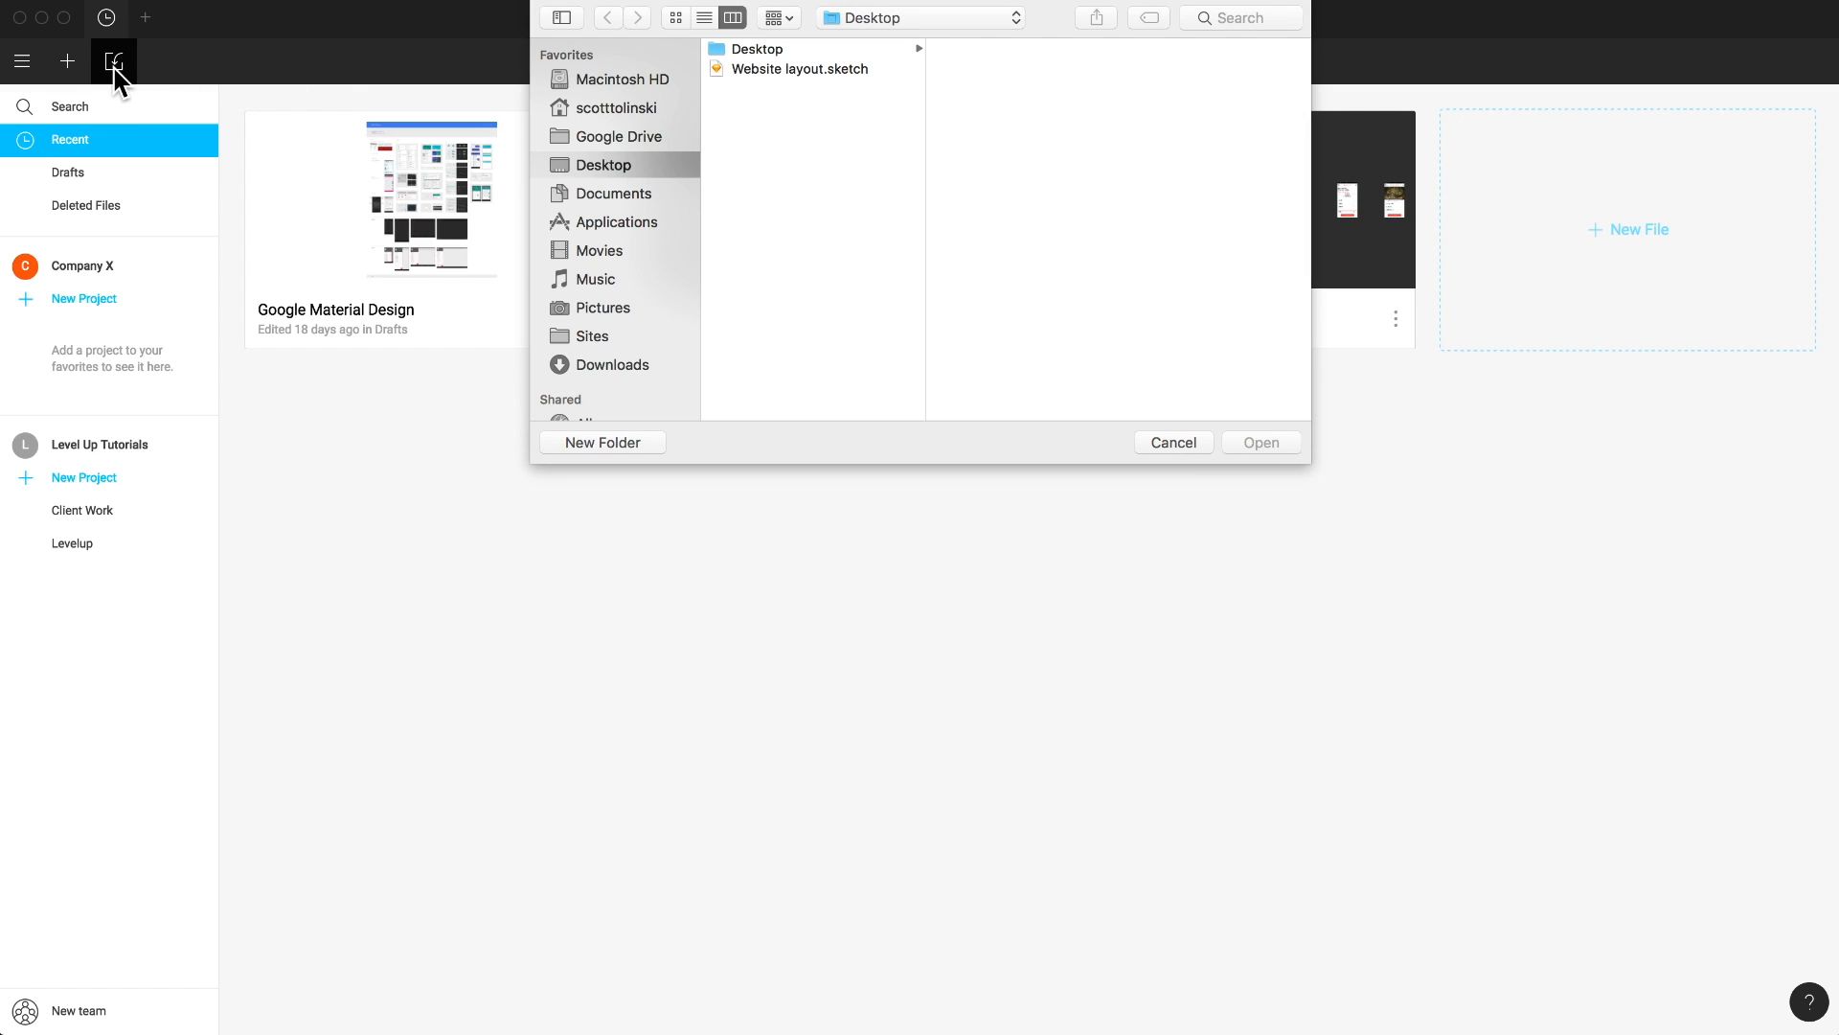
mouse_move(113, 61)
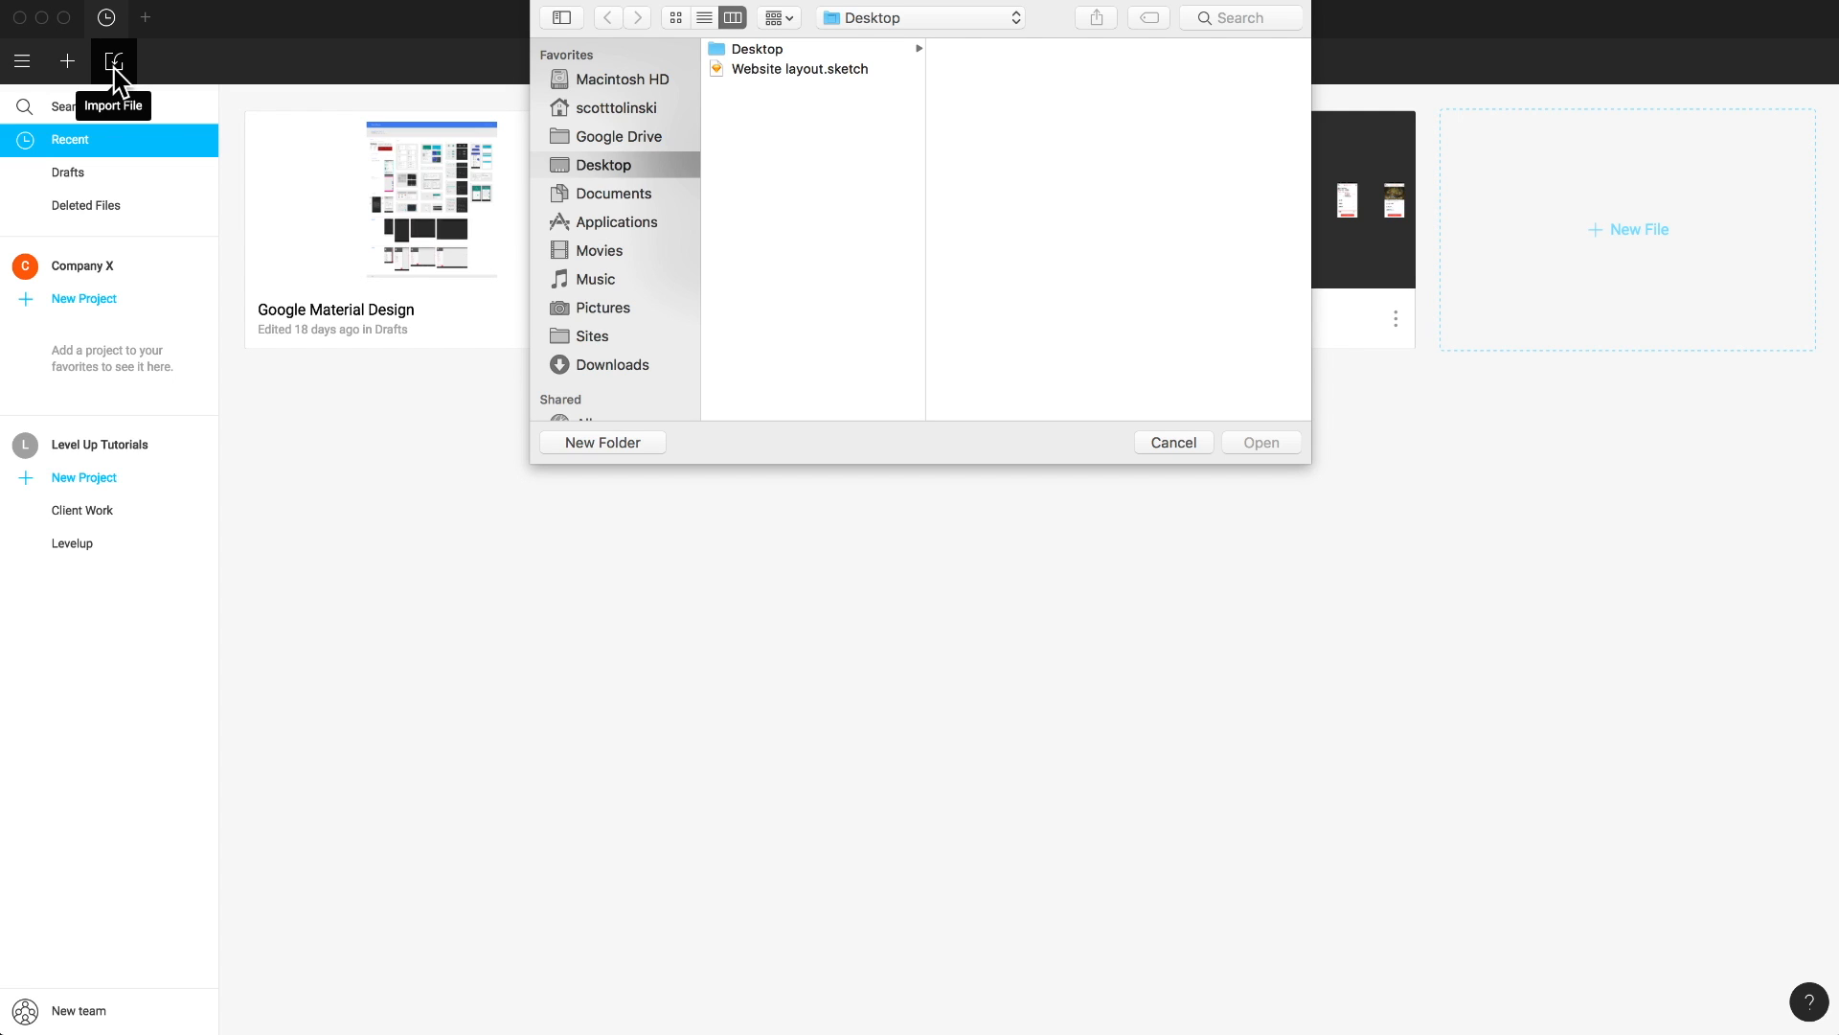
mouse_move(963, 318)
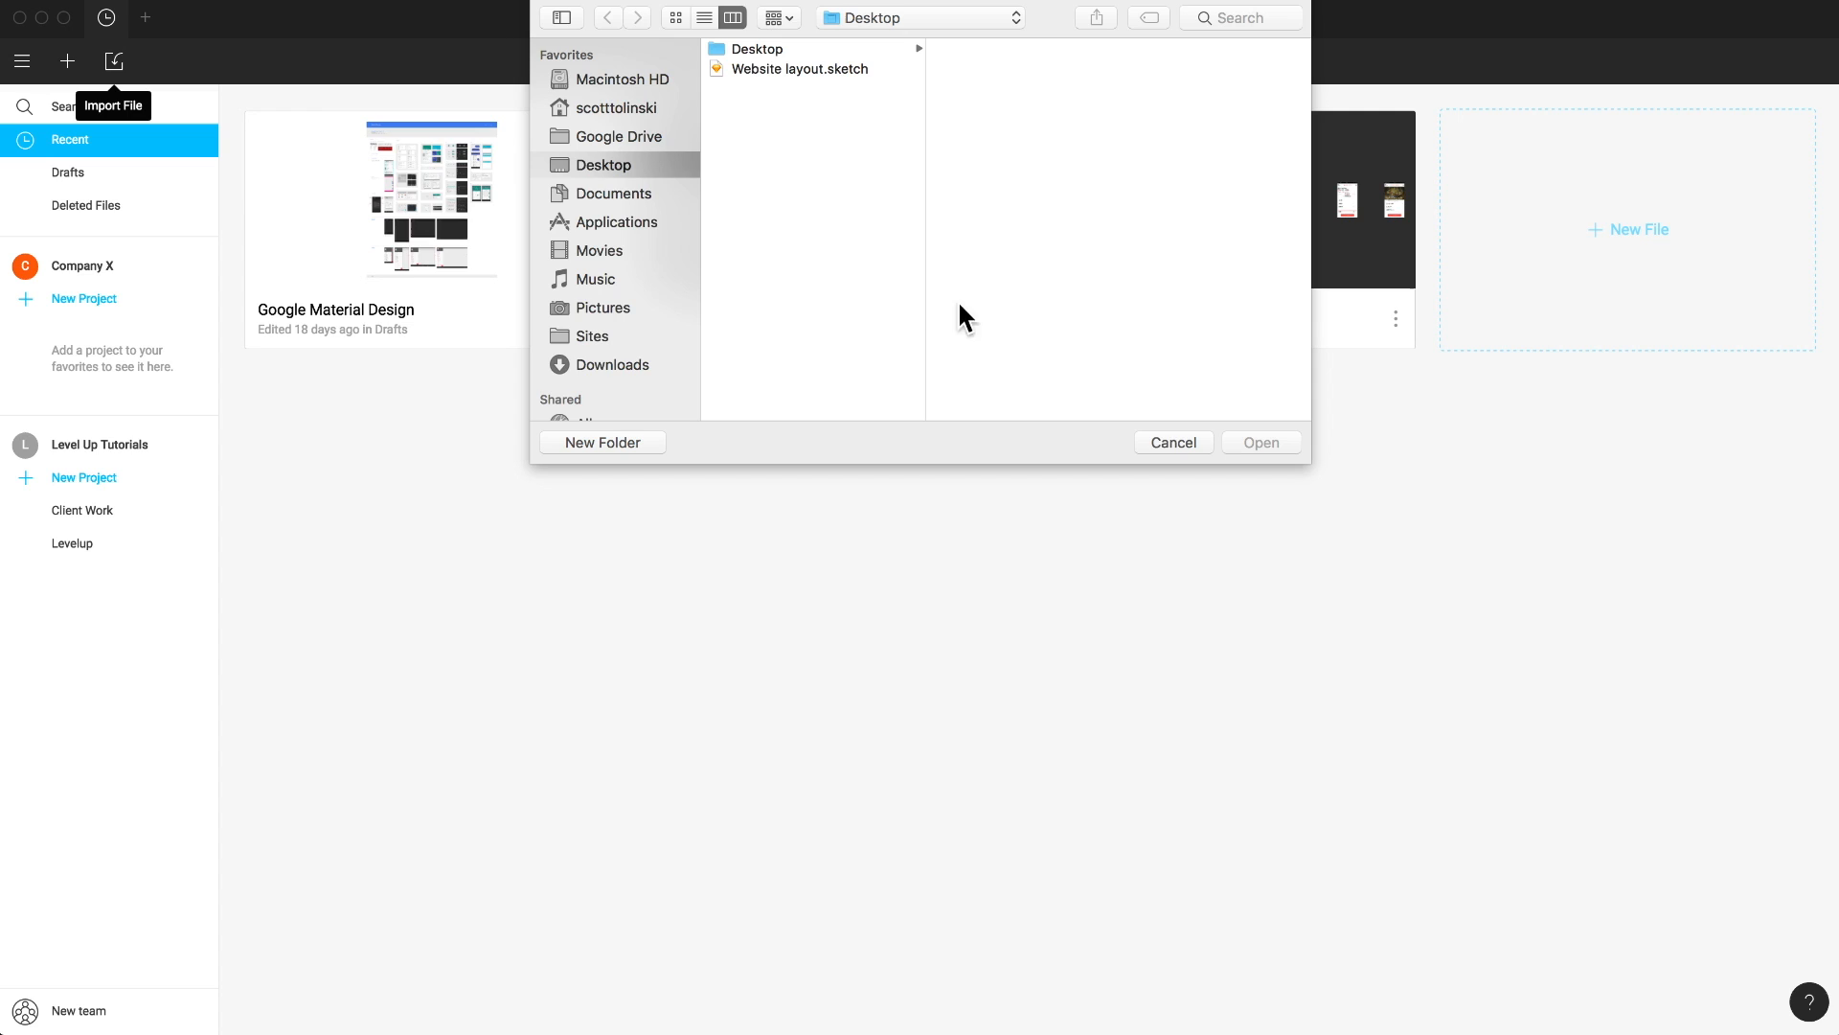
click(1172, 442)
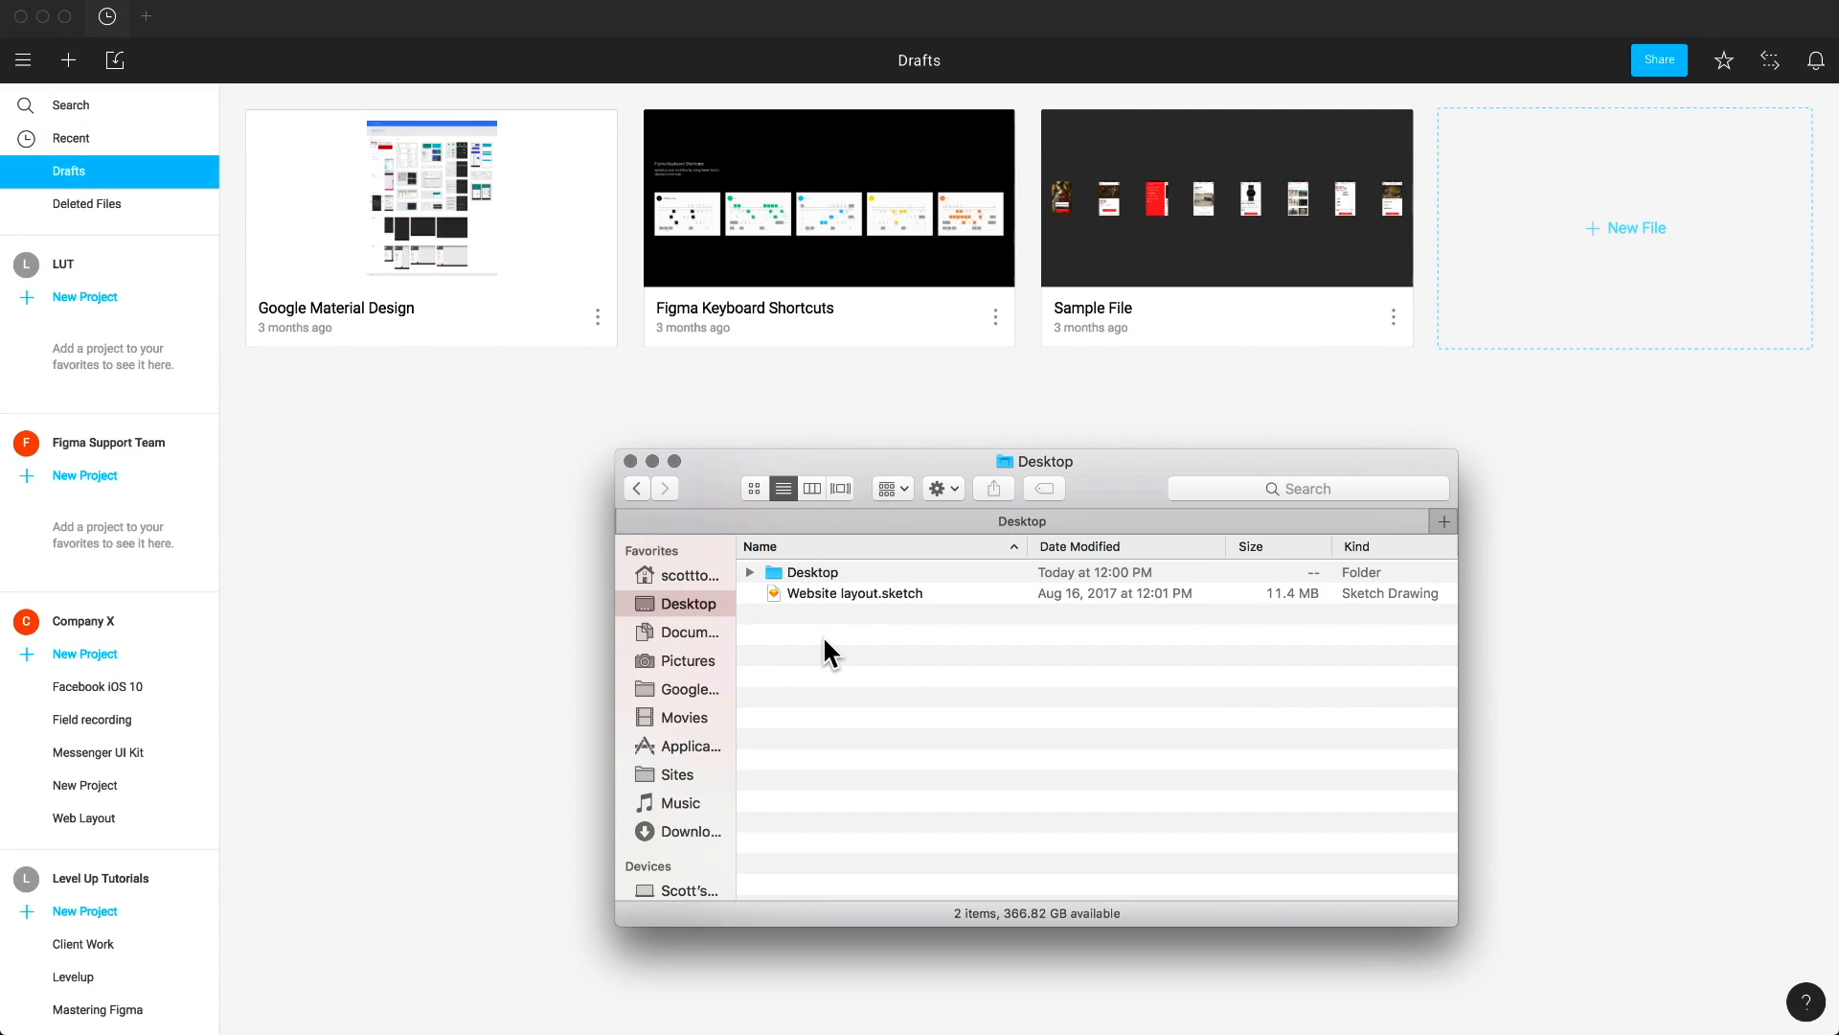
mouse_move(818, 601)
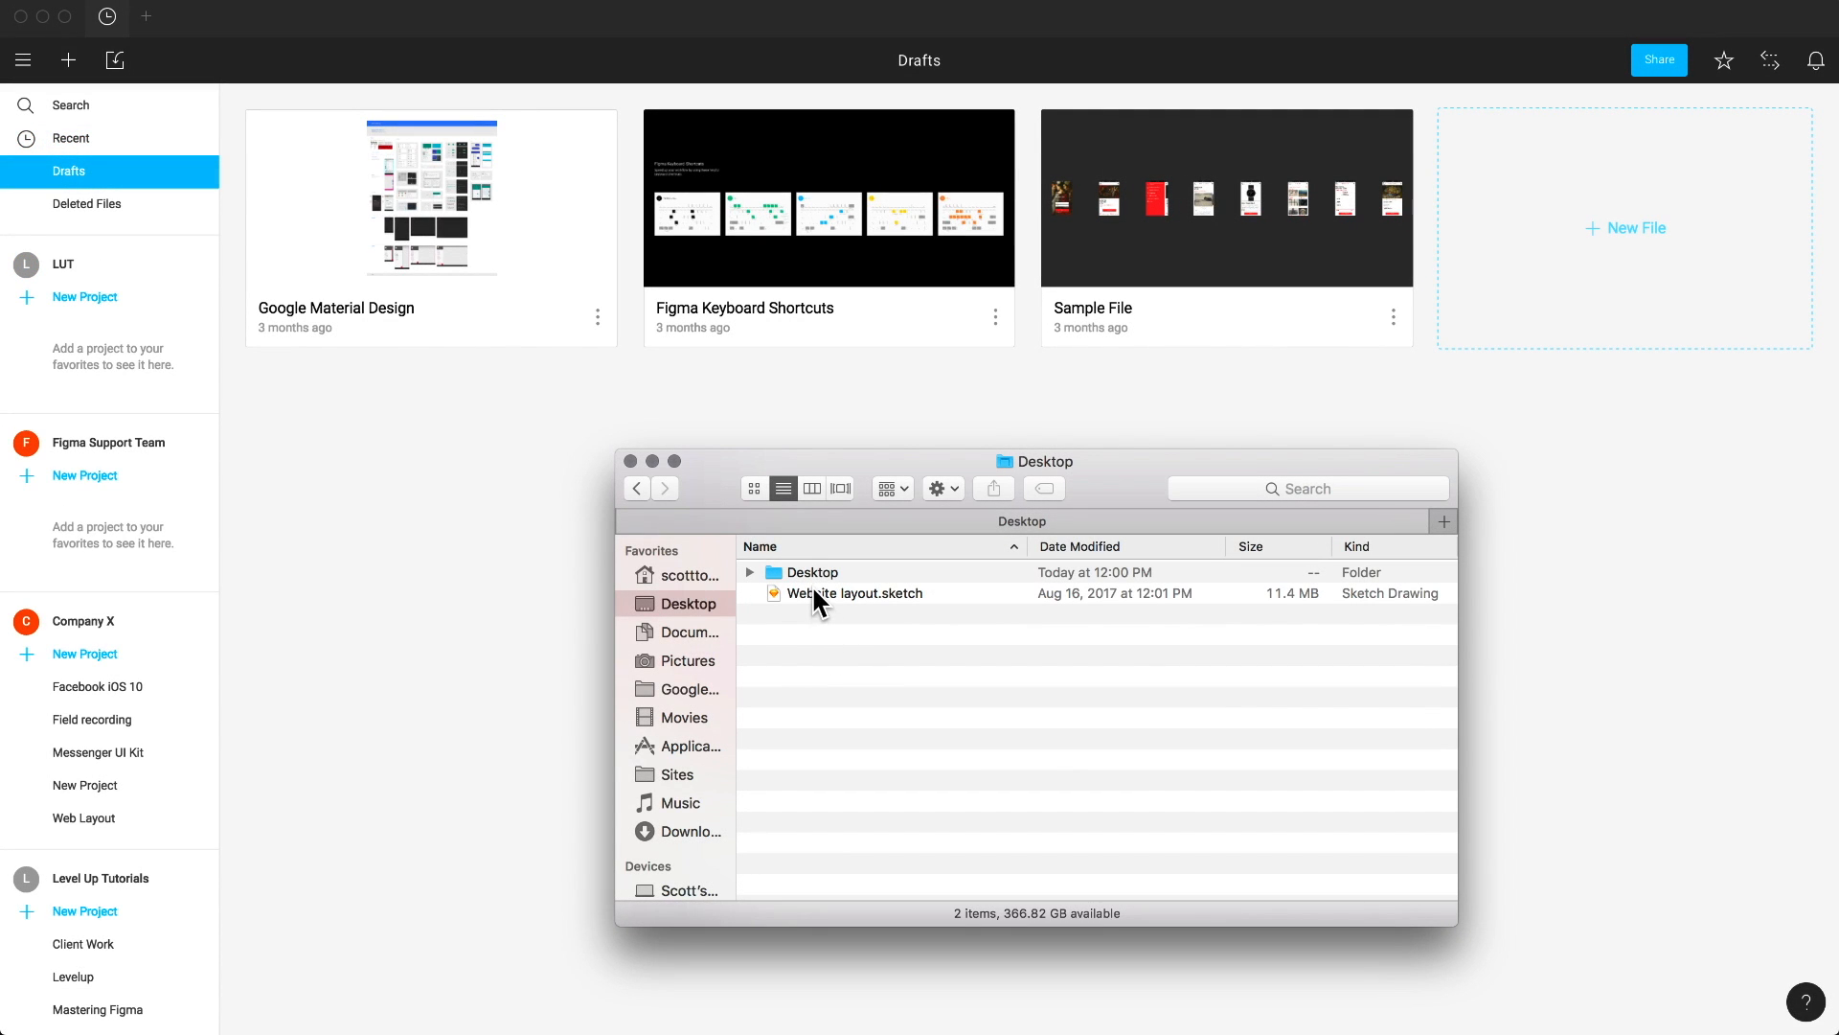
double_click(855, 592)
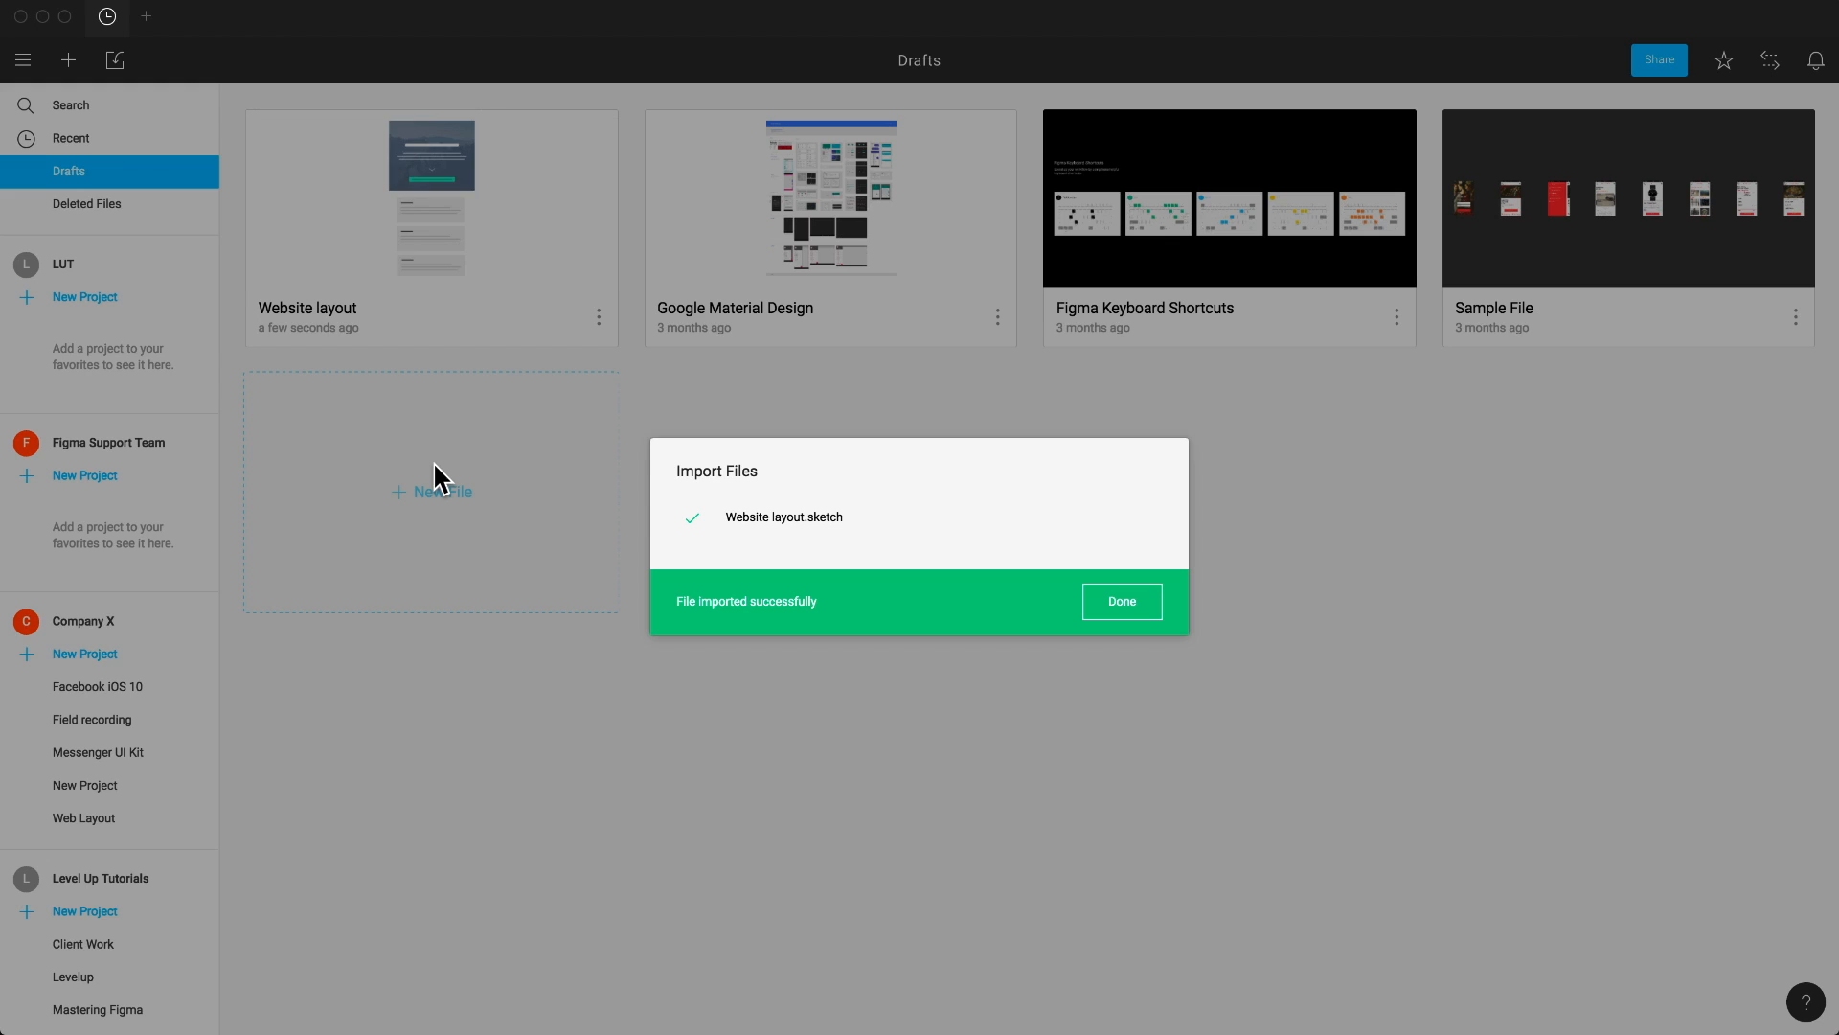
mouse_move(1132, 537)
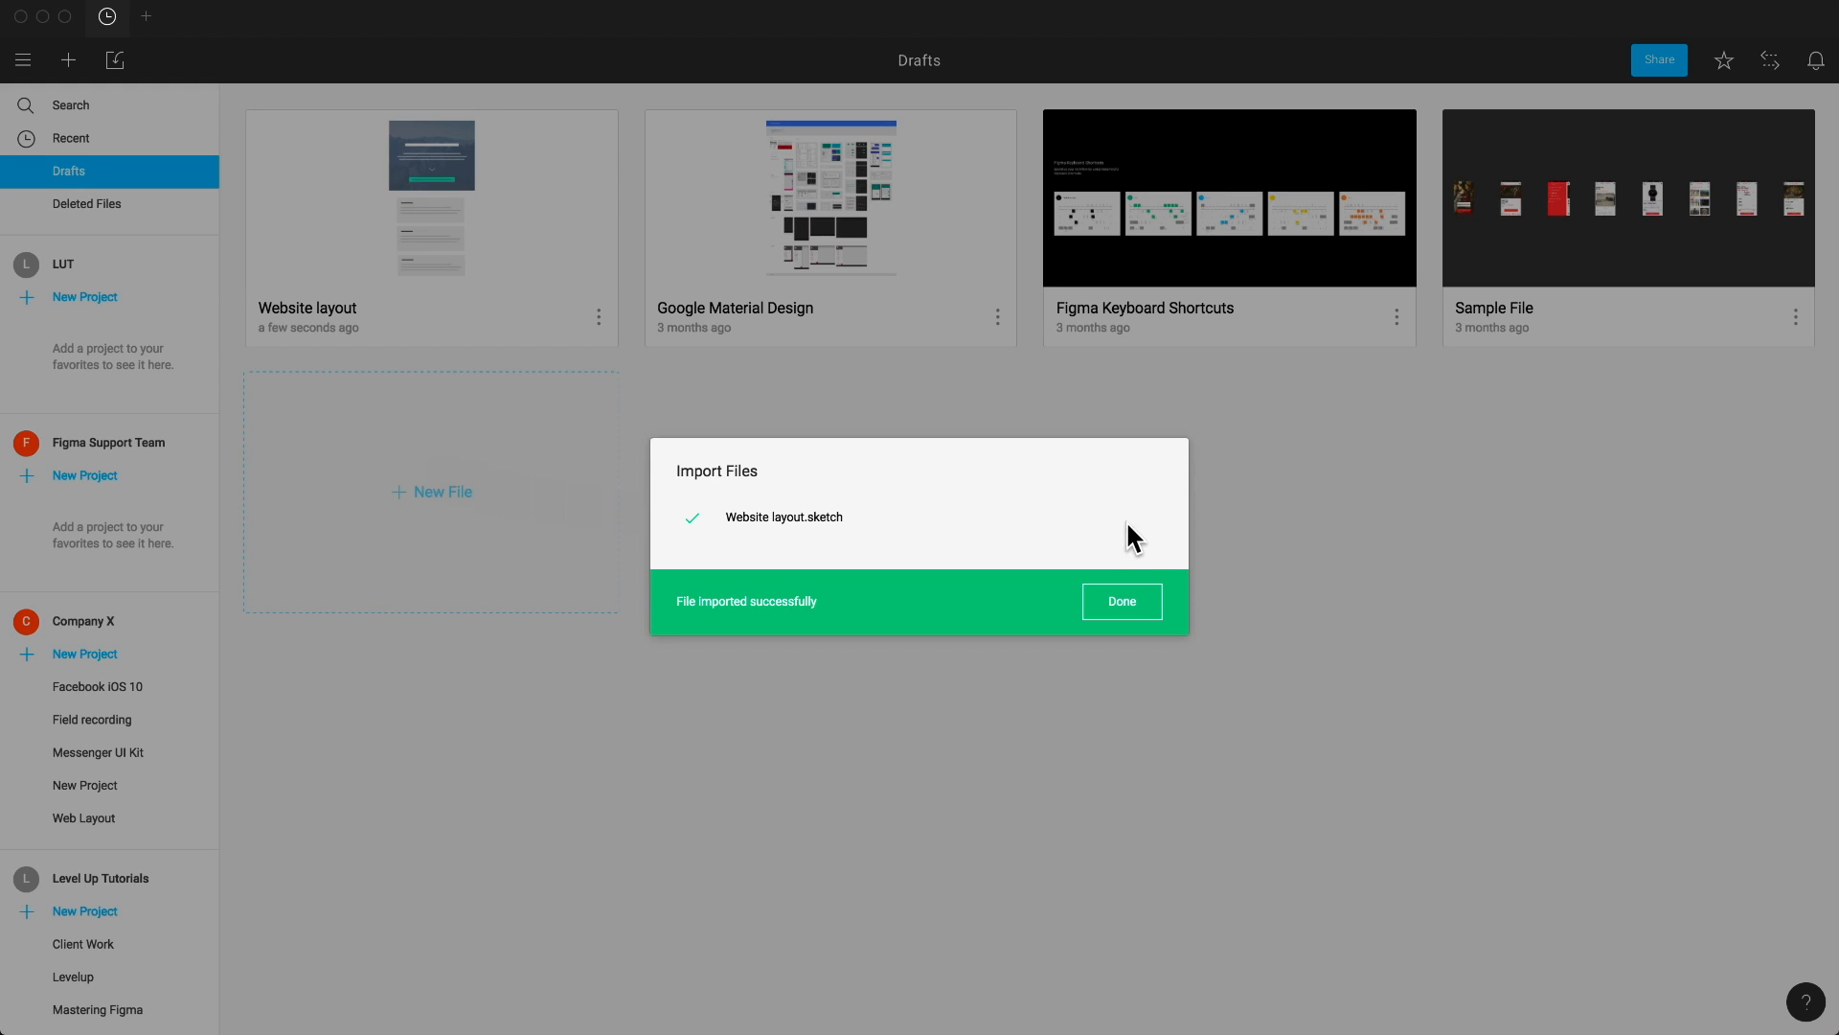
click(1121, 600)
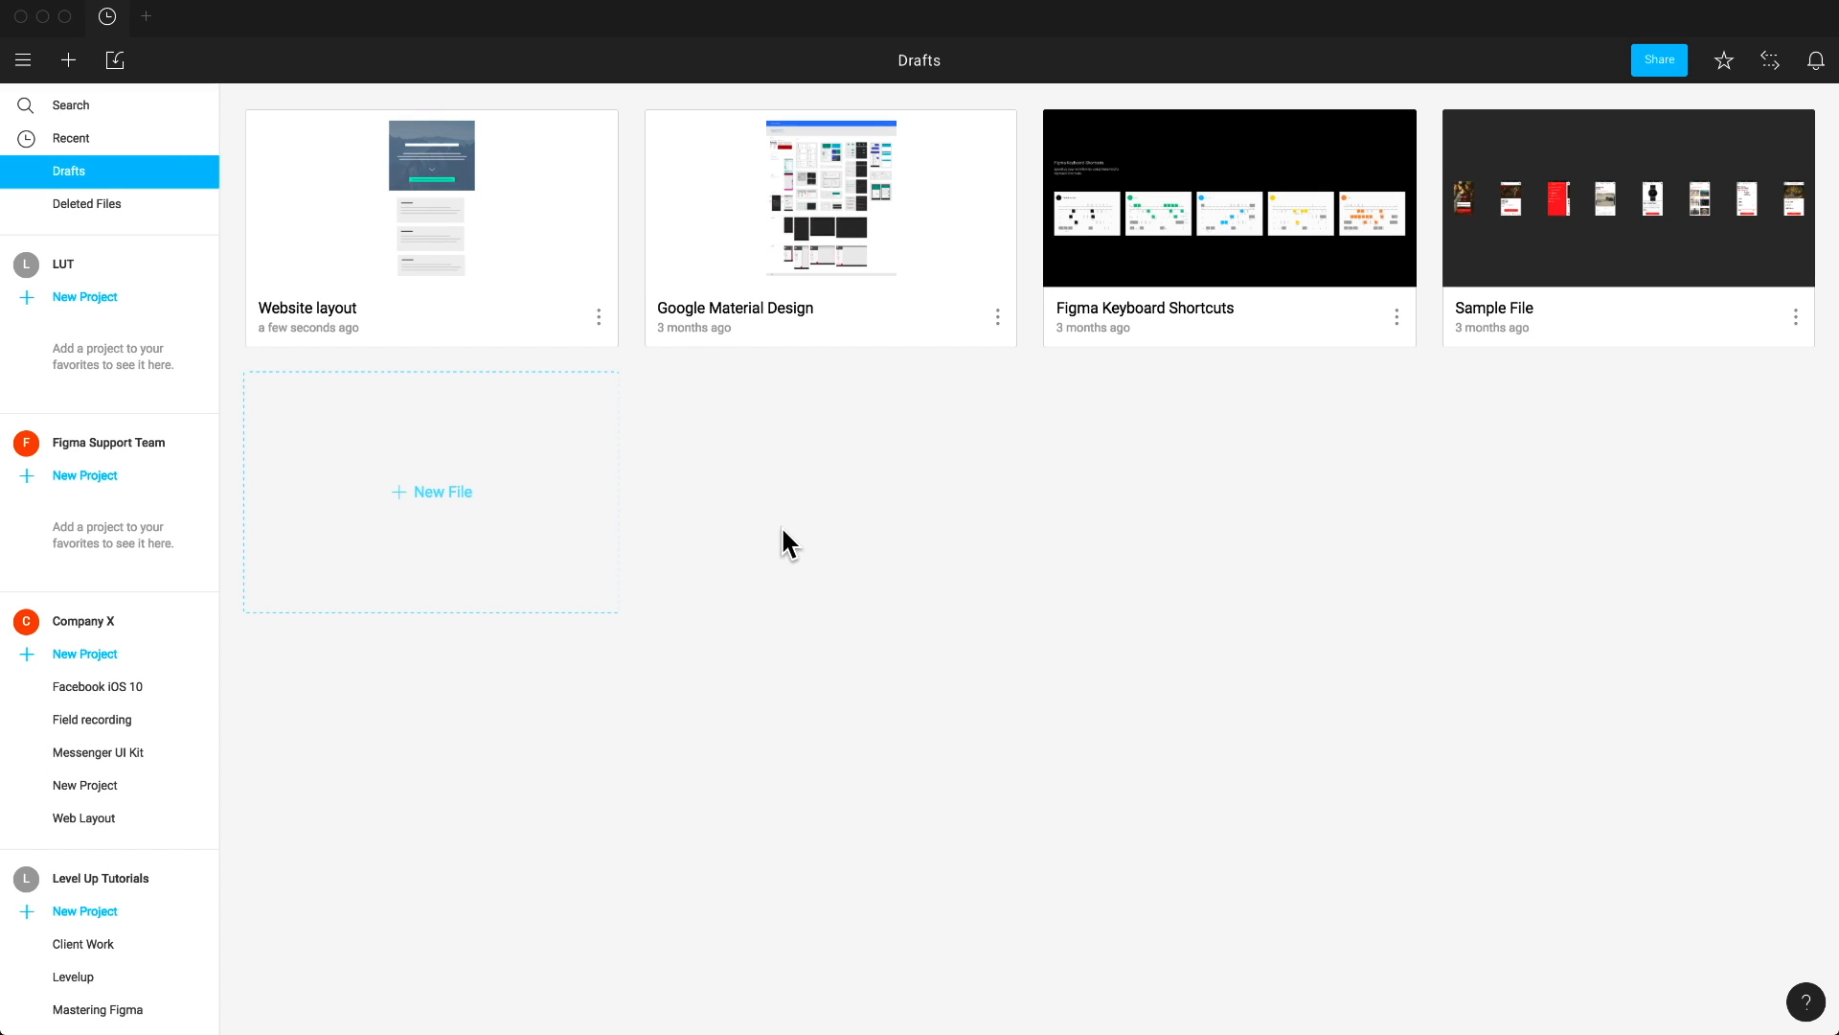
mouse_move(498, 283)
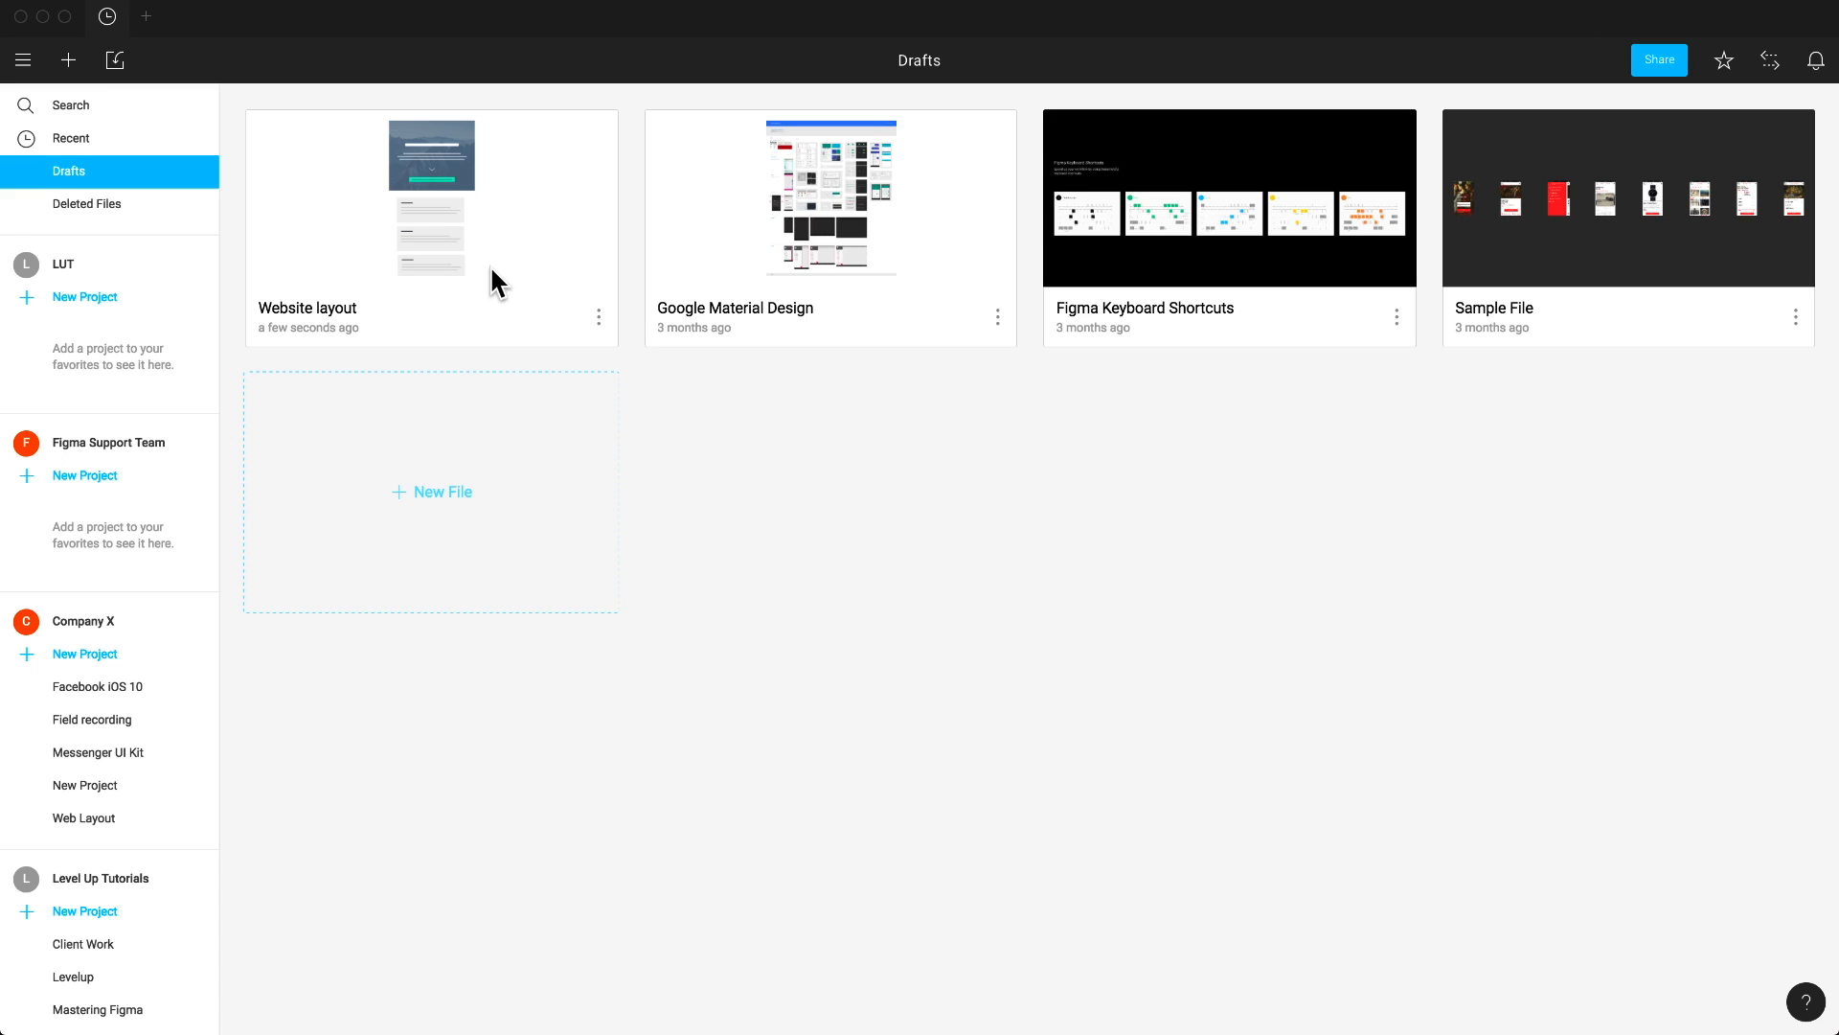
click(431, 197)
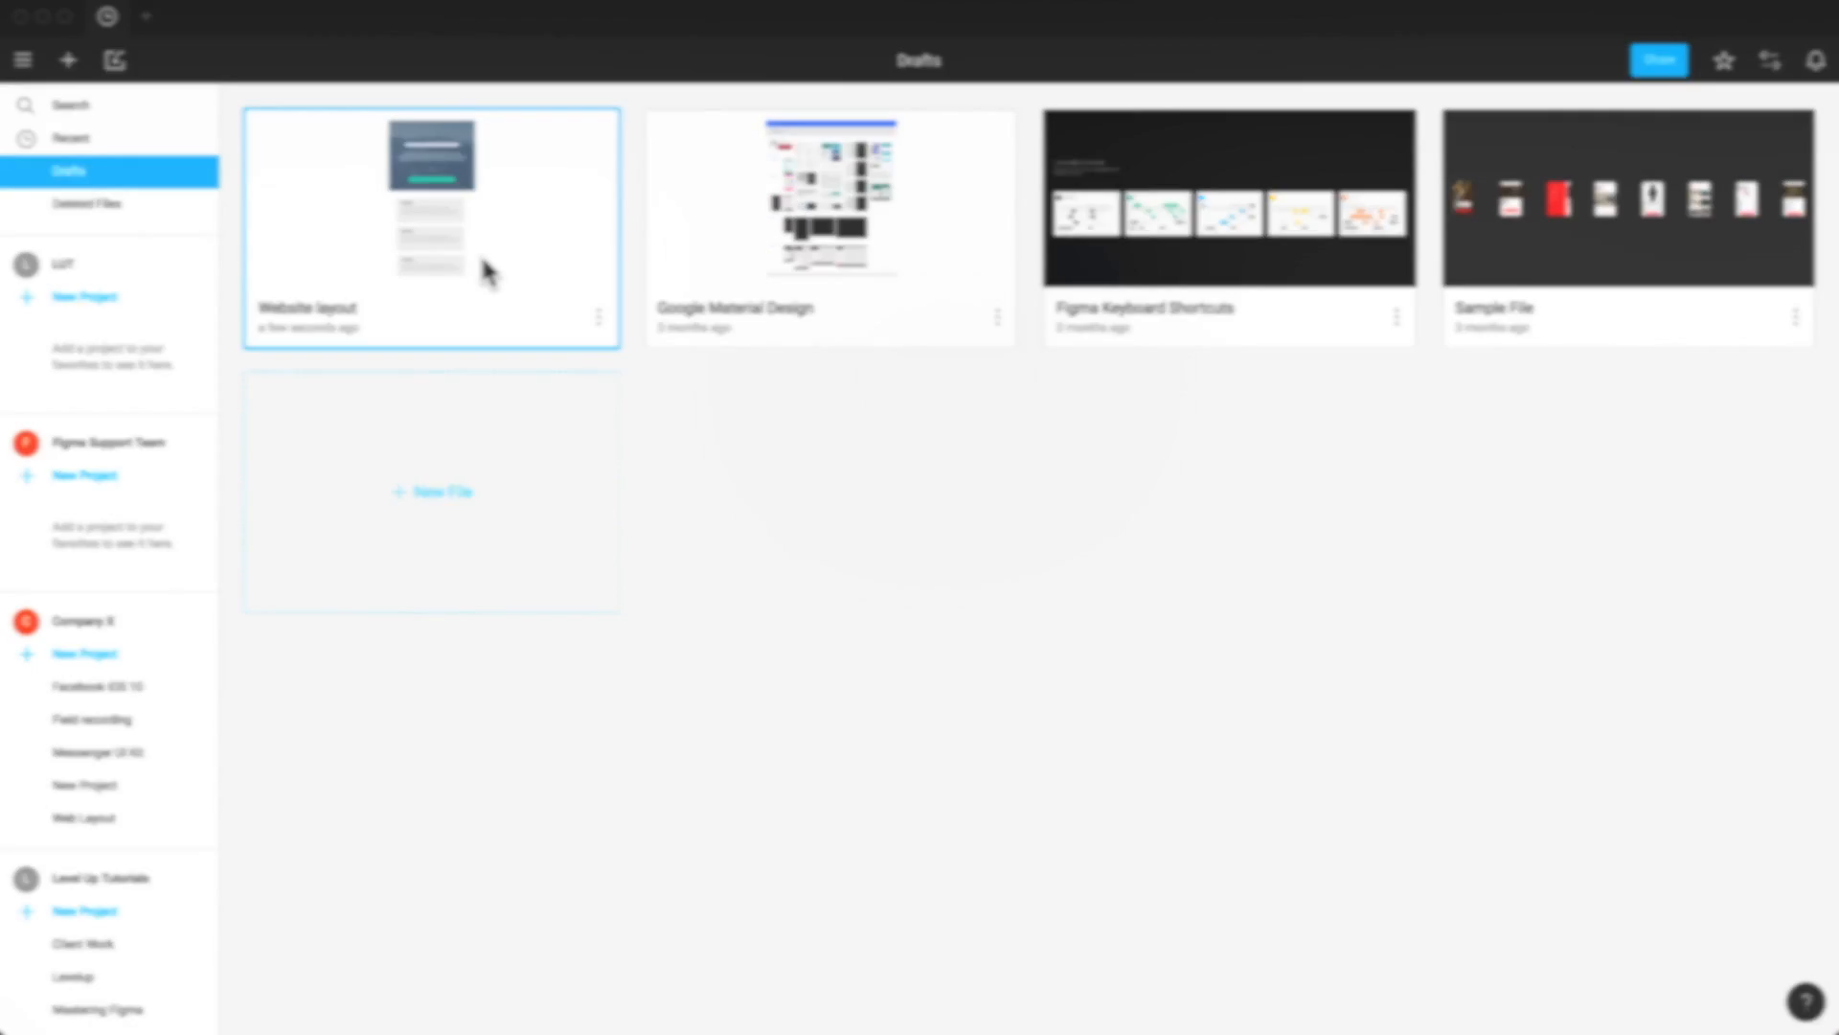
Step: Open the Website layout file in the editor to view its iPhone 7 frame
double_click(431, 195)
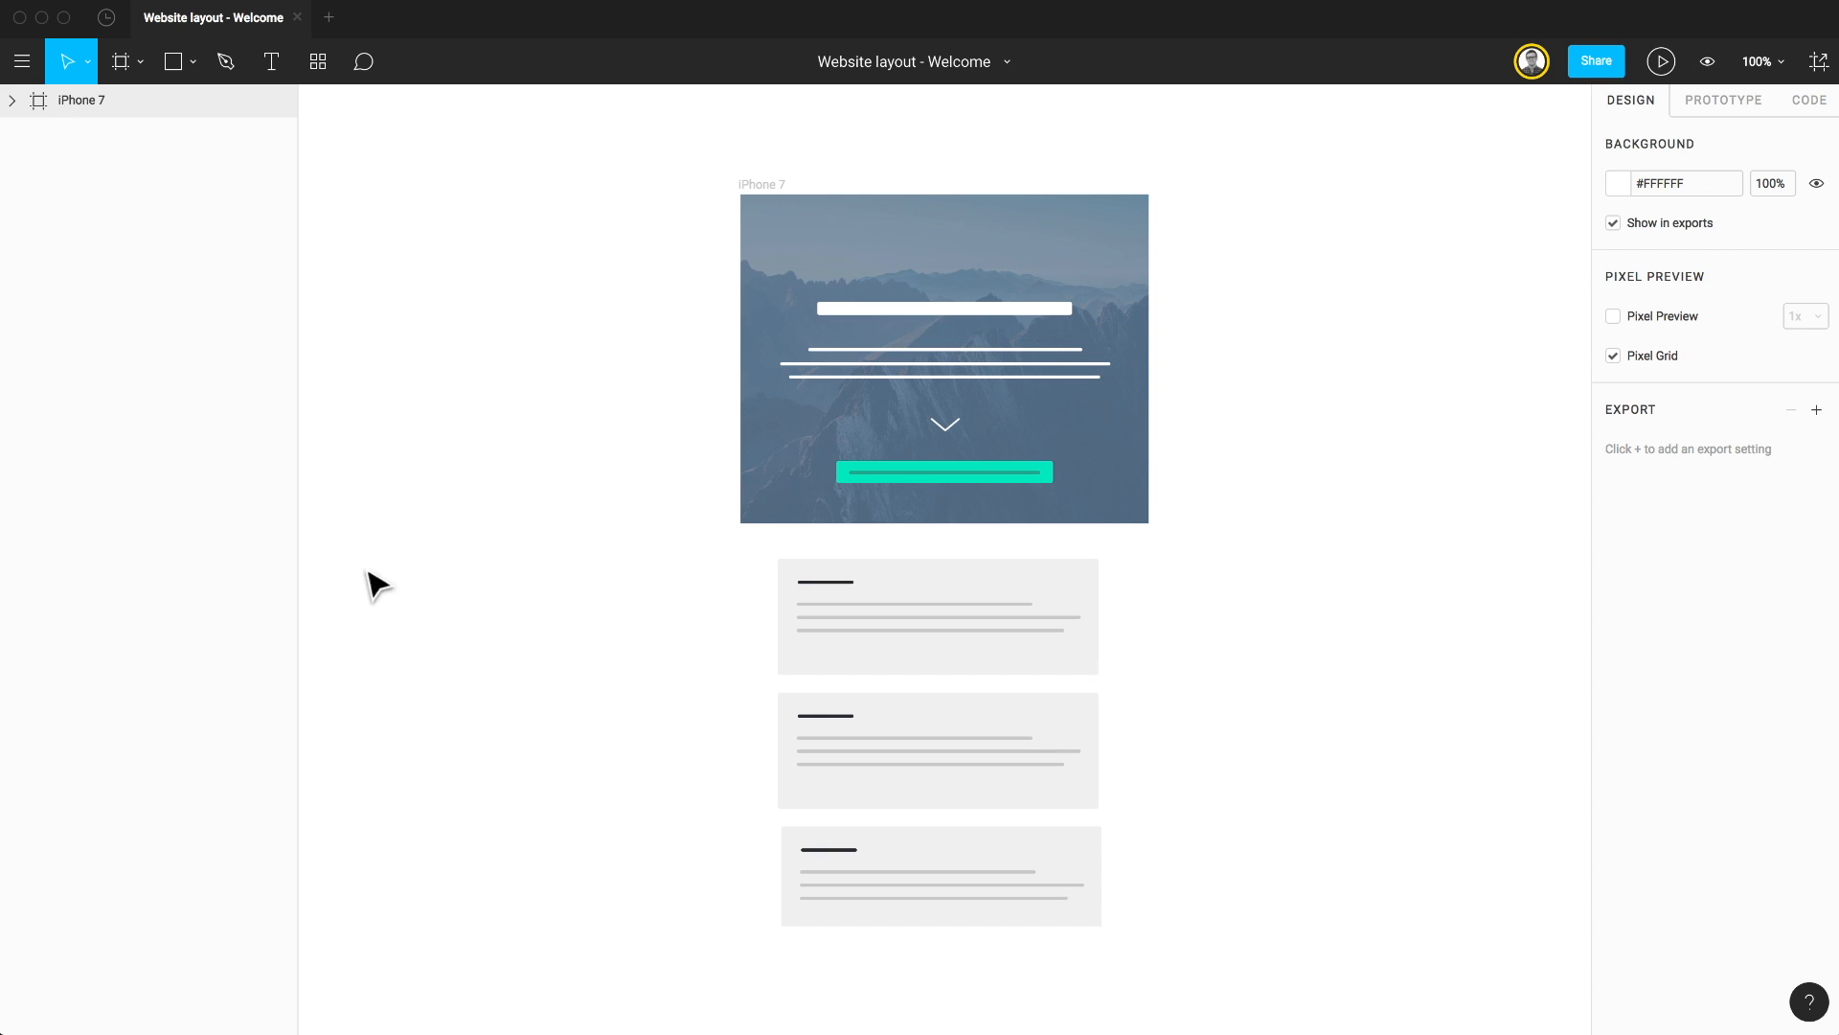
mouse_move(44, 504)
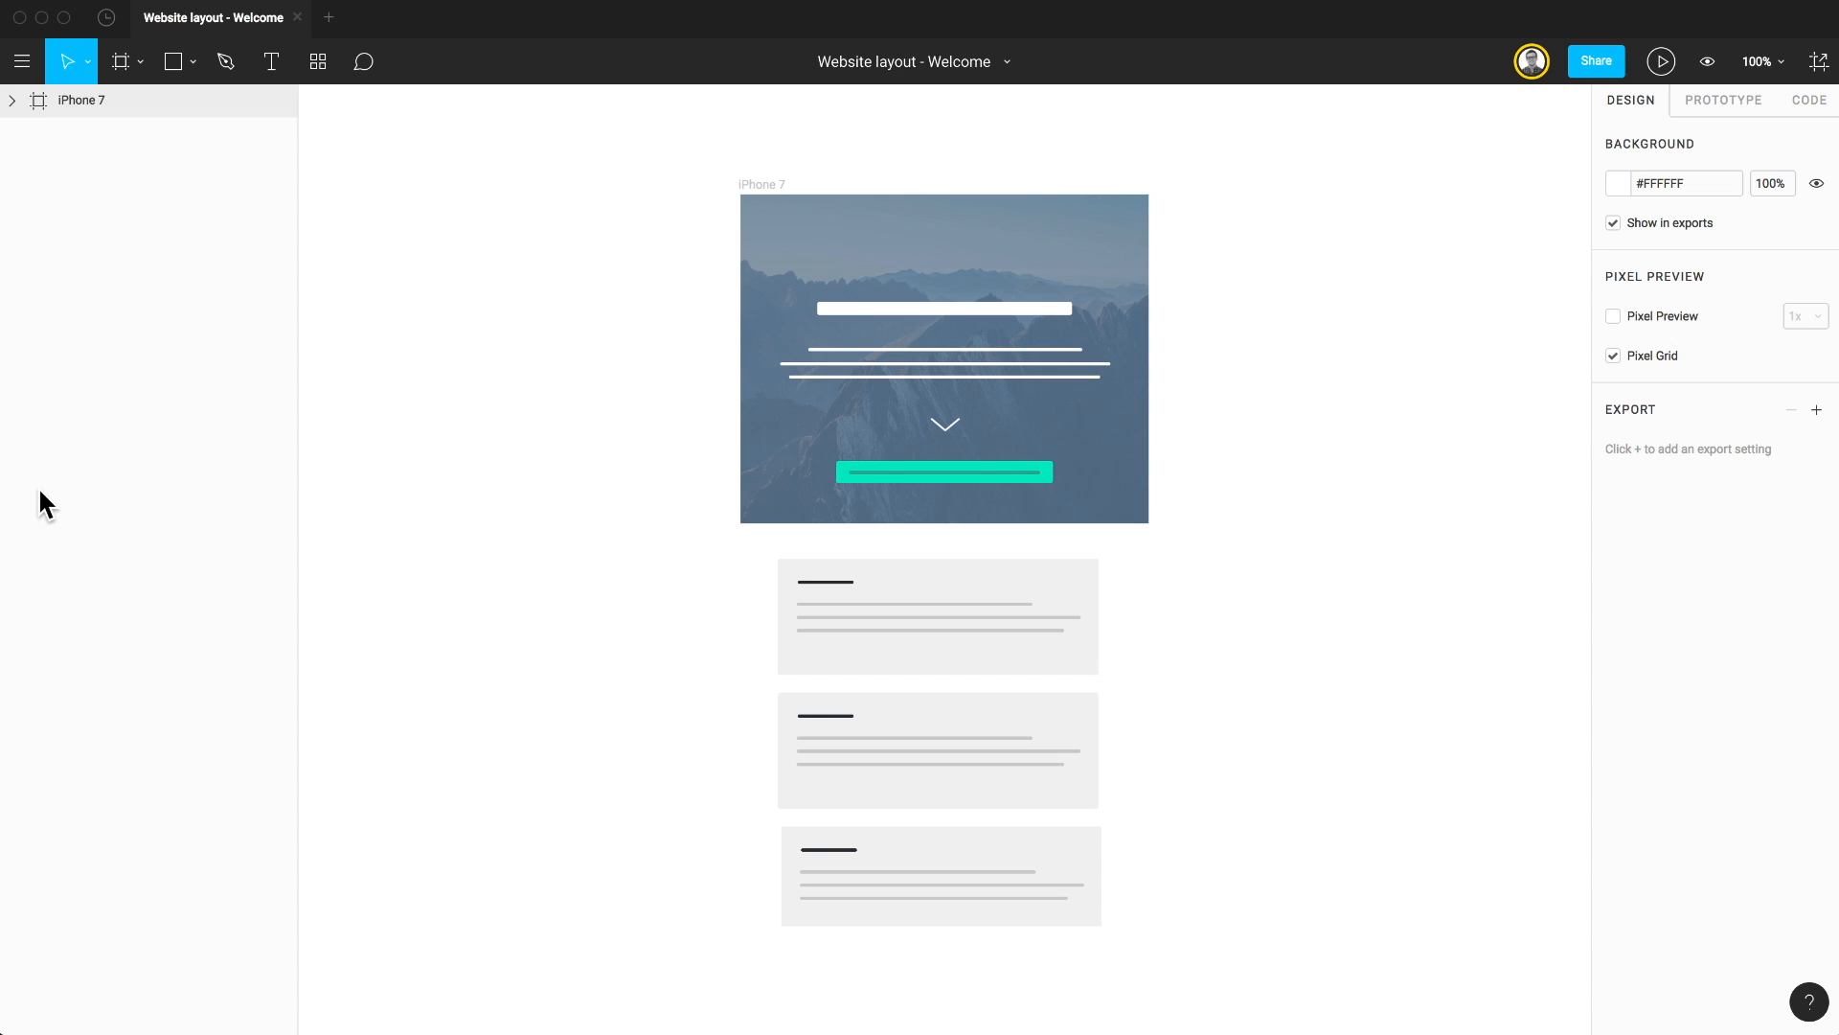
mouse_move(479, 72)
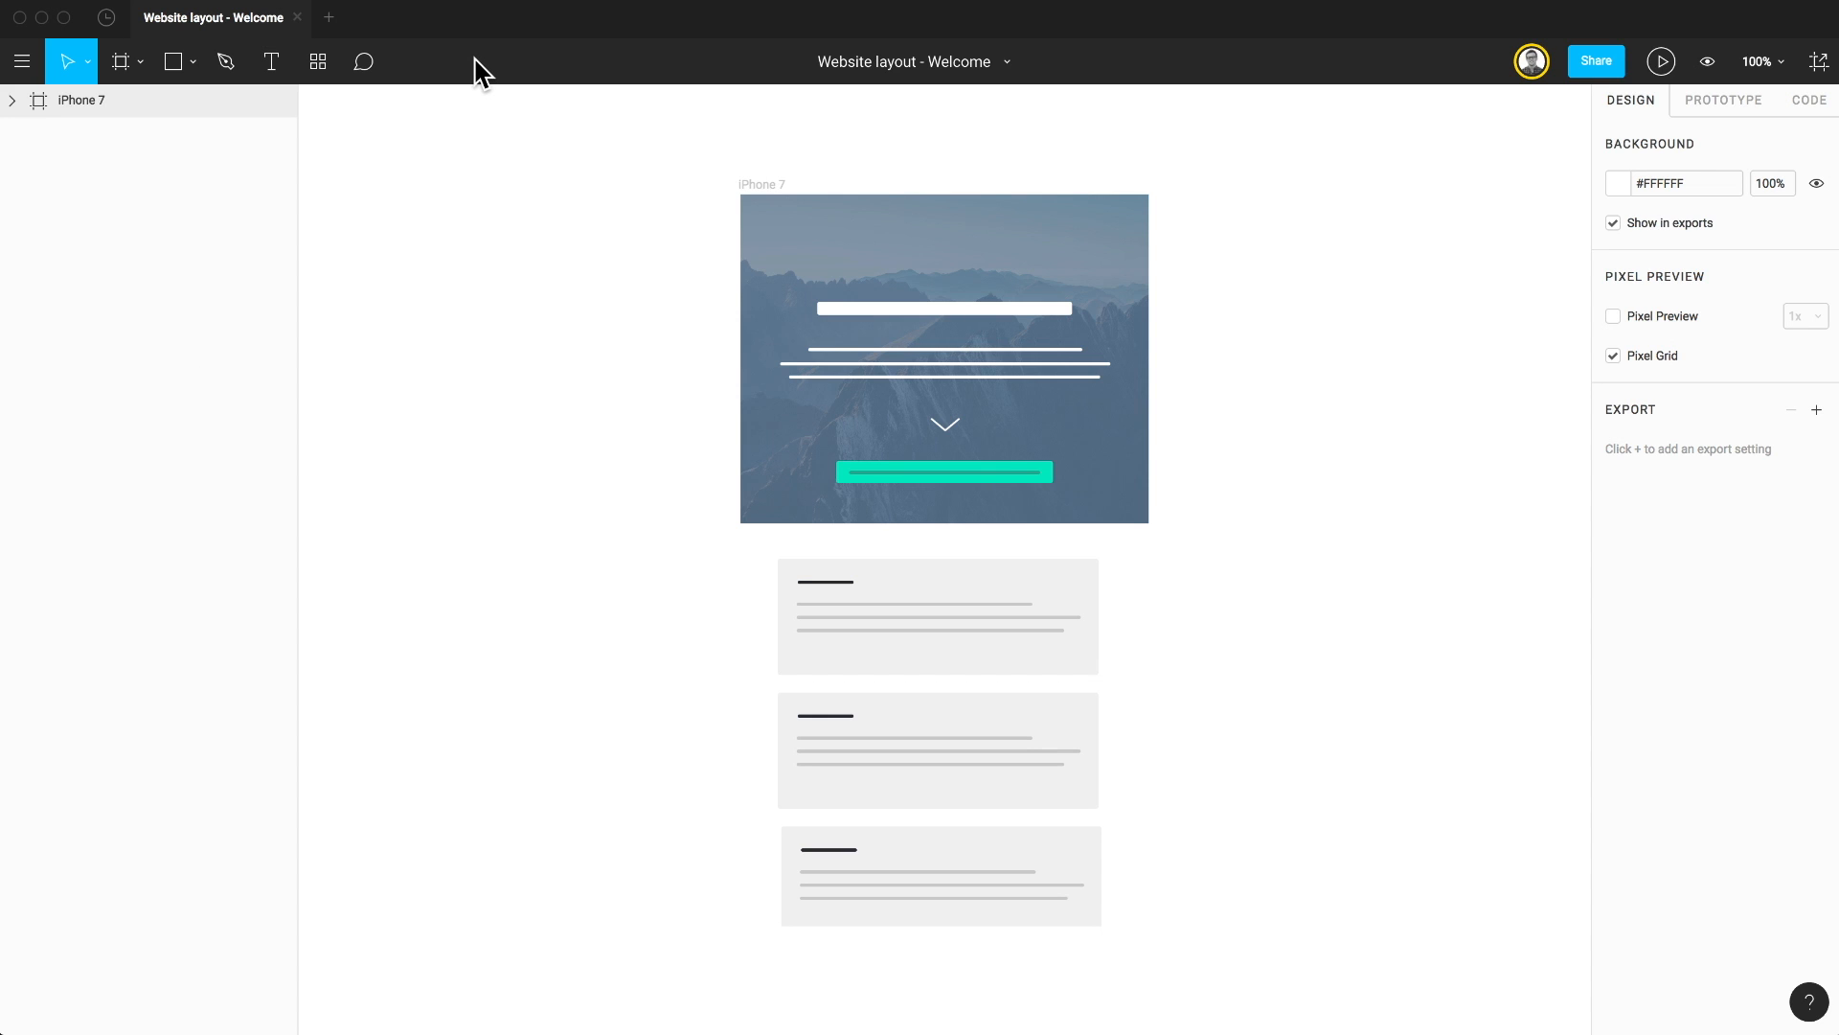
mouse_move(1632, 498)
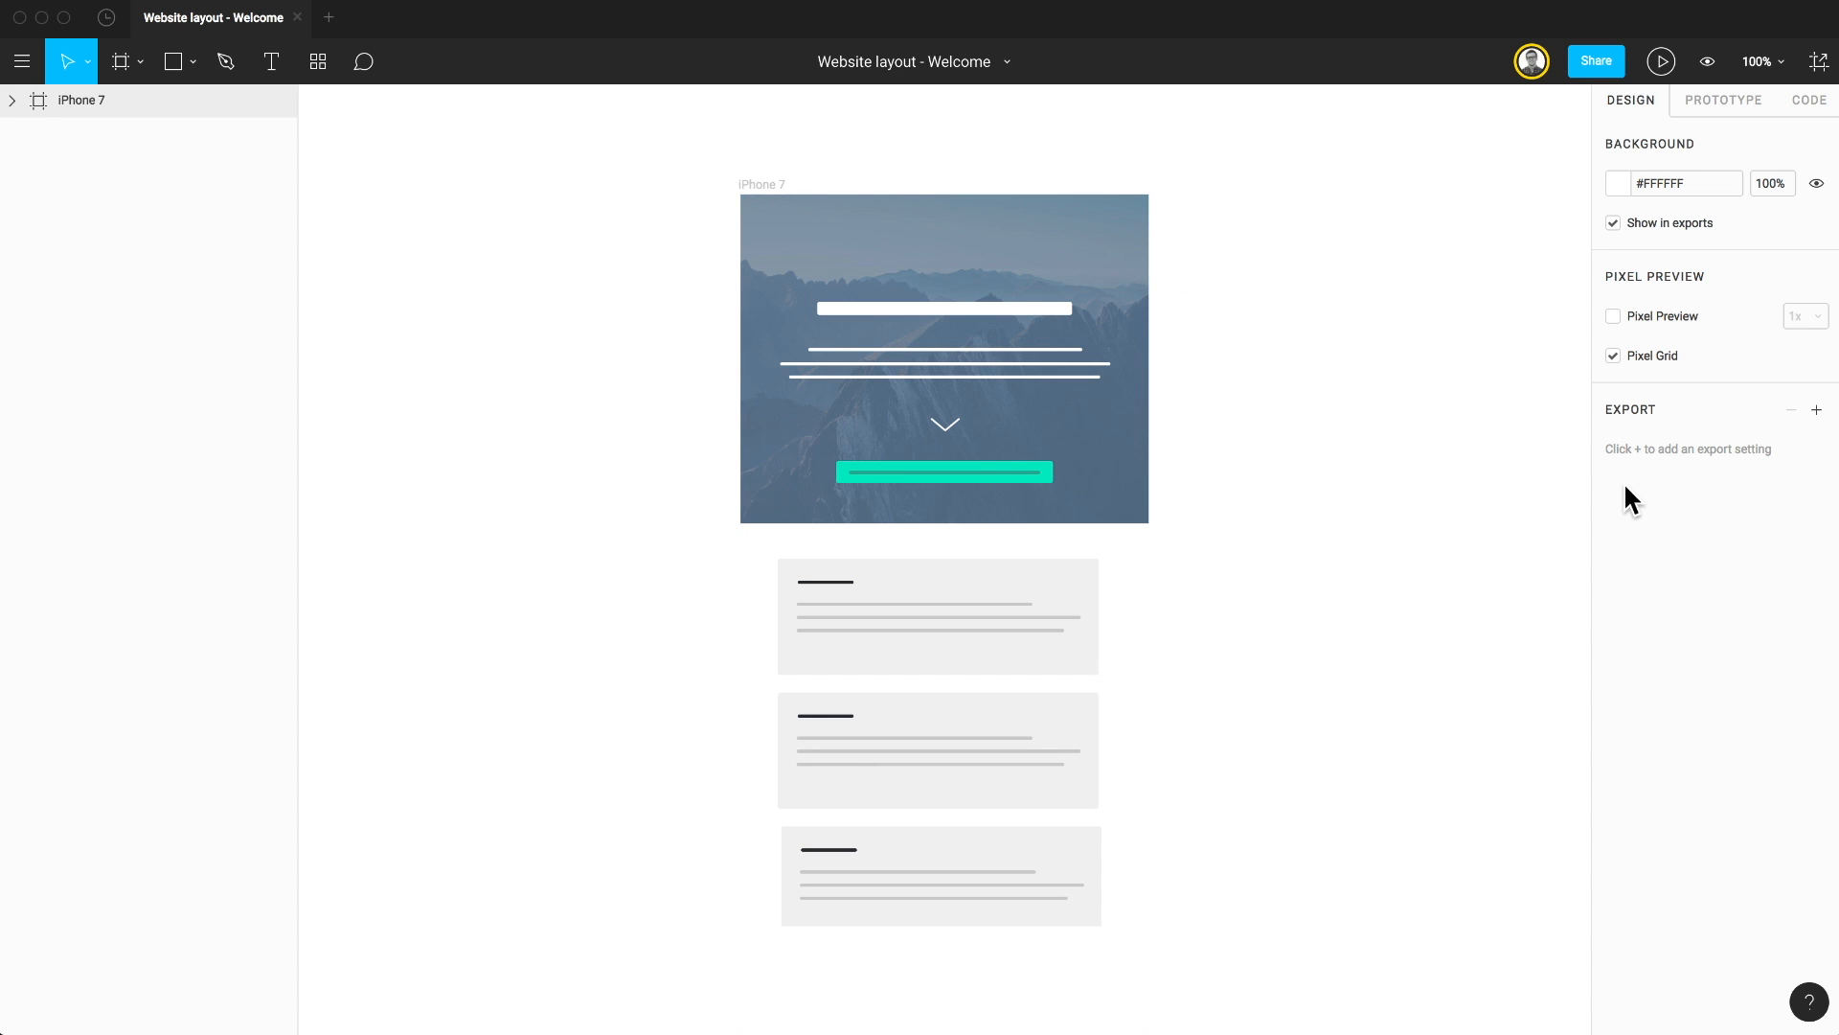
mouse_move(669, 530)
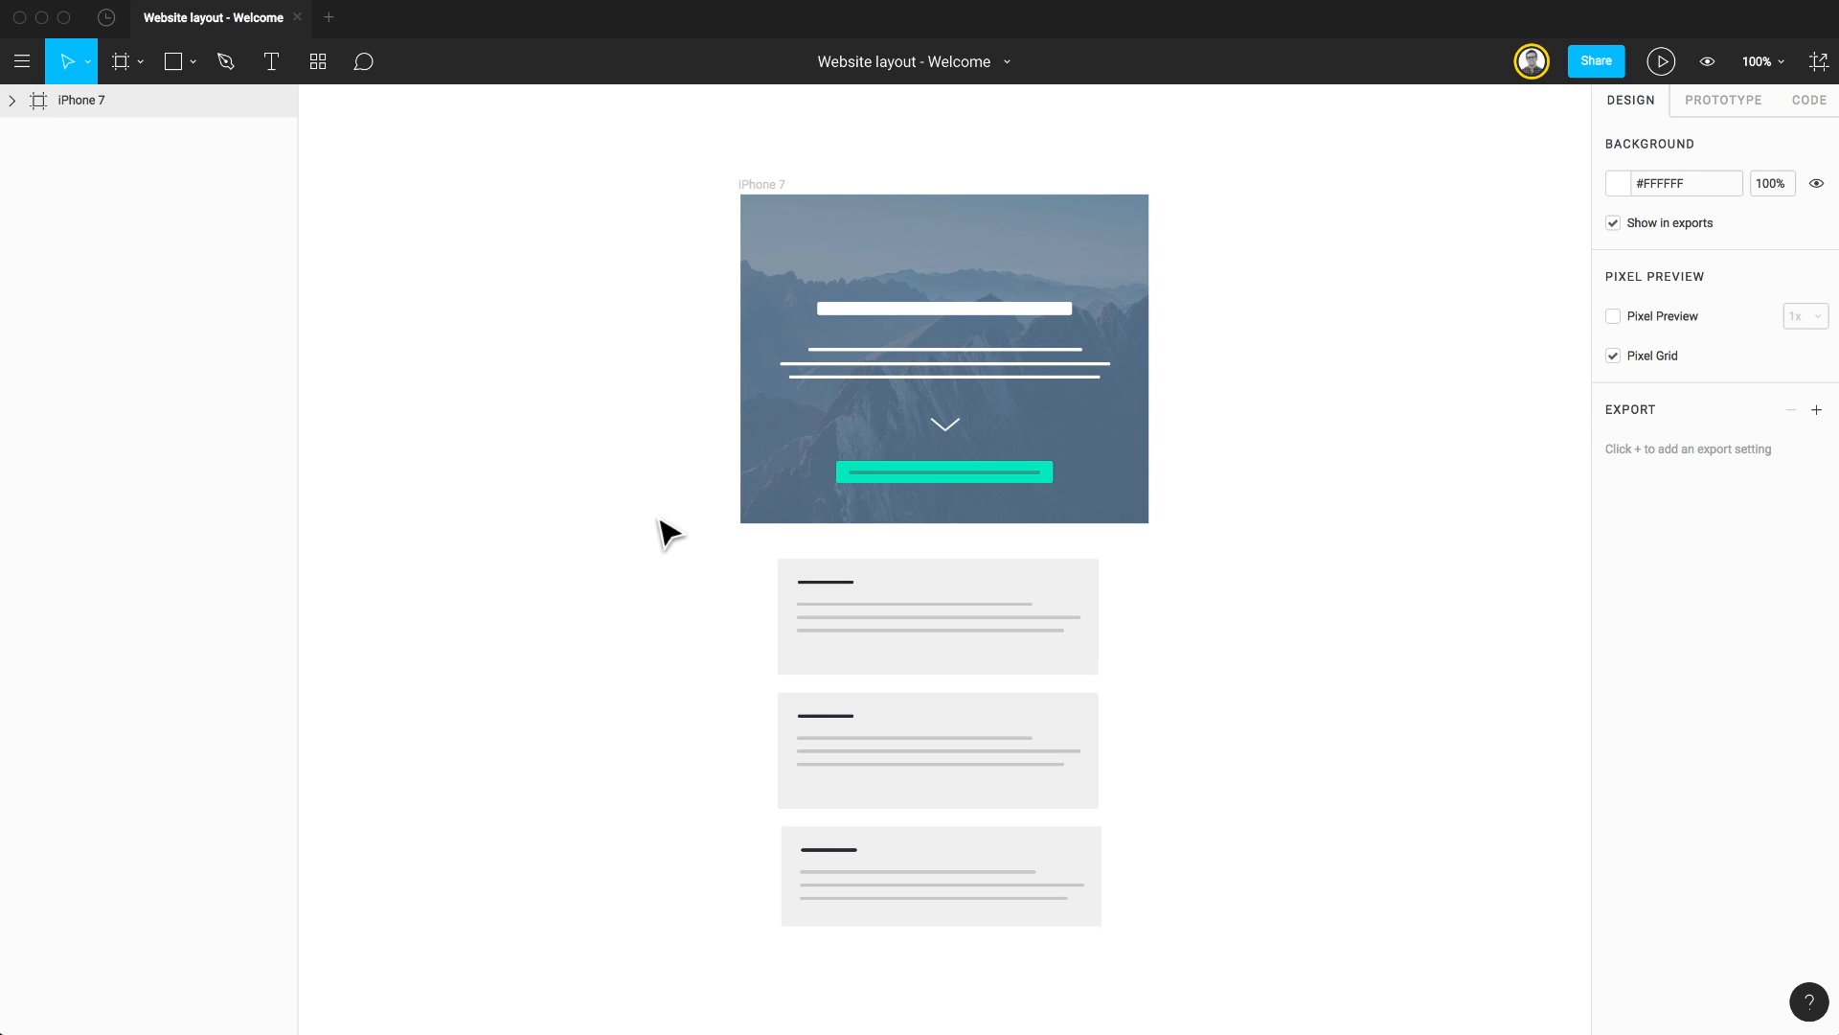
Step: Add an iPhone 7 Plus preset frame and draw a custom 292 × 383 frame beside the design
click(119, 62)
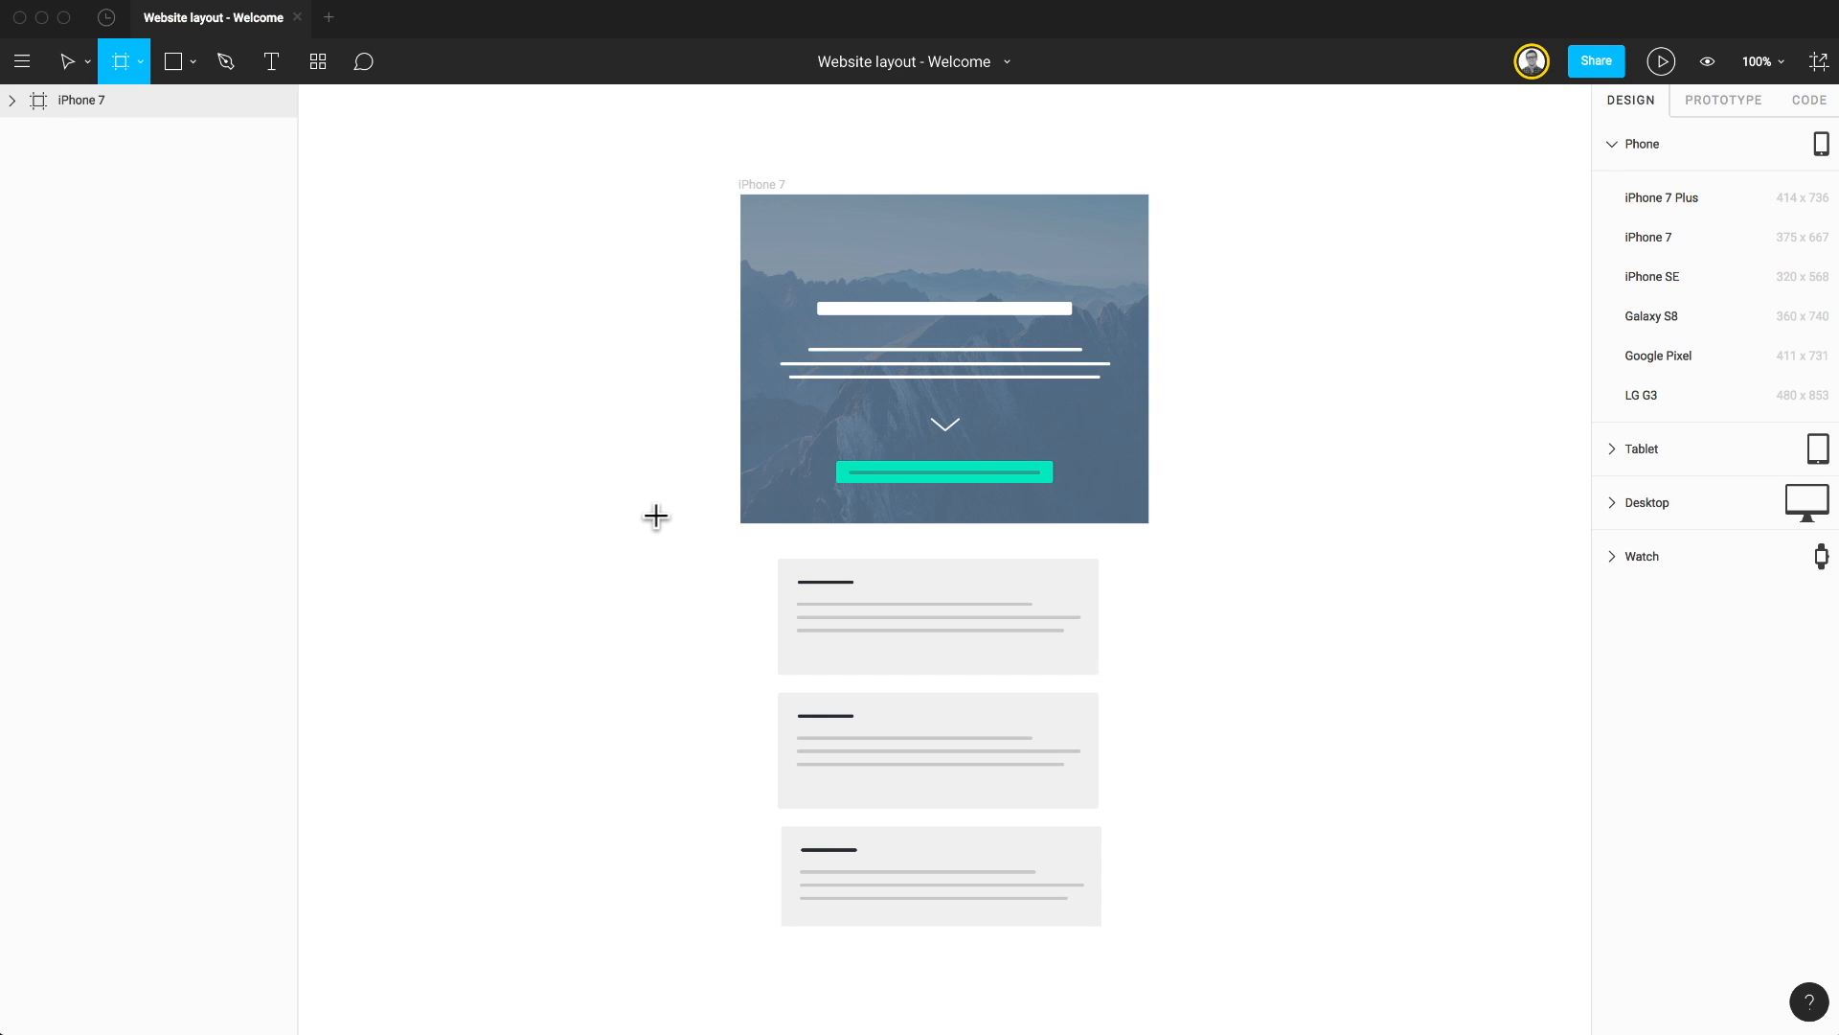
mouse_move(694, 483)
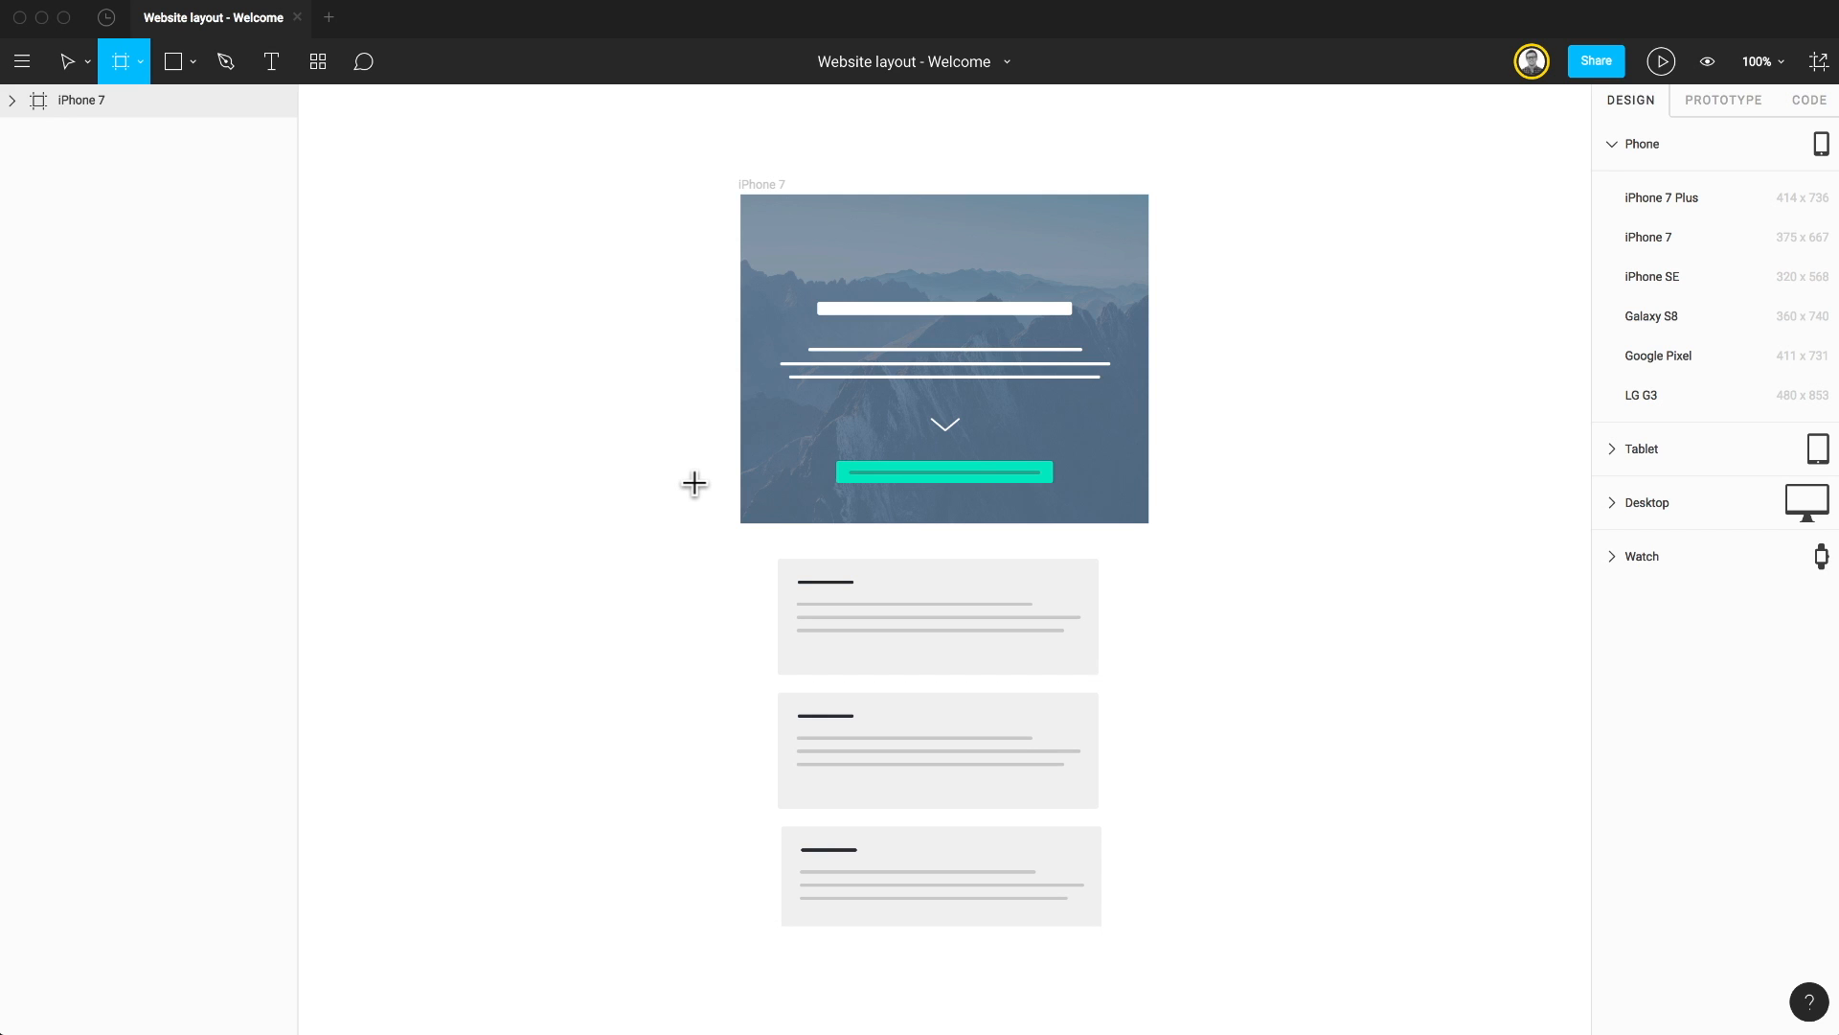
mouse_move(1649, 332)
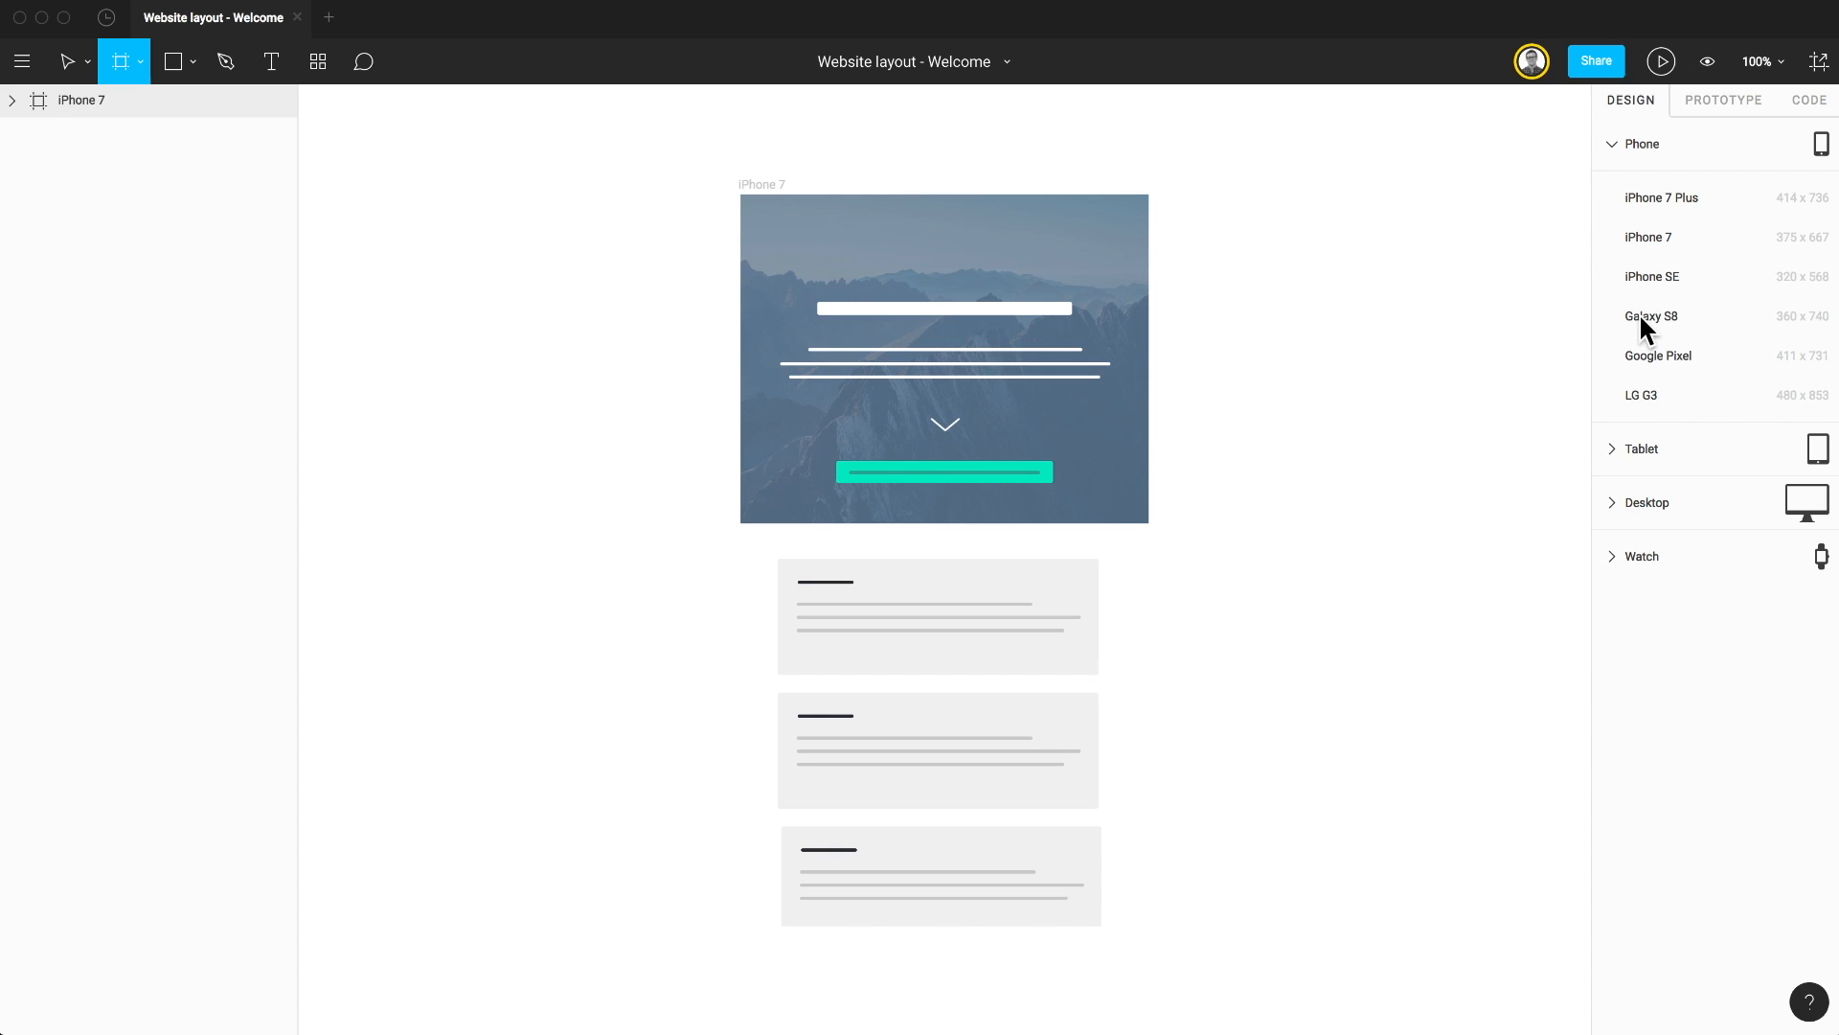
mouse_move(1658, 330)
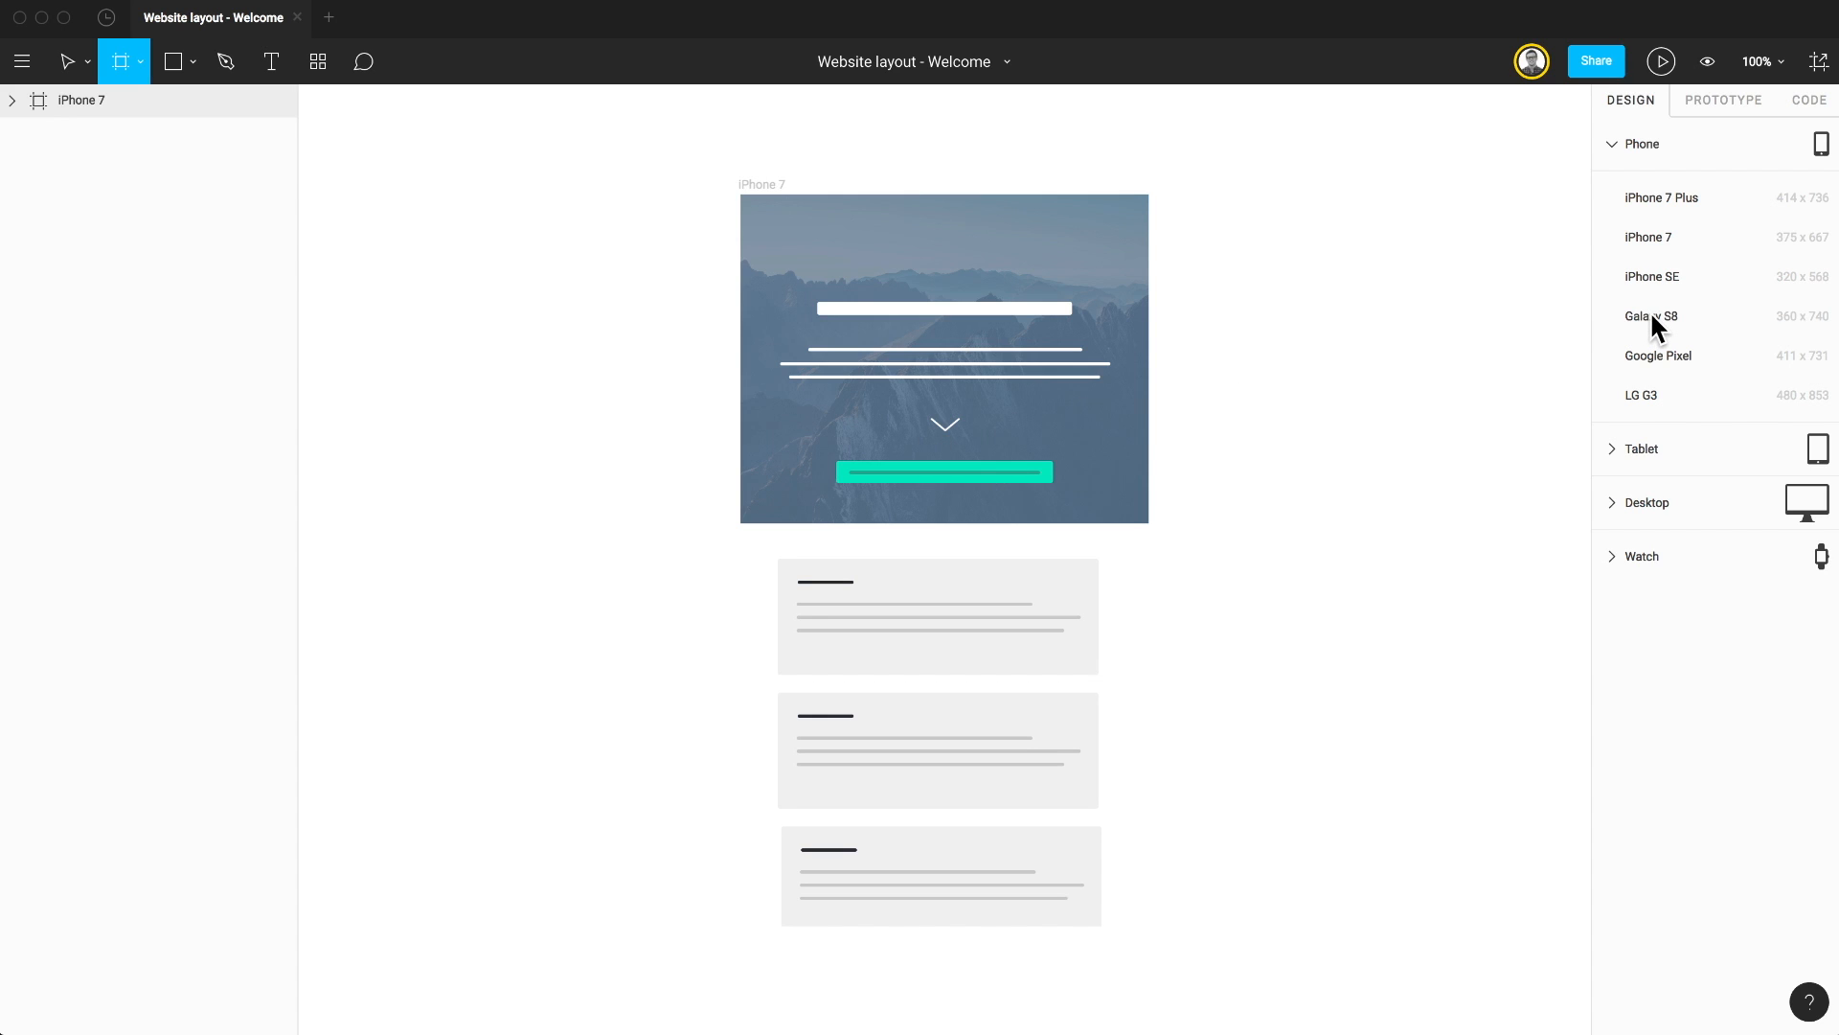
click(1661, 198)
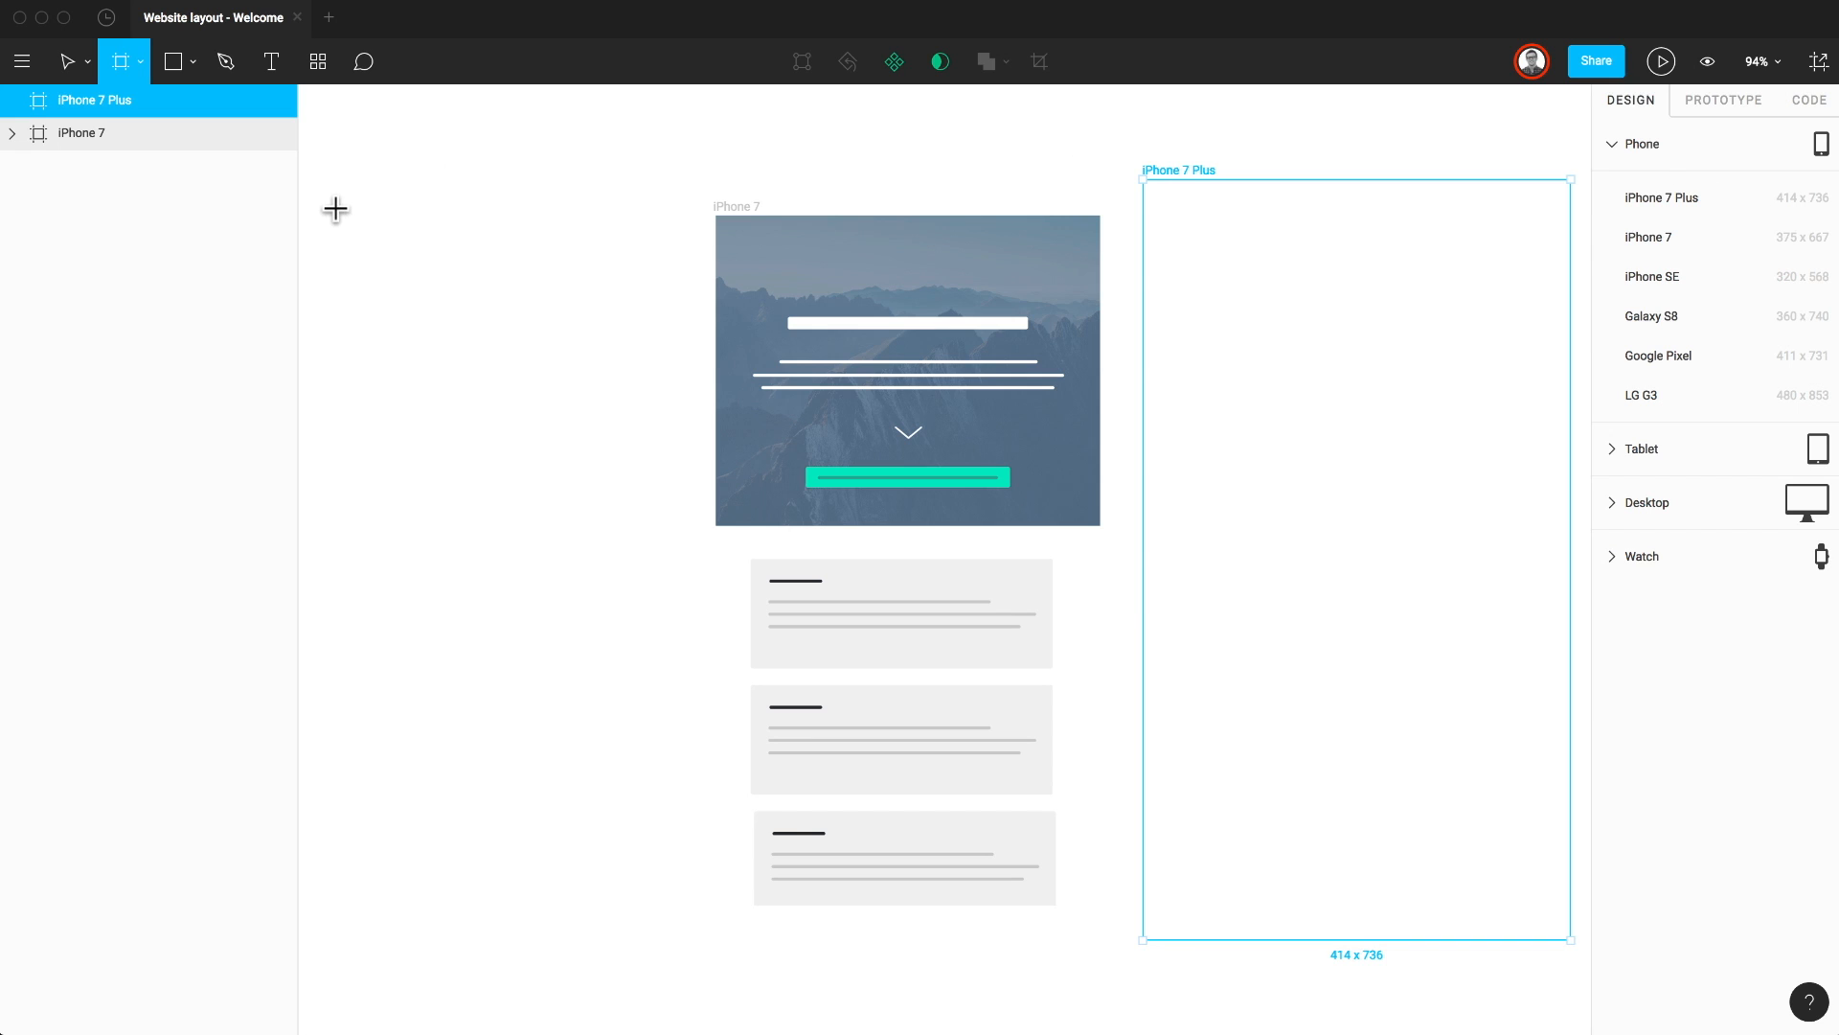
drag(336, 217, 579, 437)
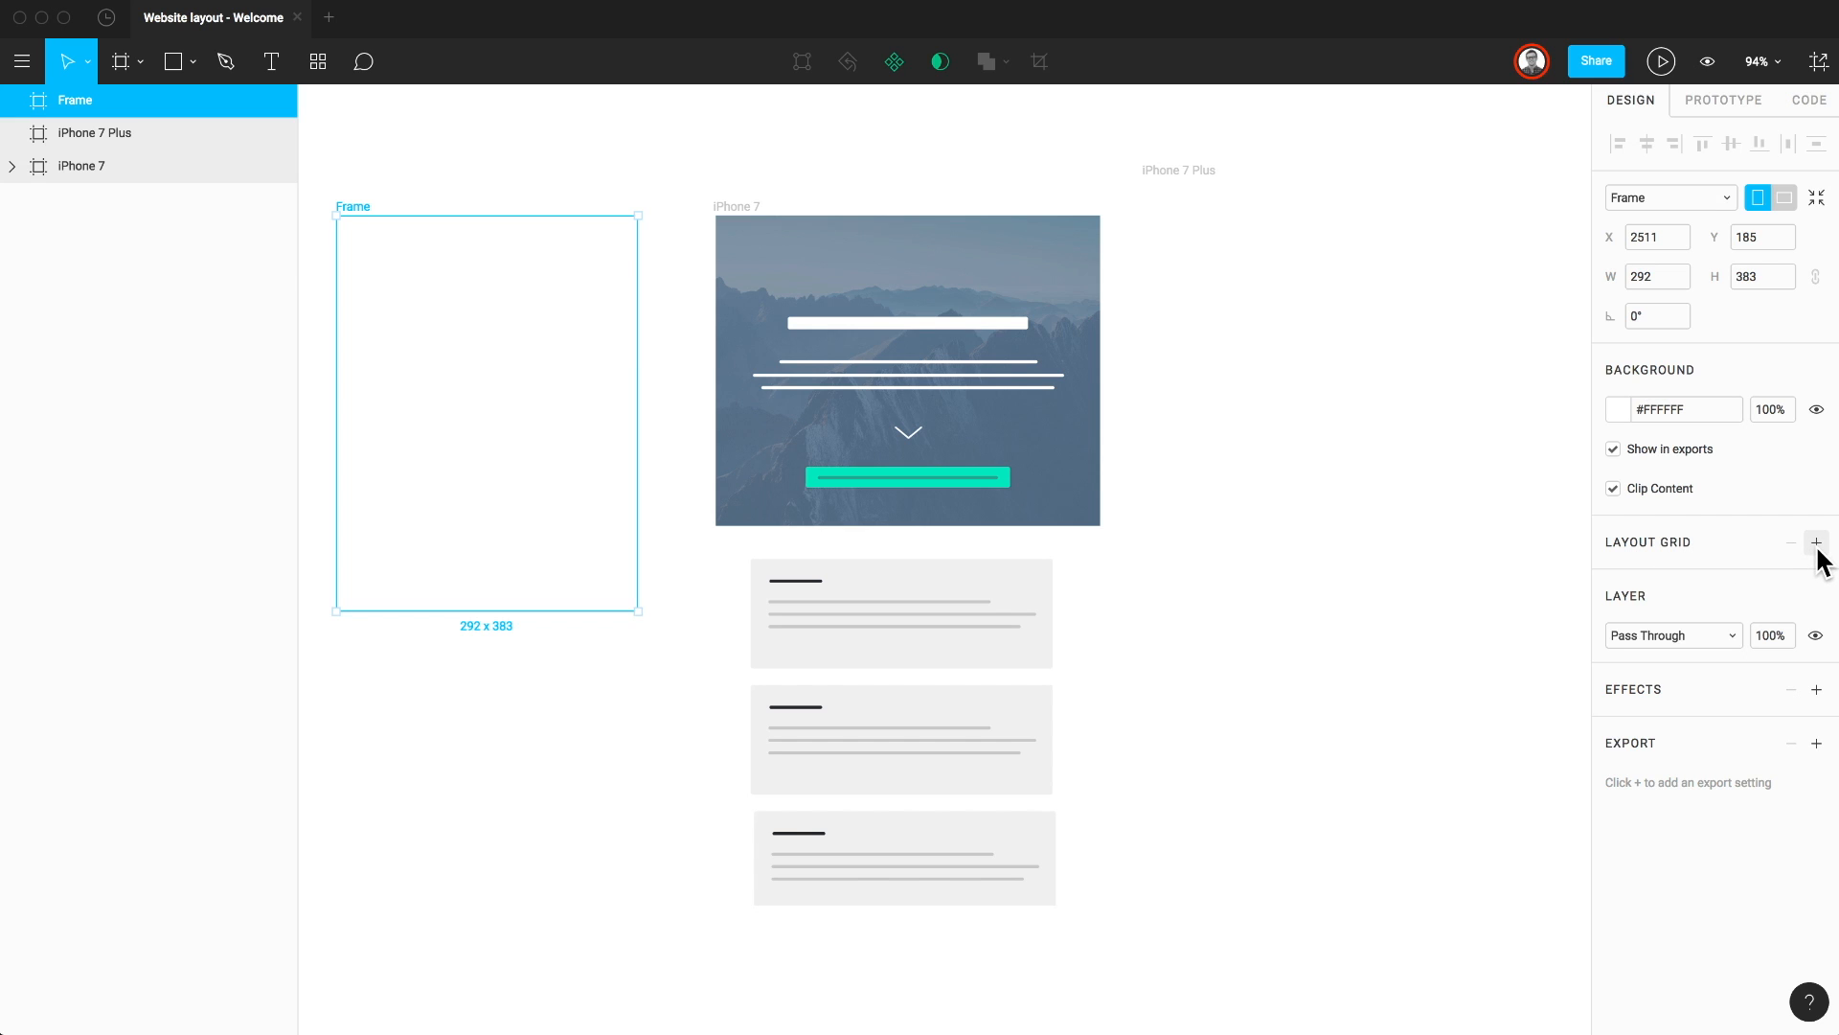
Step: Give the 292 × 383 frame a 5-column layout grid
click(1816, 542)
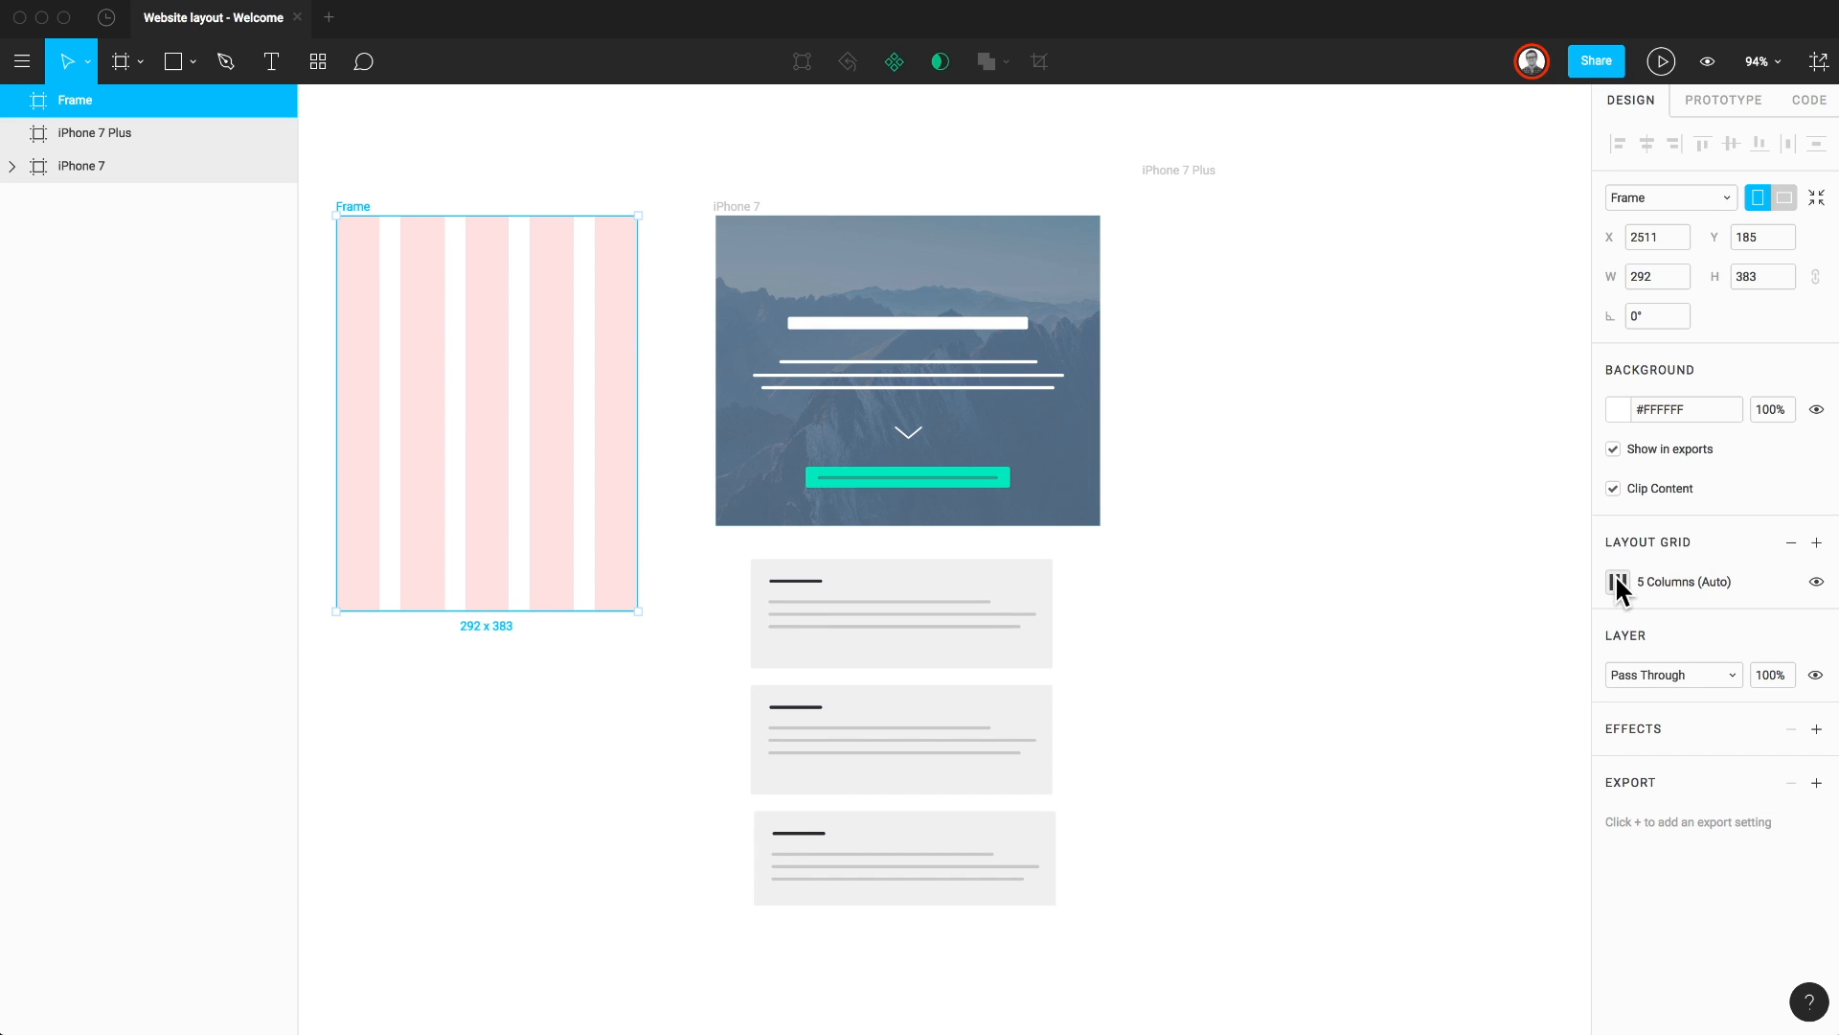
click(1617, 583)
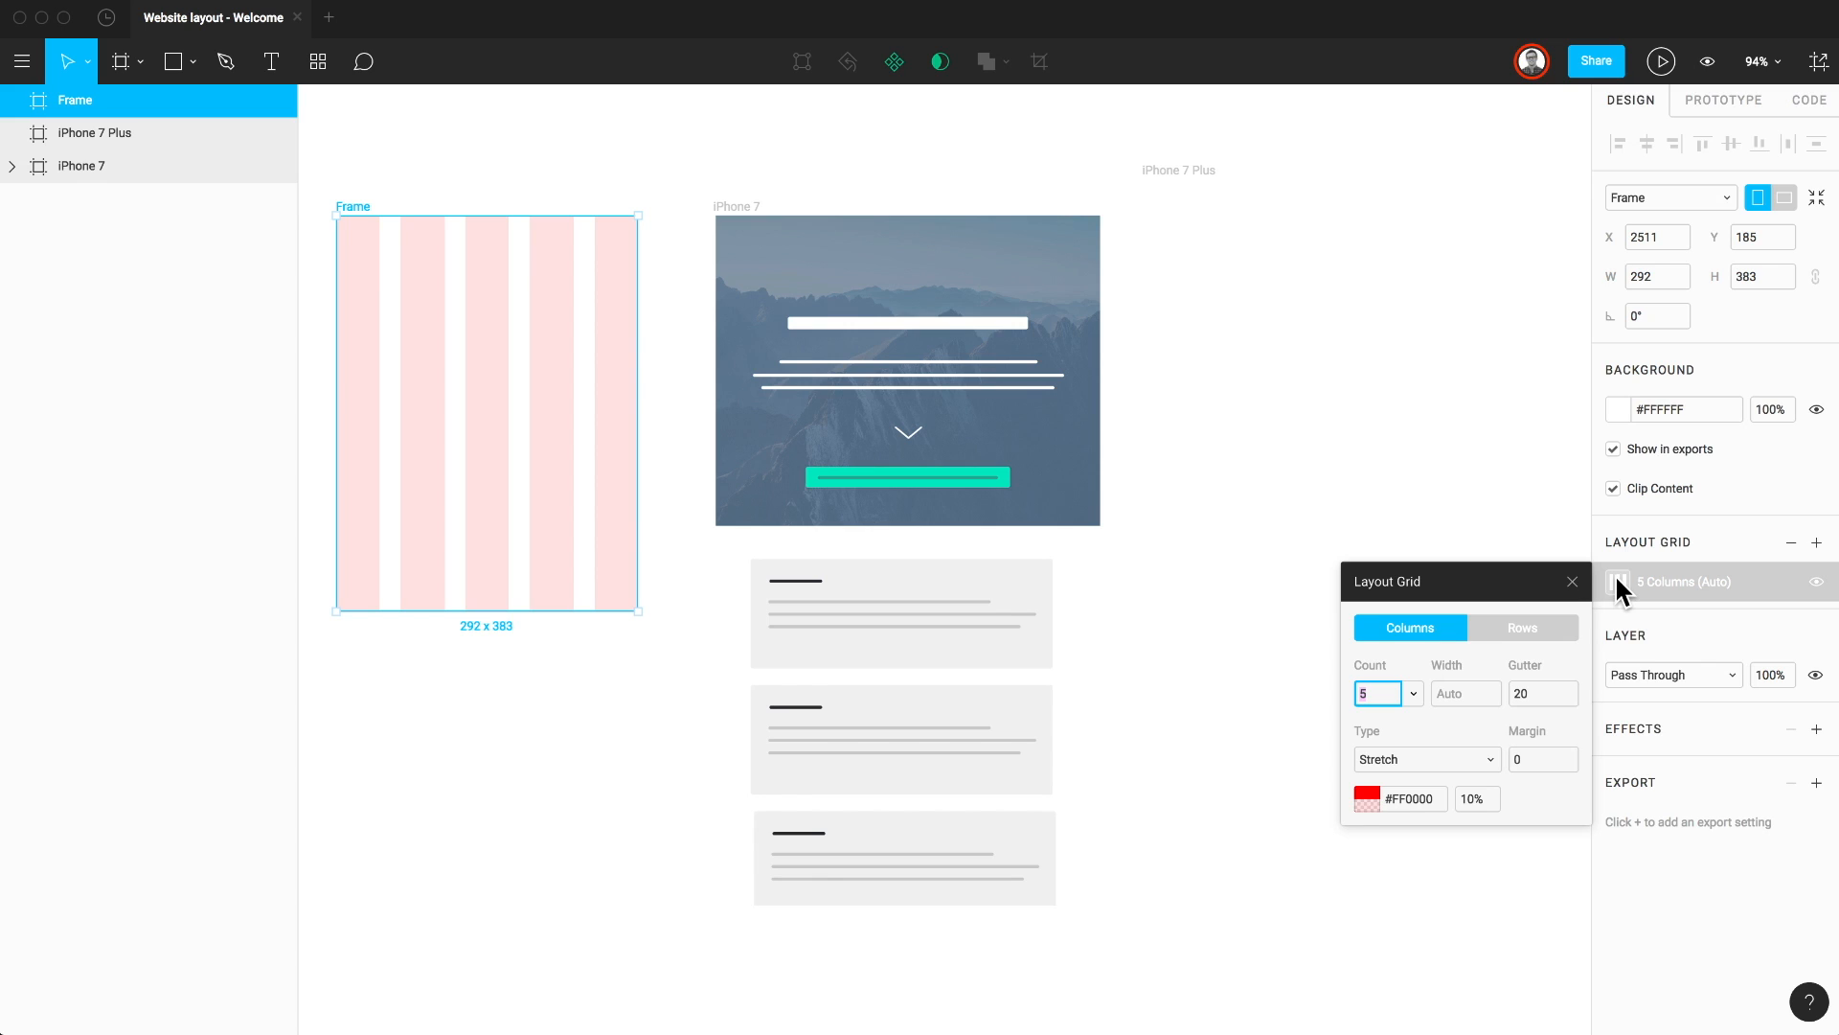
click(1571, 580)
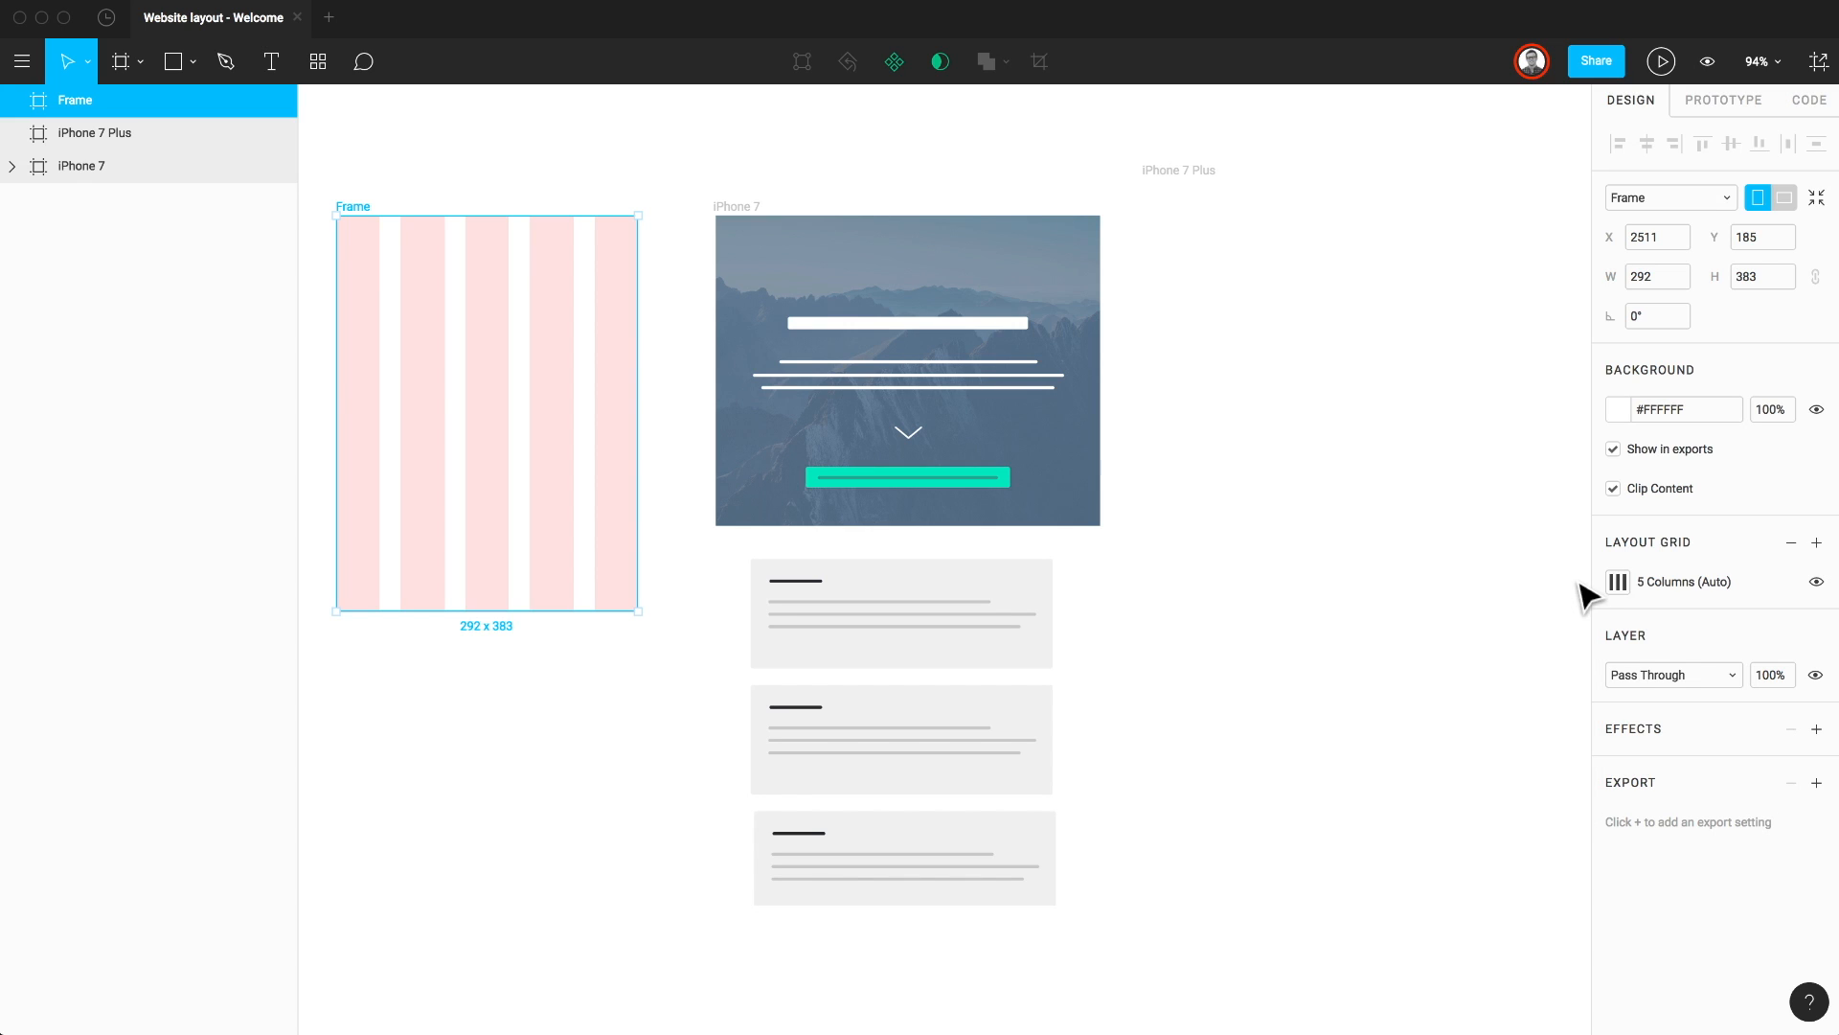
mouse_move(1816, 543)
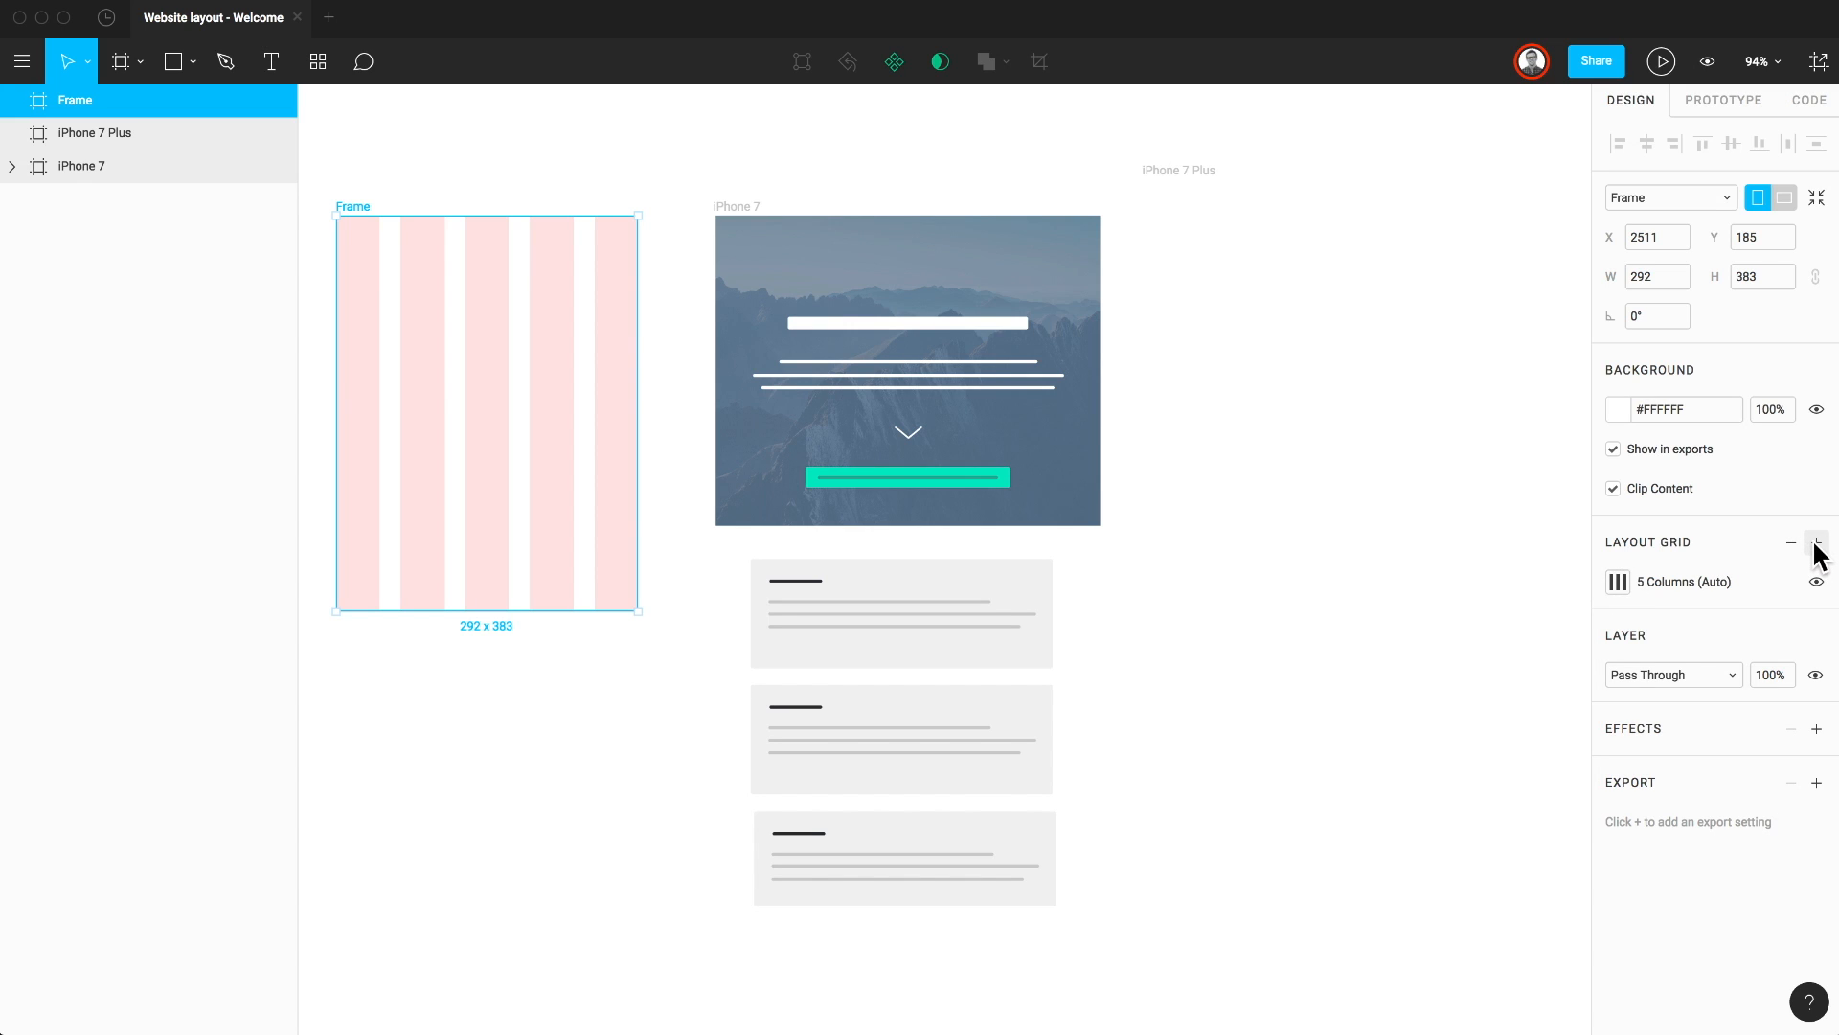
click(1817, 542)
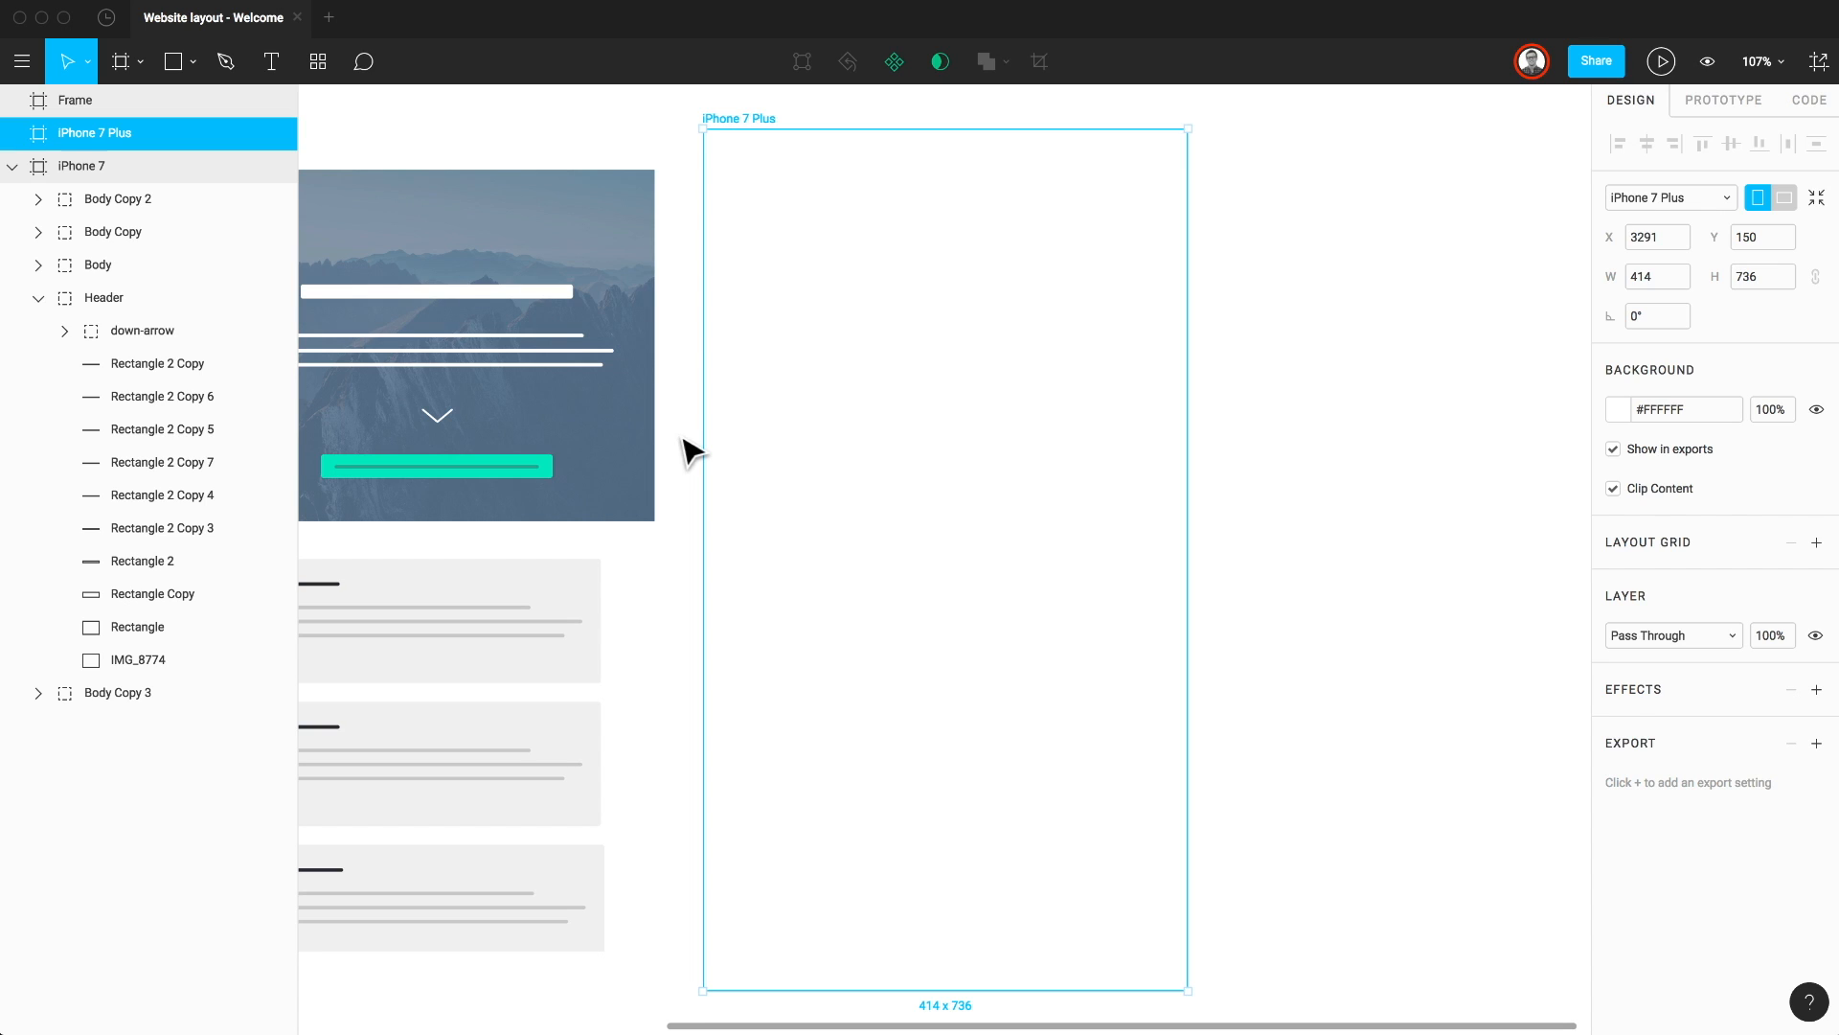
Step: Draw a grey 278 × 305 rectangle inside the iPhone 7 Plus frame
click(170, 61)
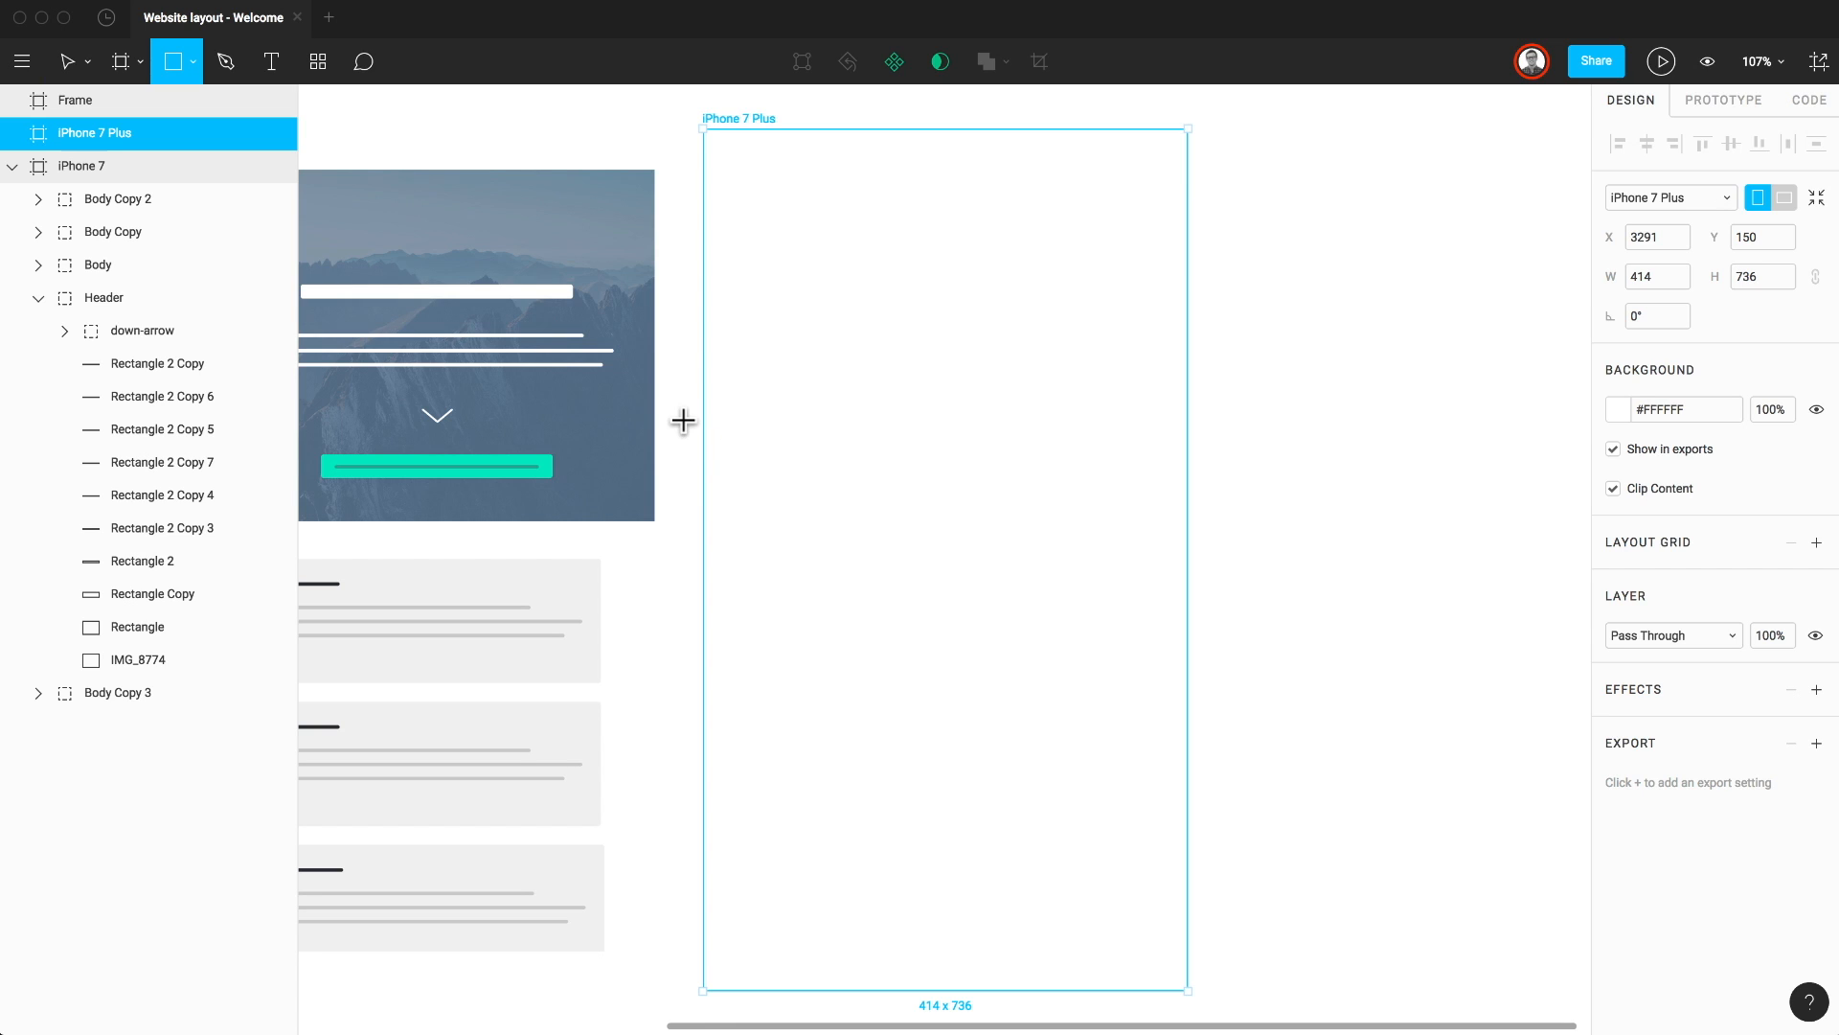
mouse_move(797, 183)
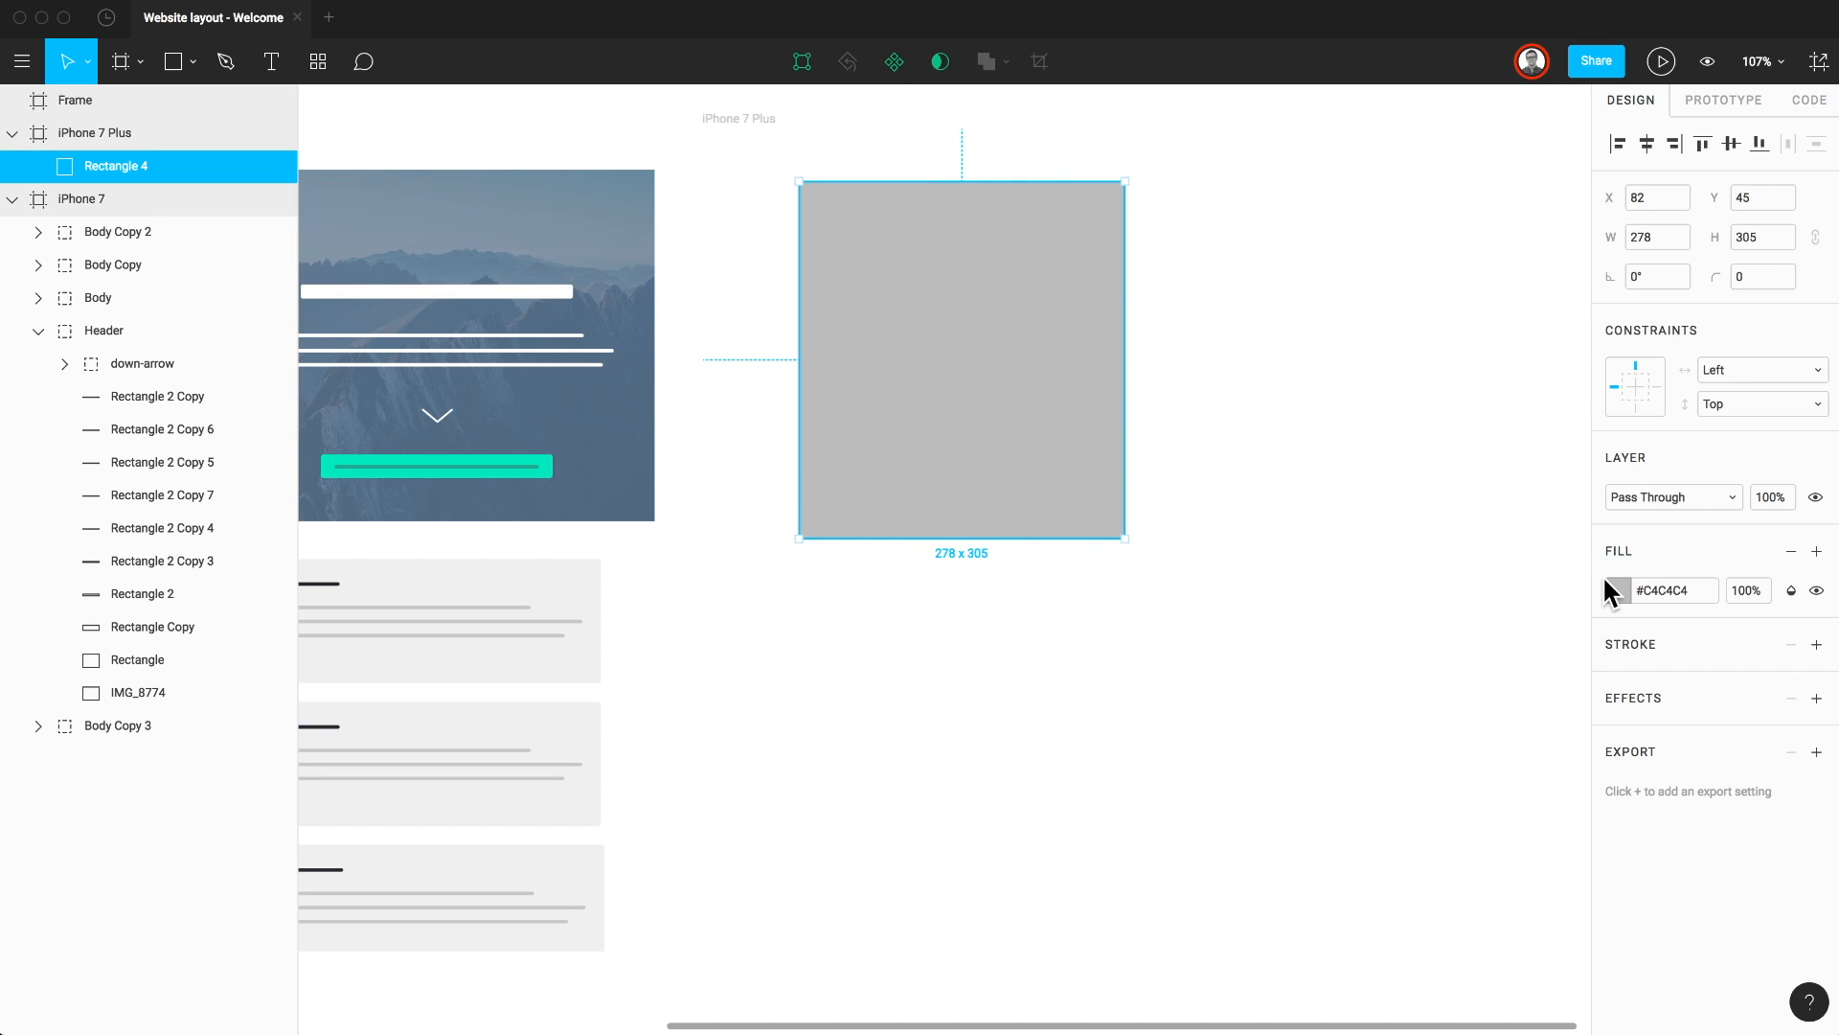
click(1612, 590)
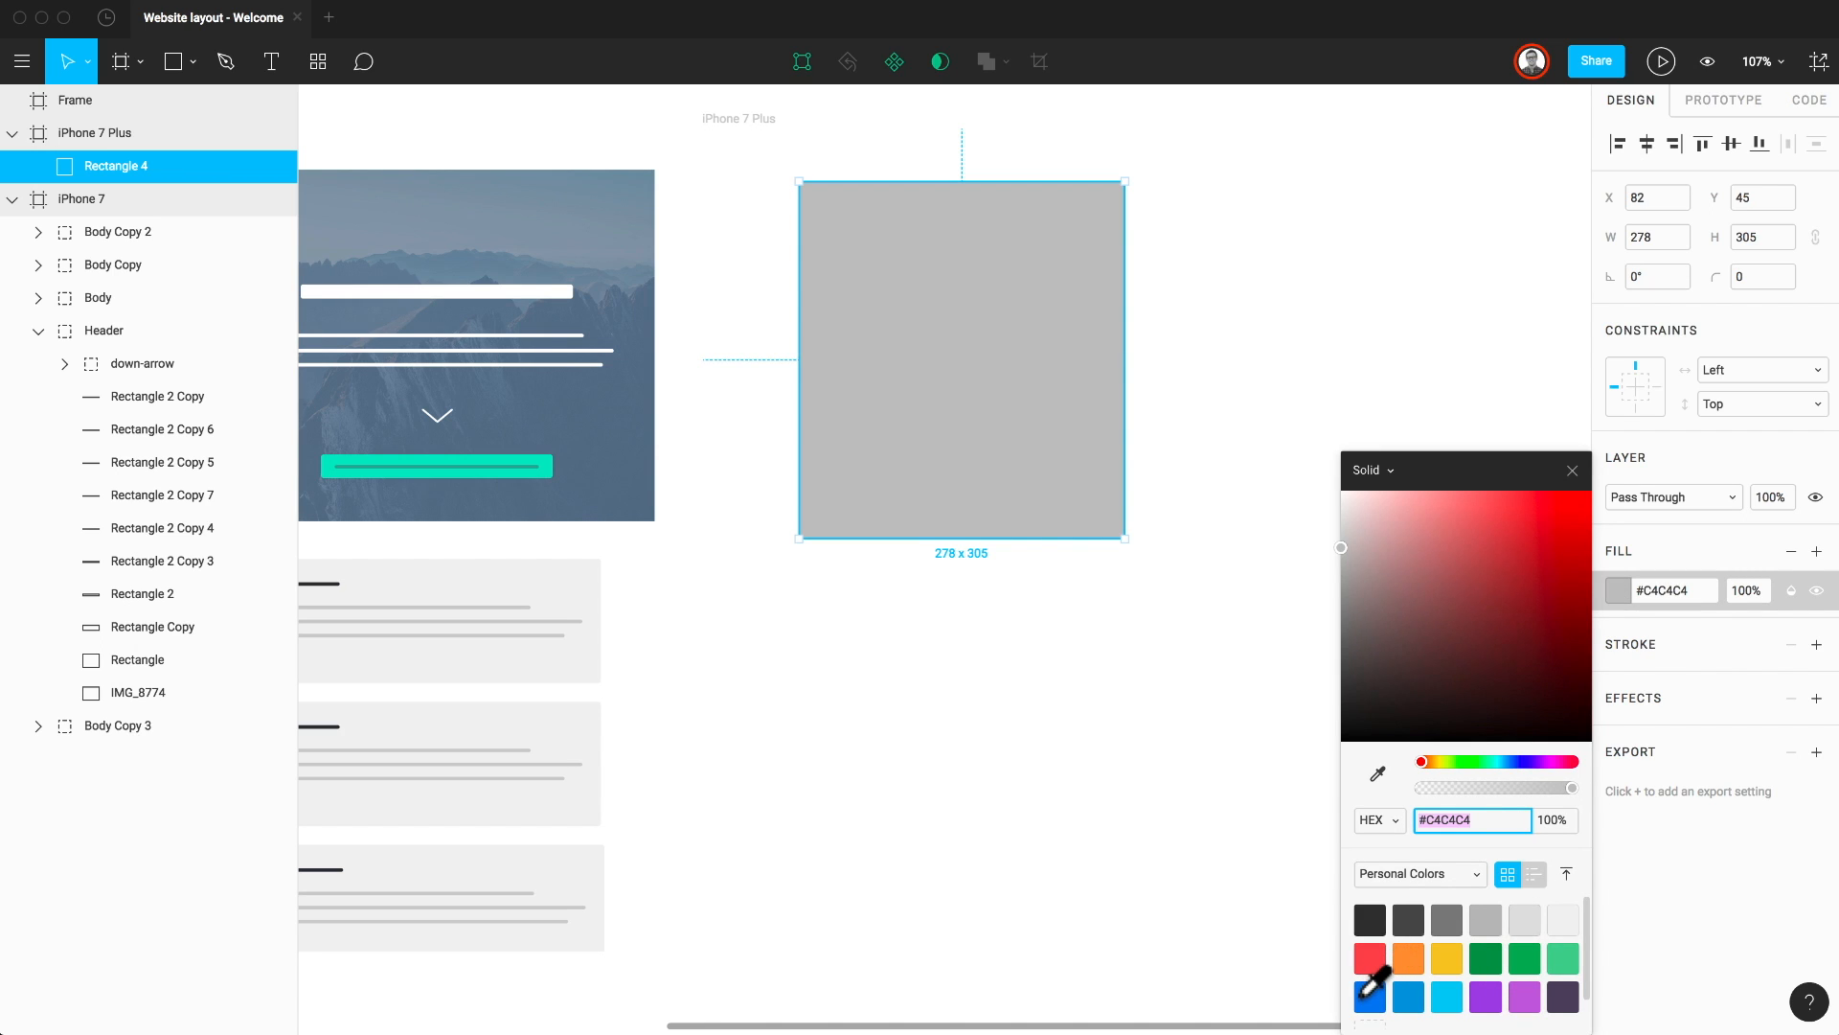
Step: Fill the rectangle blue #2F80ED and convert it into a component
click(1407, 996)
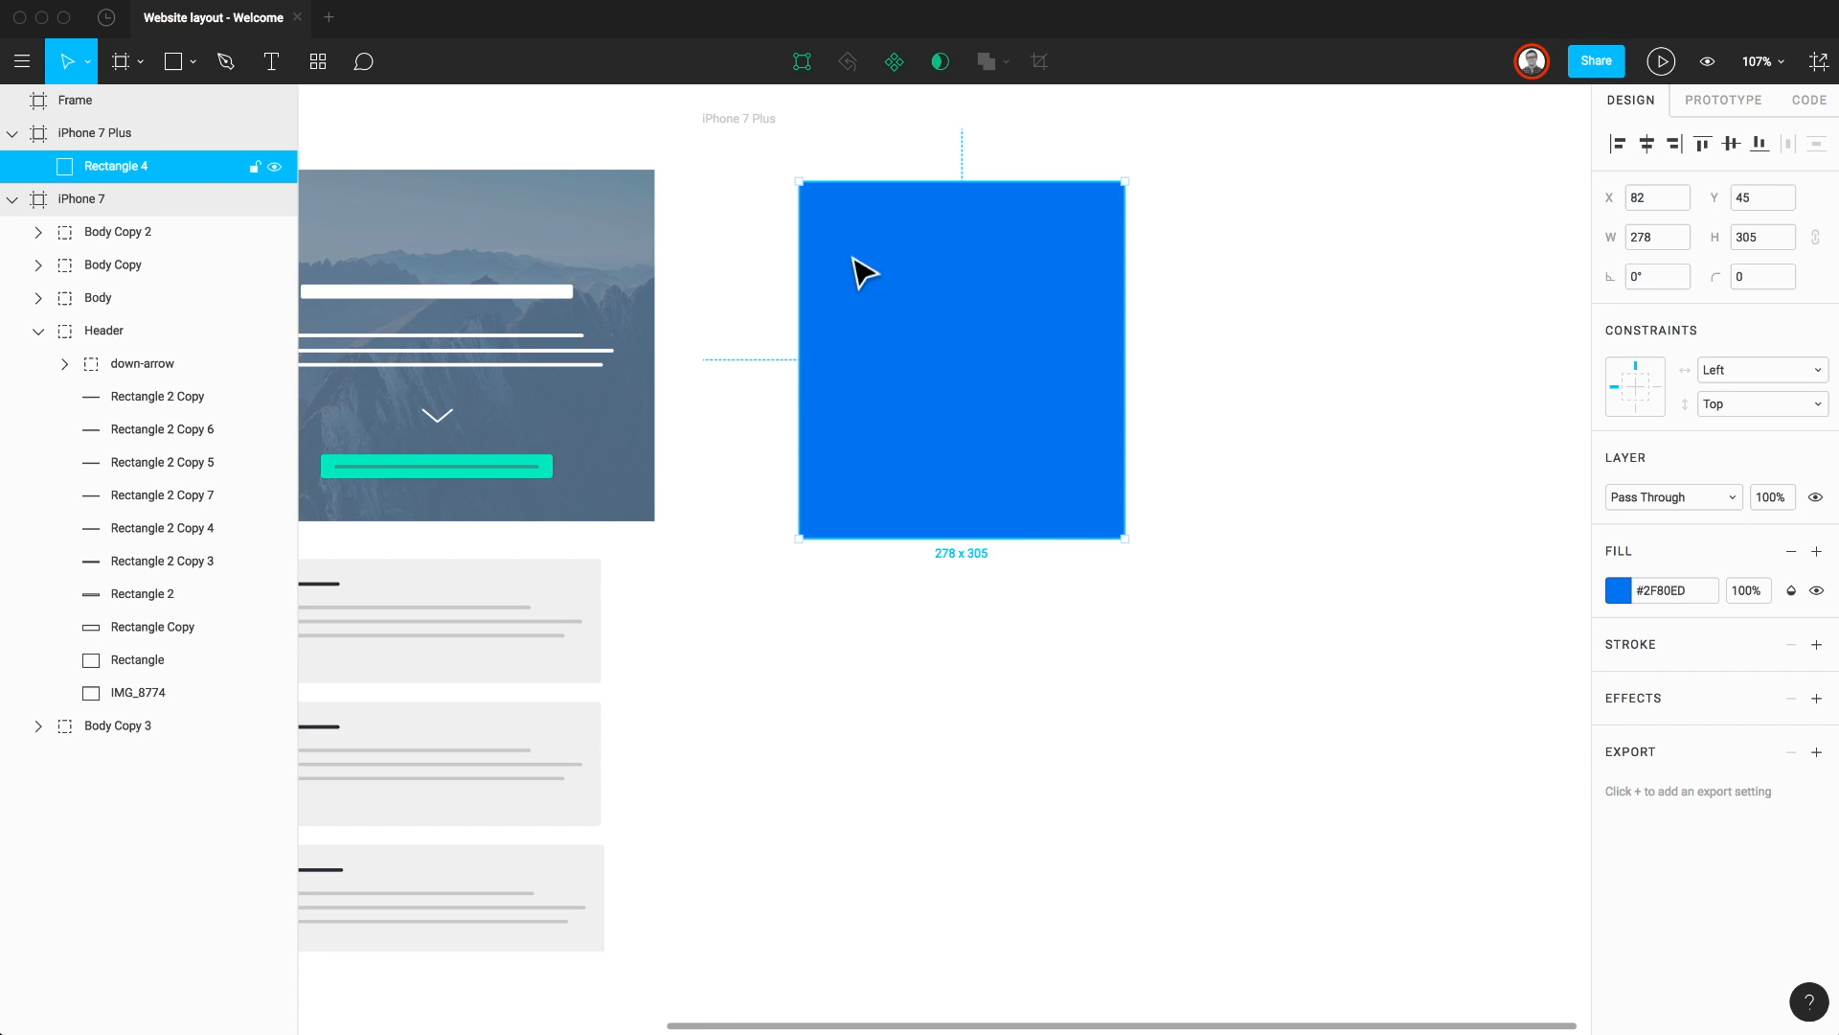
mouse_move(892, 62)
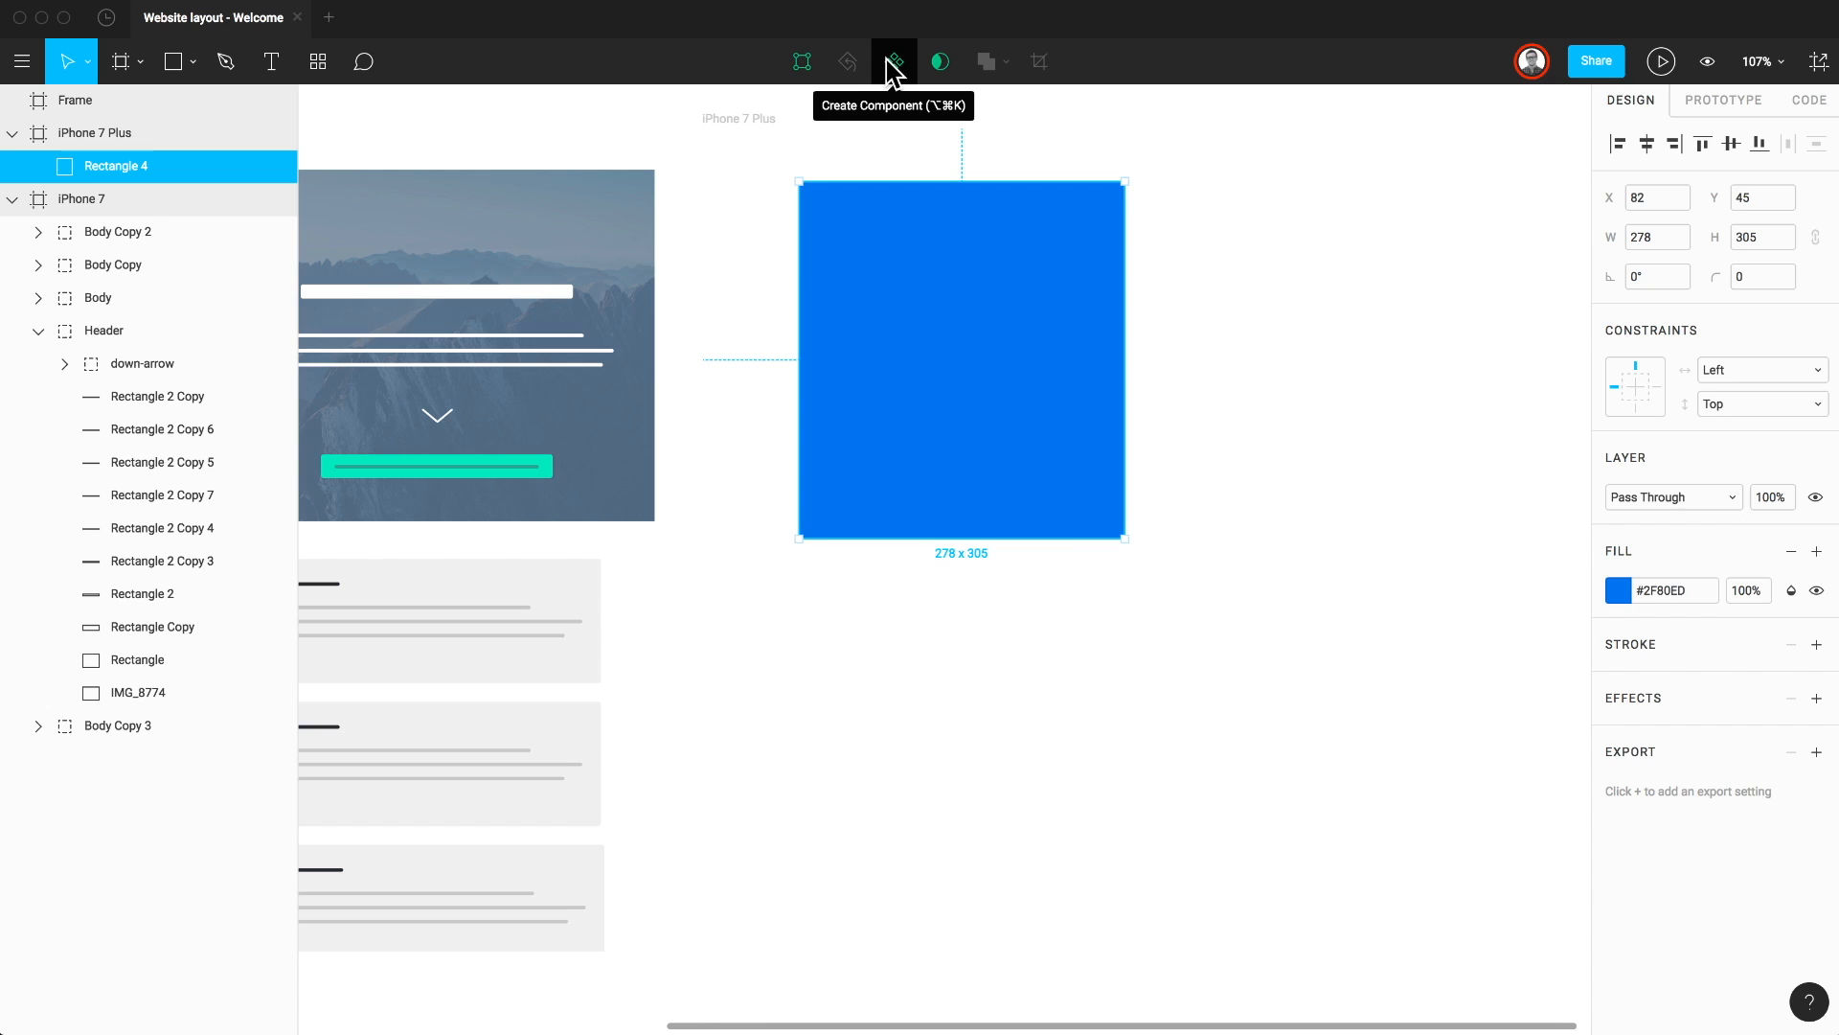
click(893, 61)
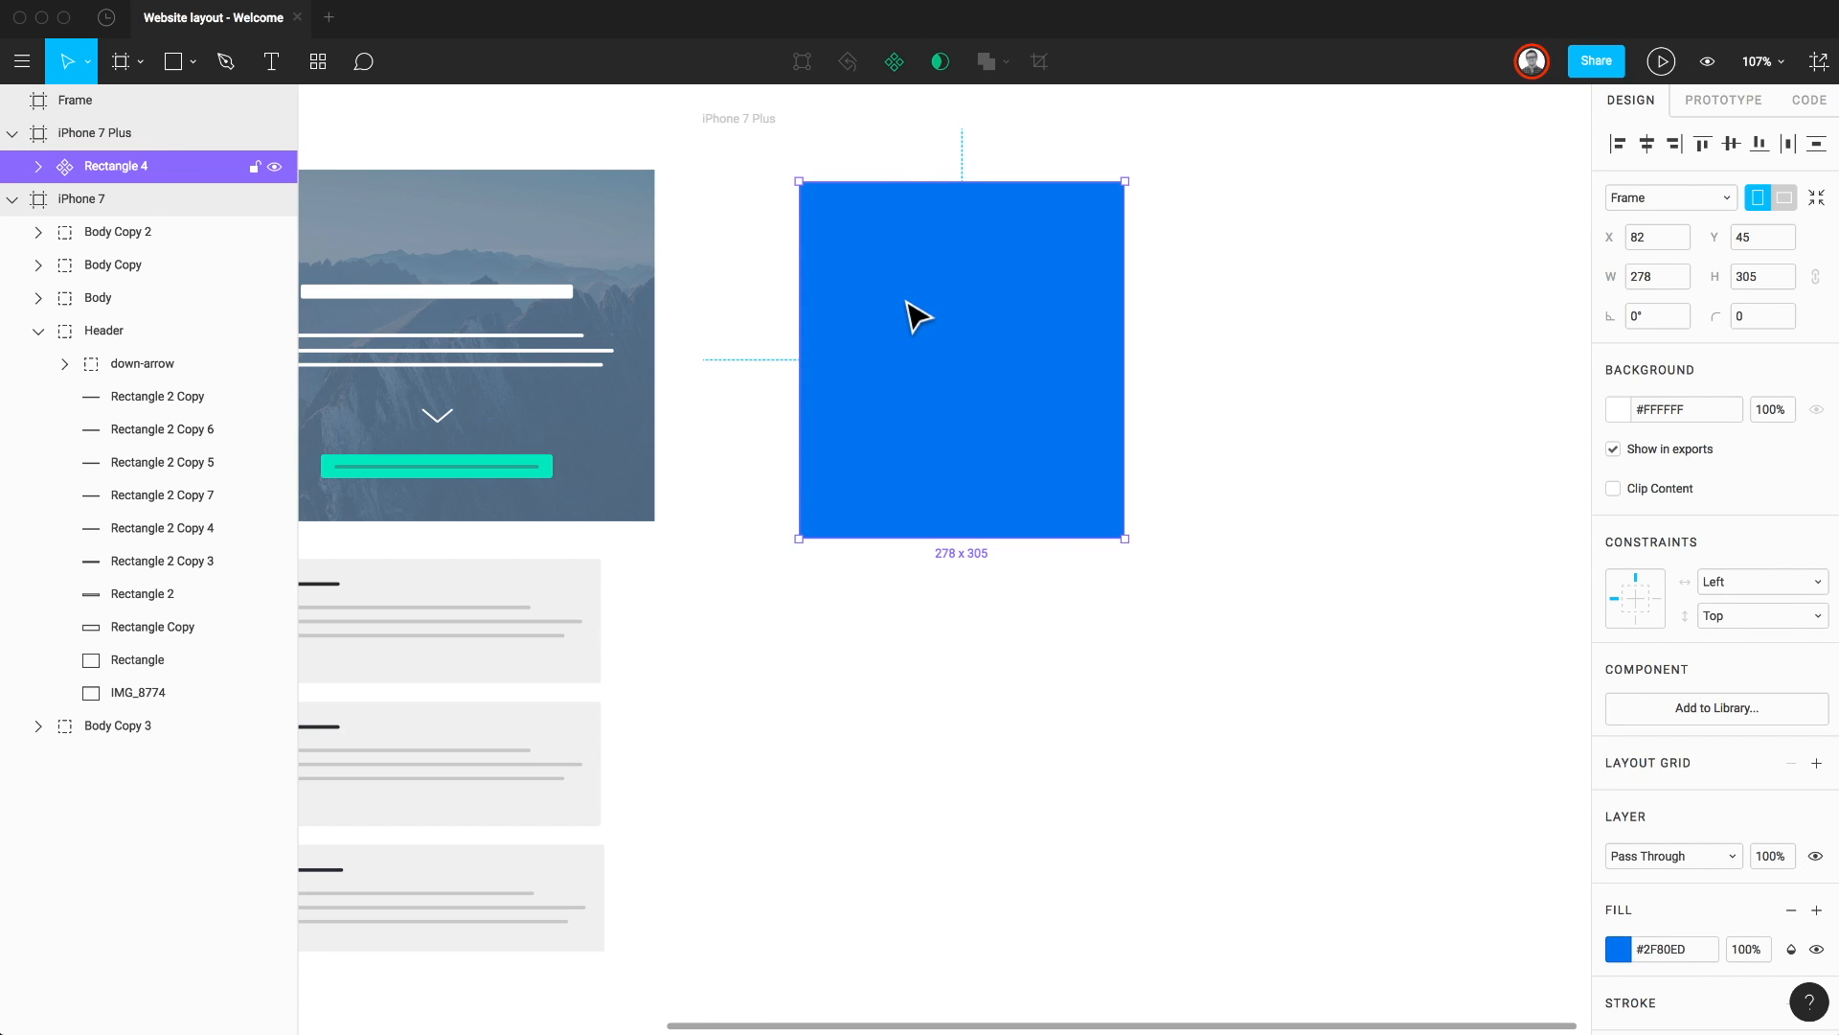
mouse_move(921, 326)
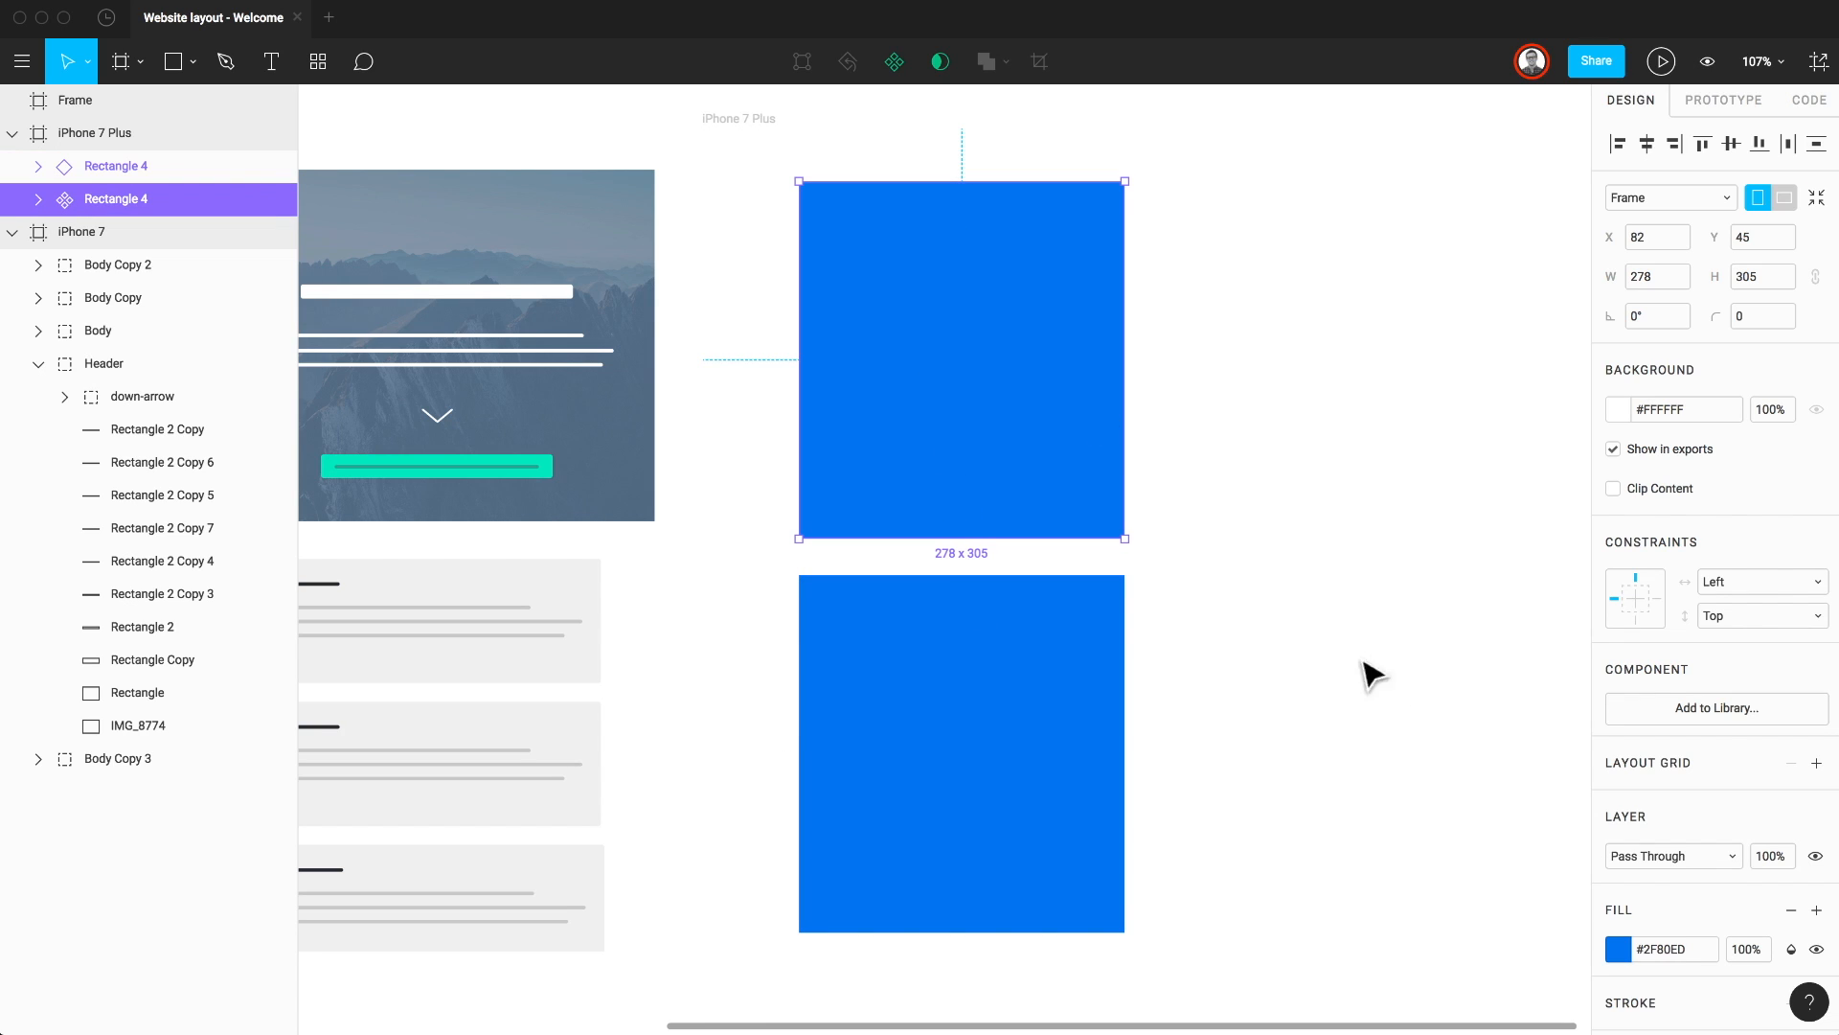
Step: Recolour the master component orange #F2994A so its instance updates too
click(1635, 949)
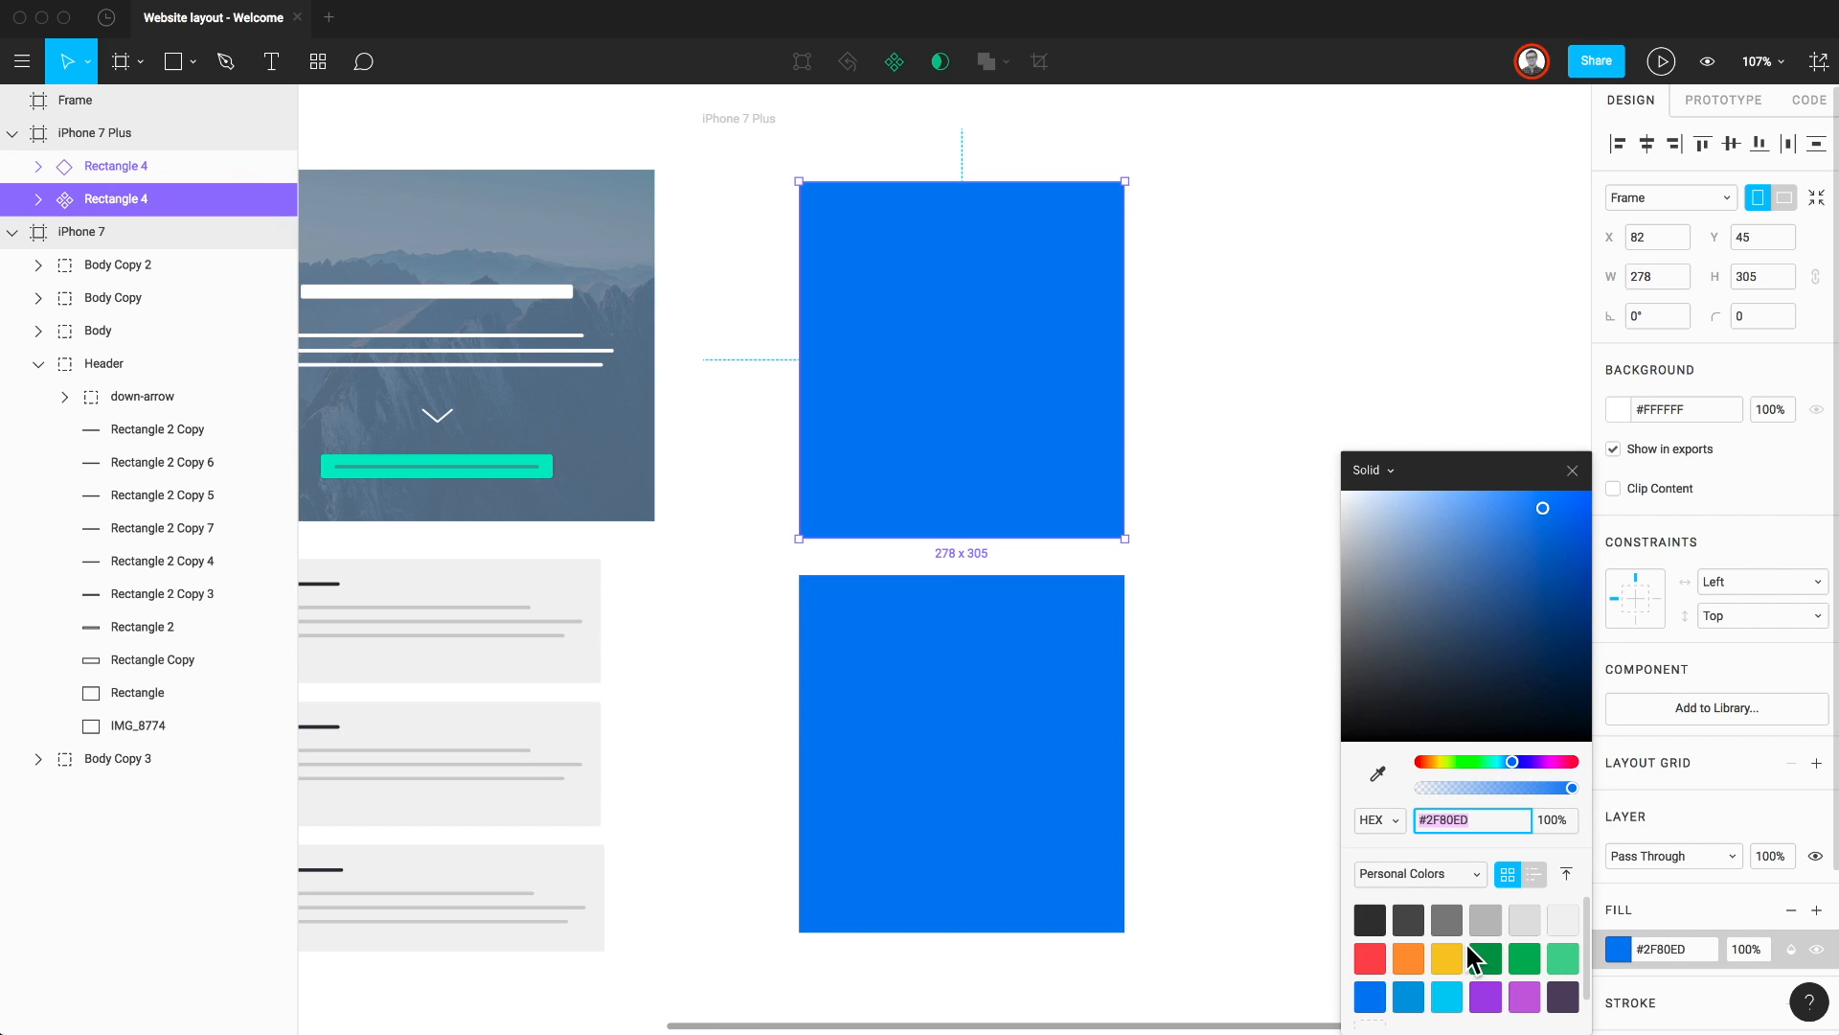
click(1406, 958)
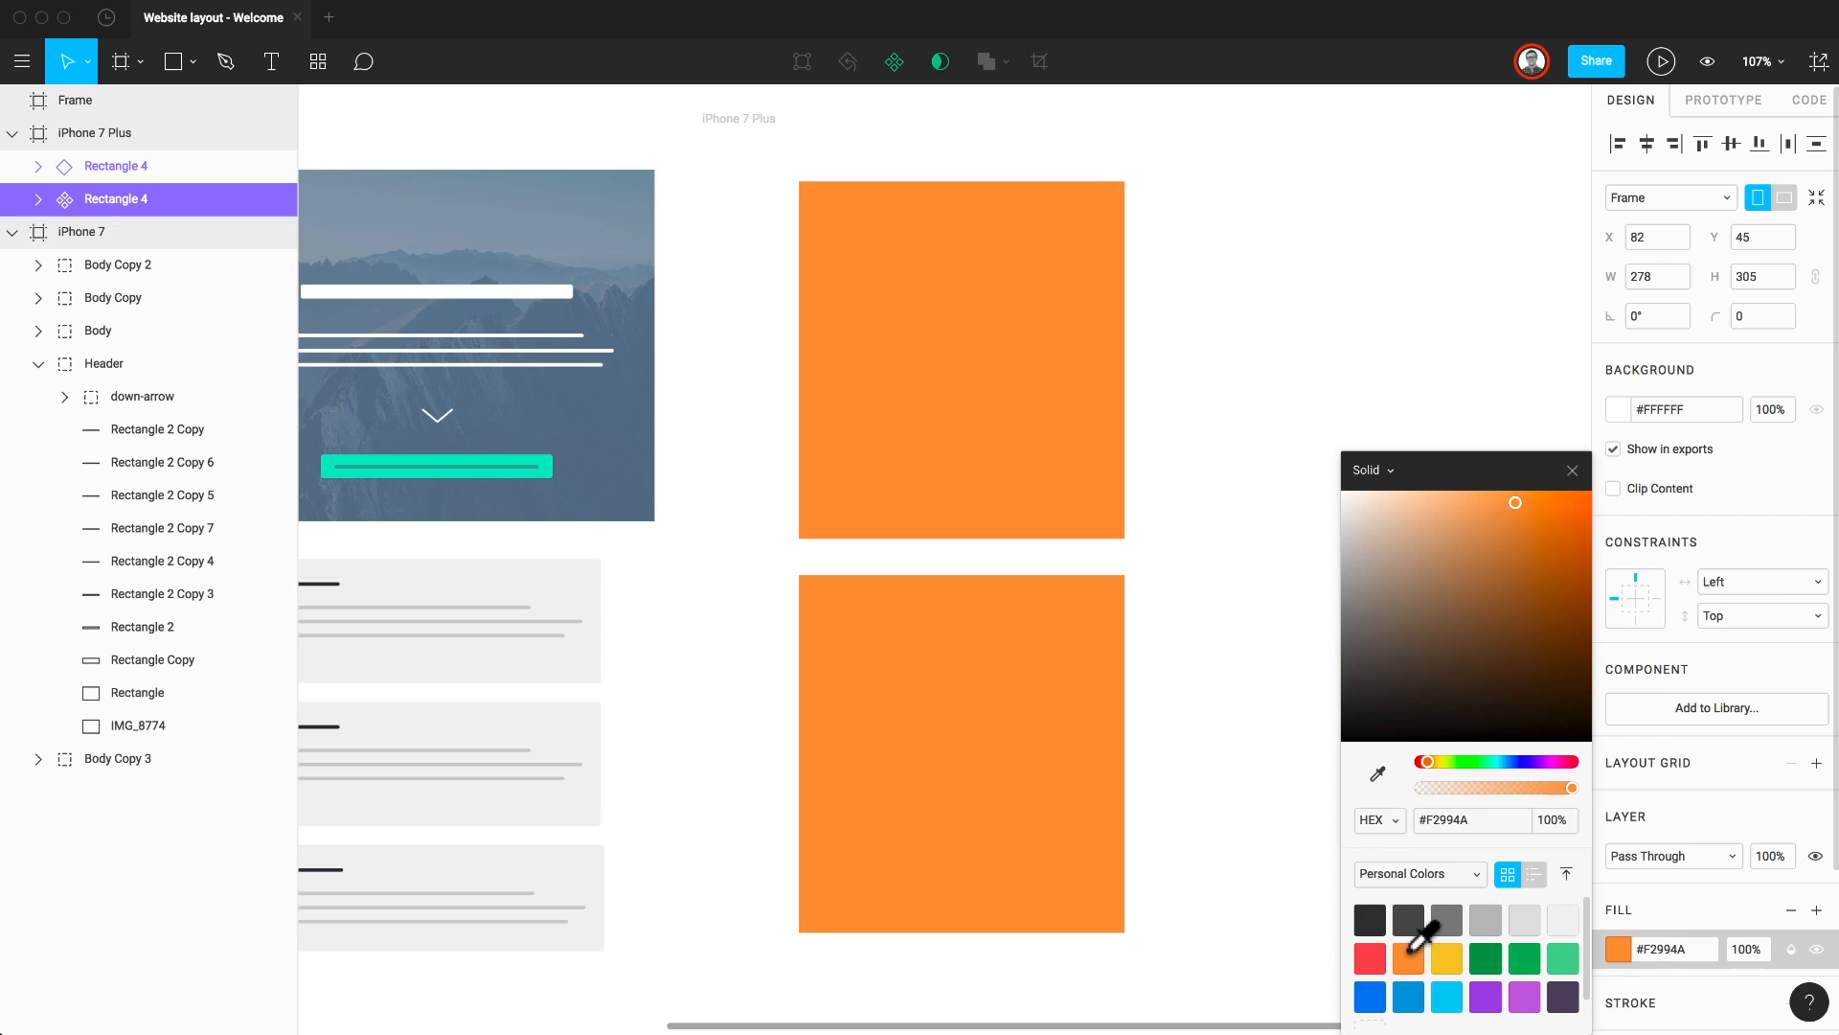
click(961, 359)
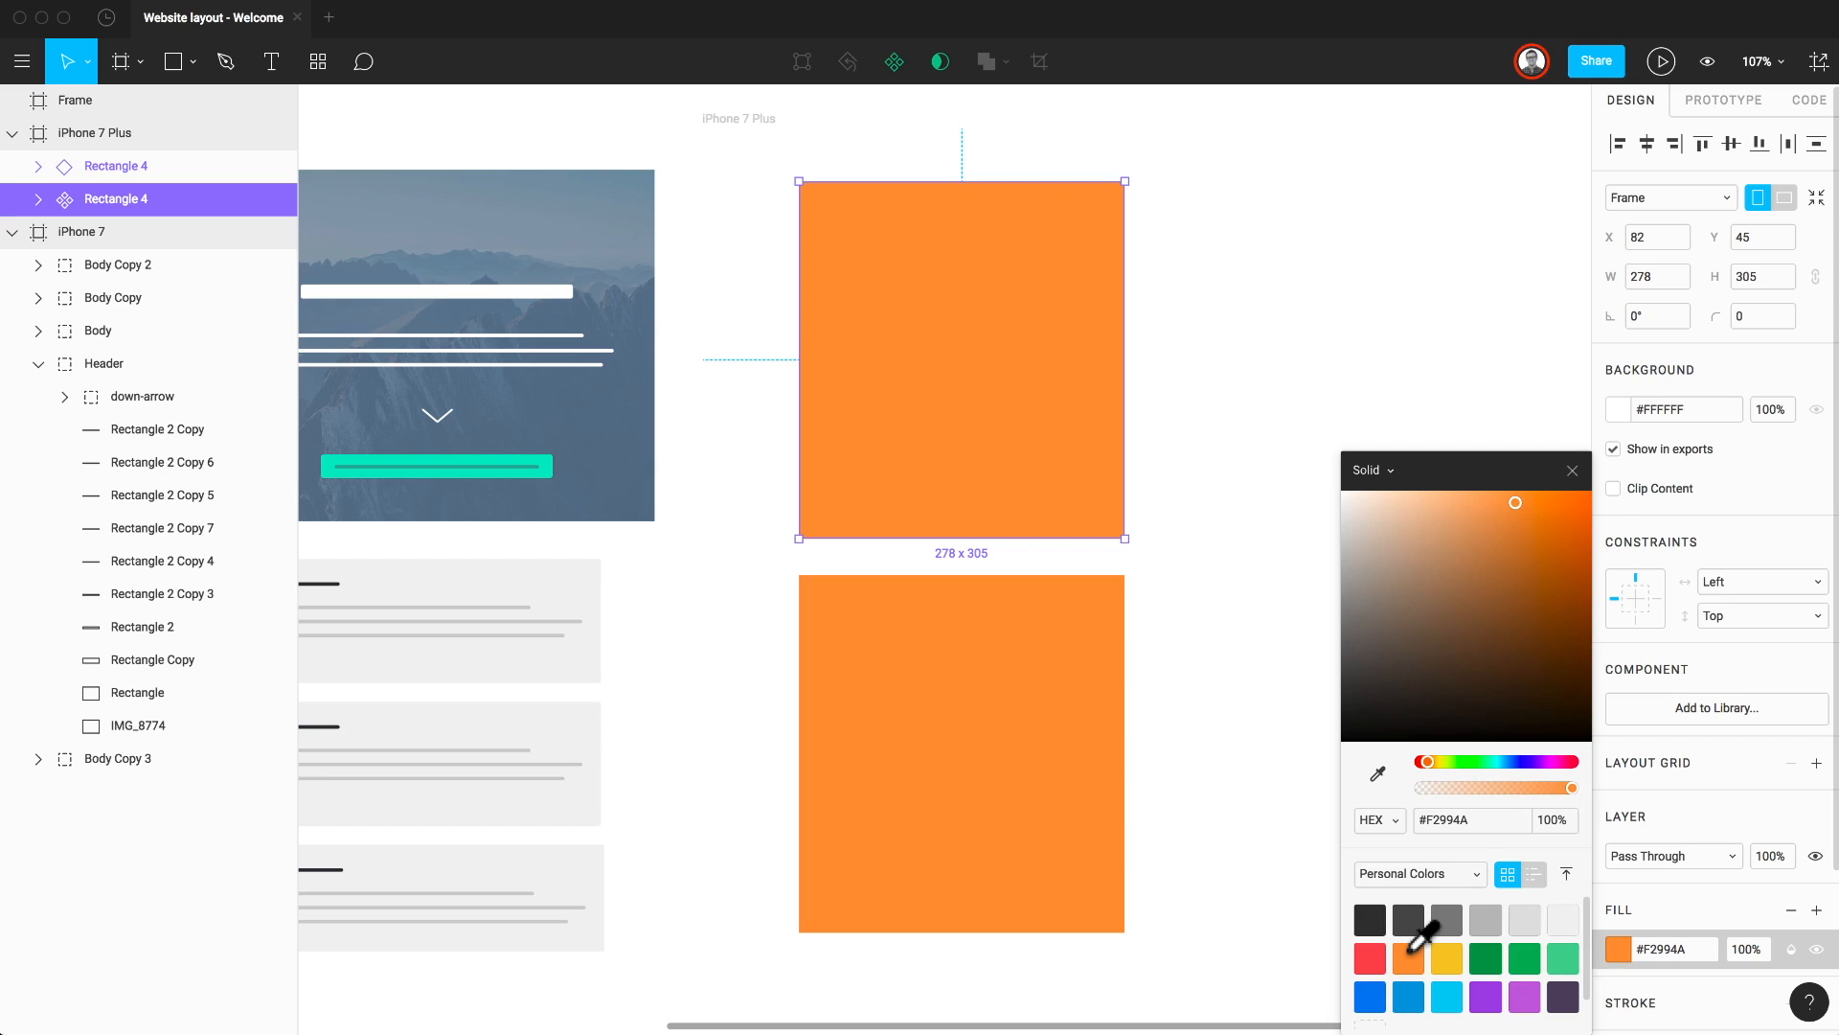
click(1571, 471)
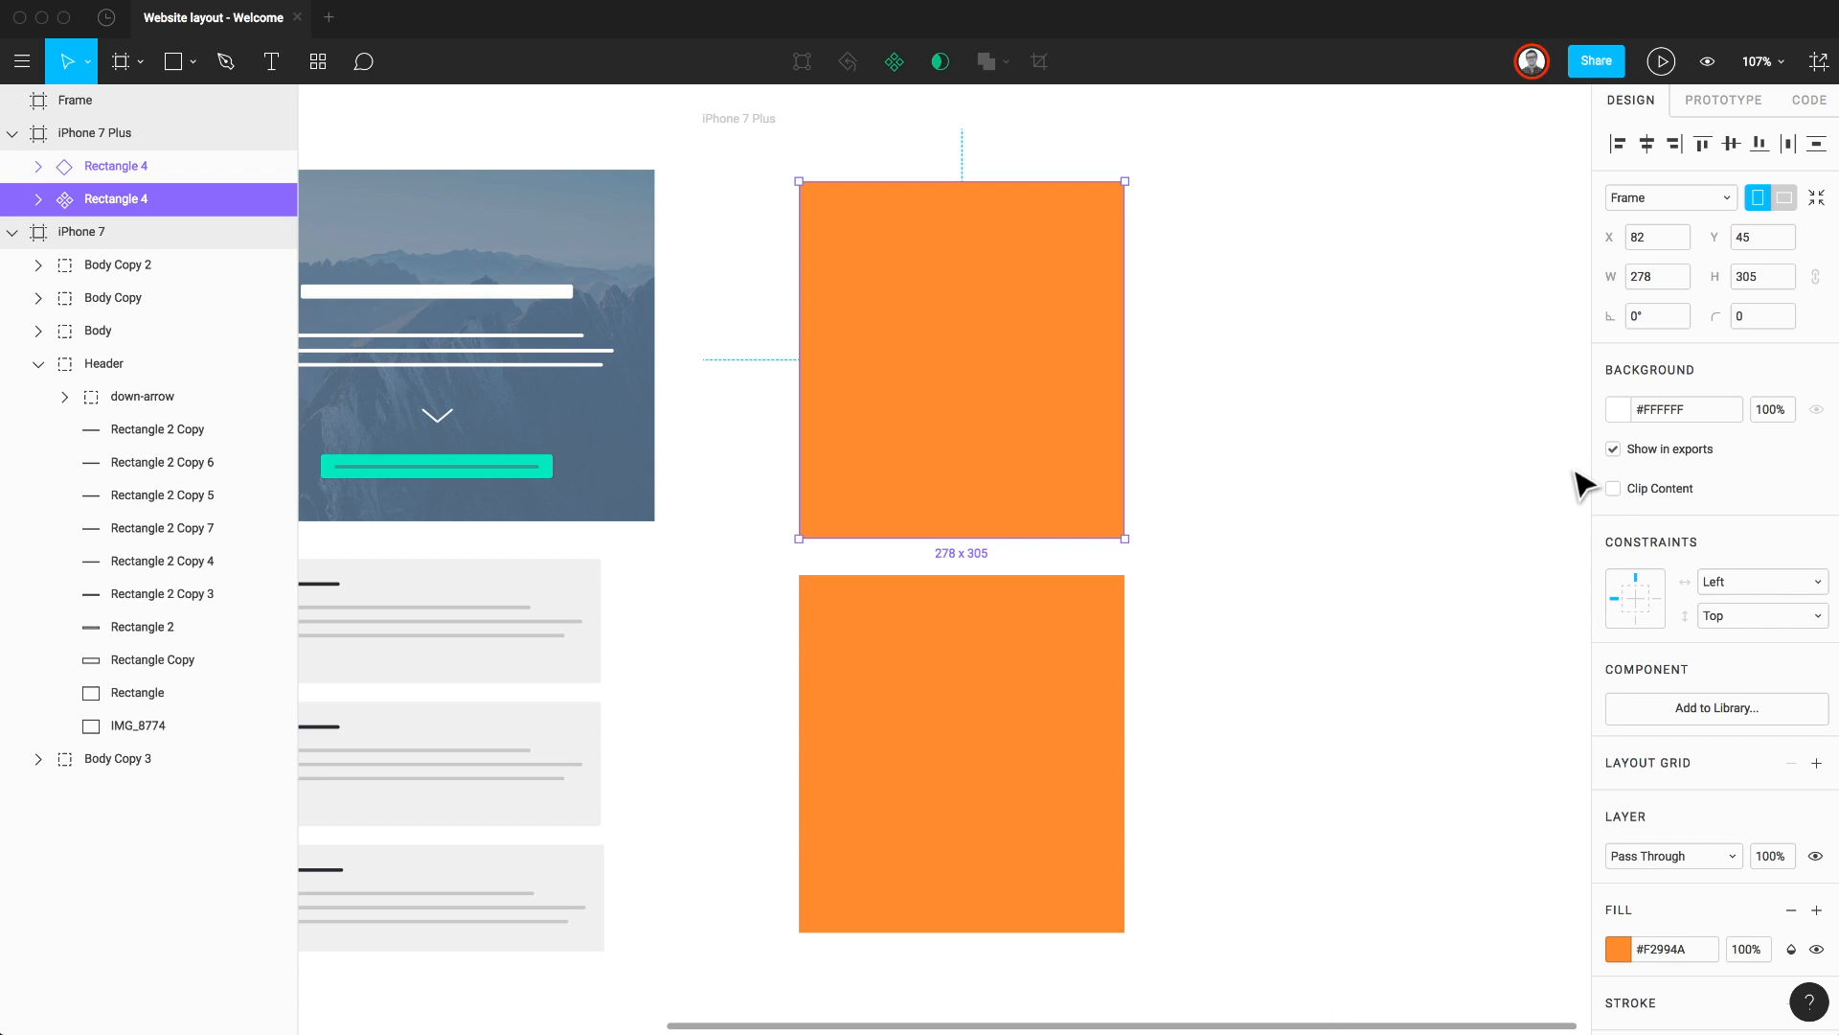
mouse_move(927, 254)
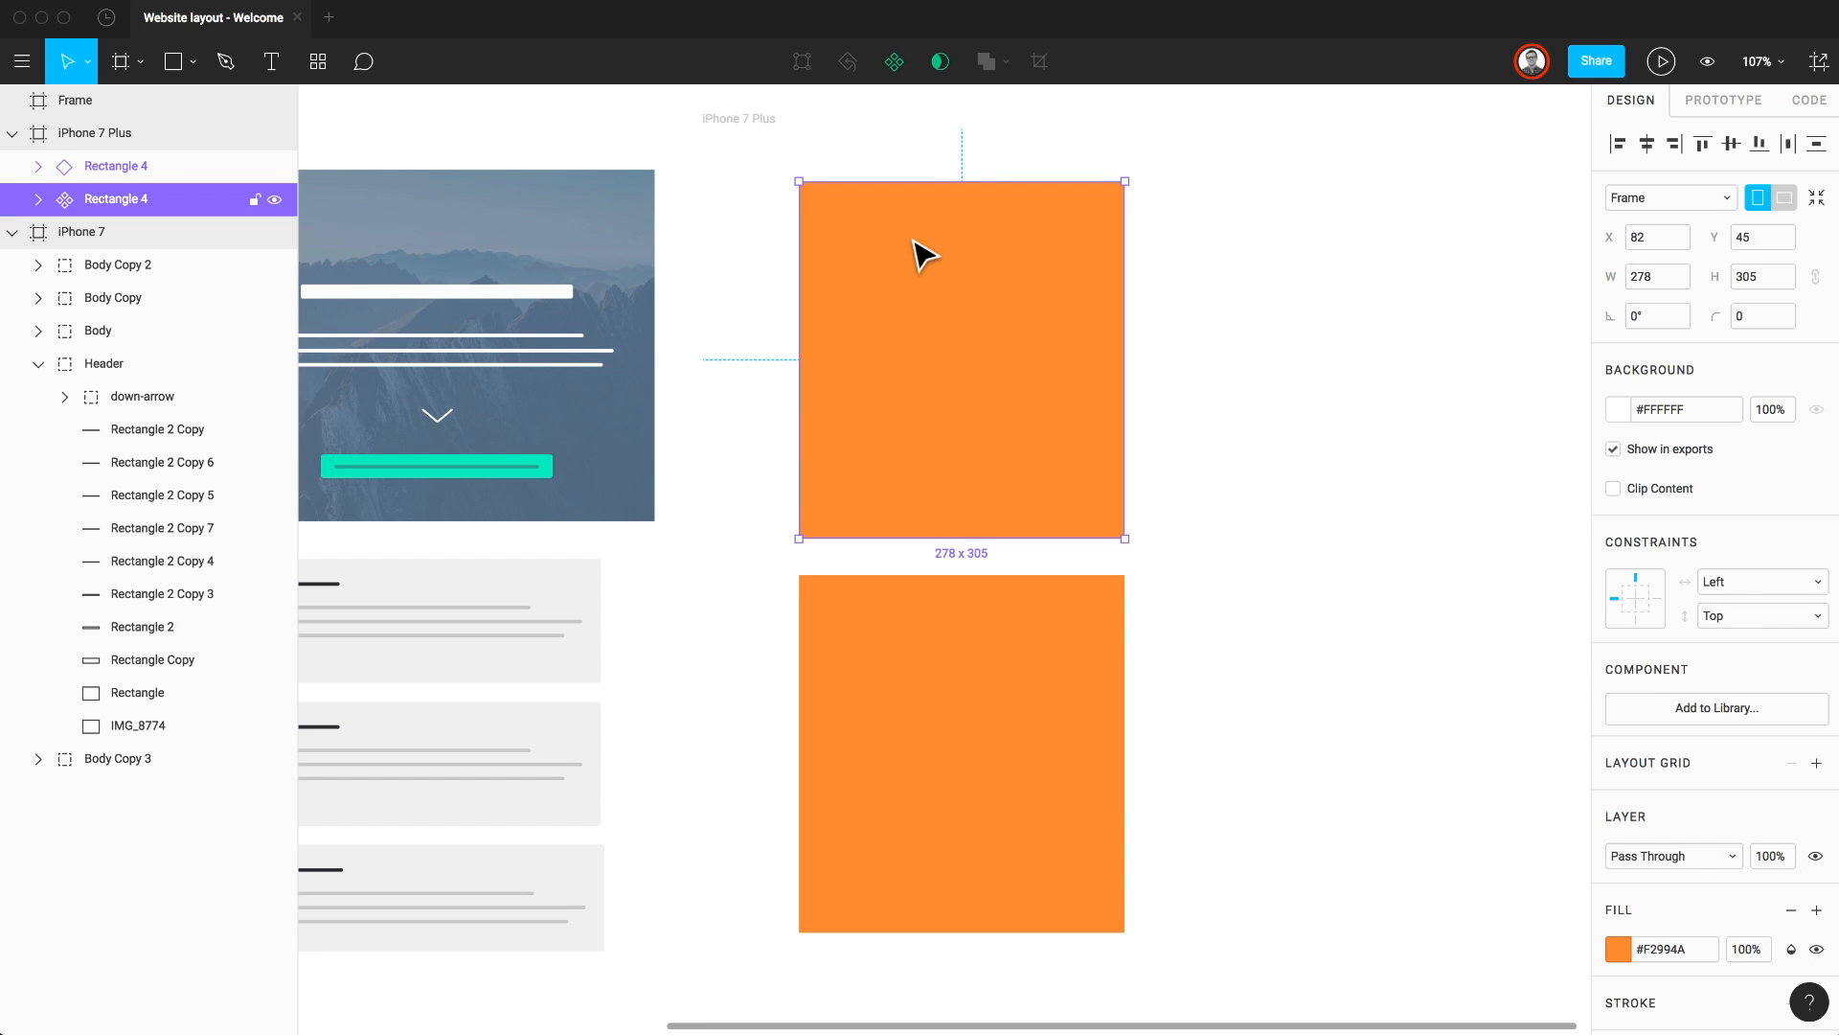
mouse_move(963, 345)
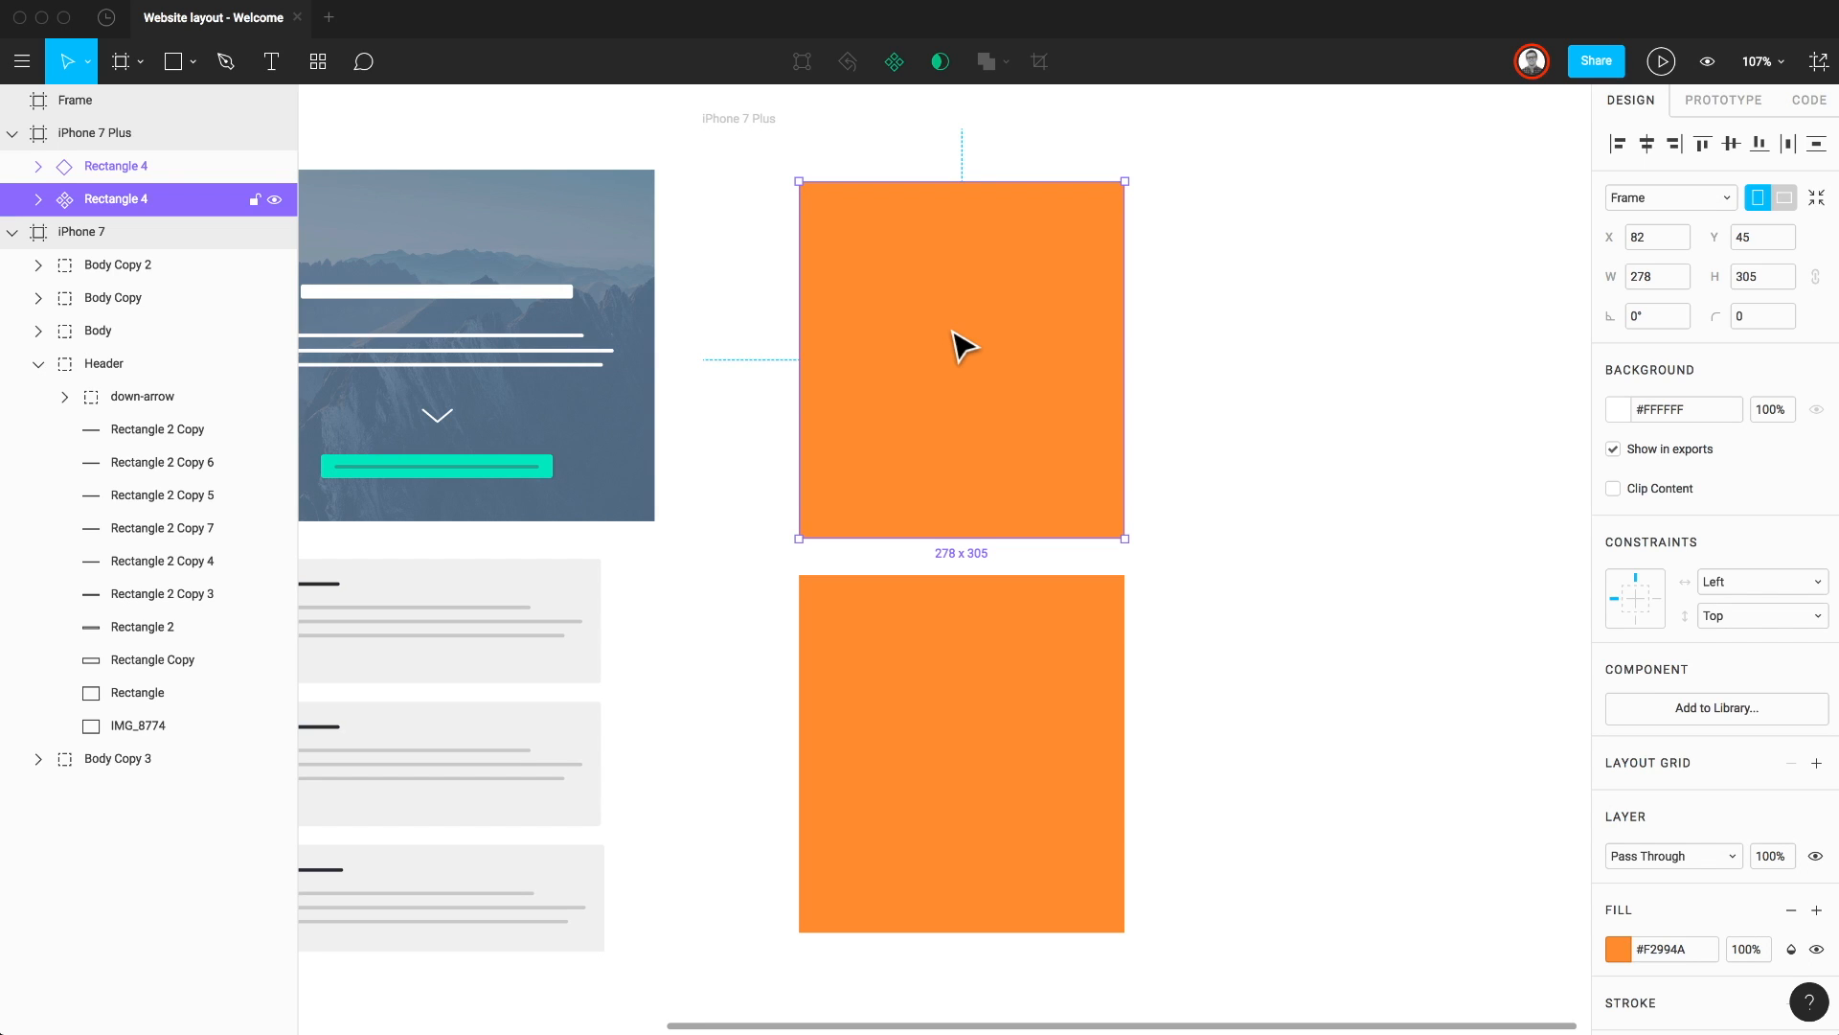
mouse_move(1015, 359)
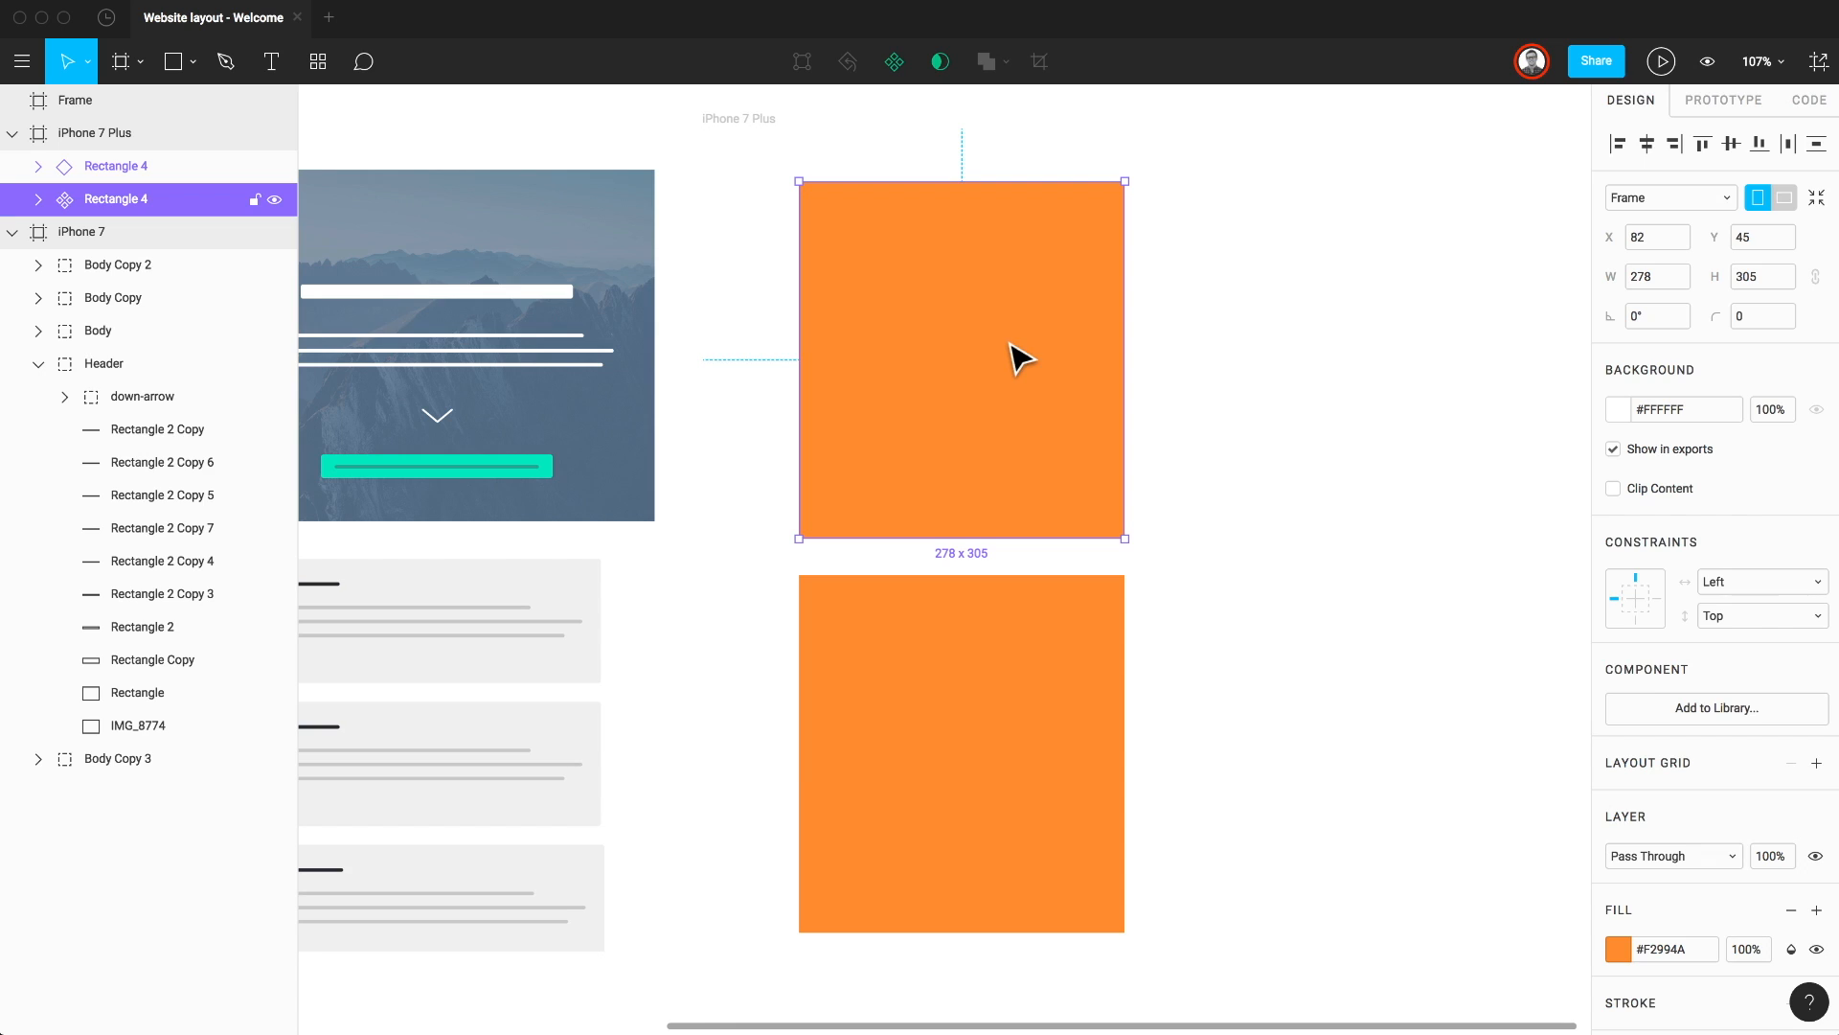
mouse_move(1634, 724)
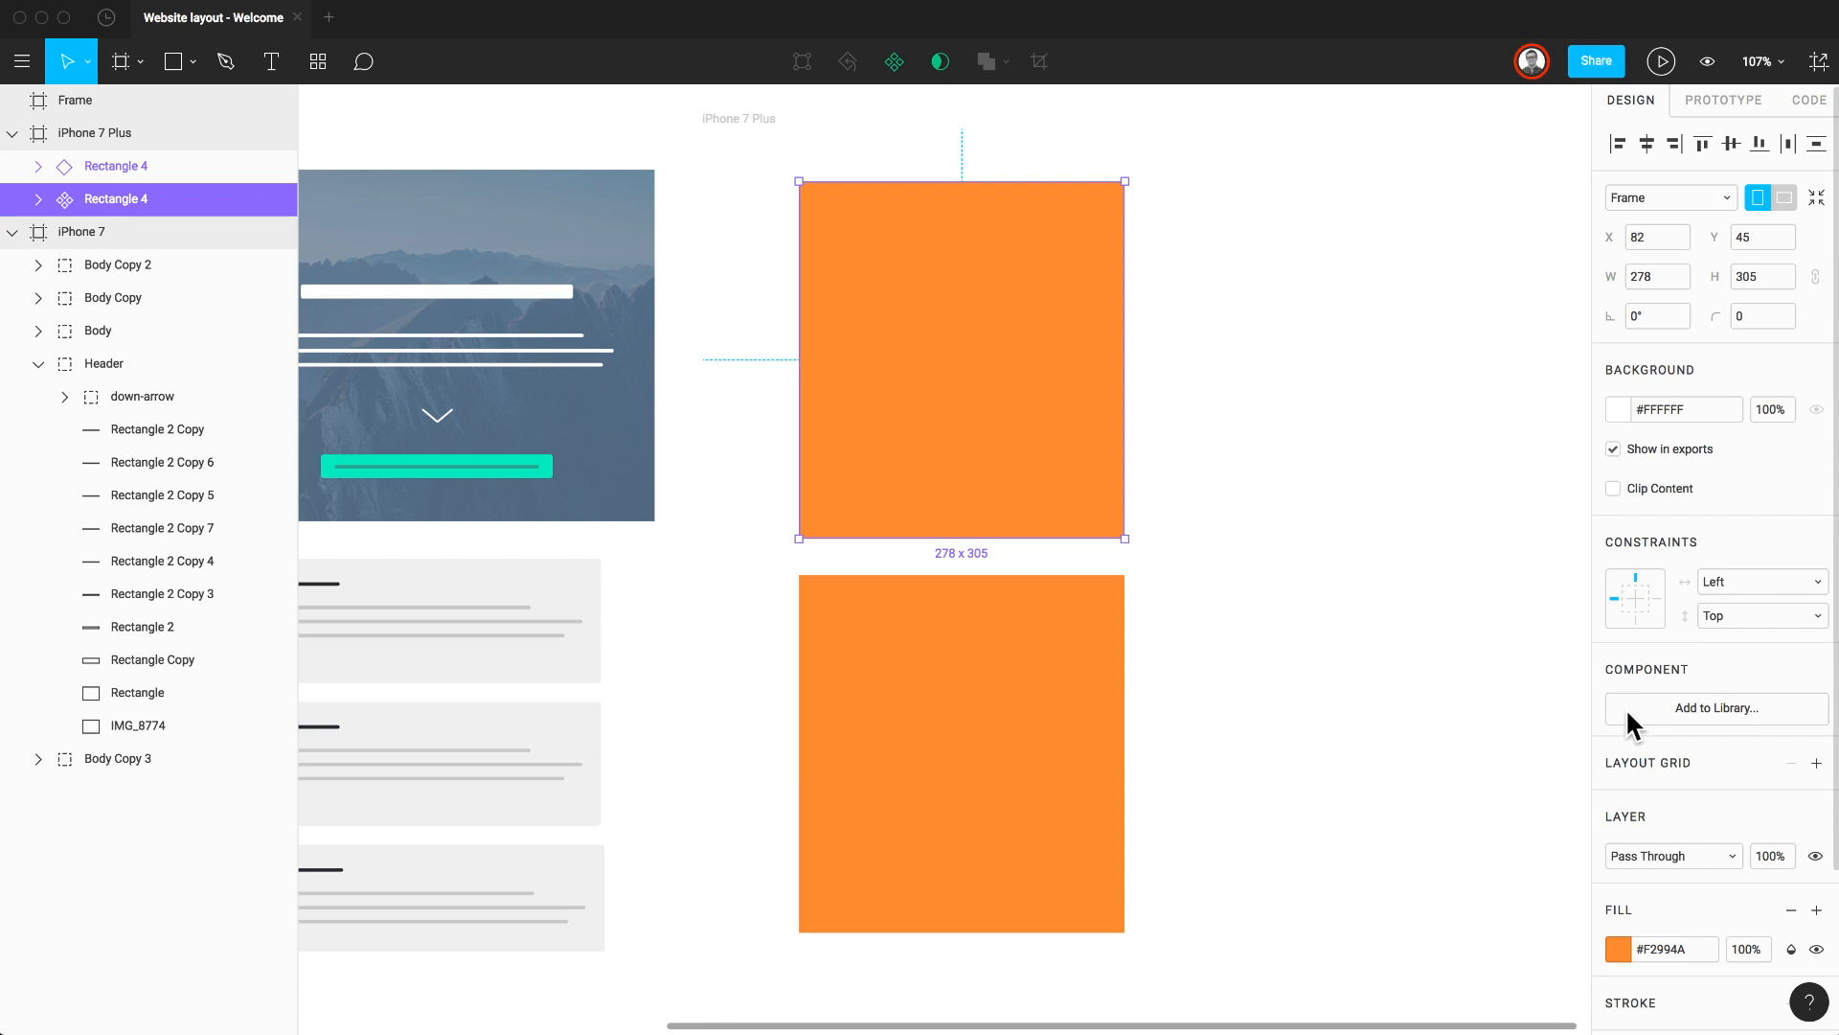
Step: Queue Rectangle 4 for the team library and start moving the file into Company X's Web Layout project
click(1717, 707)
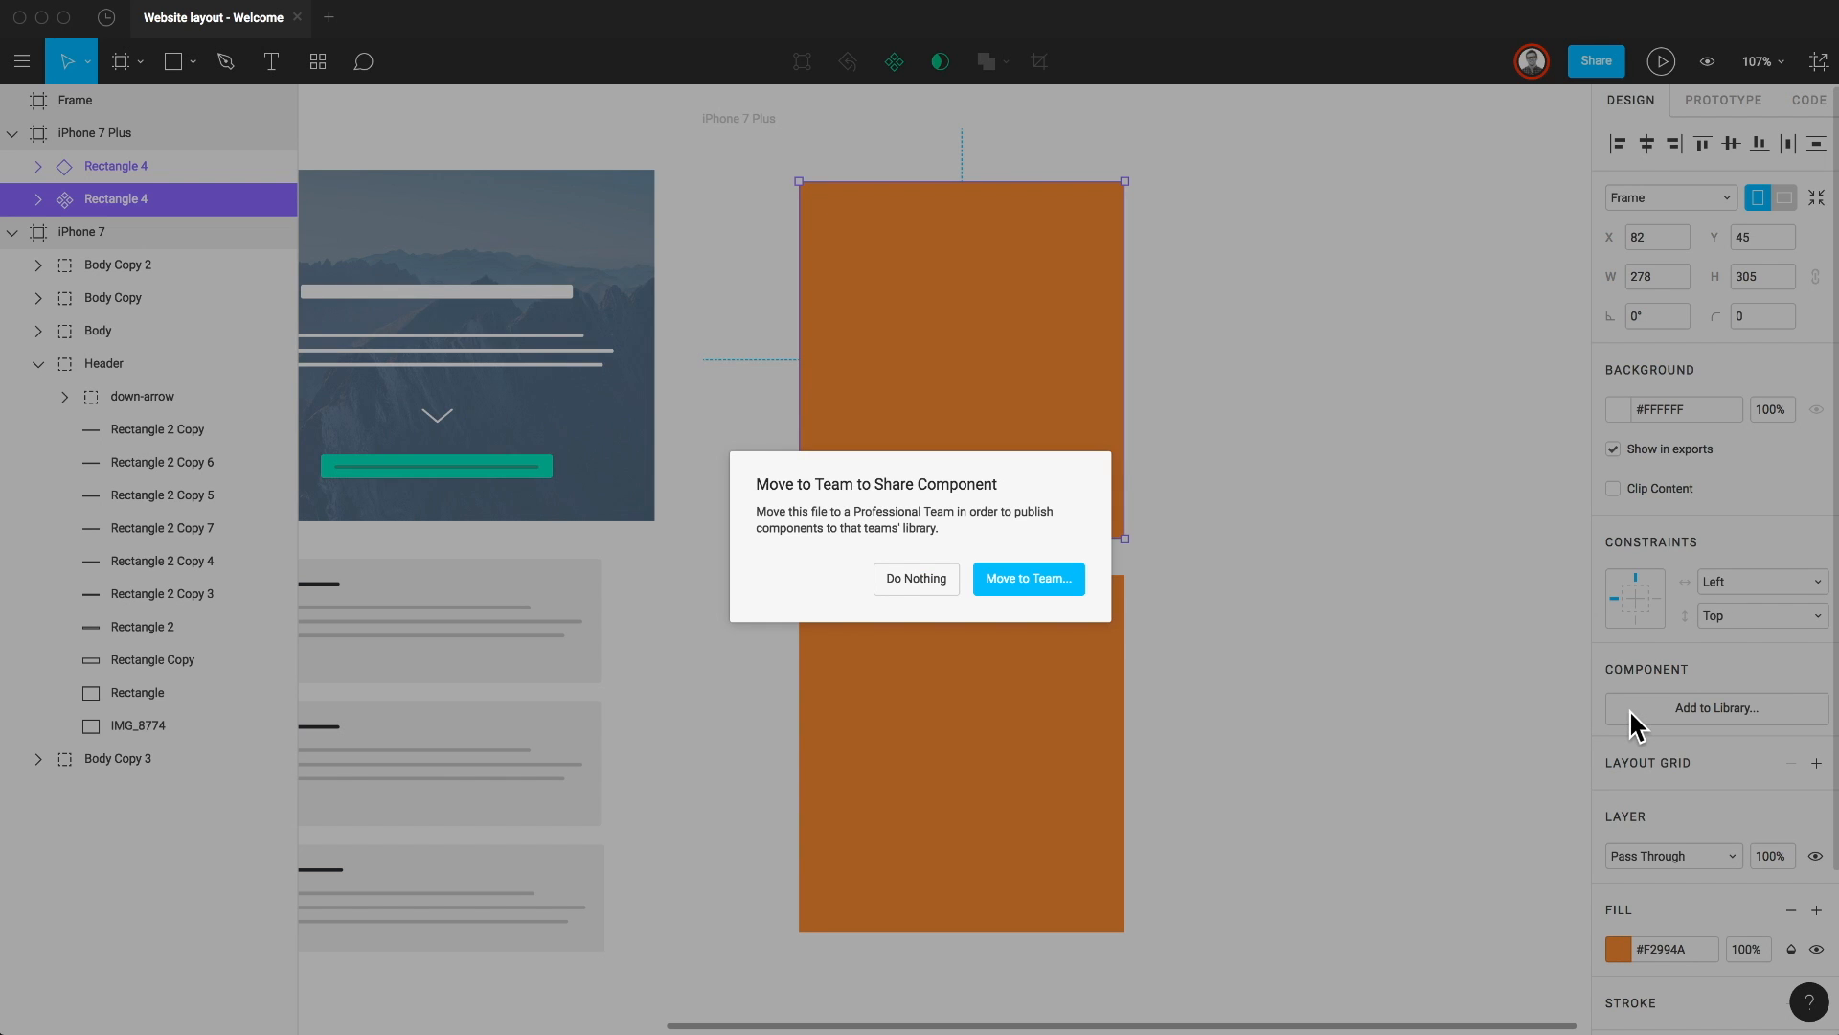
mouse_move(1687, 717)
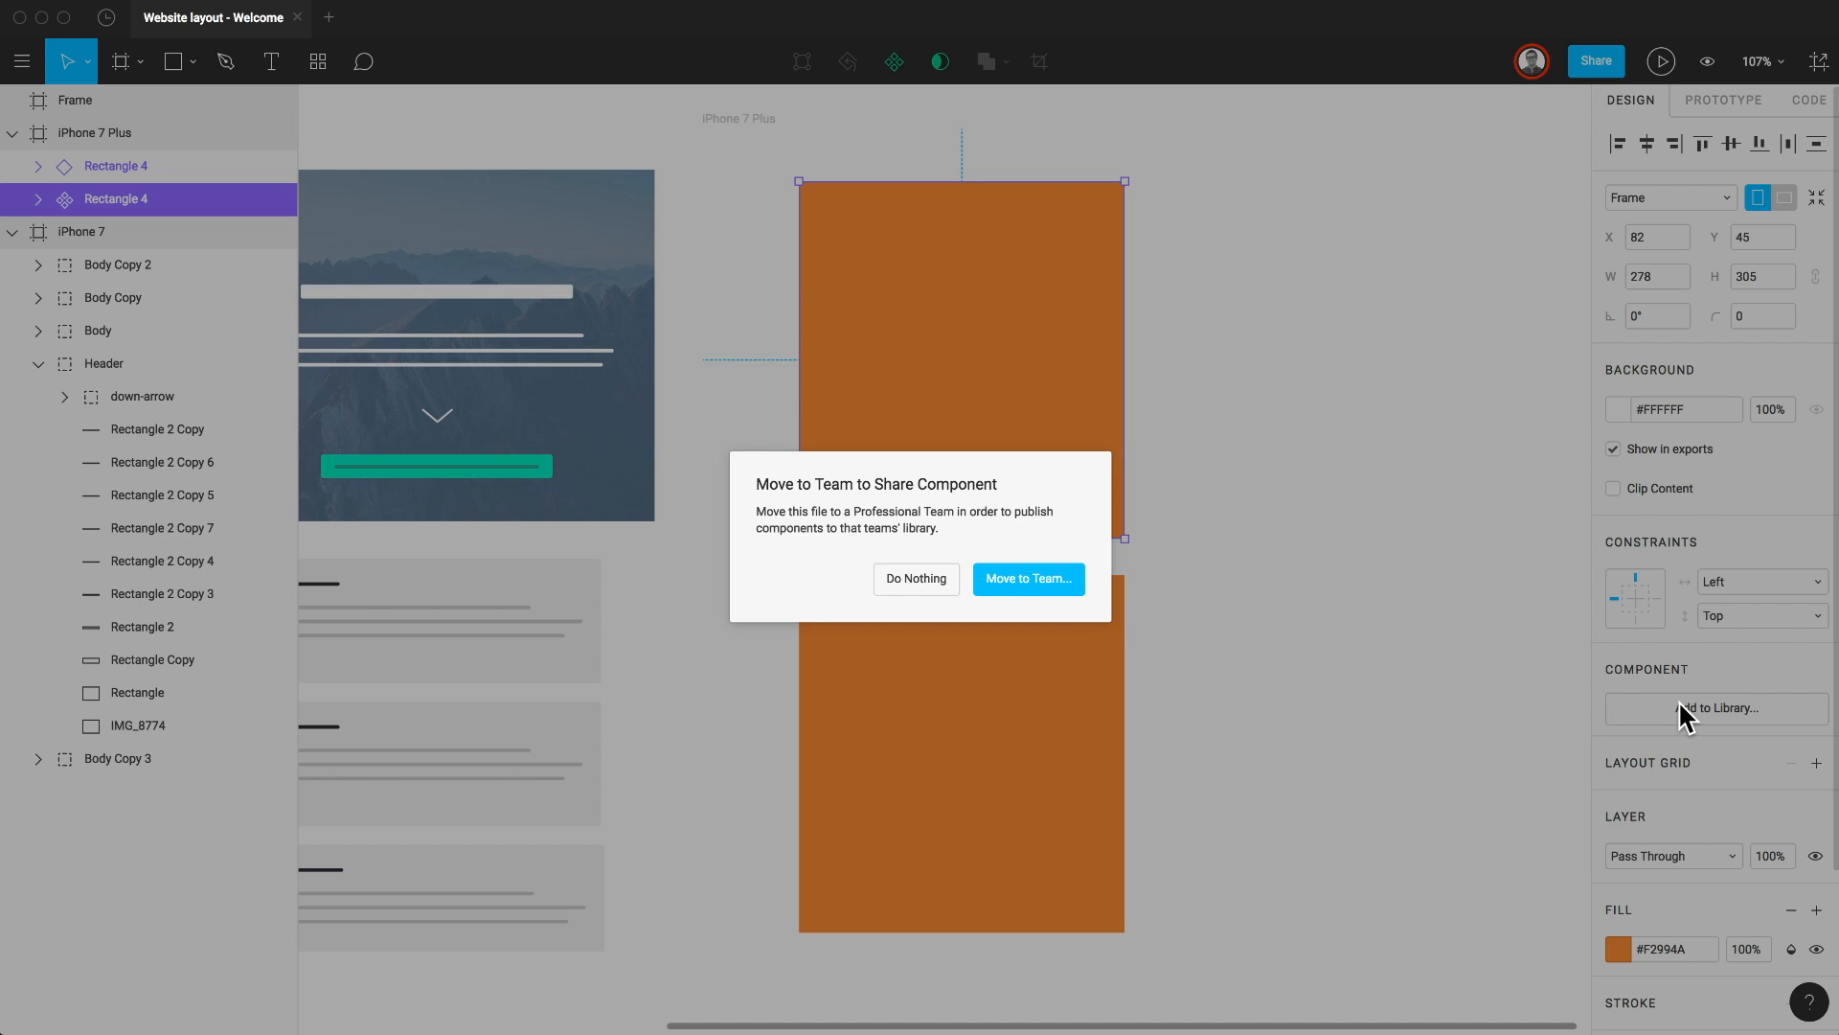
mouse_move(1044, 581)
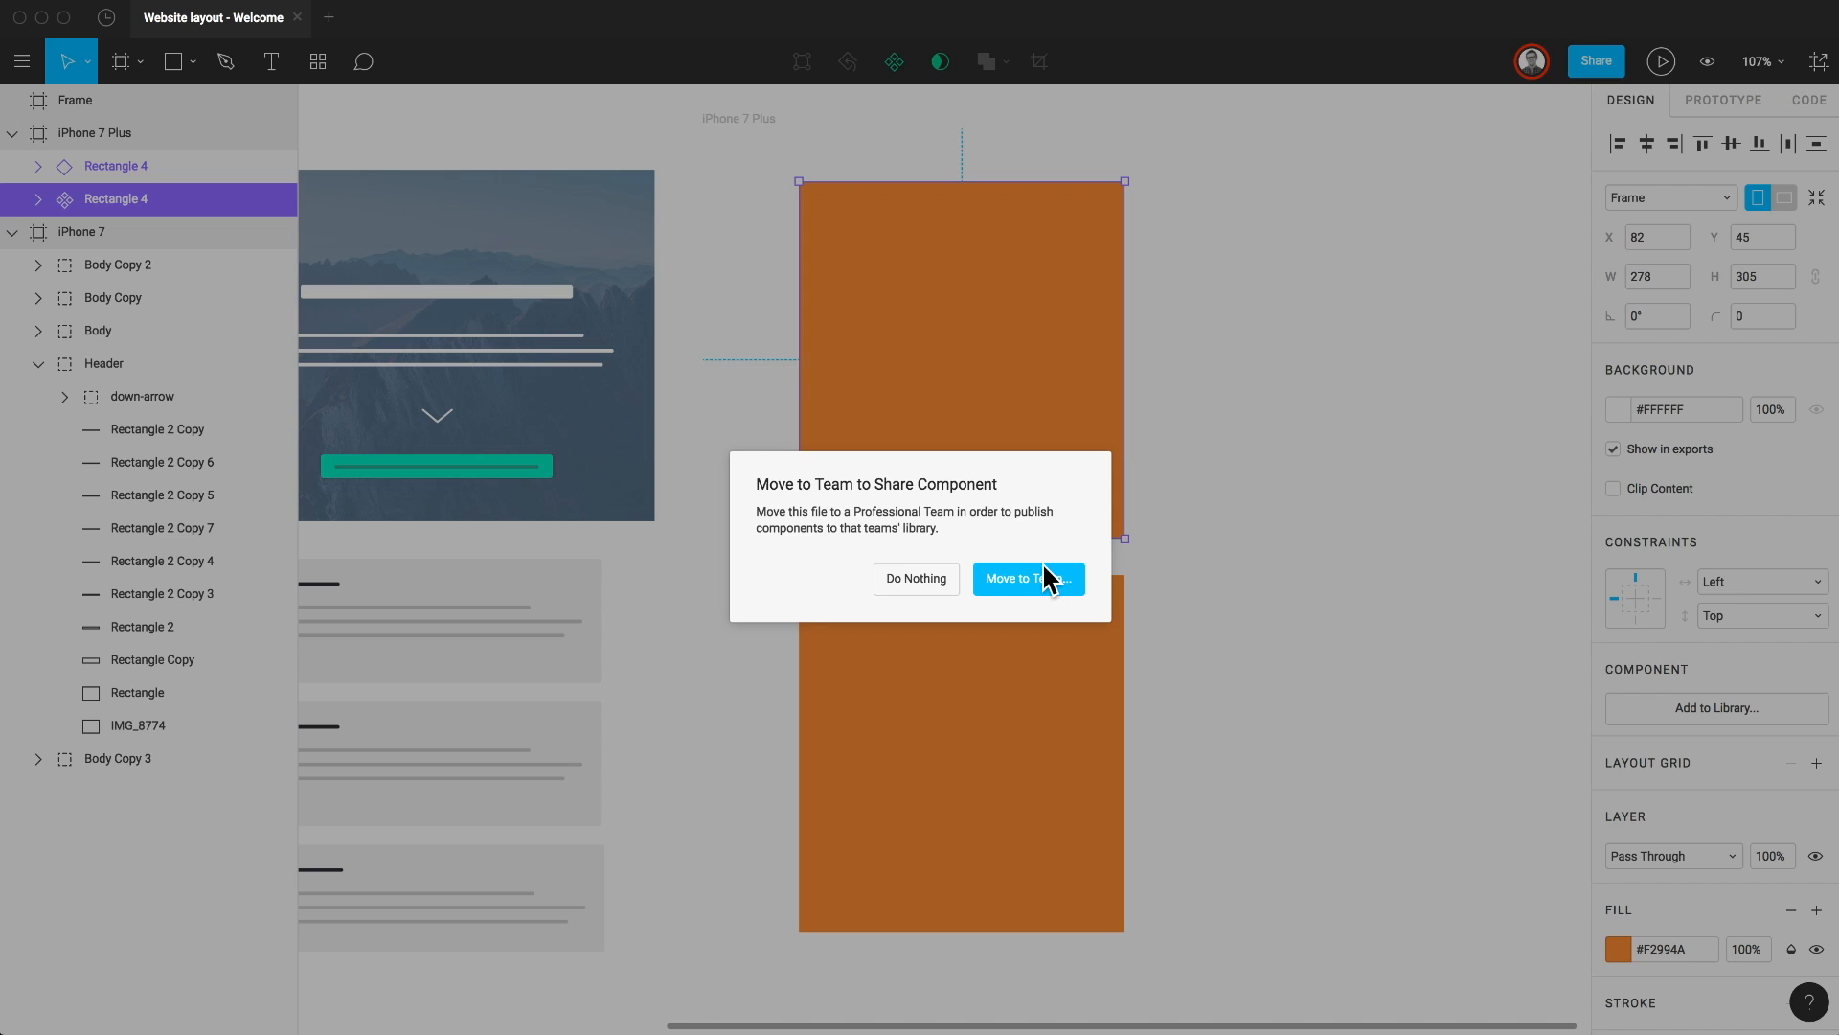
click(1027, 578)
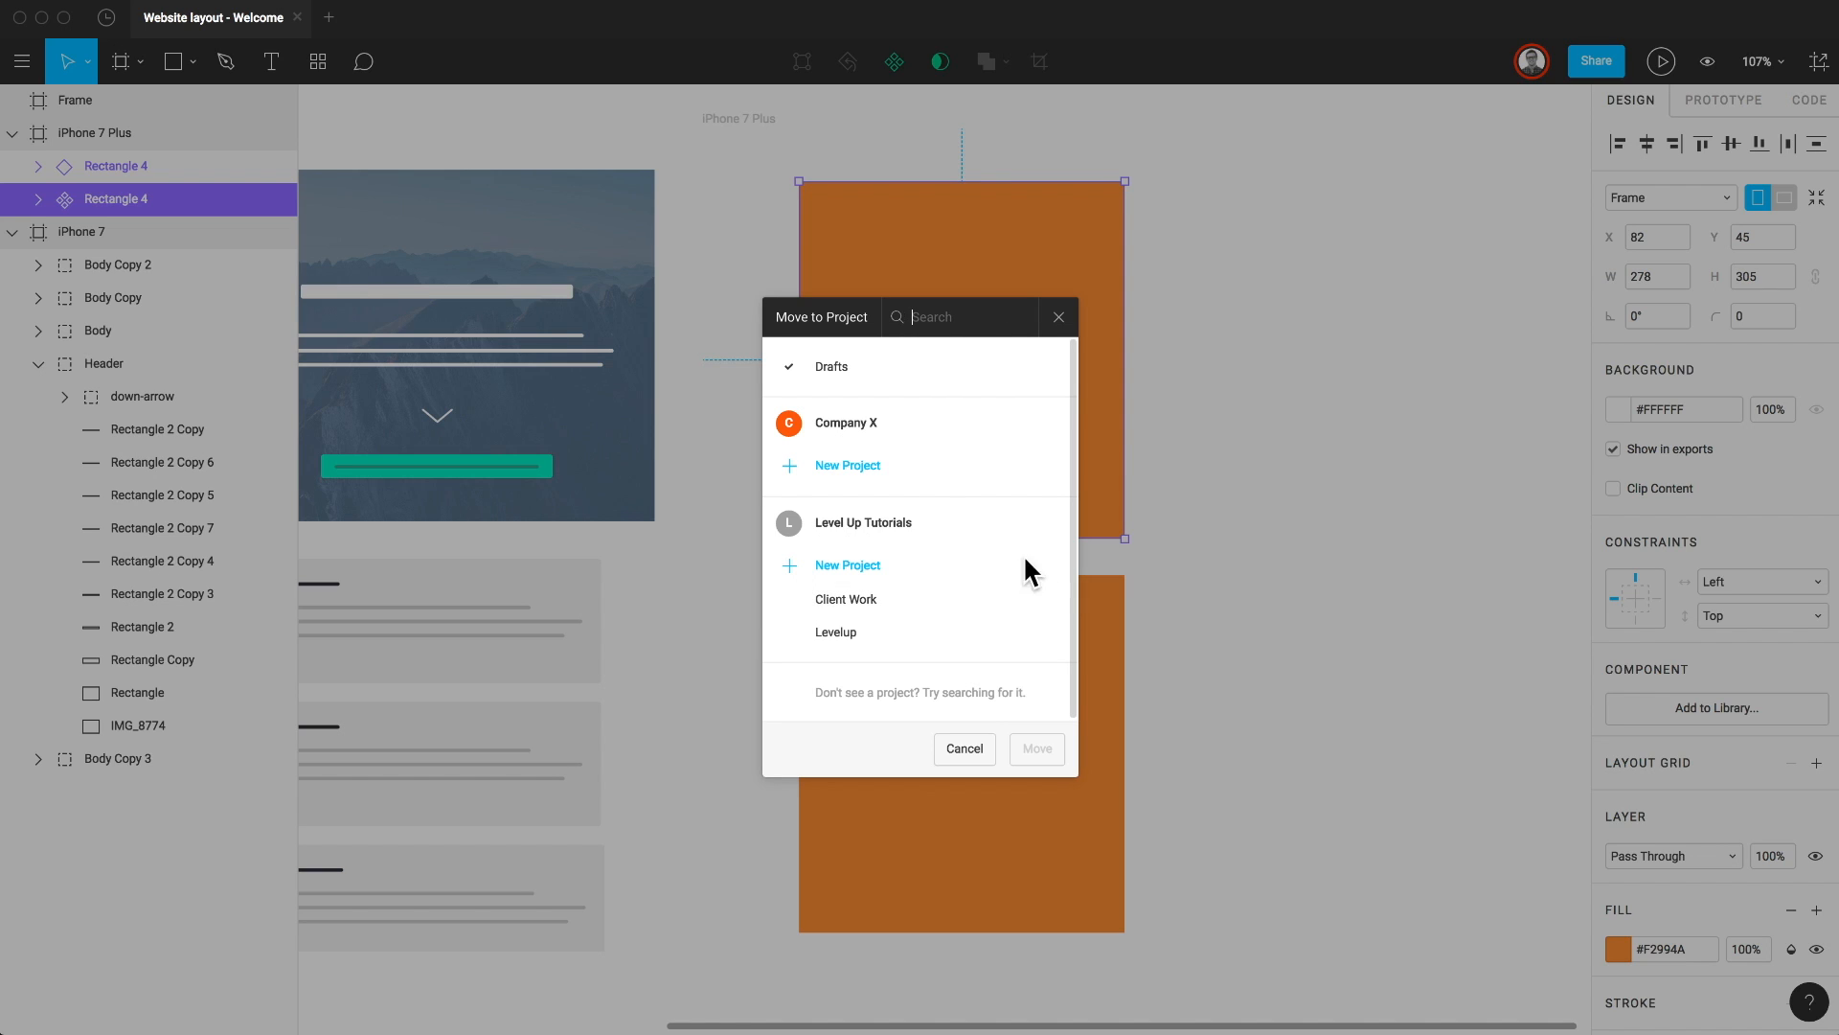
mouse_move(874, 475)
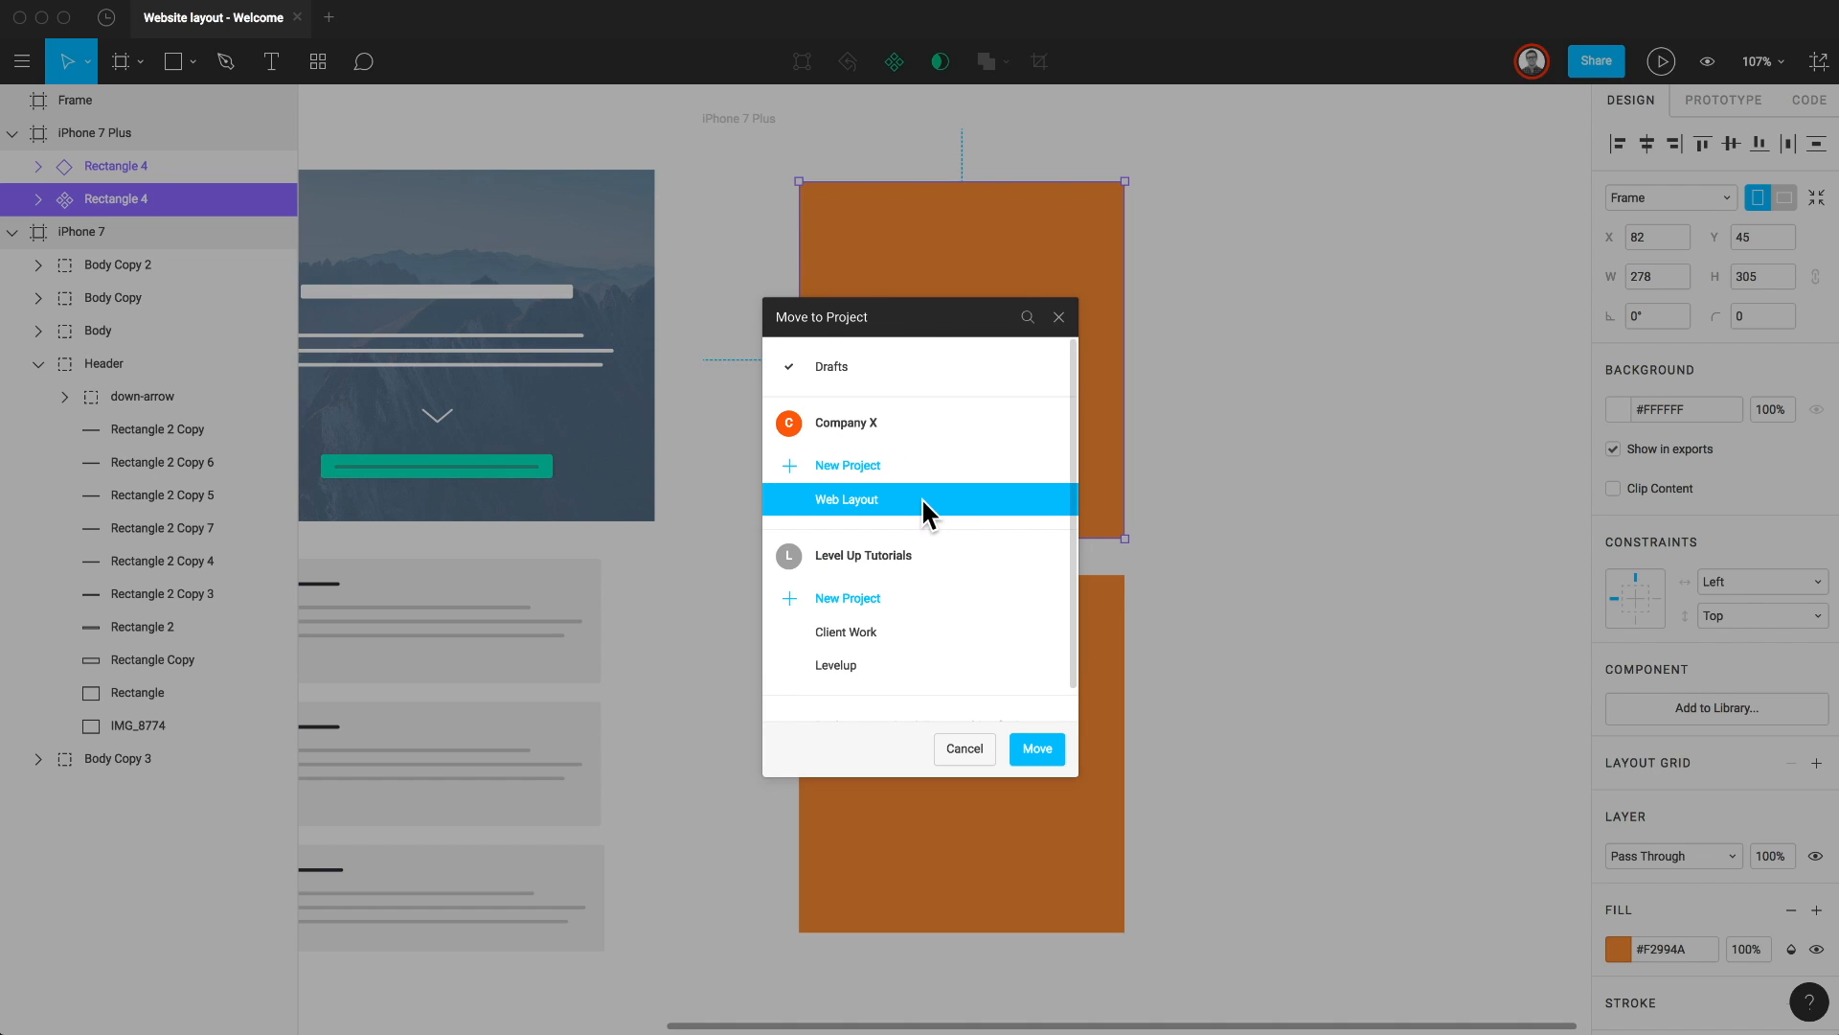
mouse_move(1036, 749)
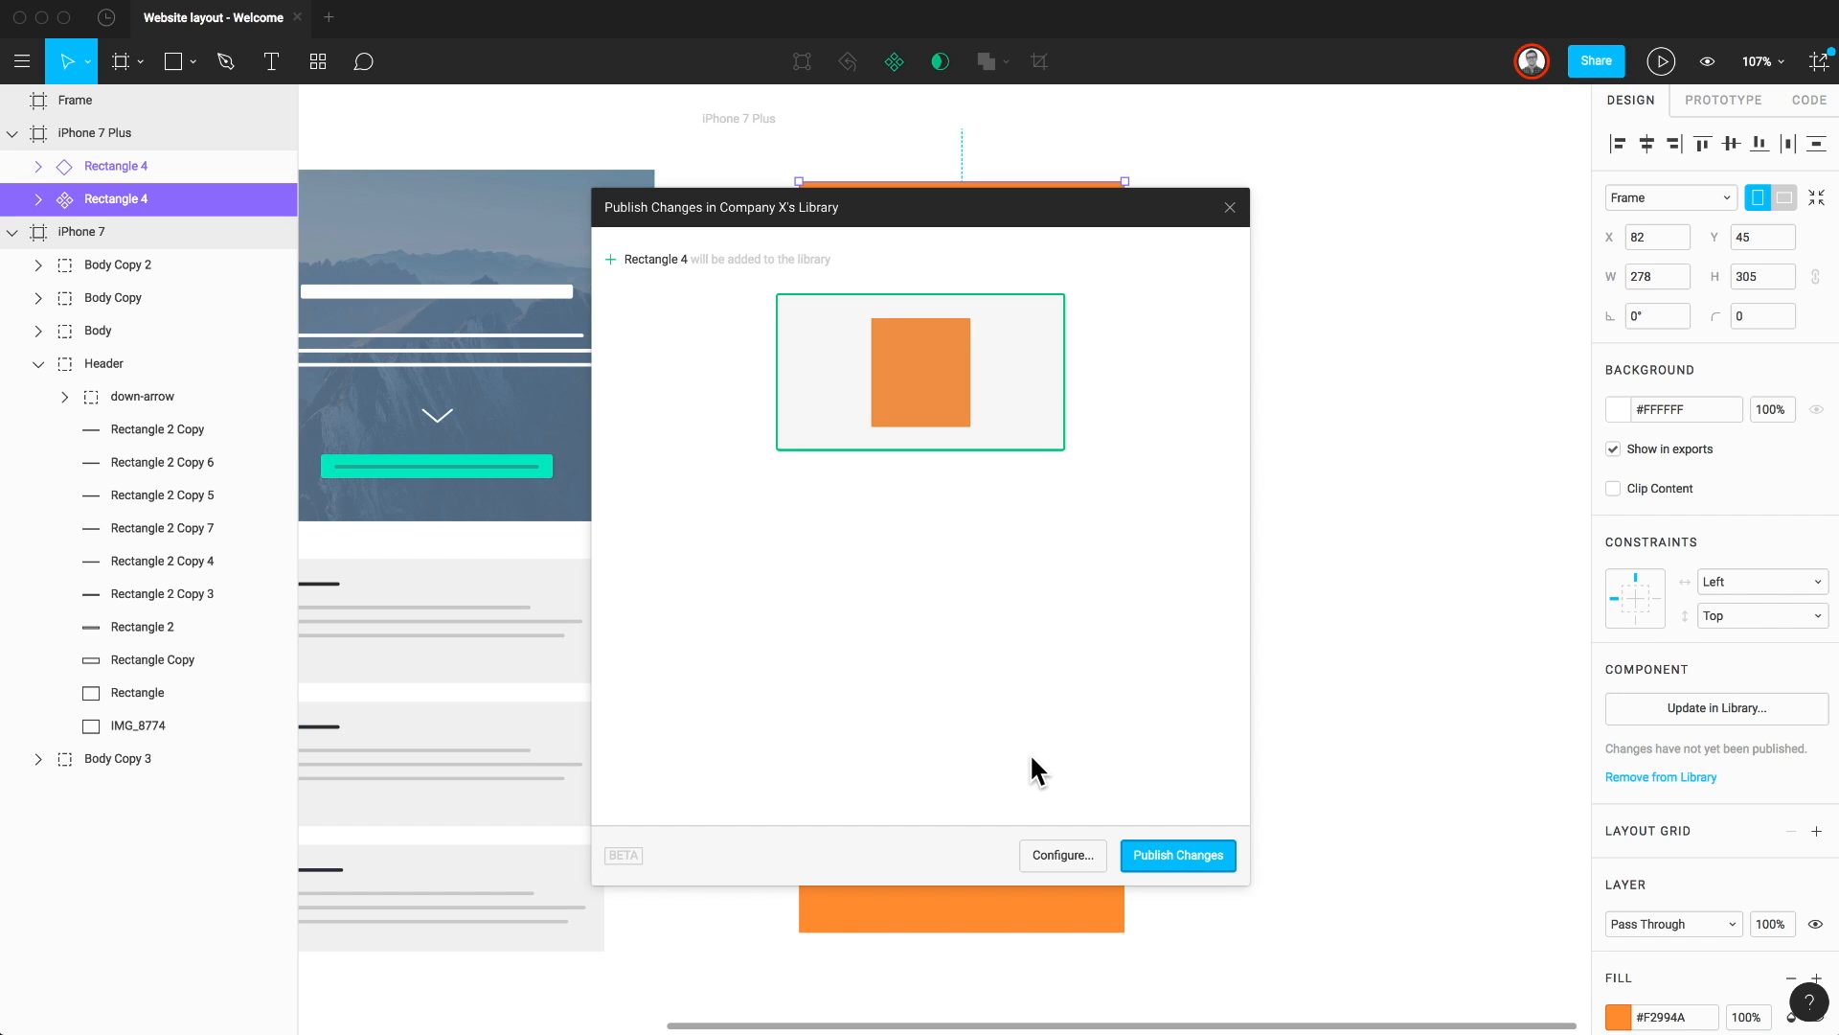
Step: Publish Rectangle 4 to Company X's team library and confirm it appears under Website layout - Welcome
click(1176, 855)
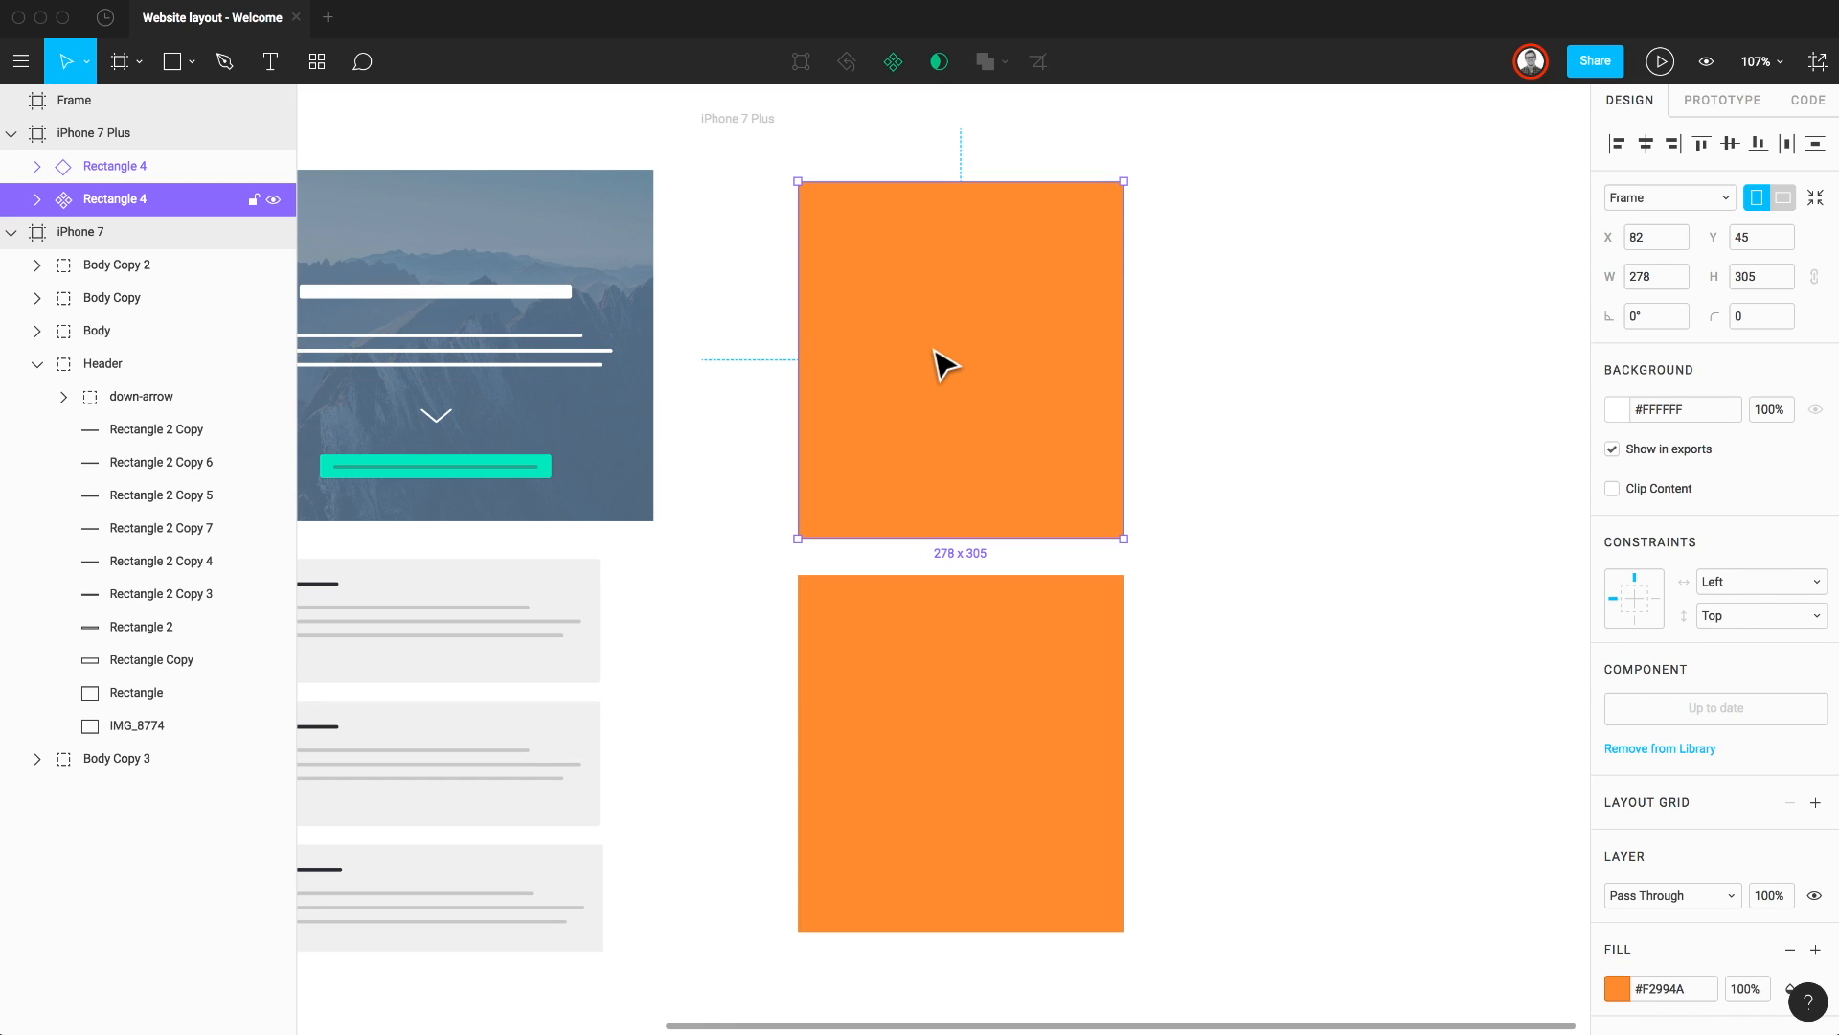
click(316, 61)
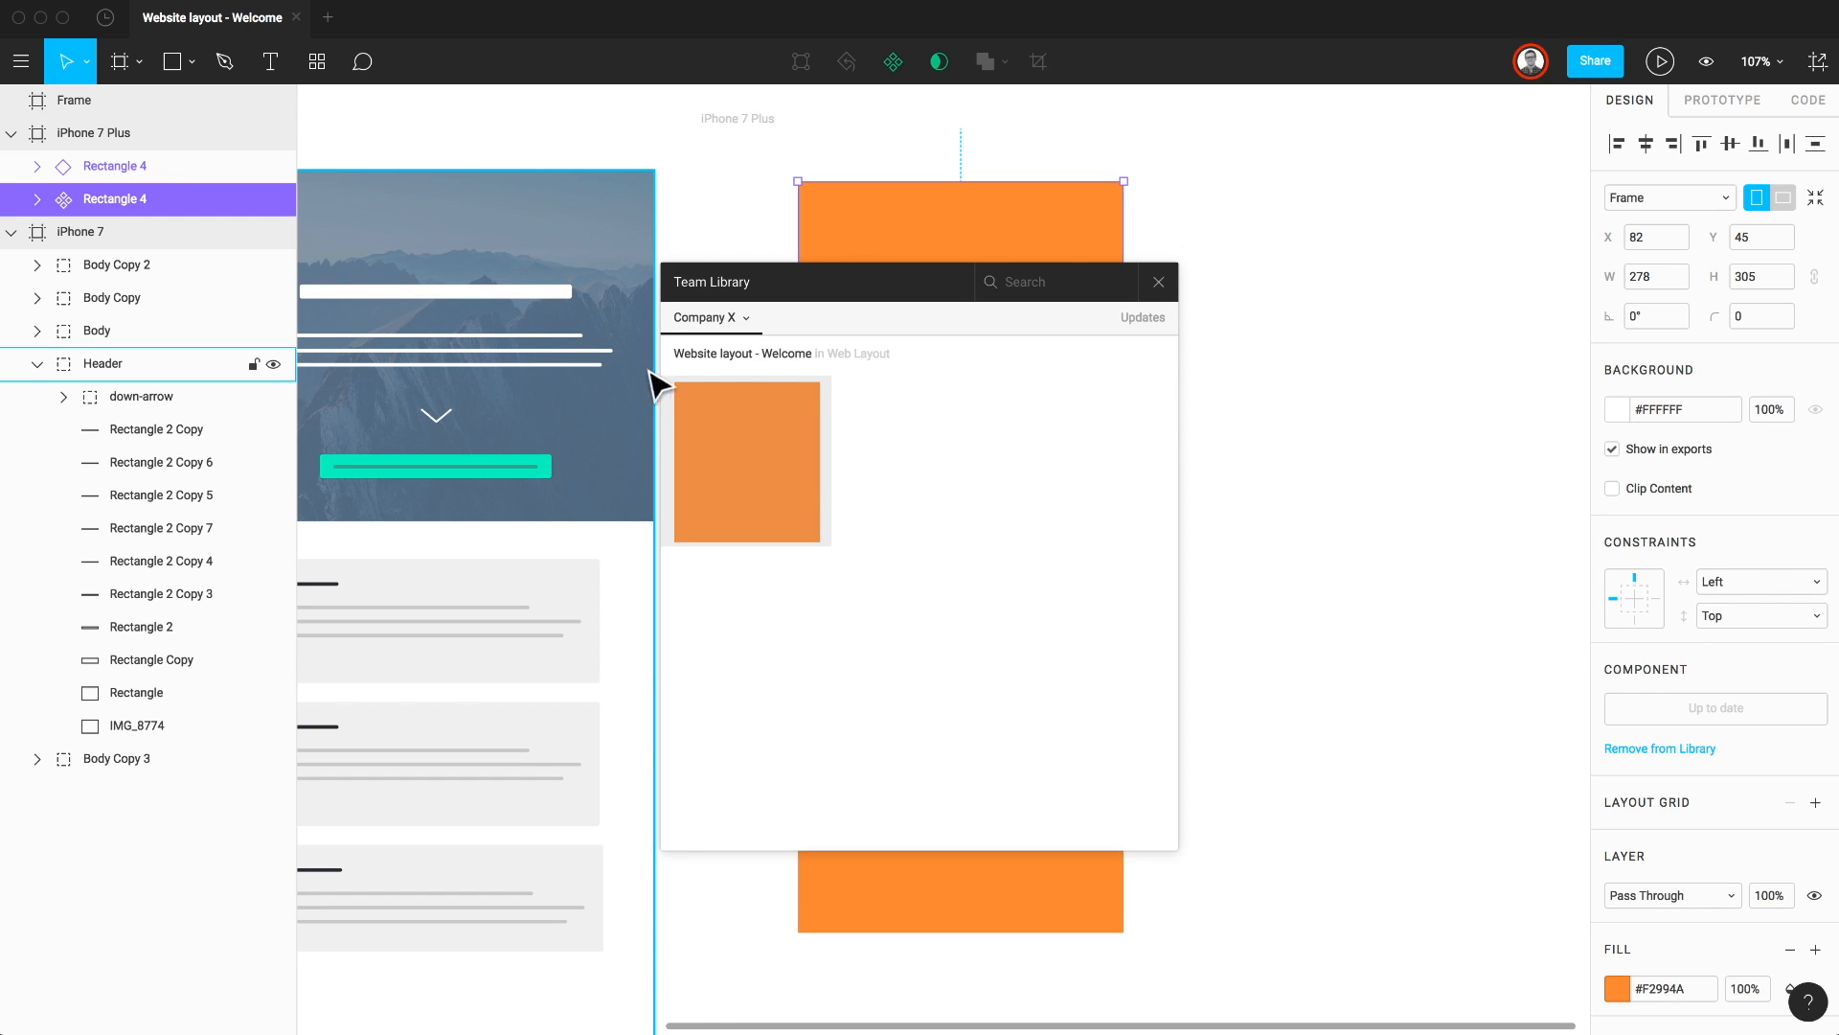
mouse_move(1022, 278)
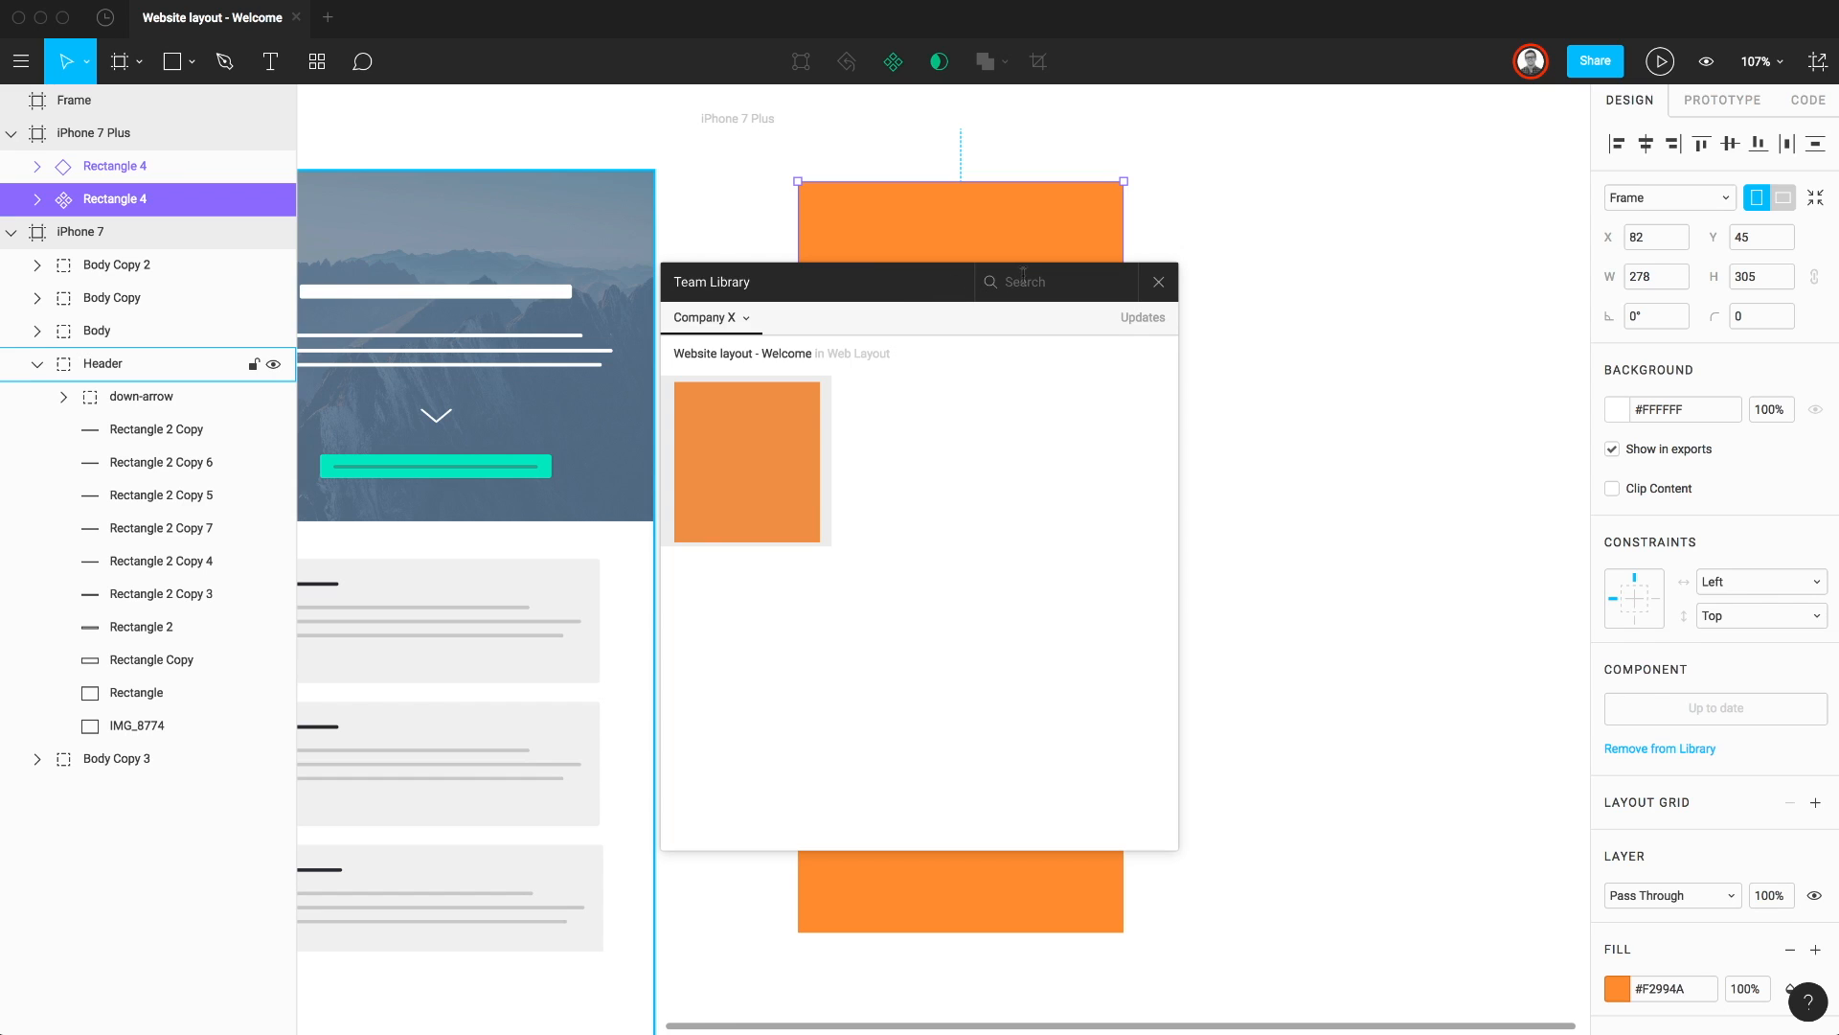
text(Rectangle 4)
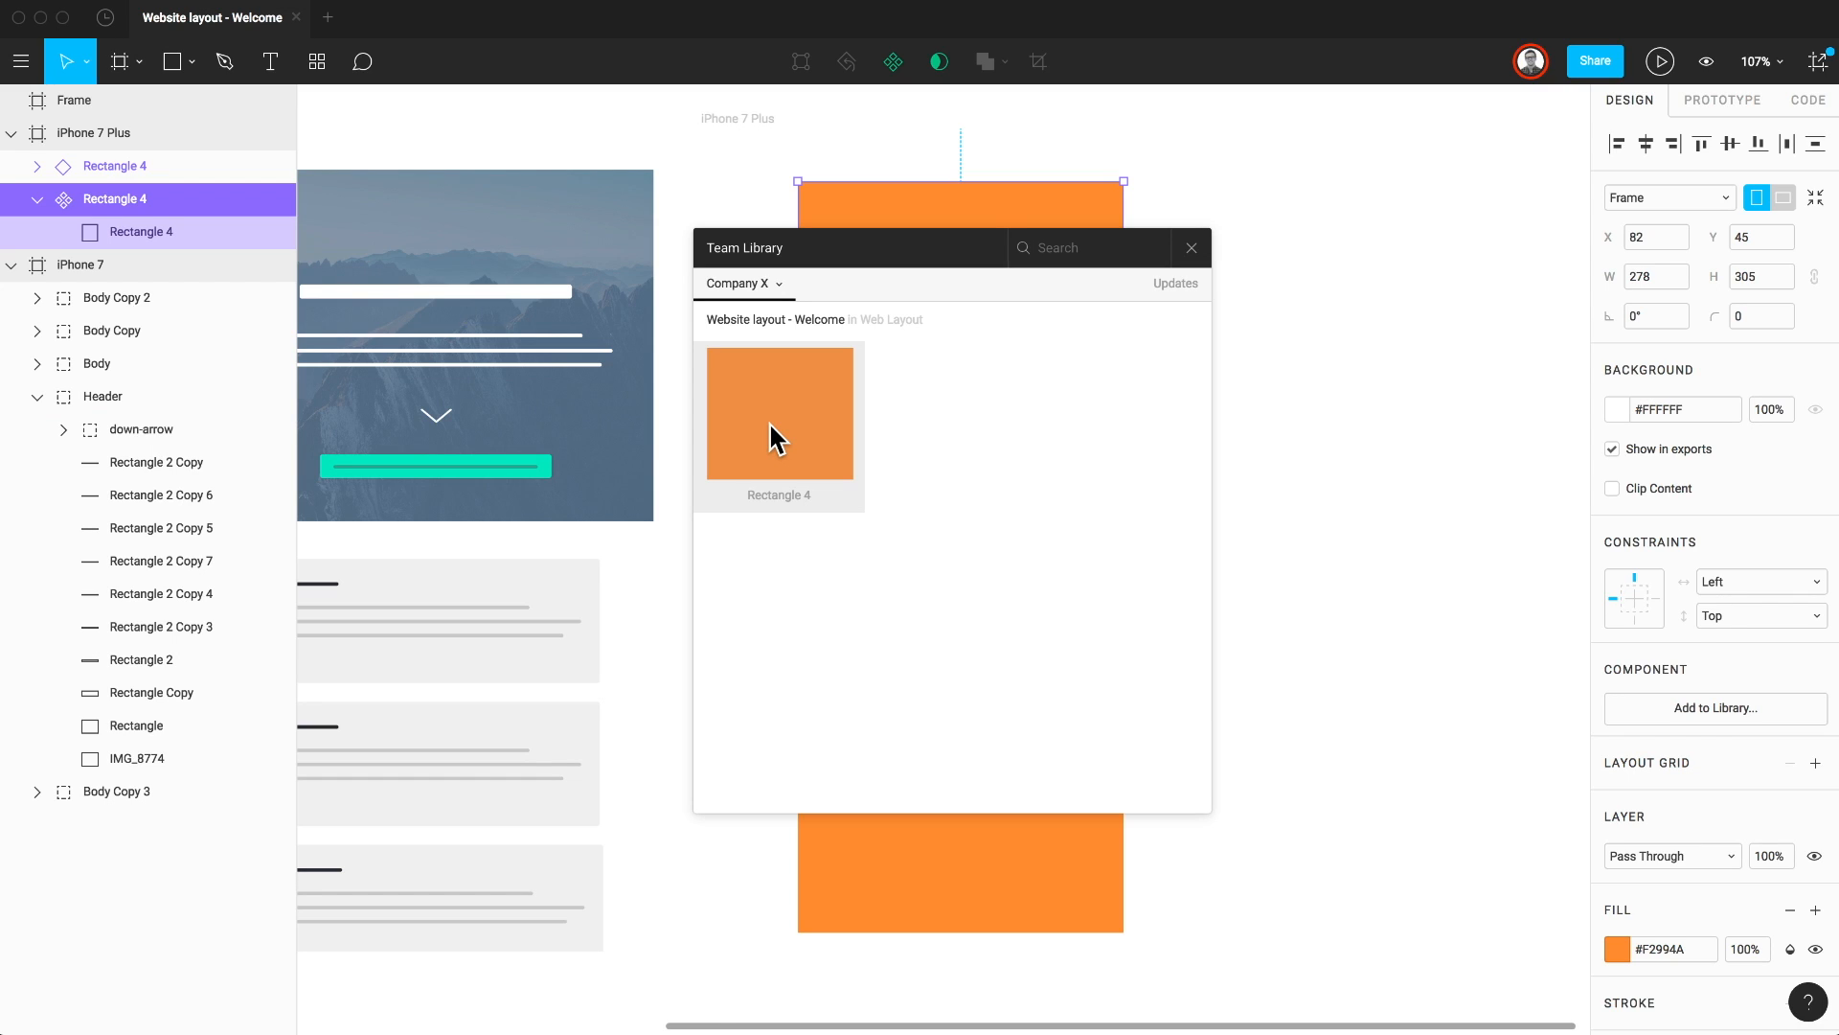
click(1190, 248)
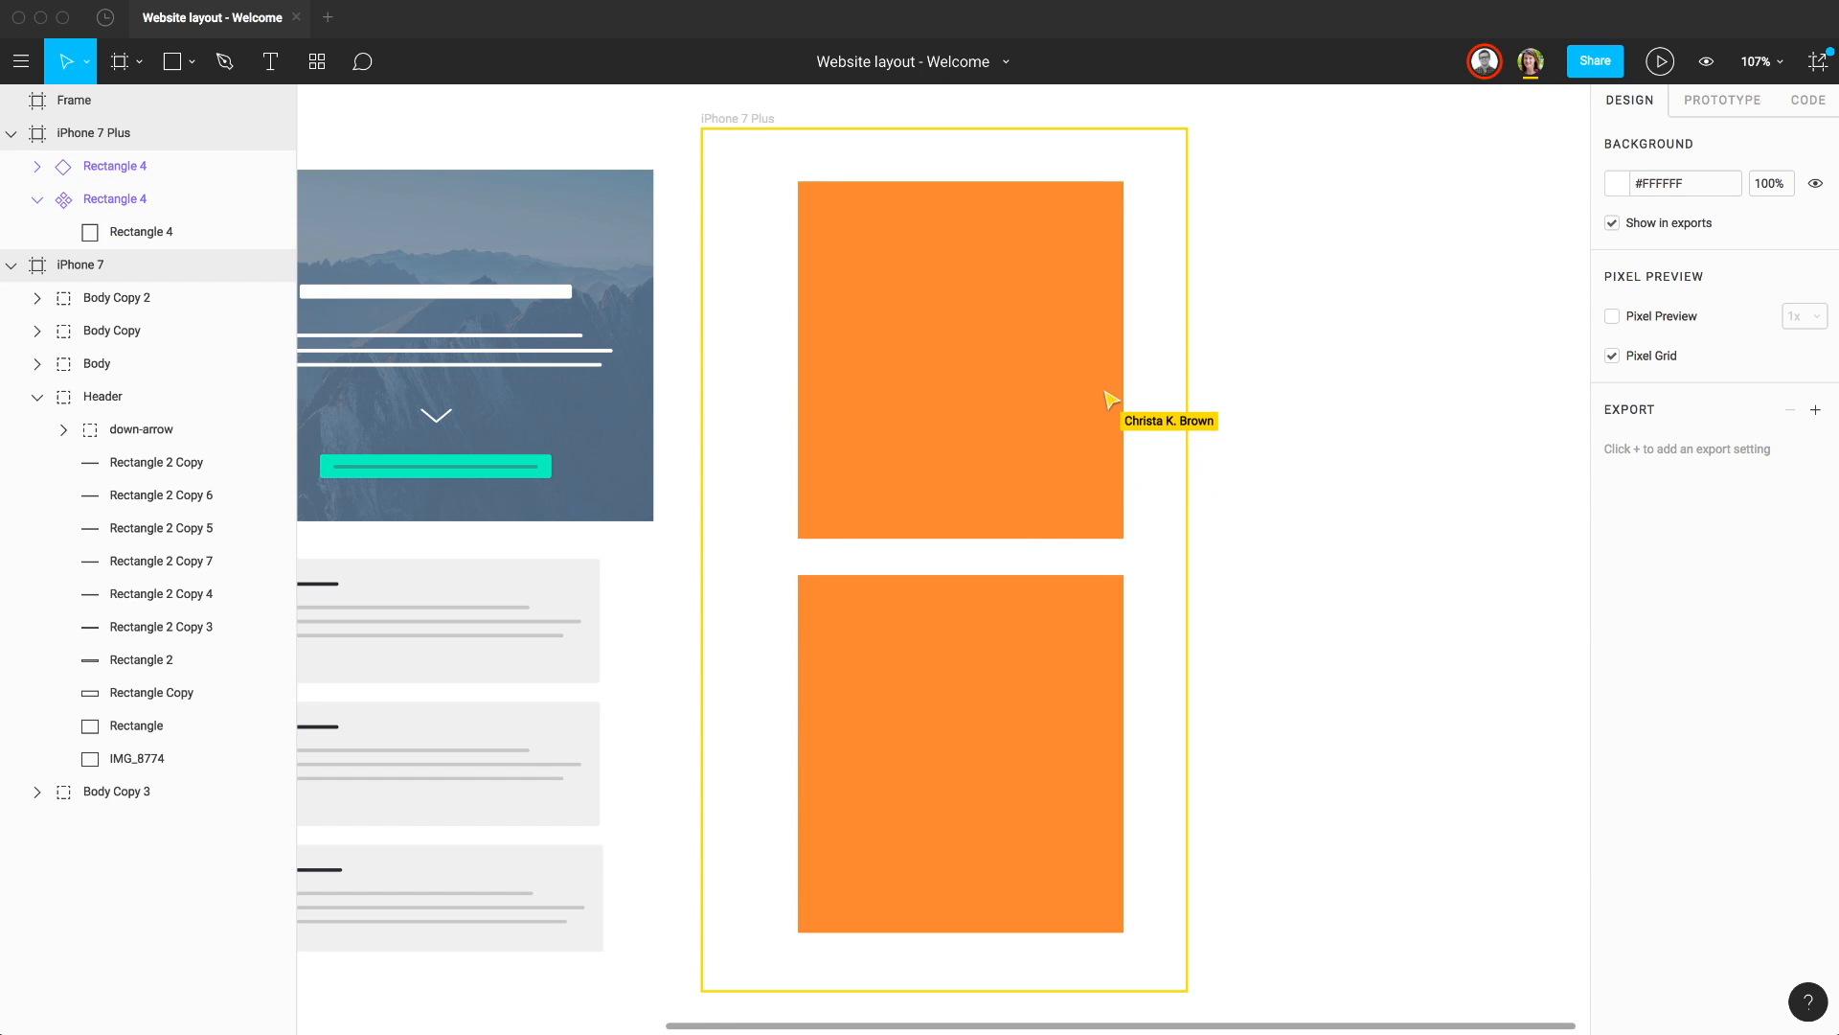
mouse_move(1109, 389)
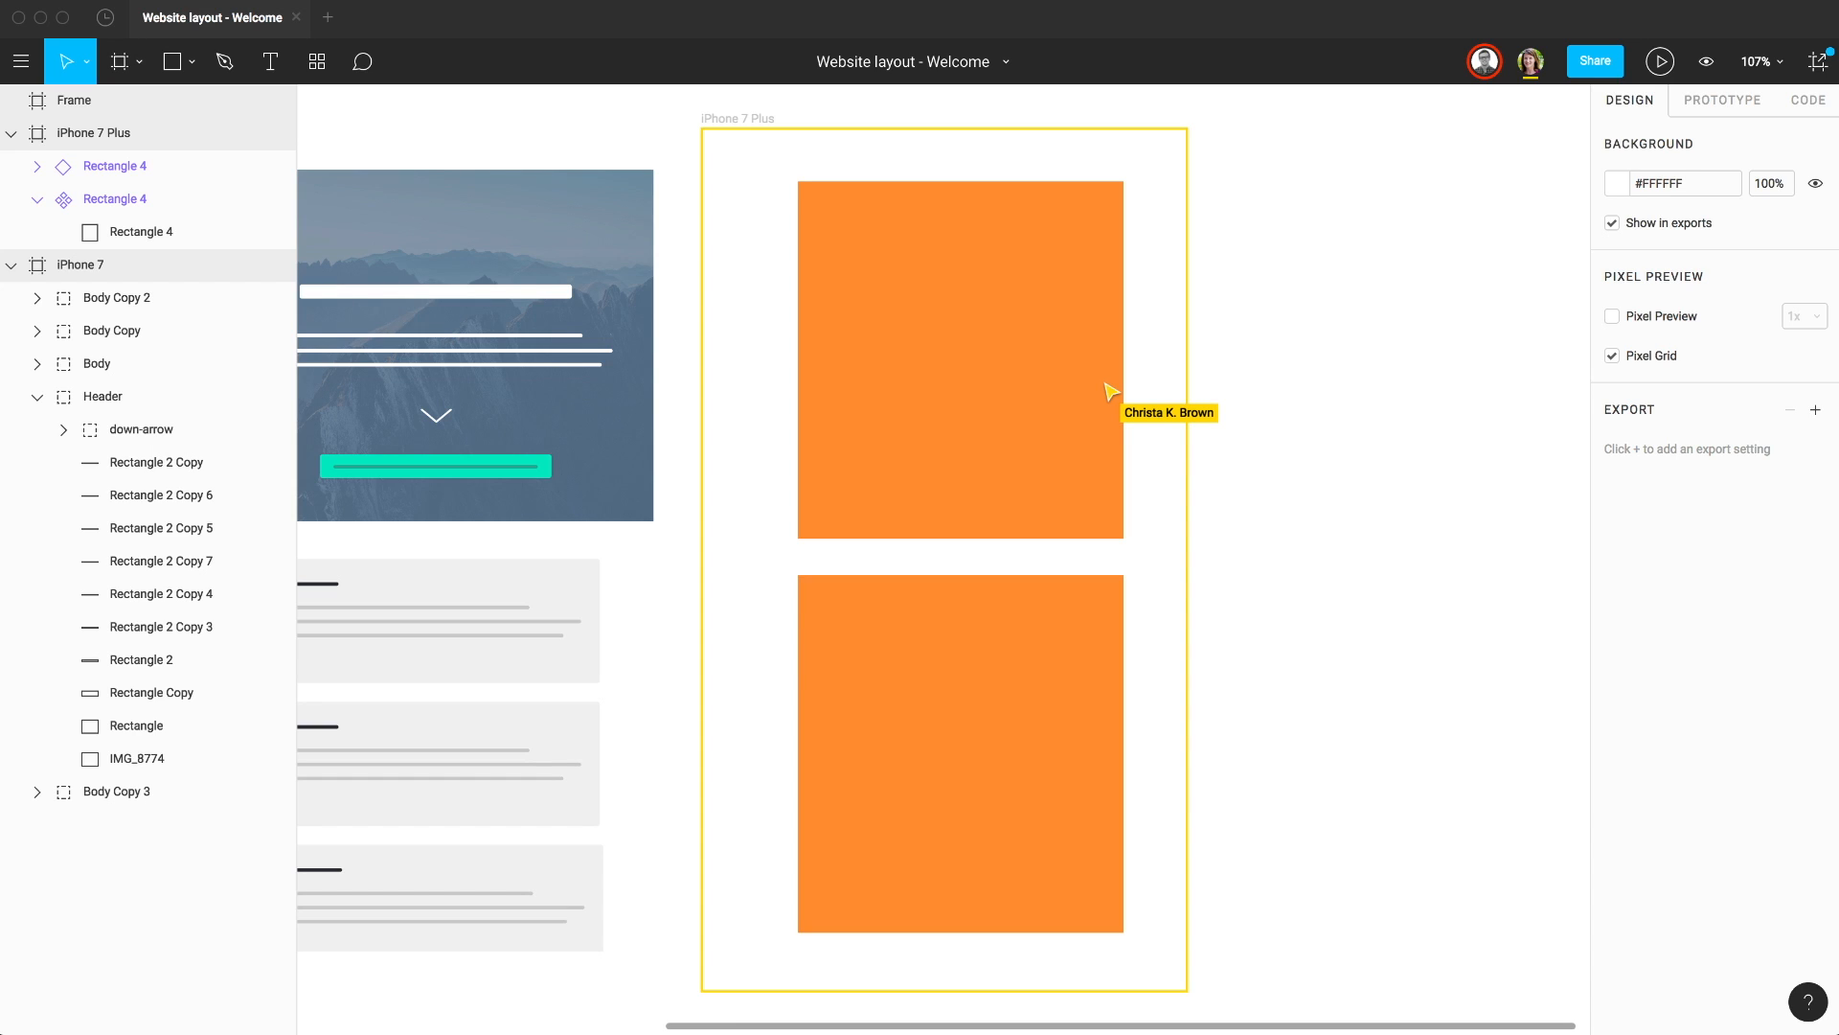
mouse_move(1110, 377)
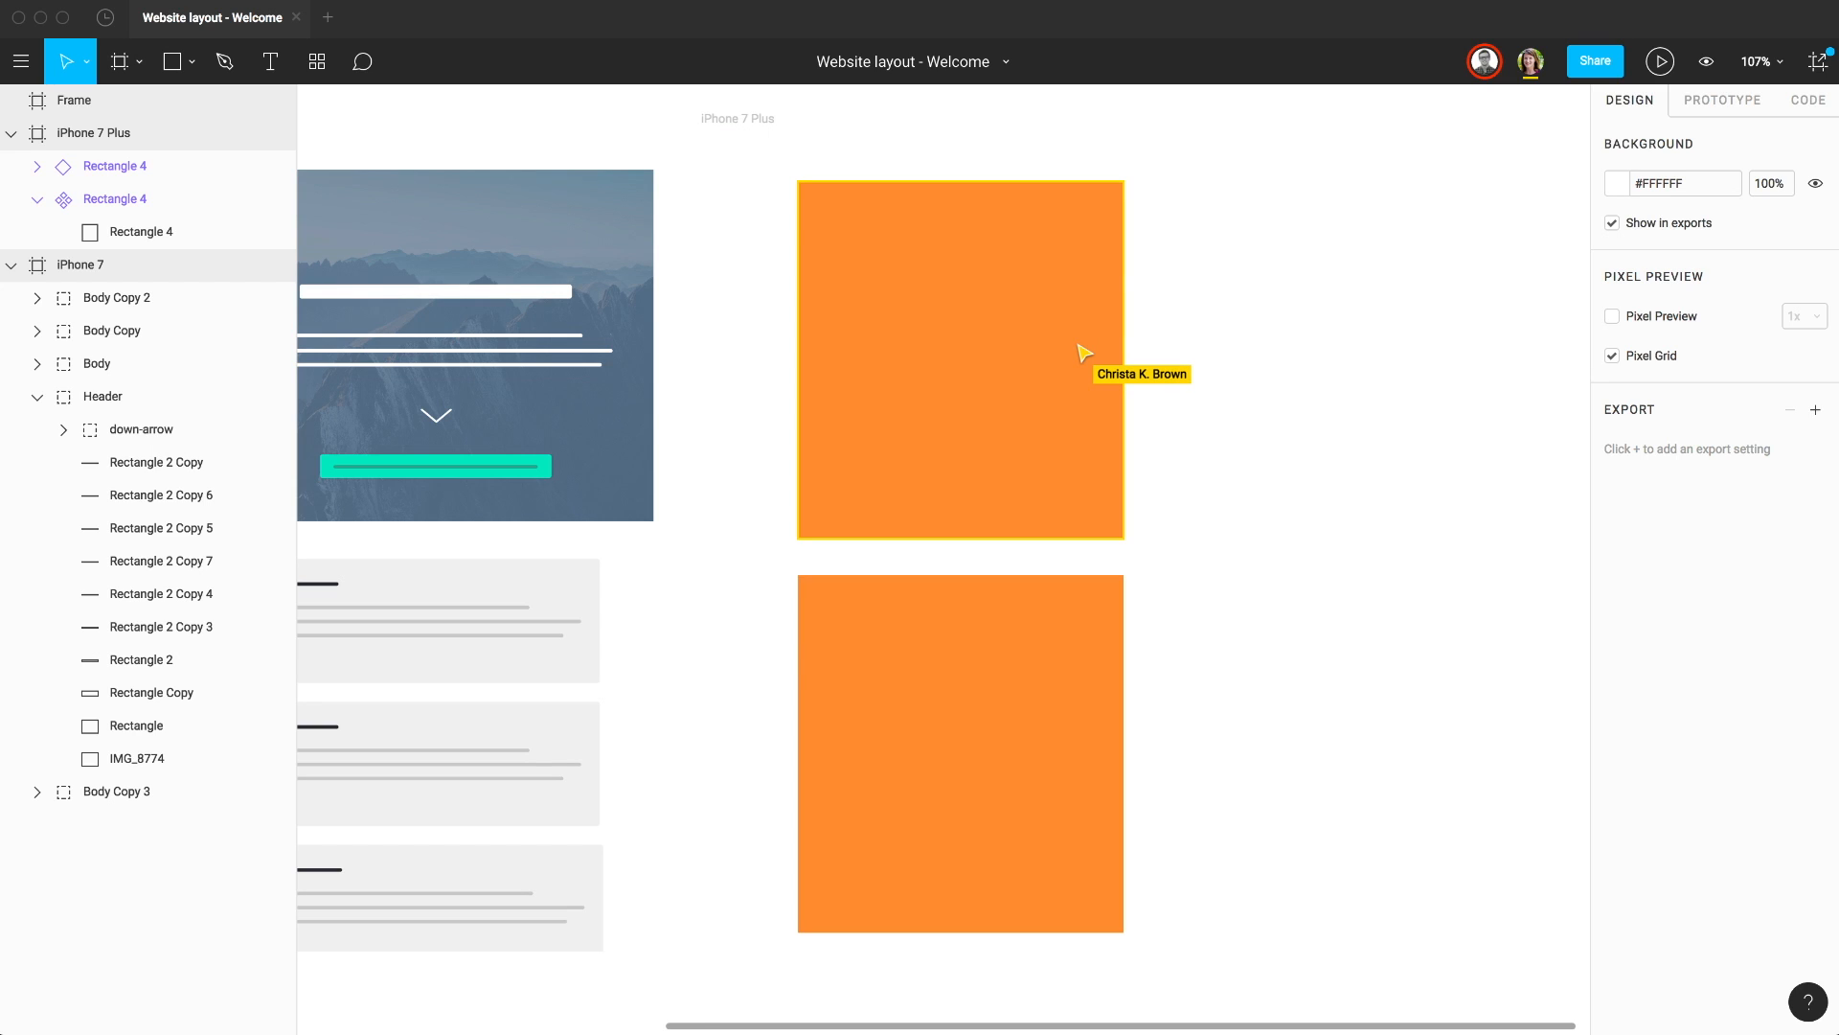
mouse_move(1084, 387)
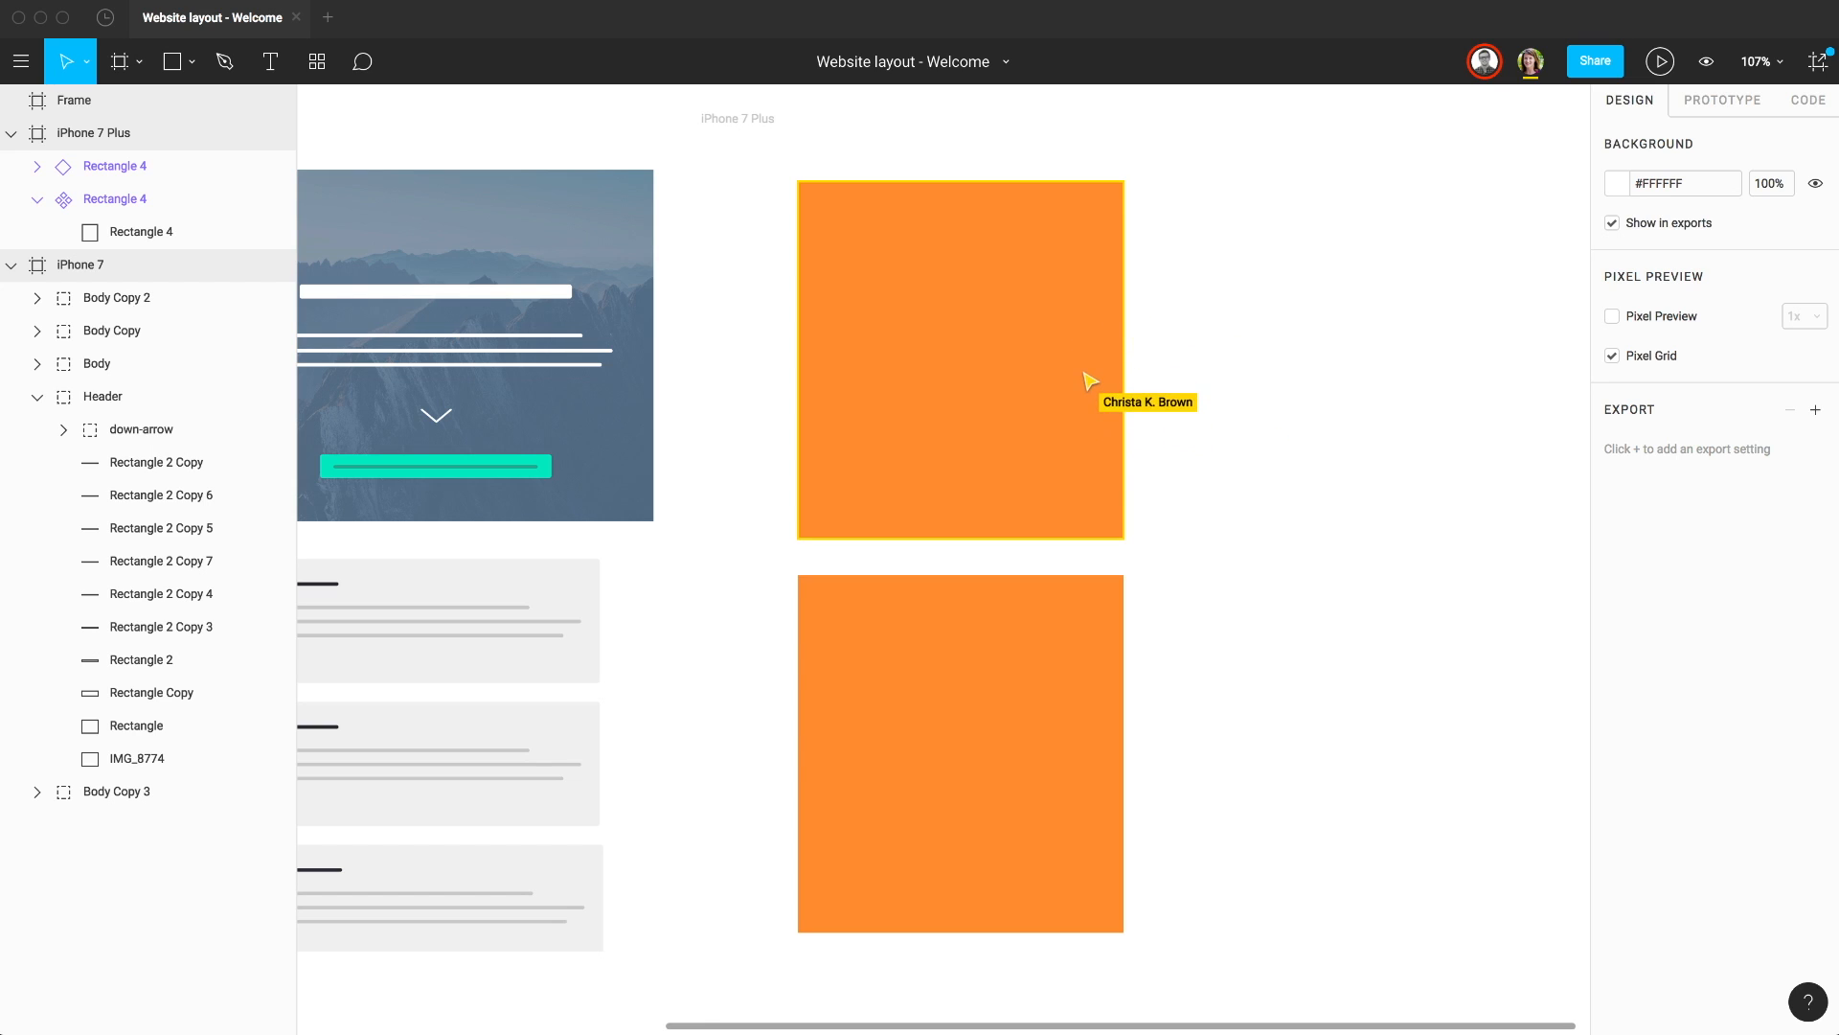
mouse_move(1514, 174)
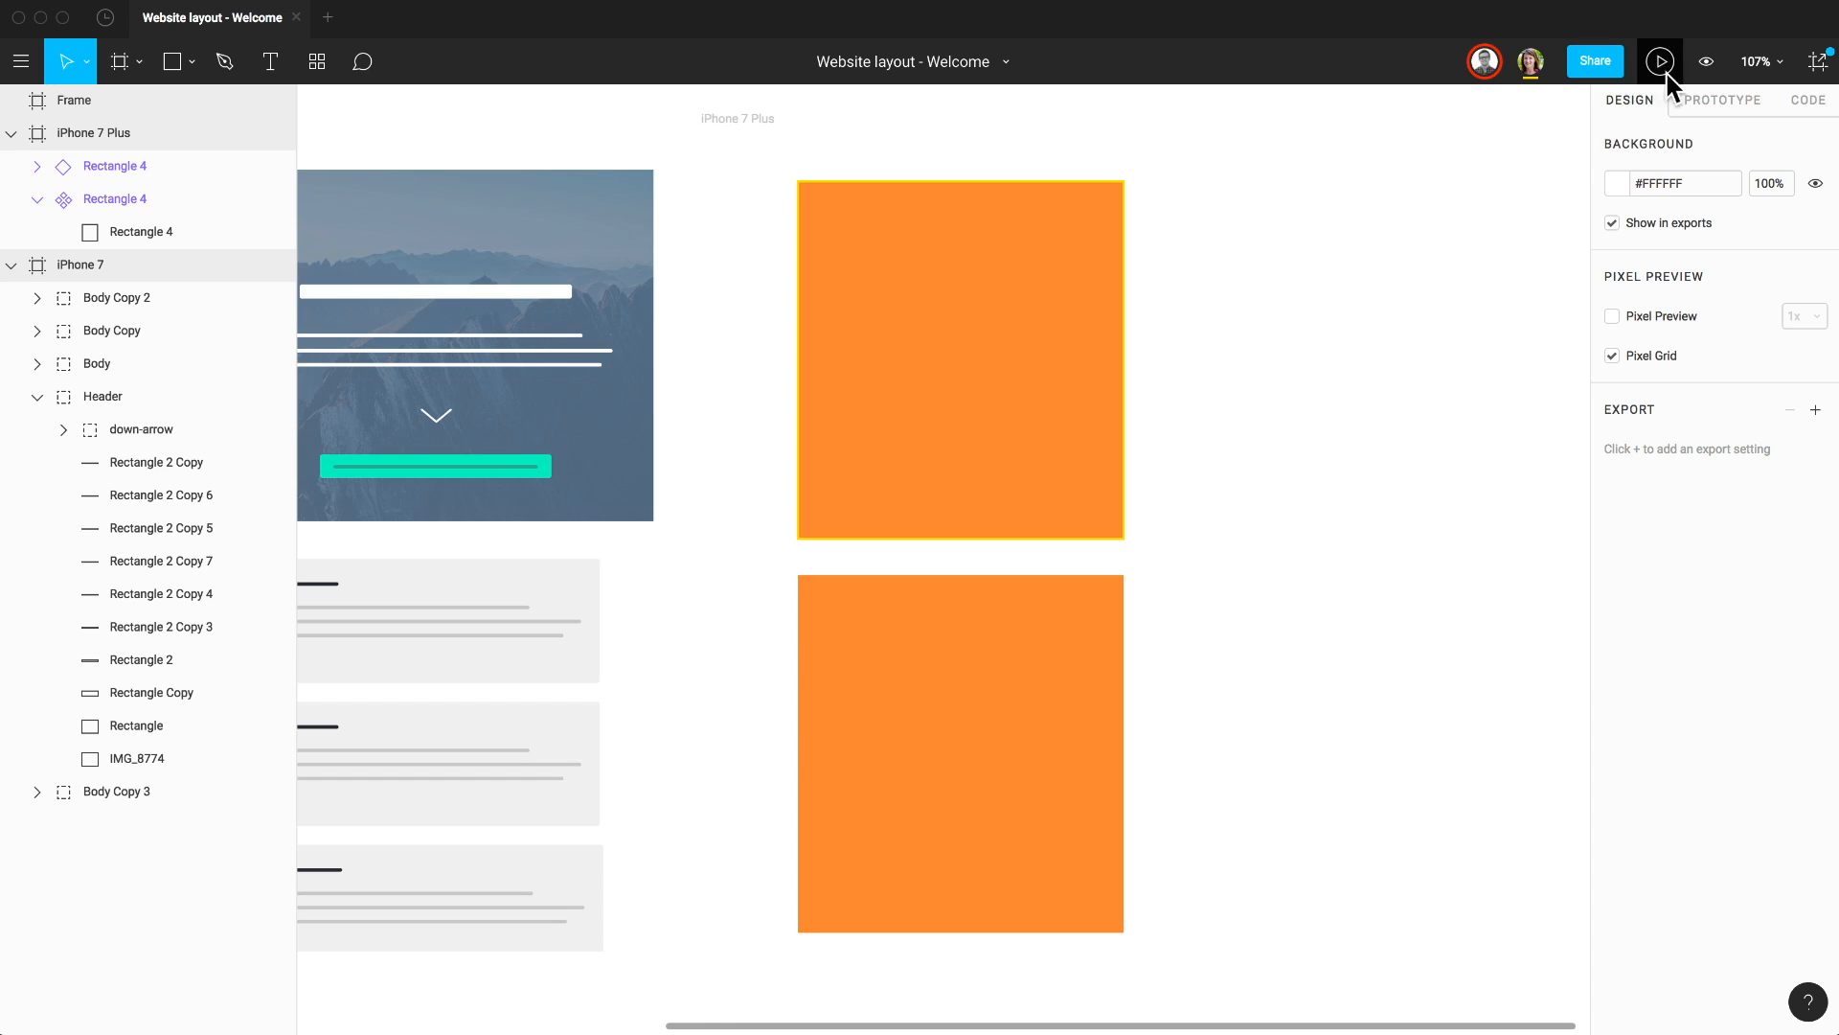
mouse_move(1706, 62)
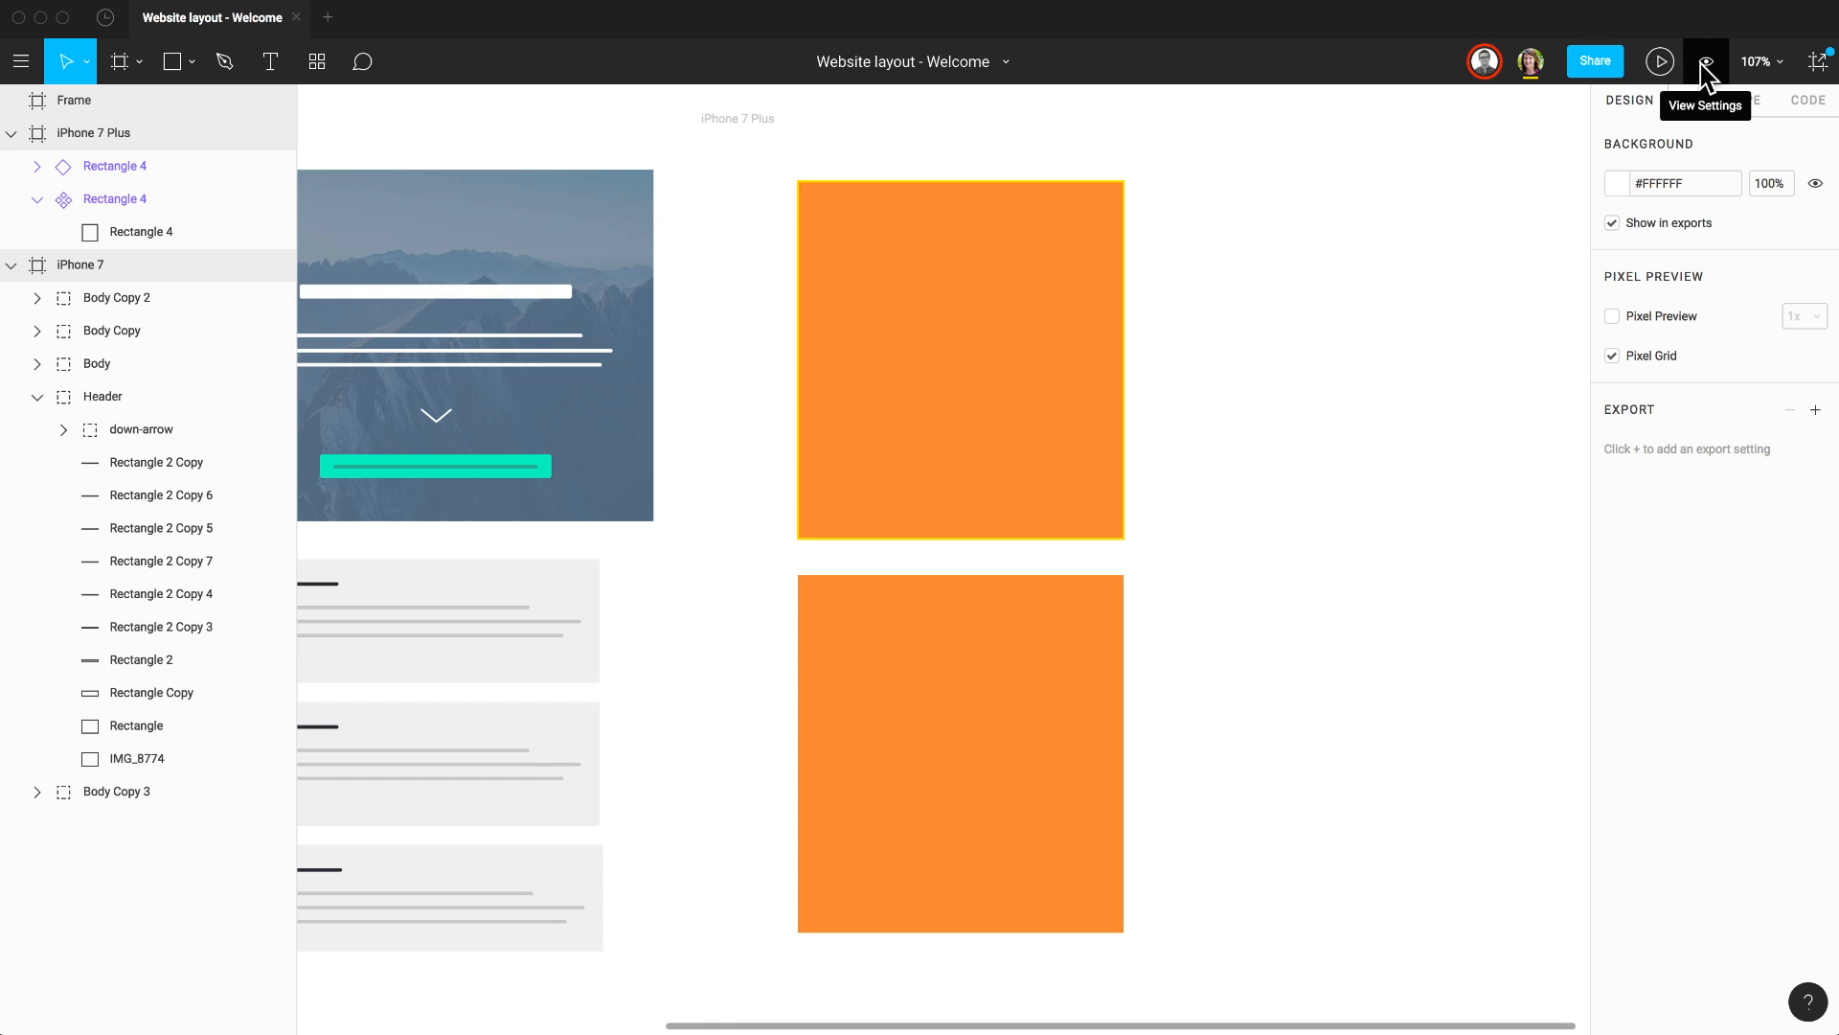
Step: Turn off Multiplayer Cursors in View Settings so collaborators' cursors are hidden
click(1705, 62)
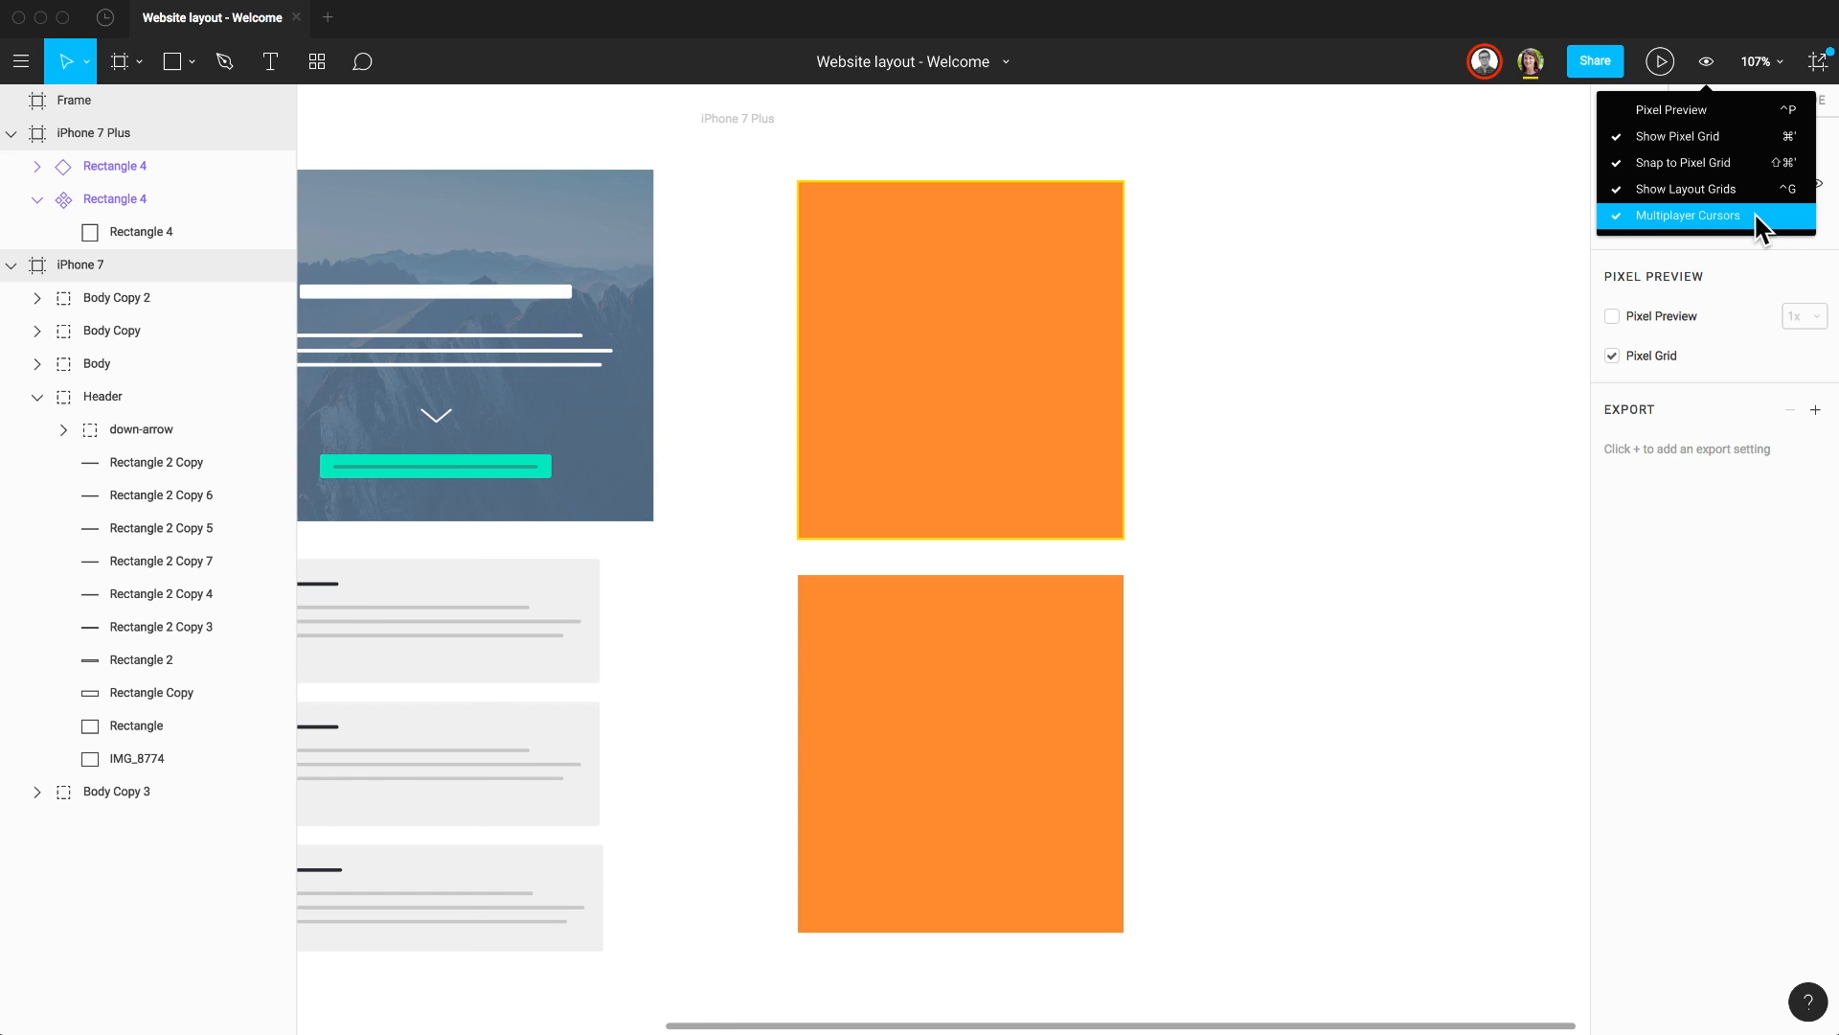
click(362, 62)
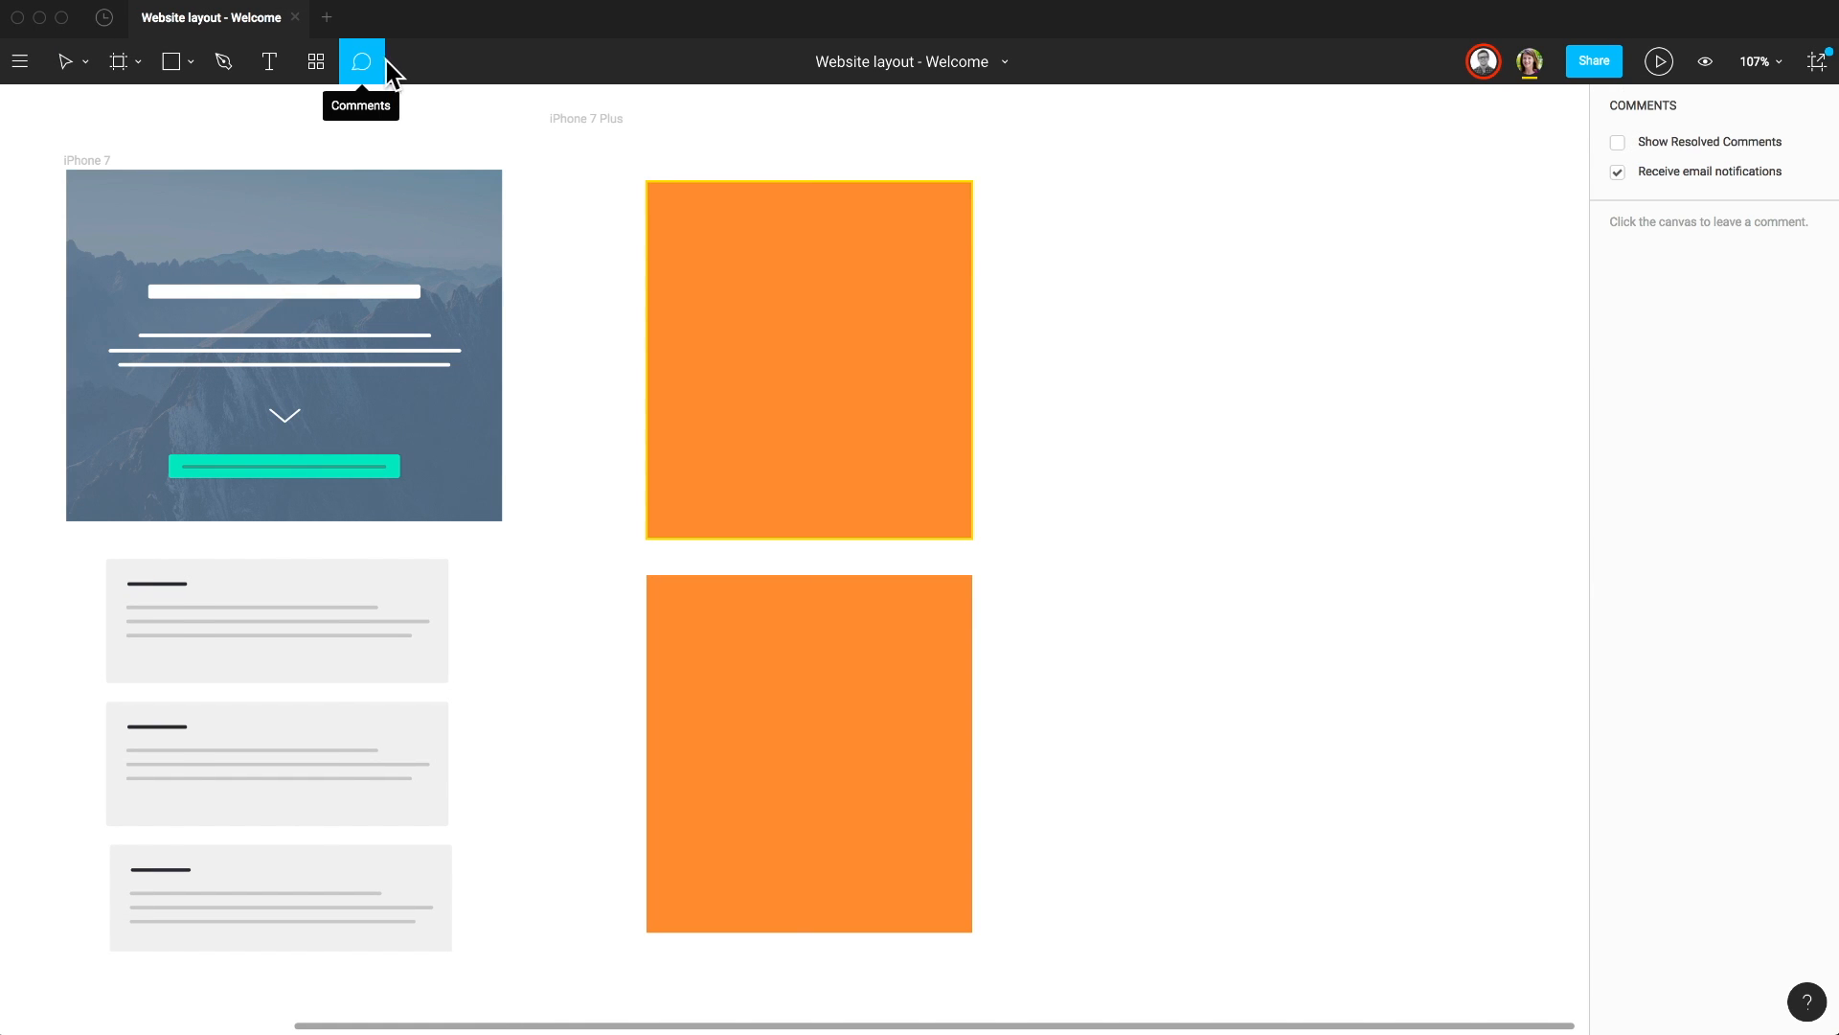
Step: Post the comment "This should be blue." on the upper orange rectangle
click(667, 161)
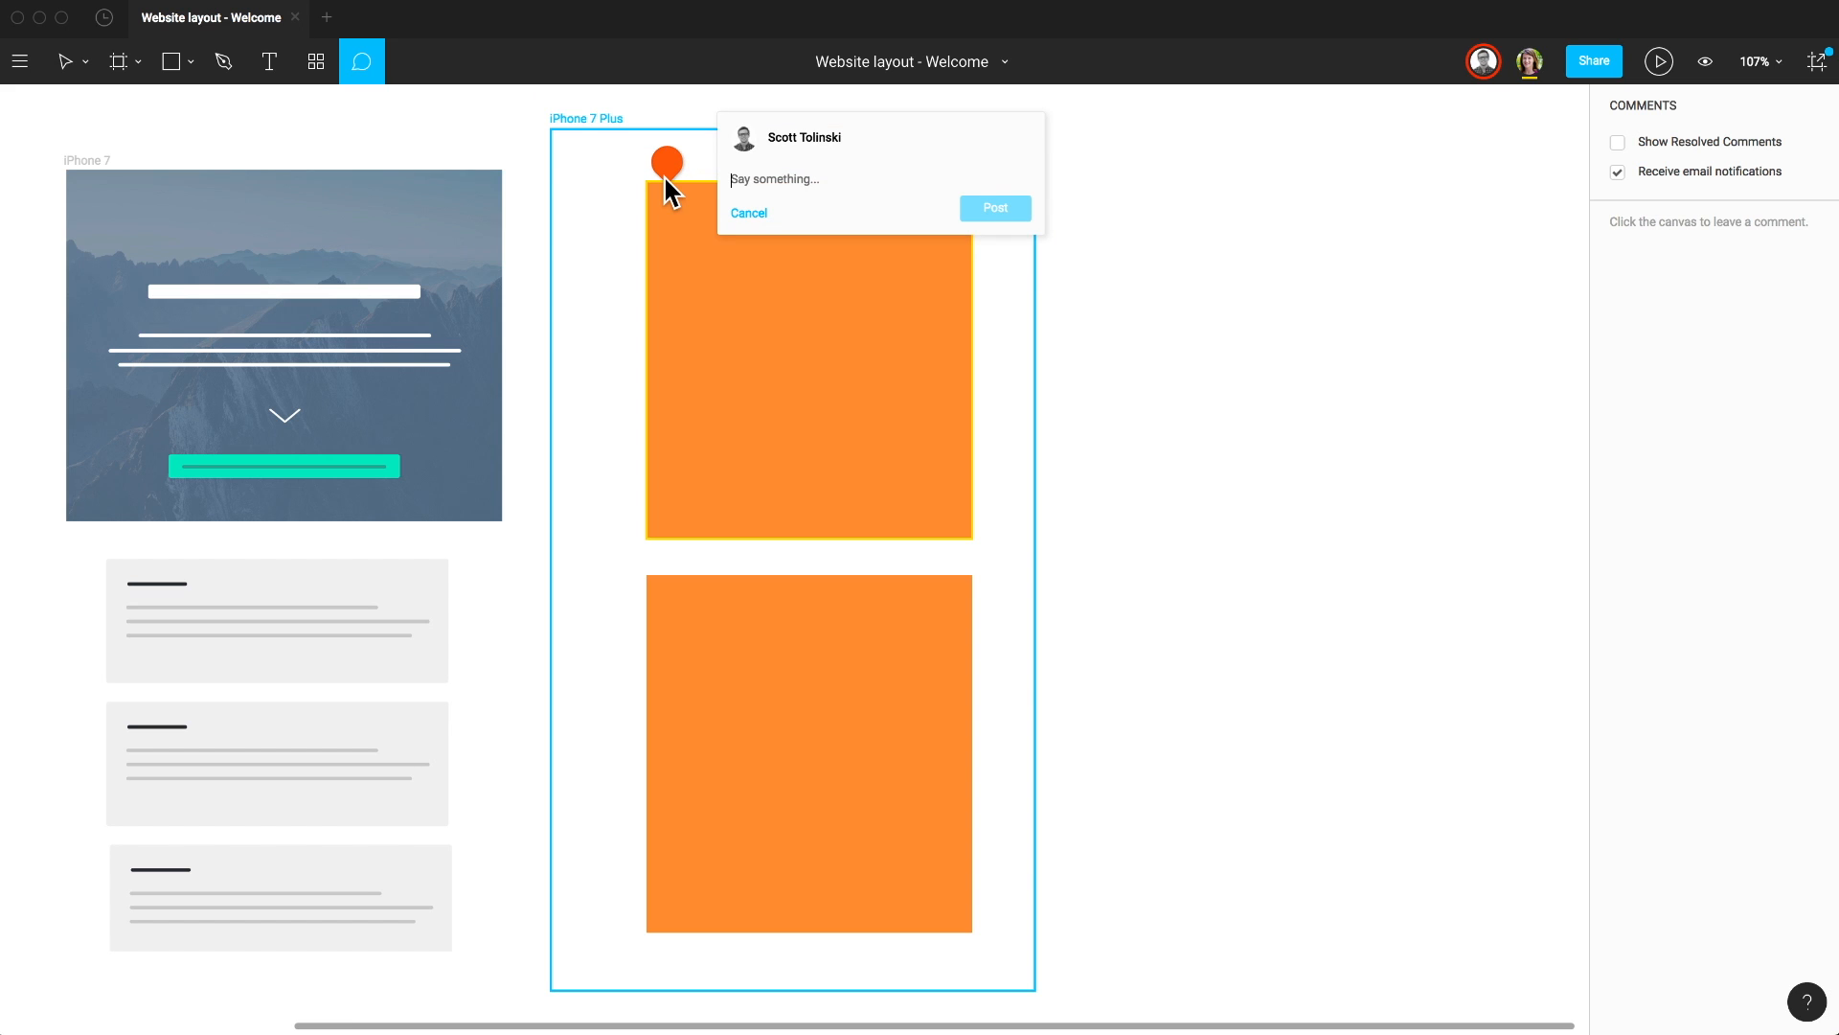
text(This should be blue.)
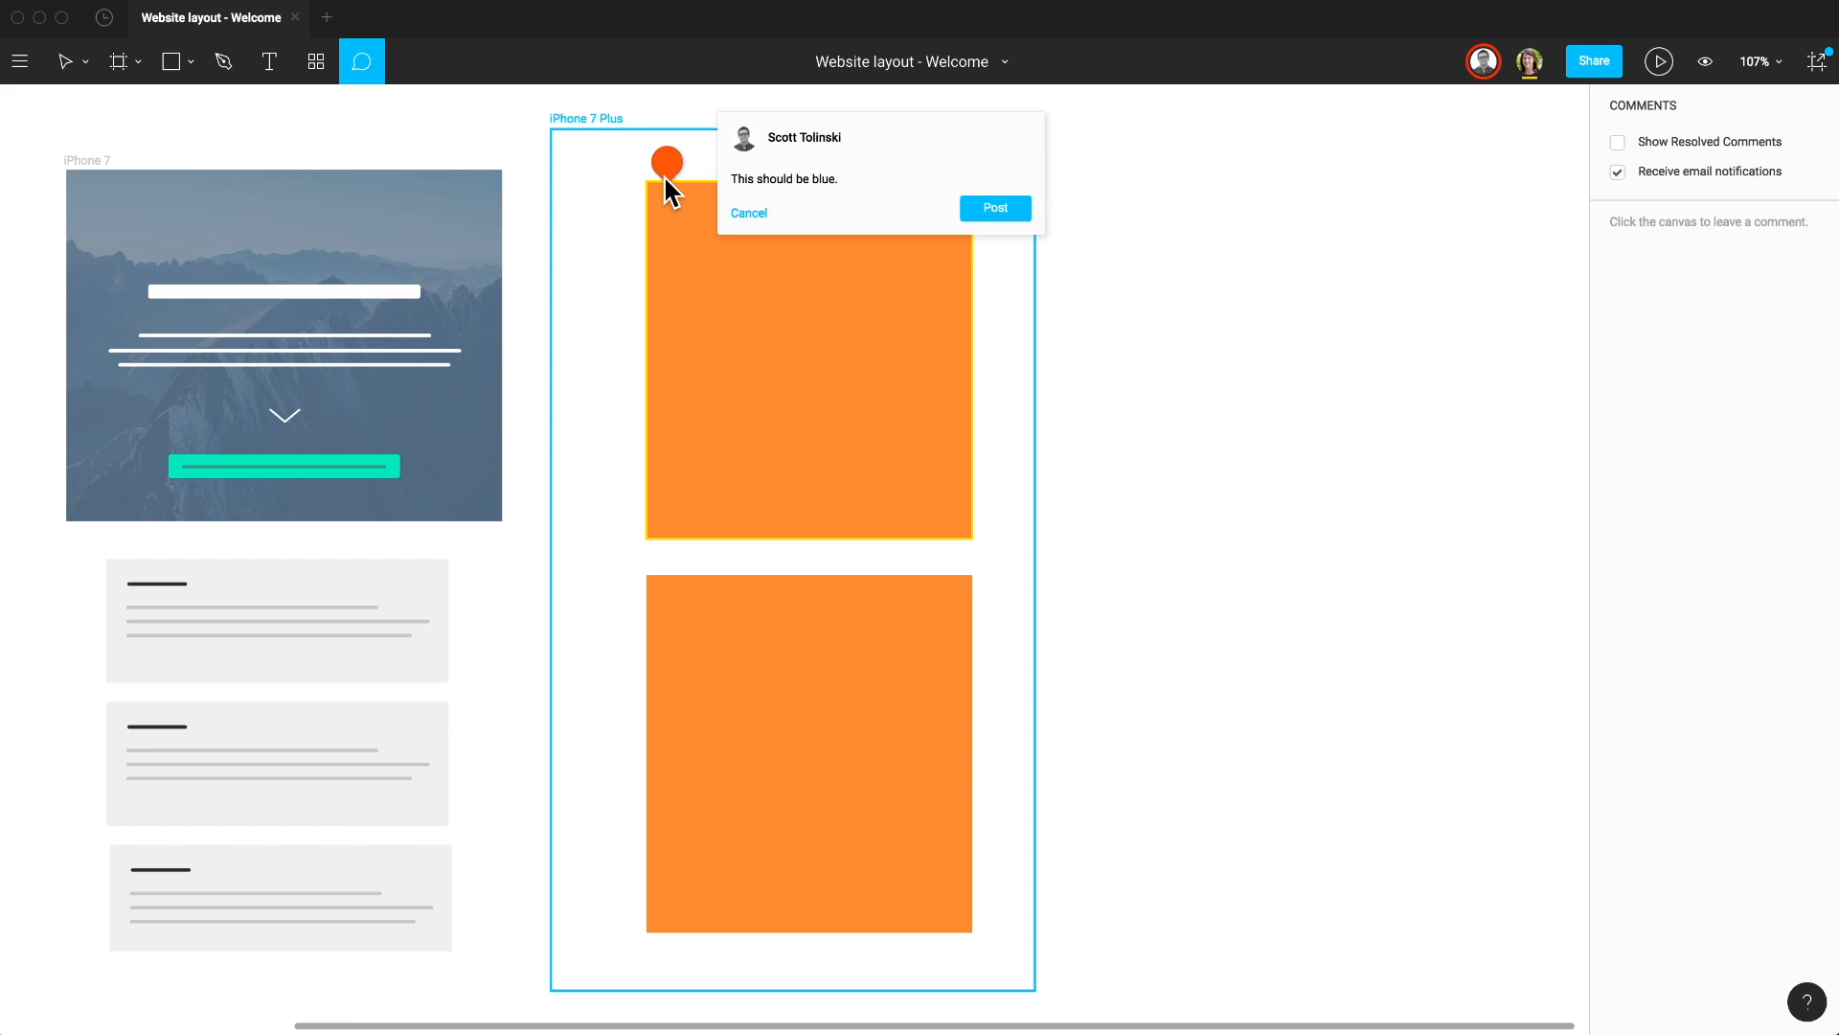
mouse_move(981, 219)
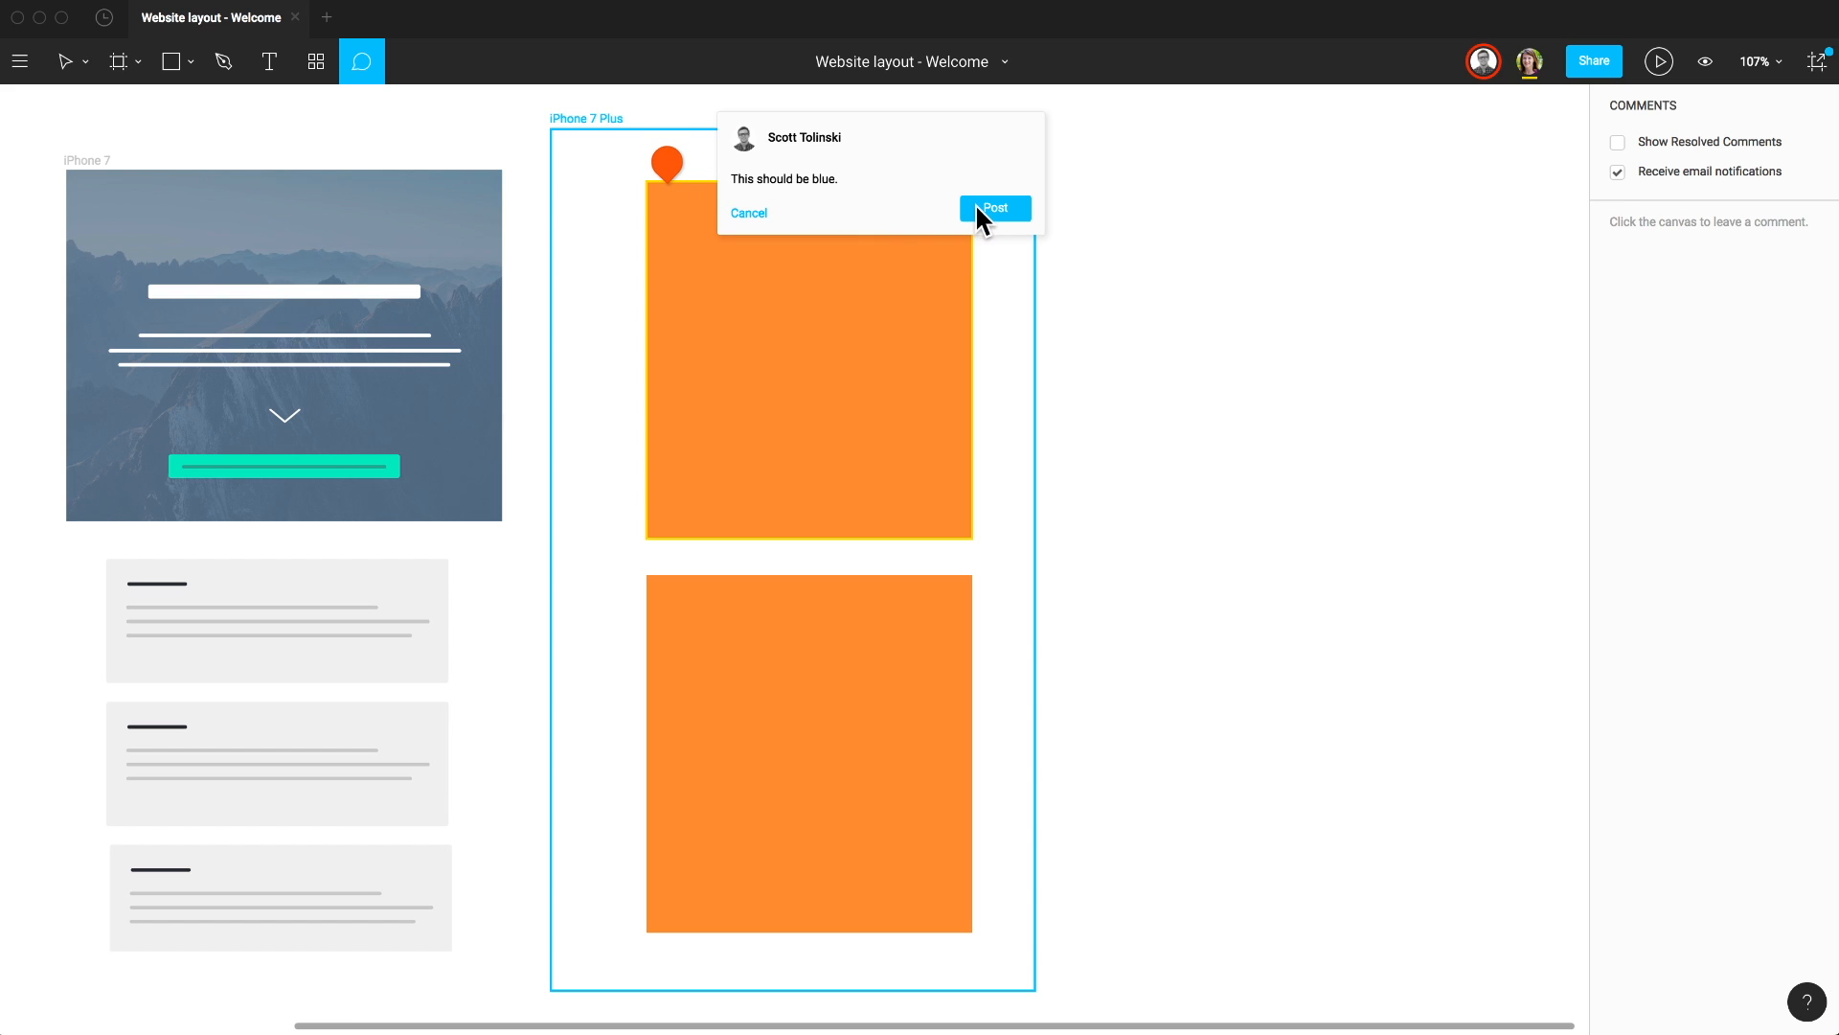
click(995, 207)
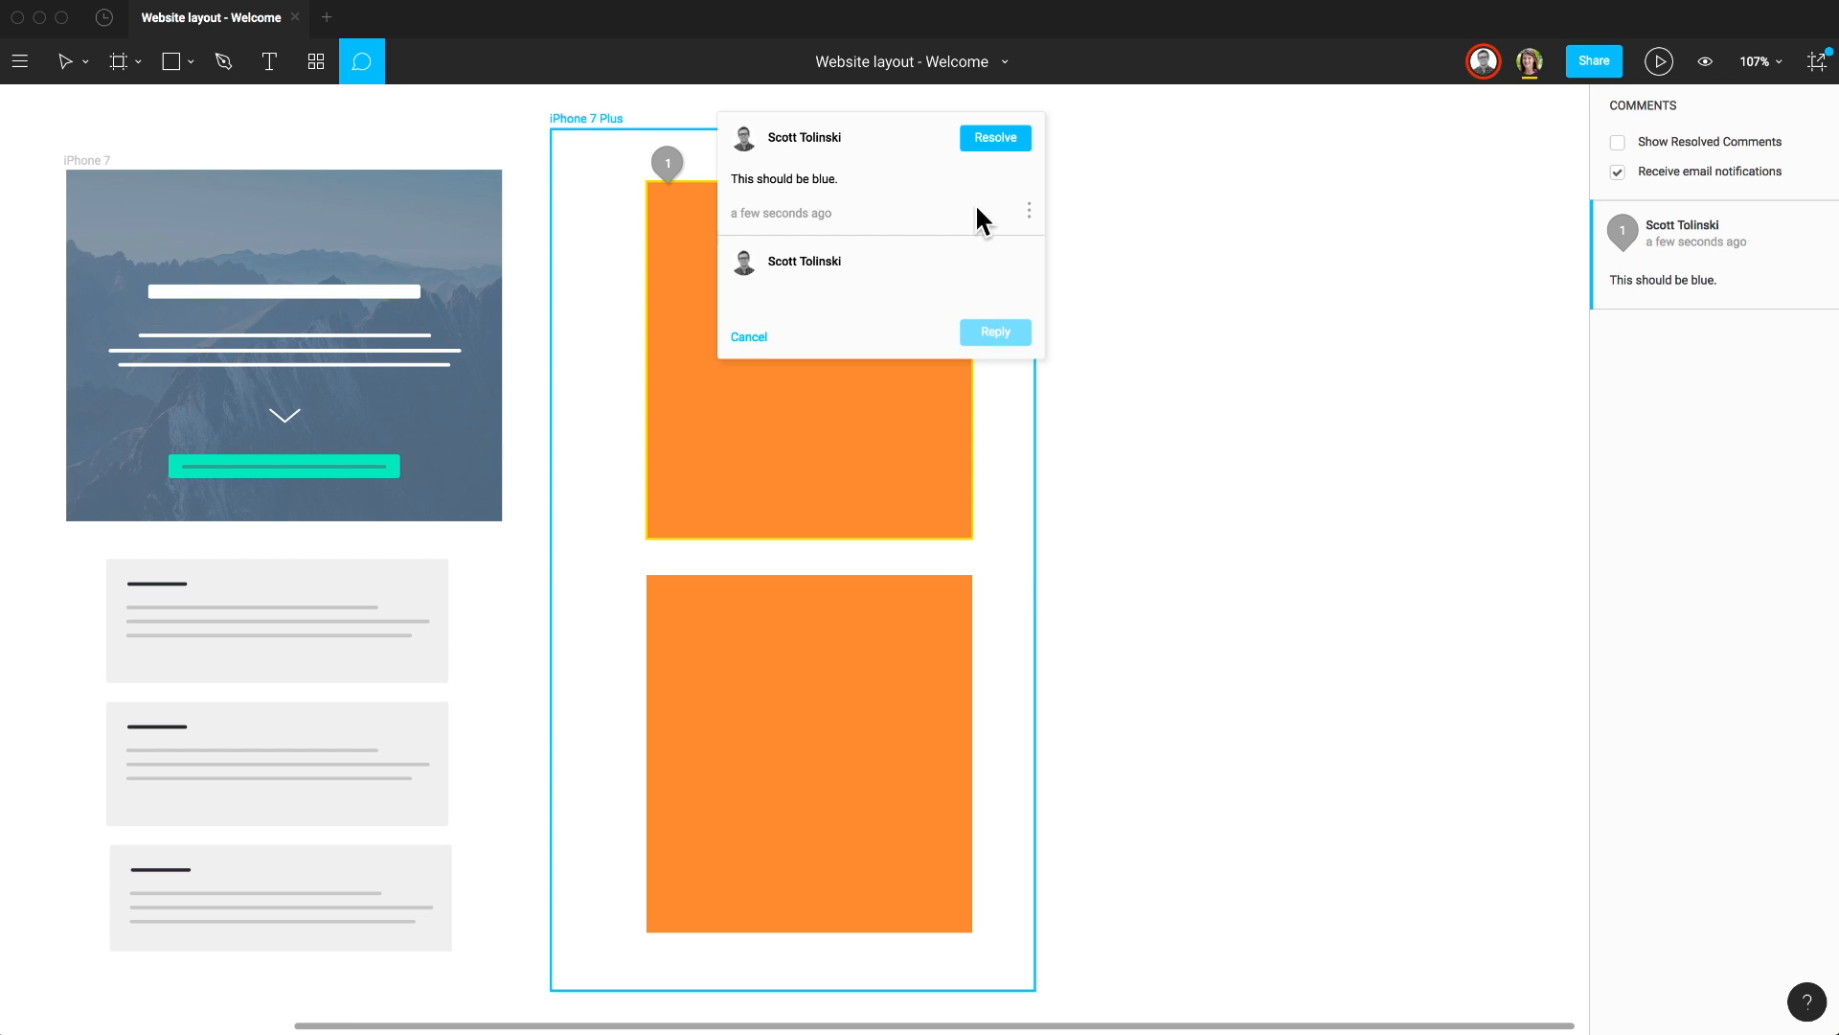
click(67, 62)
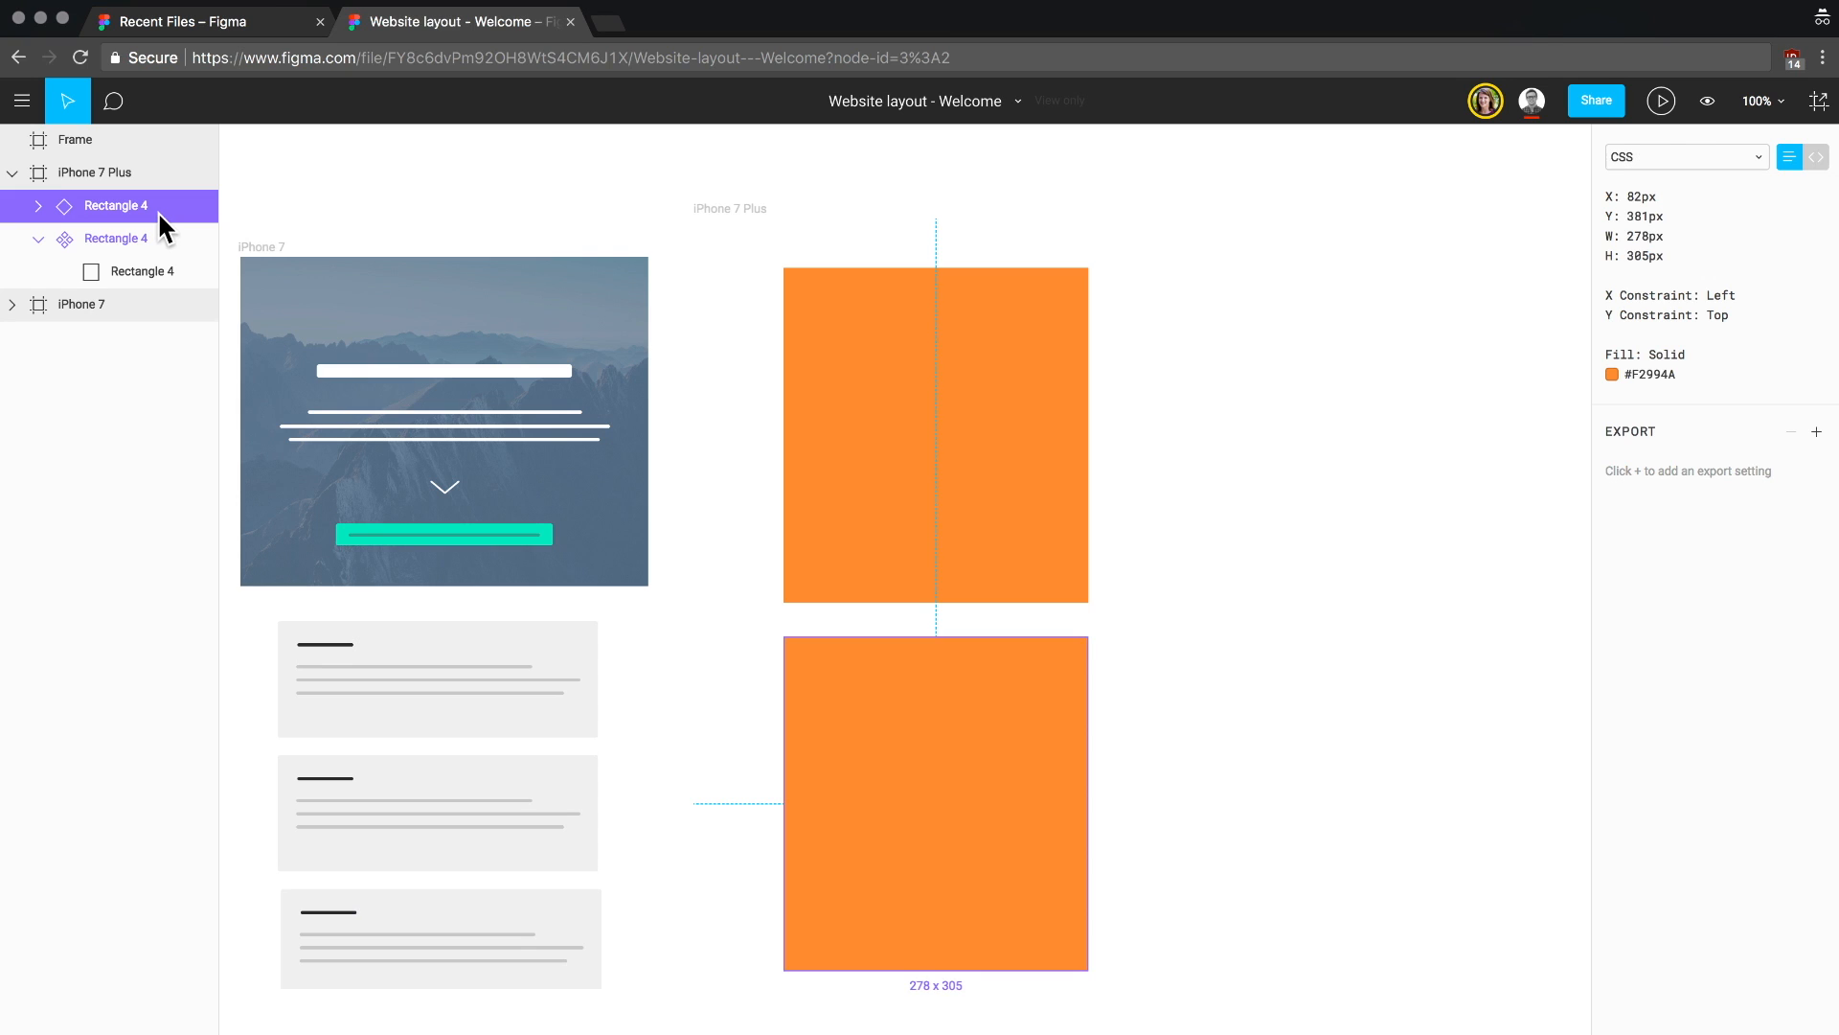
Step: Inspect Rectangle 4's CSS properties in the browser Code panel via the CSS format dropdown
click(140, 270)
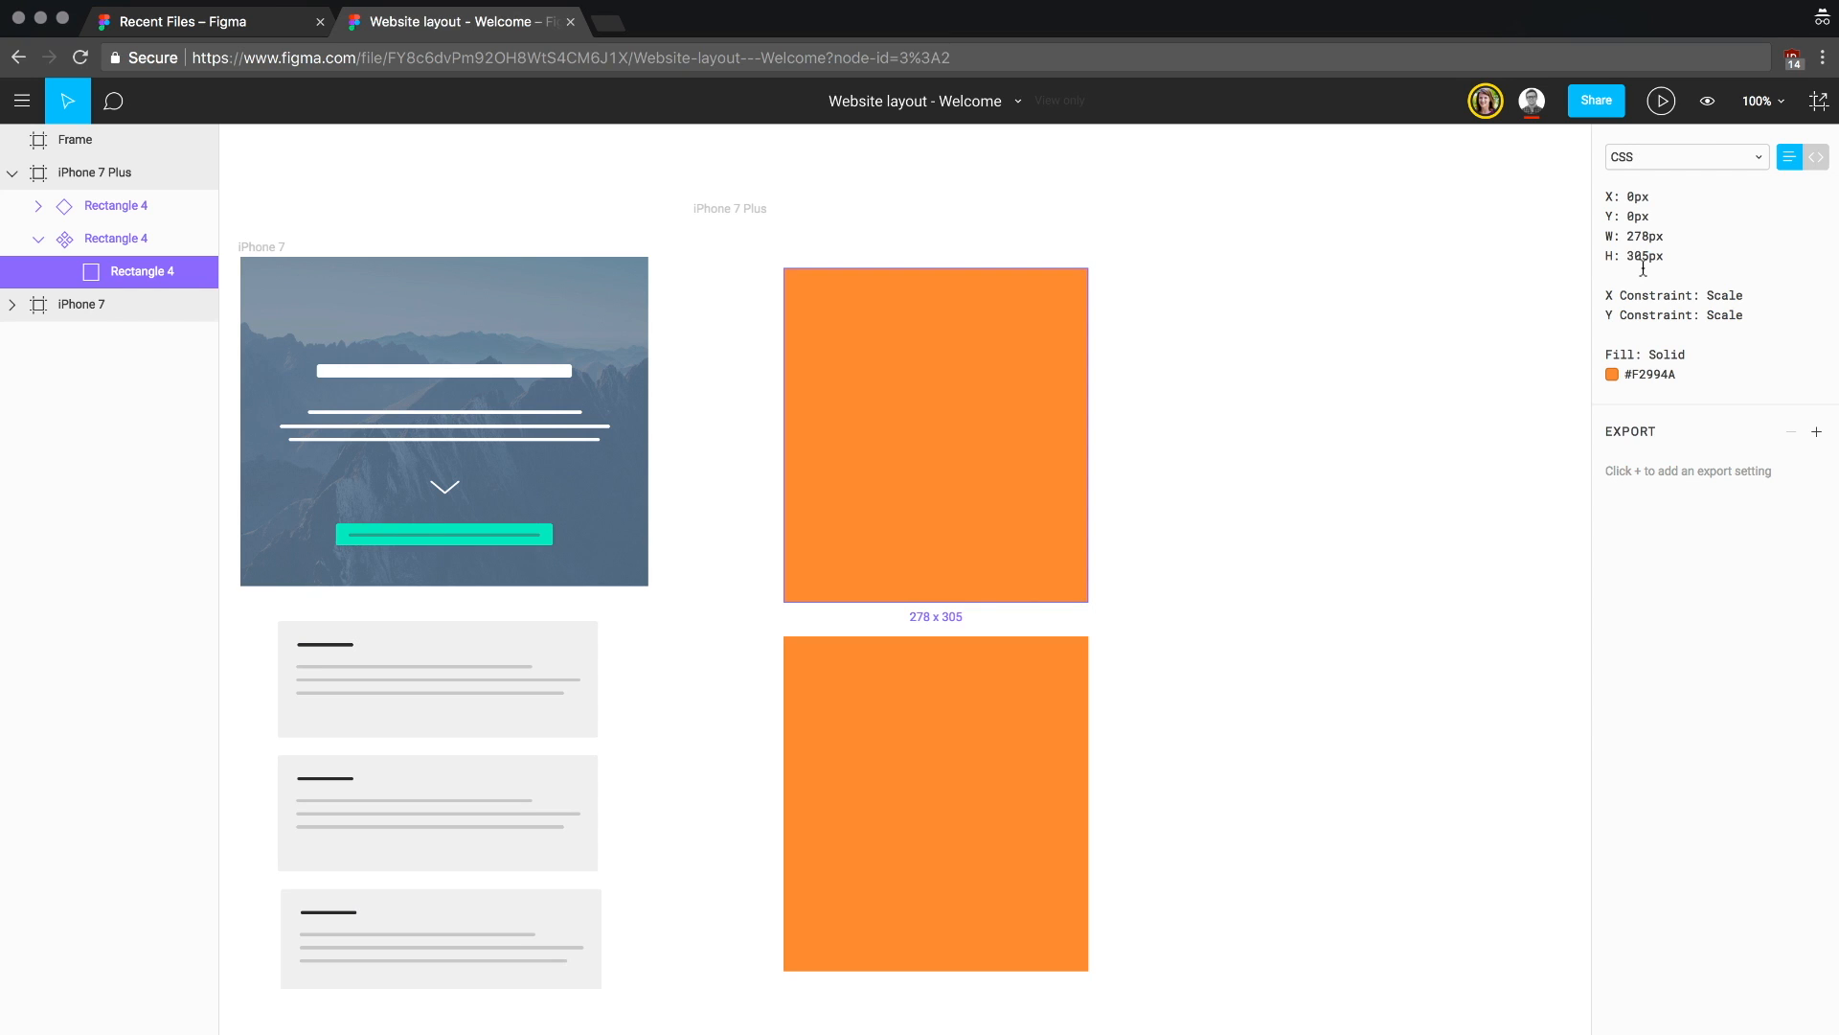
mouse_move(1657, 176)
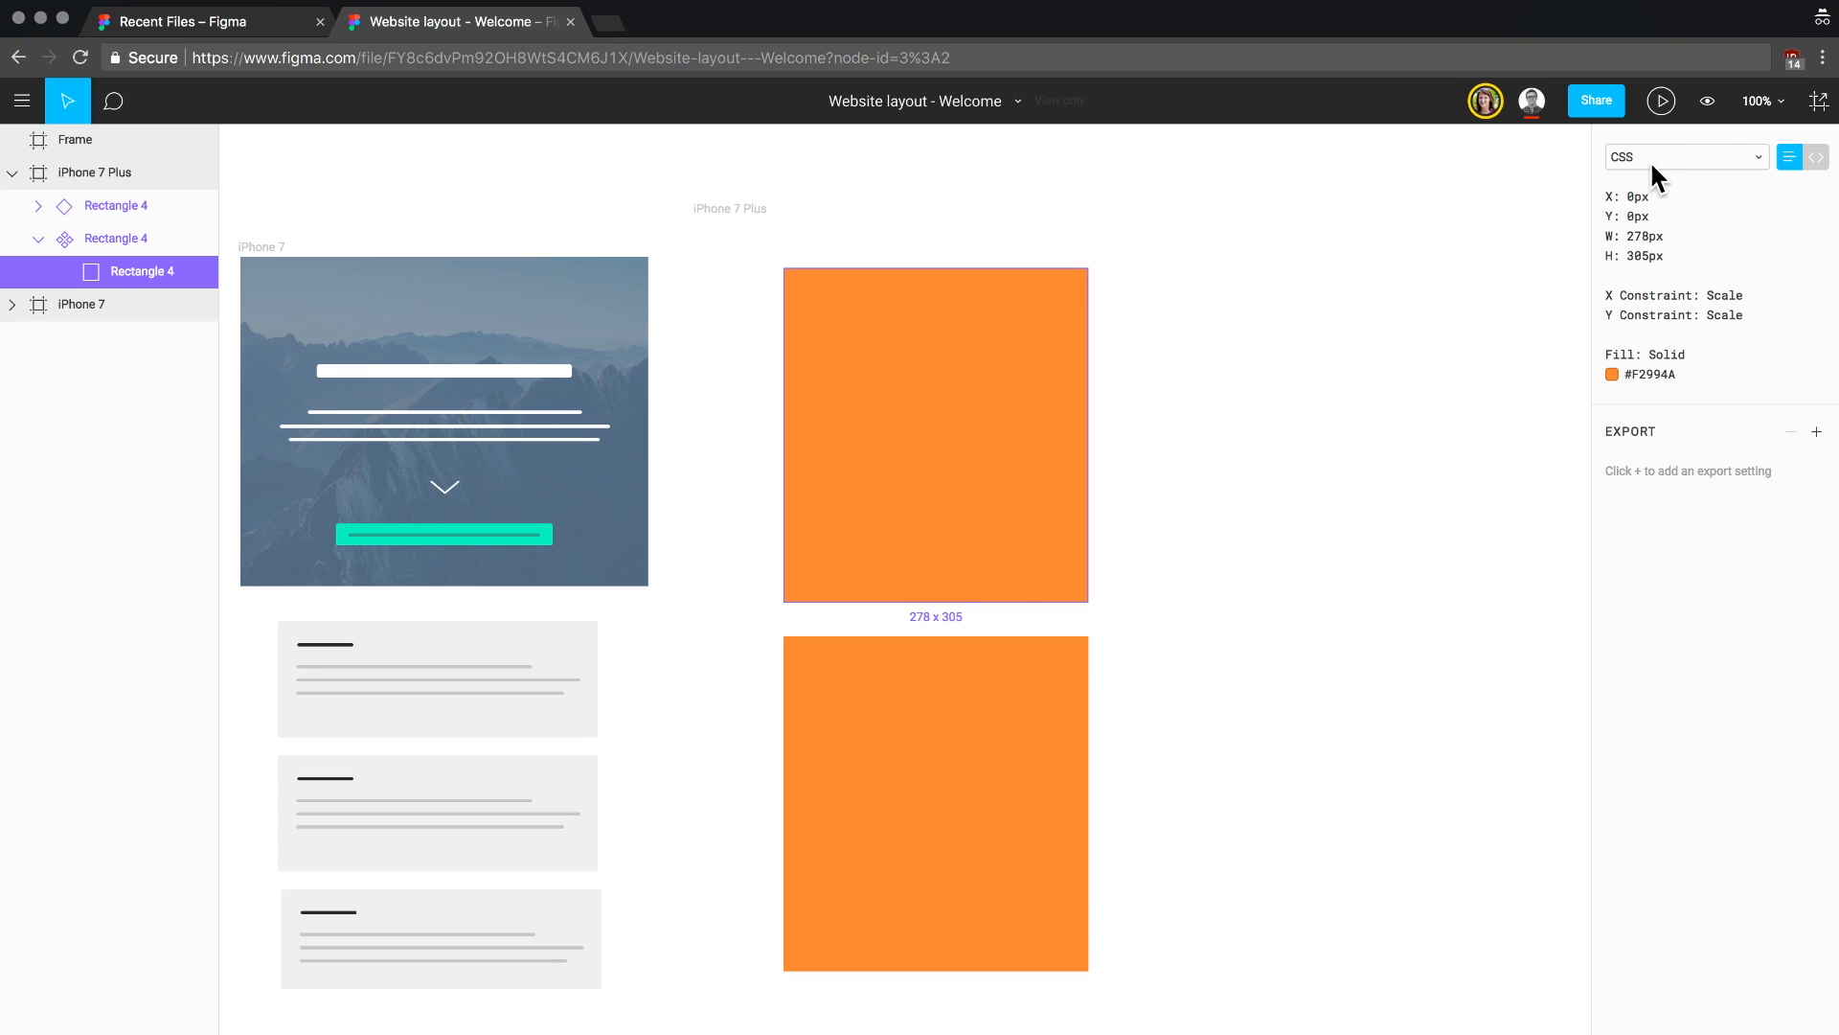
click(1686, 155)
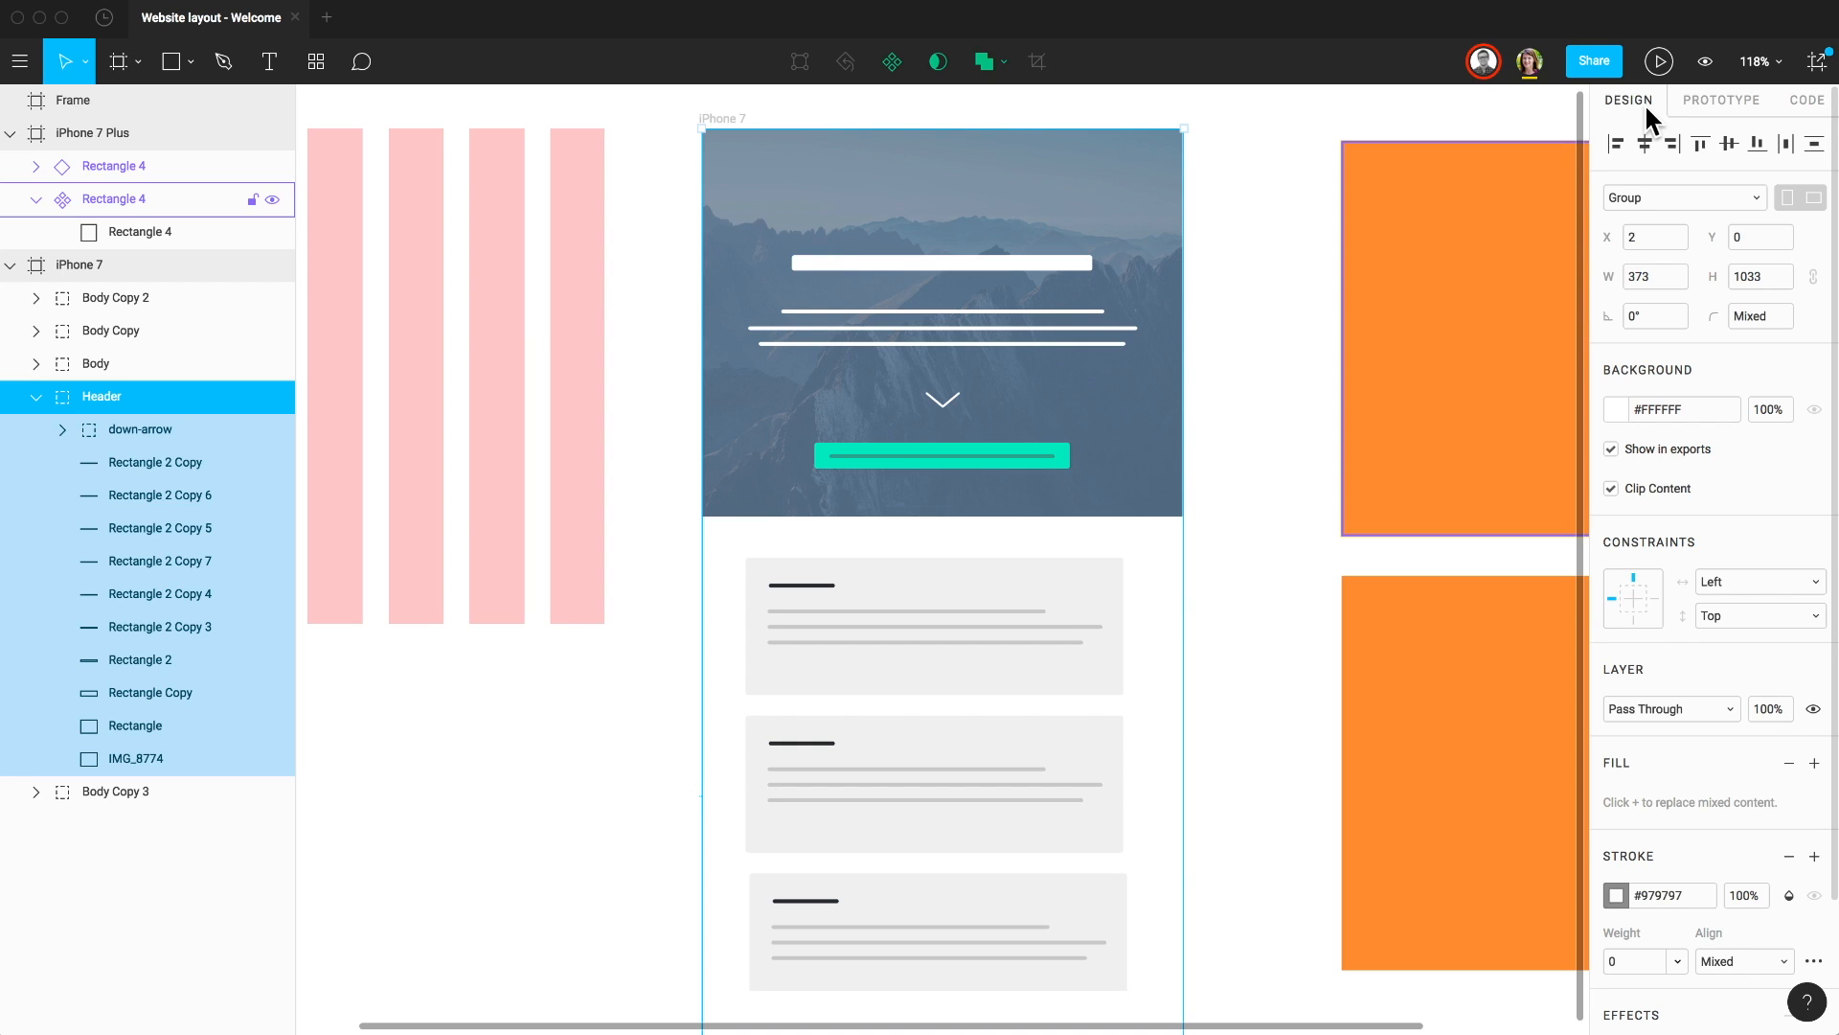
Step: Present the iPhone 7 Plus frame full screen from the Prototype panel
click(1721, 100)
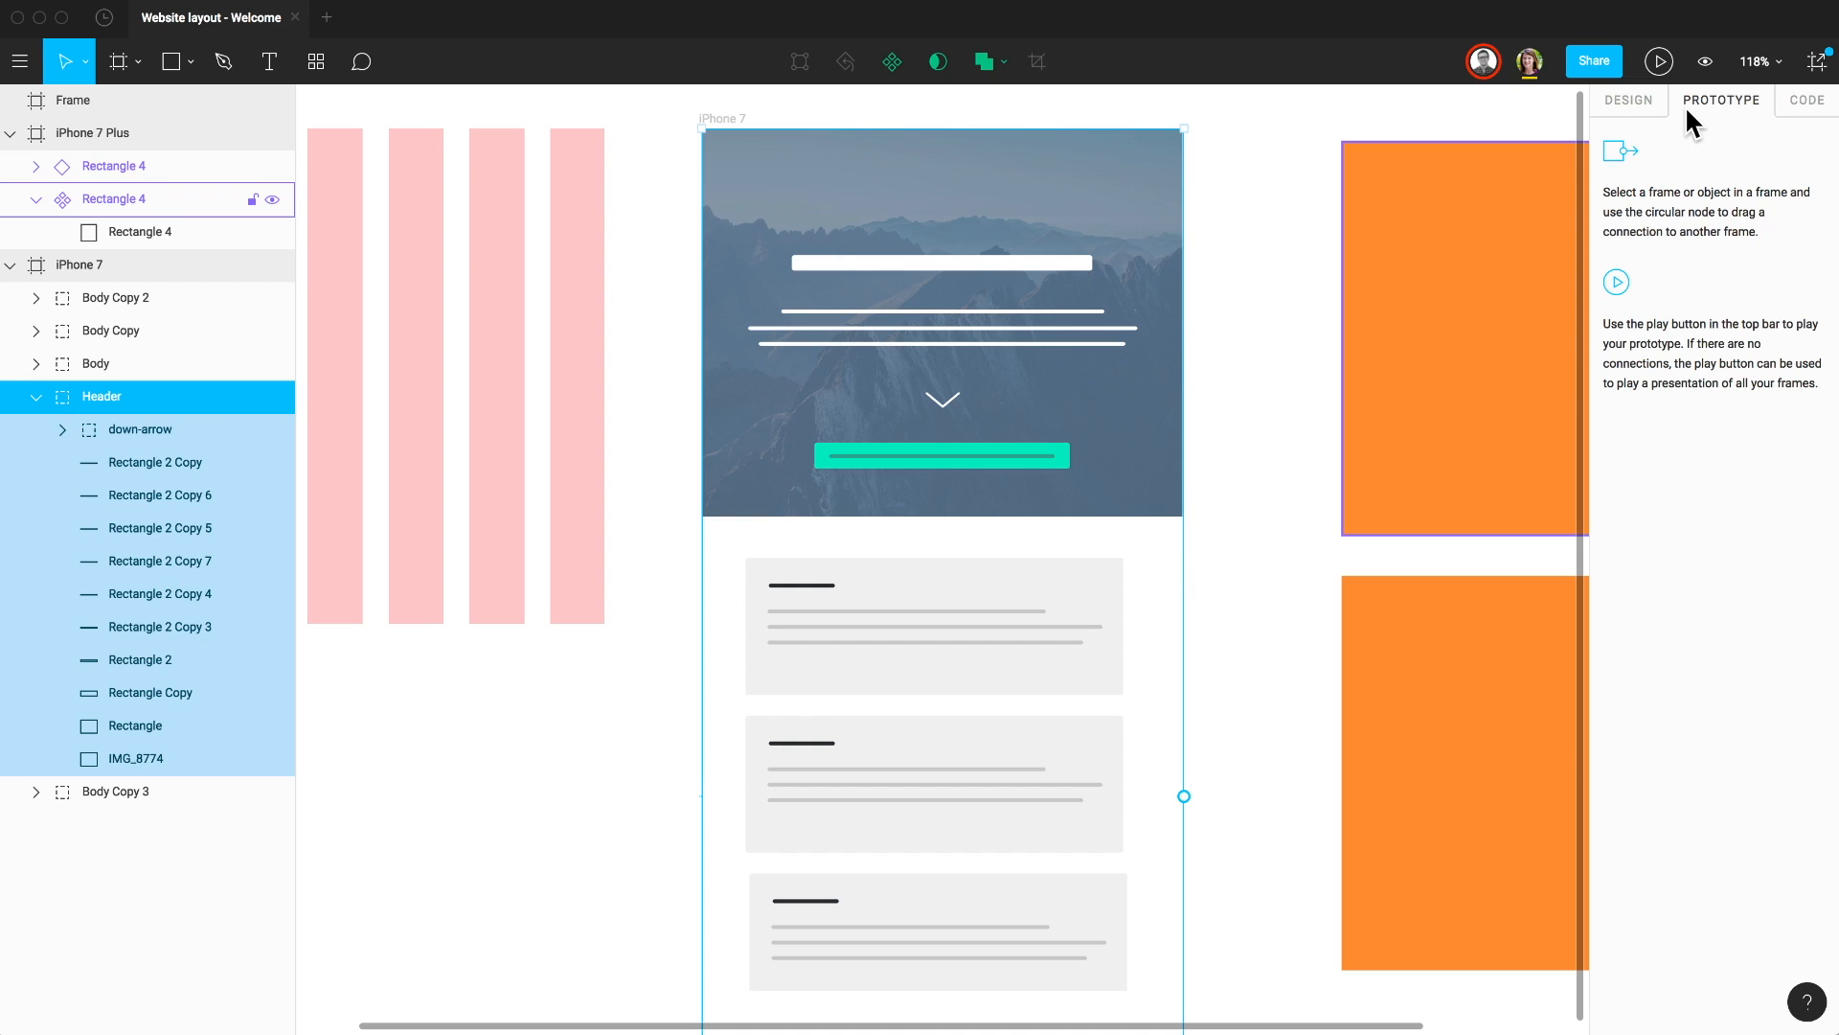
mouse_move(1703, 62)
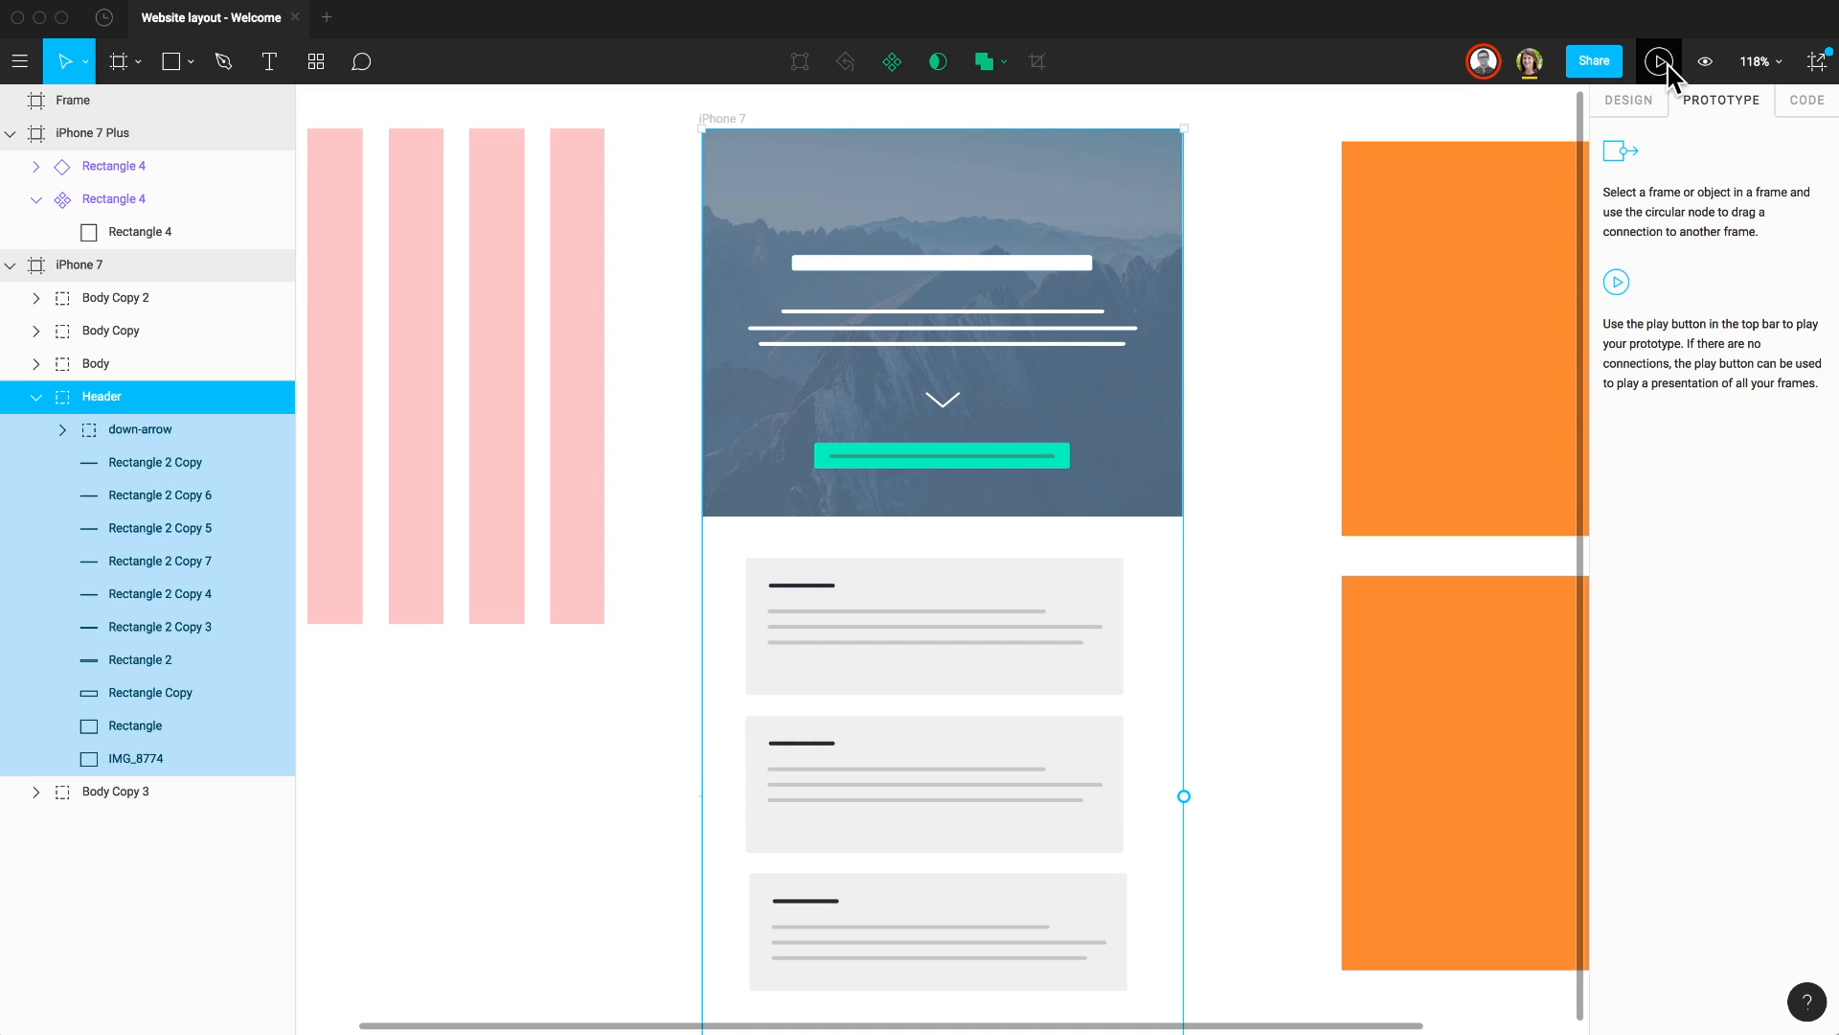
click(1658, 61)
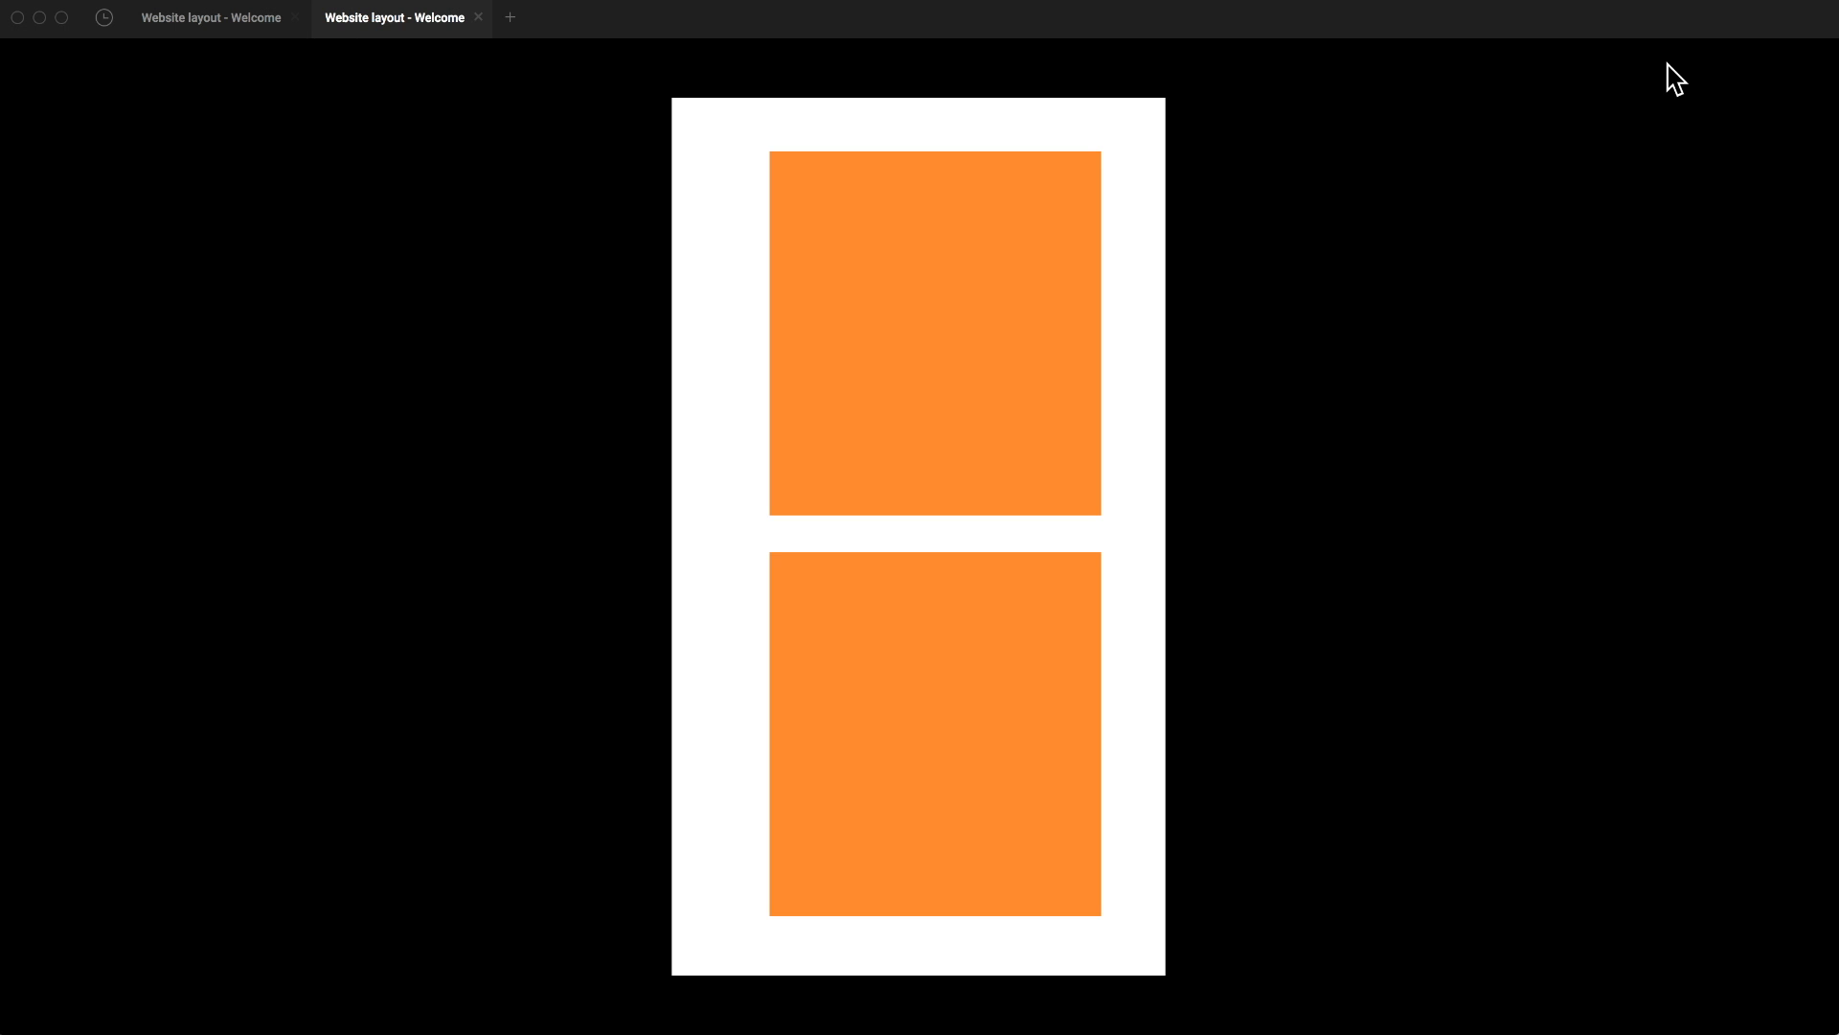